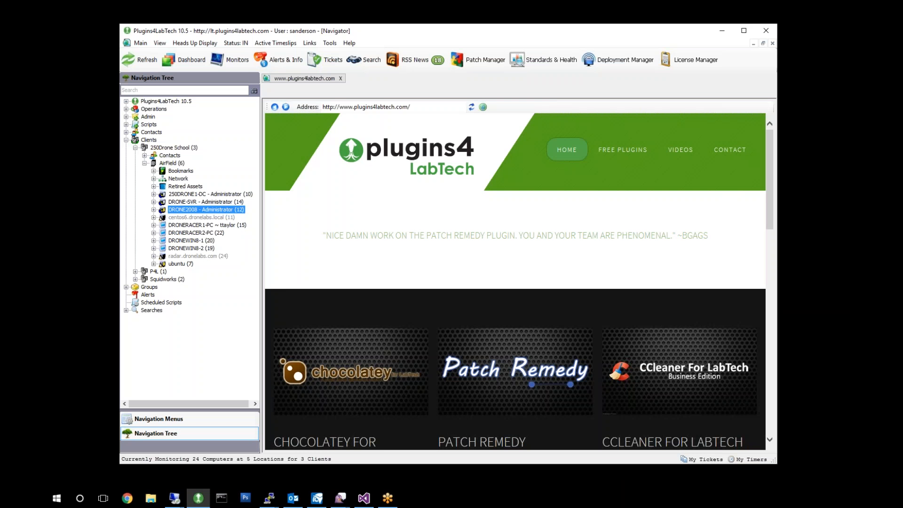
mouse_move(367, 276)
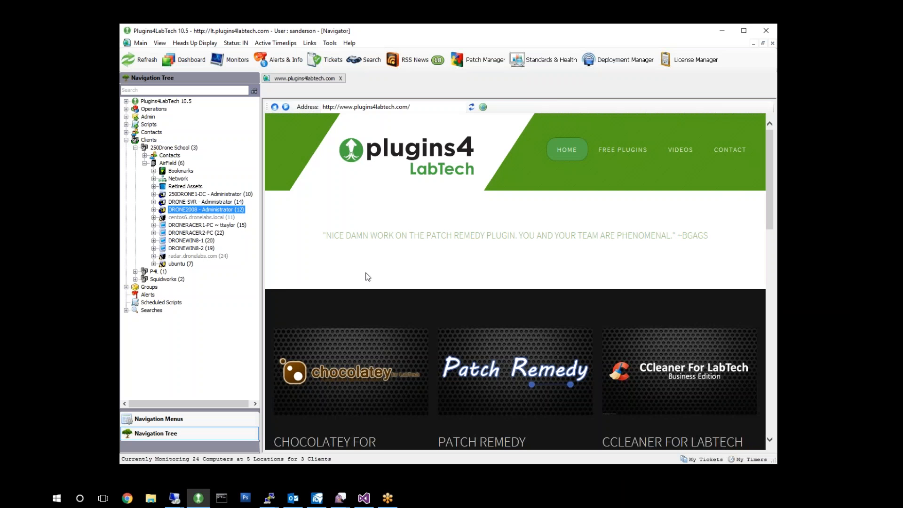
mouse_move(364, 60)
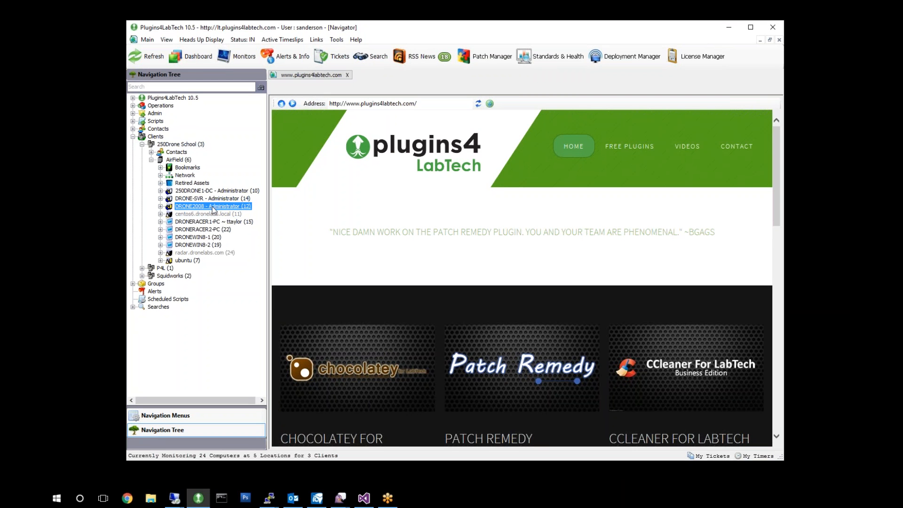
Open the DRONE2008 computer's management window from the Navigation Tree
click(211, 199)
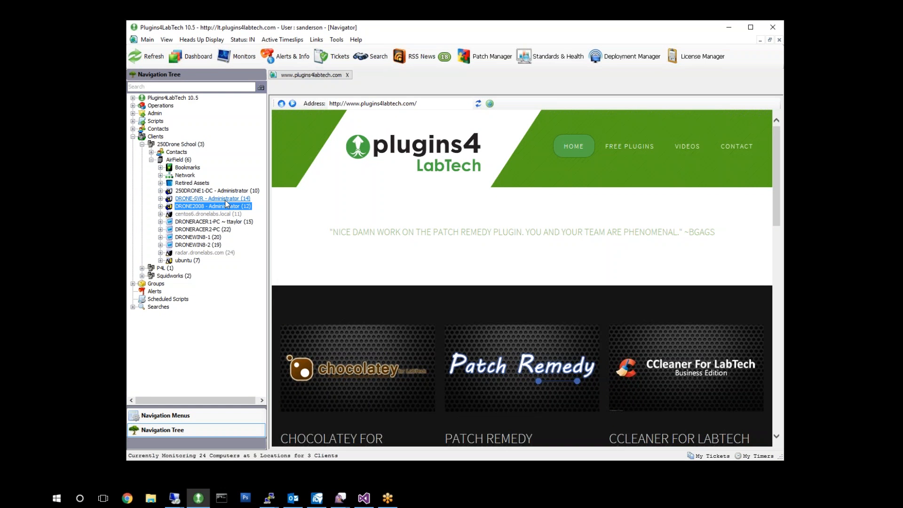
click(214, 206)
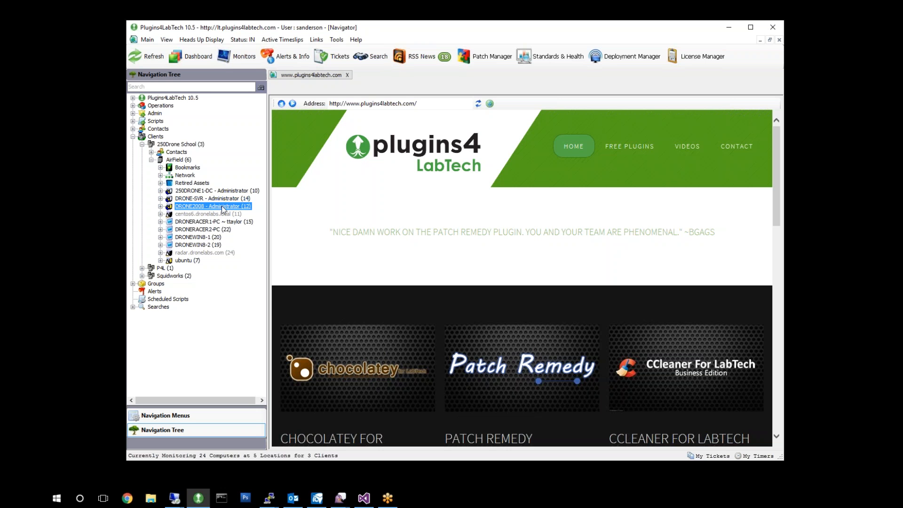
mouse_move(222, 198)
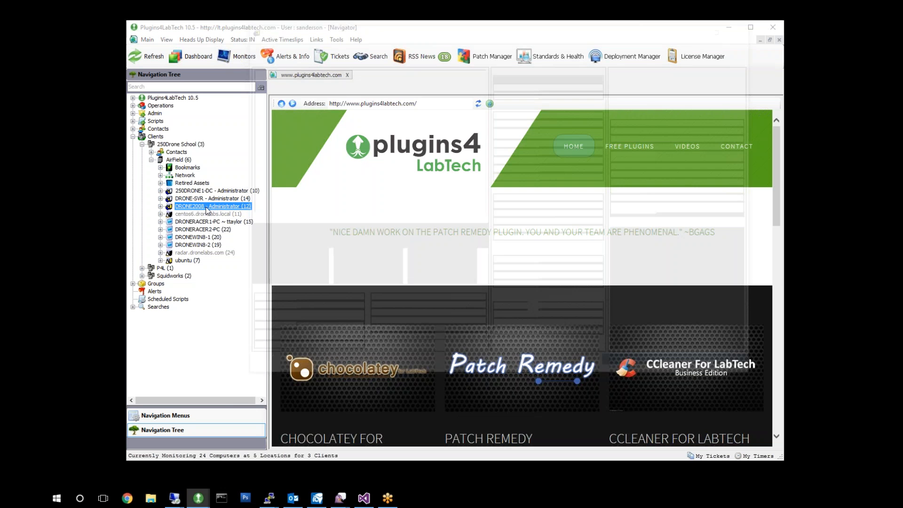
double_click(212, 206)
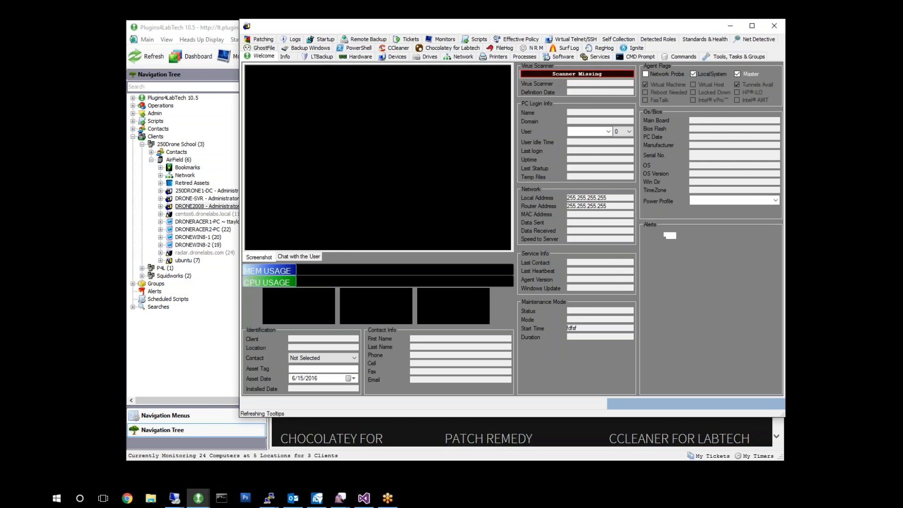
click(207, 205)
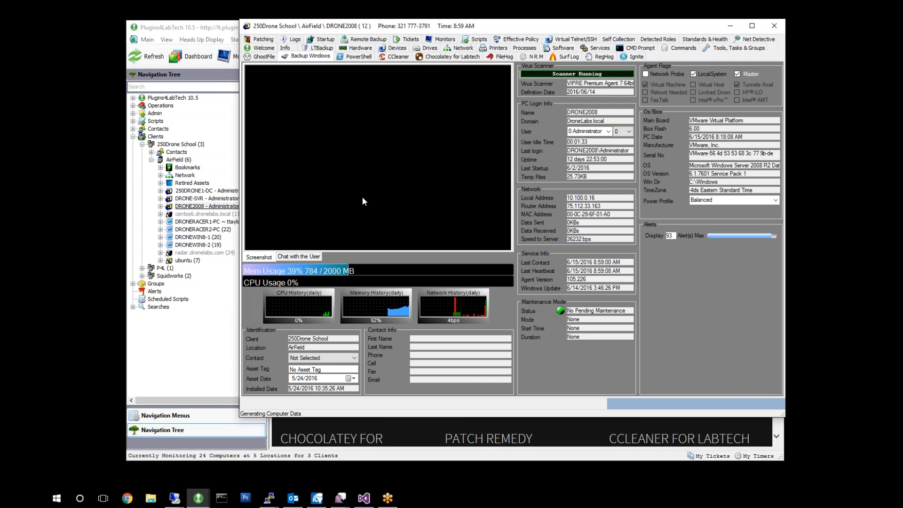
mouse_move(339, 104)
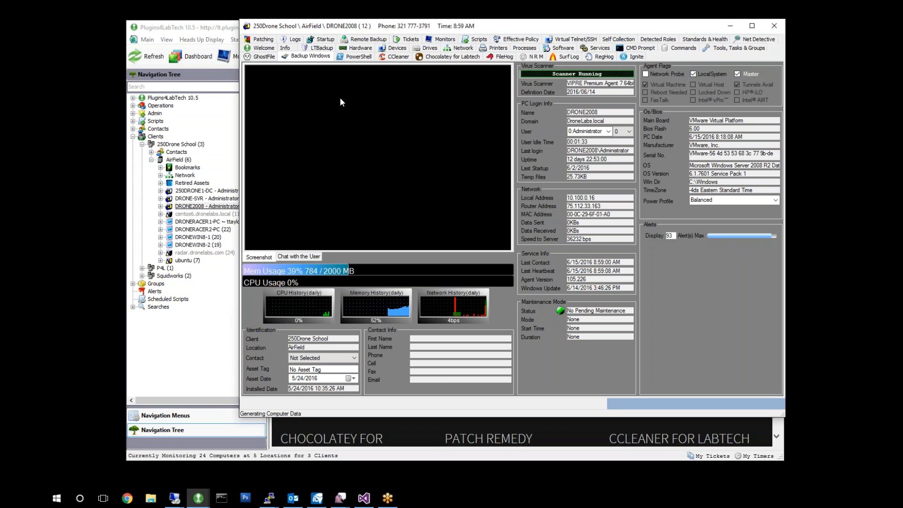
Show DRONE2008's Backup Windows plugin with its Offsite Sync settings
click(309, 56)
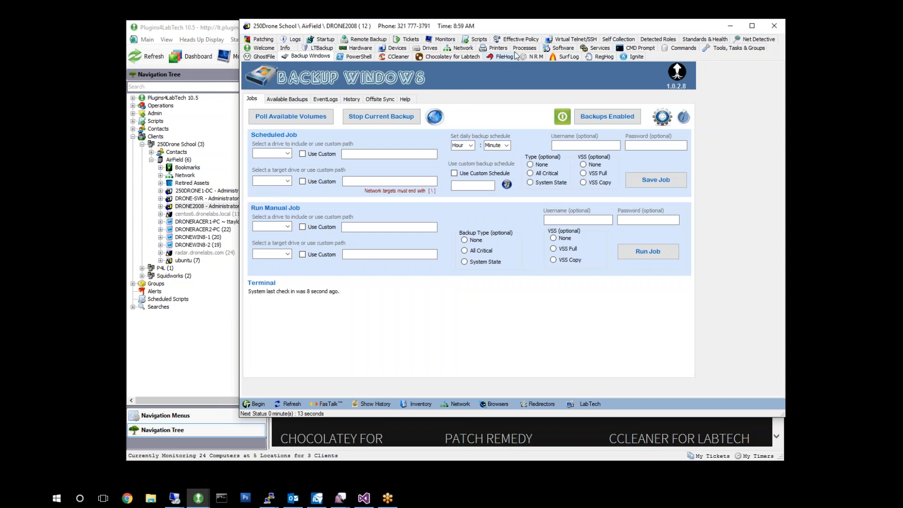
mouse_move(527, 111)
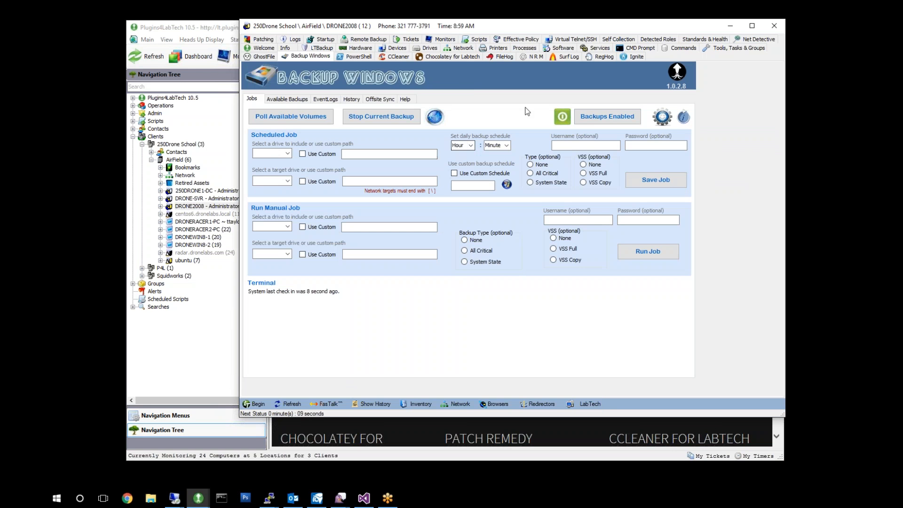
mouse_move(610, 342)
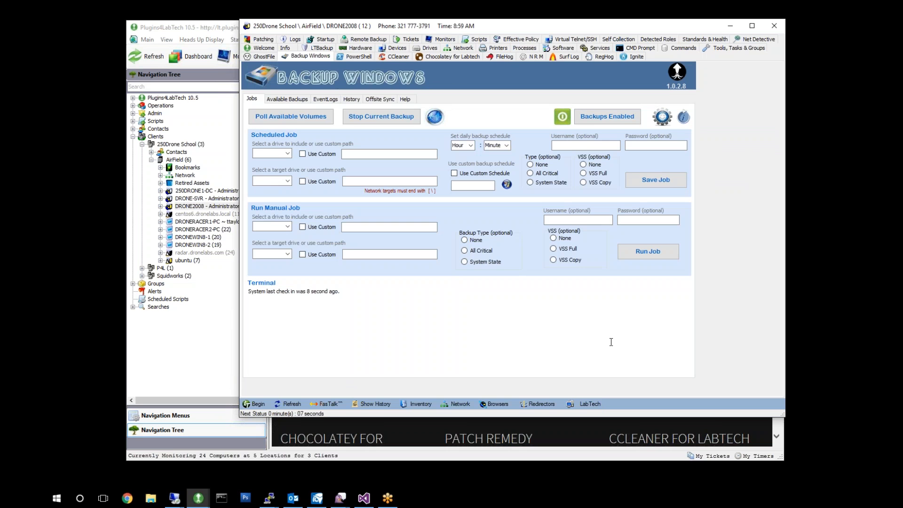
click(379, 99)
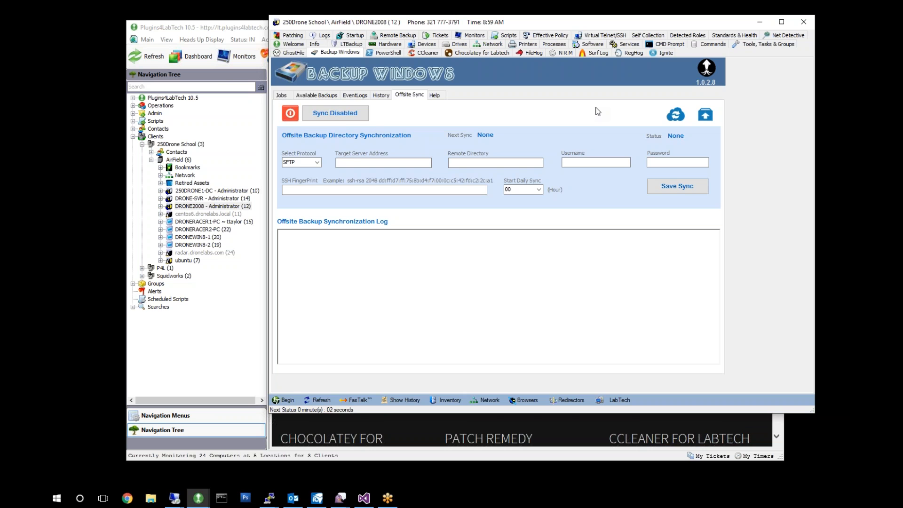
mouse_move(514, 147)
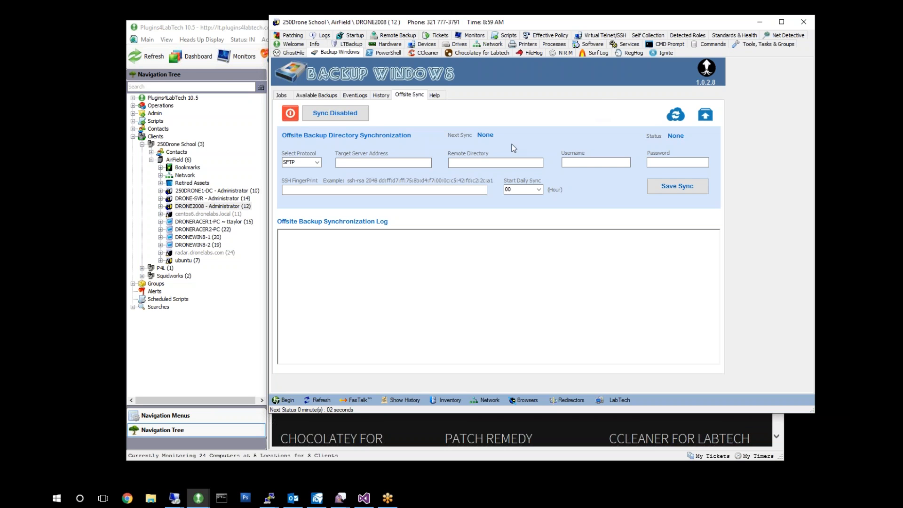
mouse_move(661, 115)
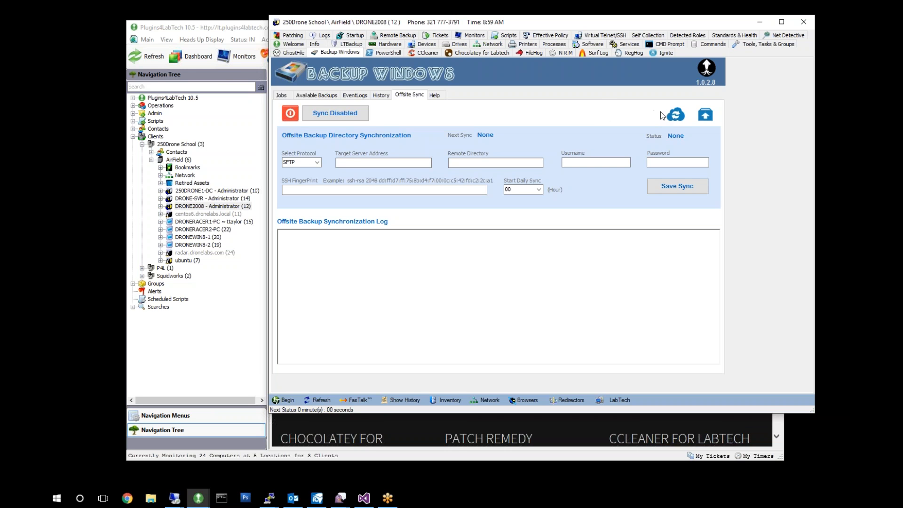
Include drive C in the backup job after checking the computer's drive letters
click(280, 95)
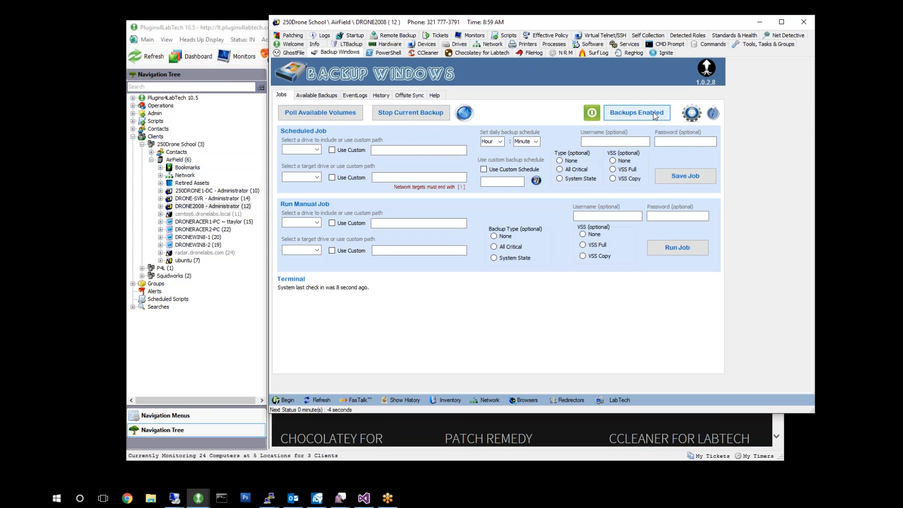
mouse_move(636, 112)
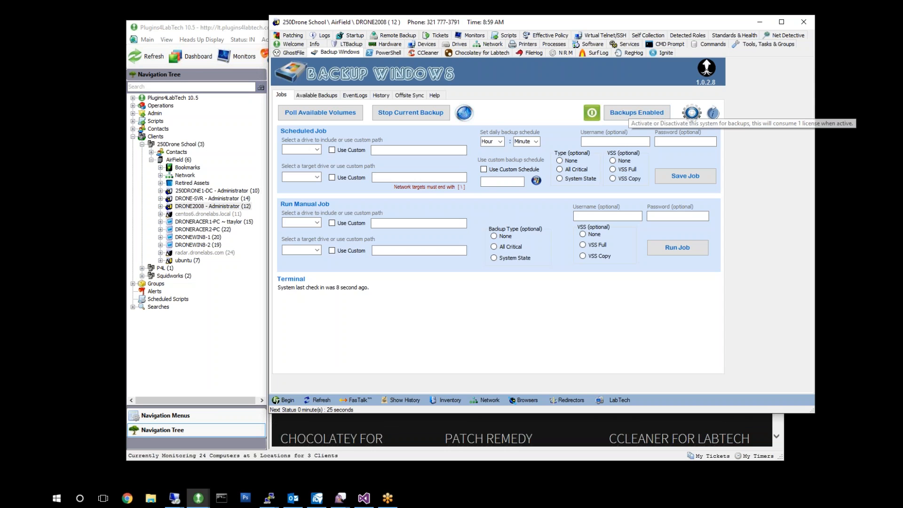
click(316, 149)
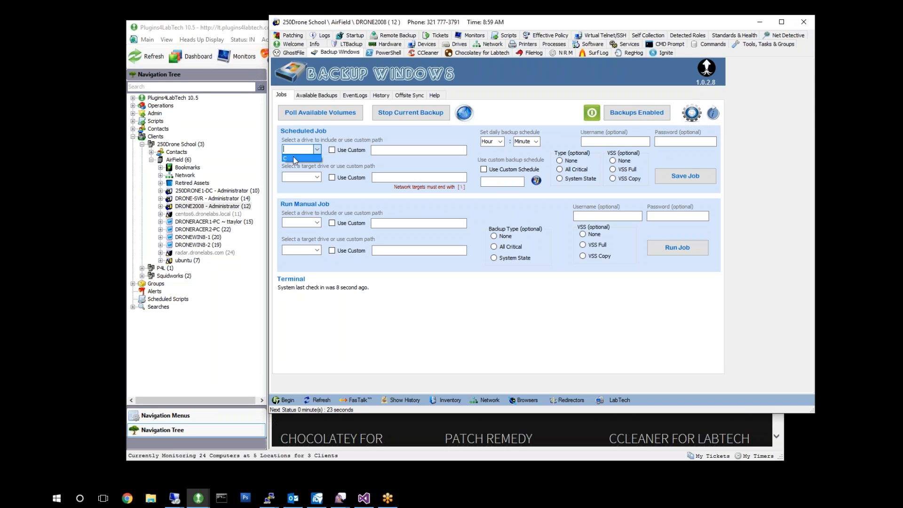
click(297, 158)
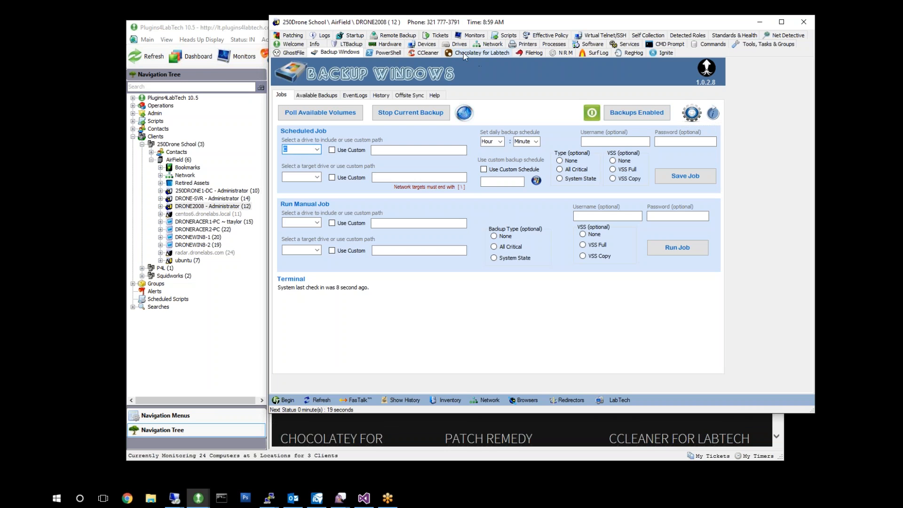
click(459, 53)
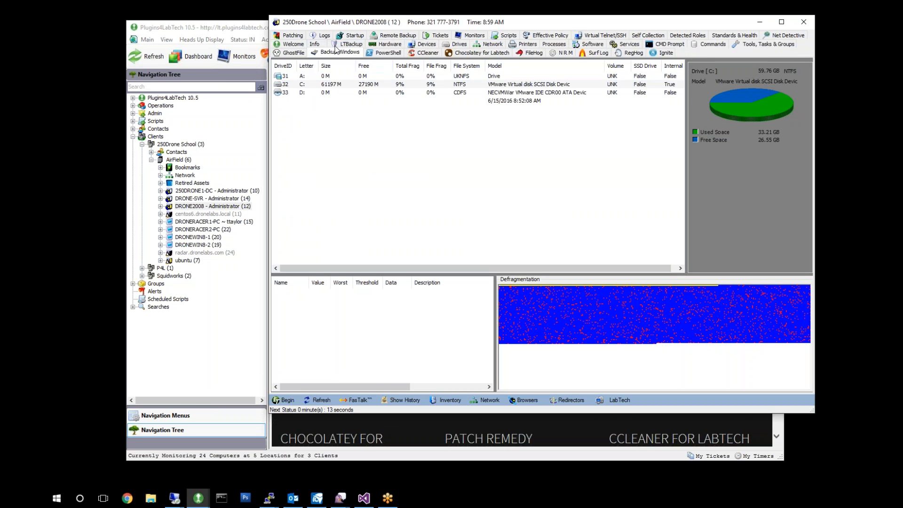
mouse_move(674, 121)
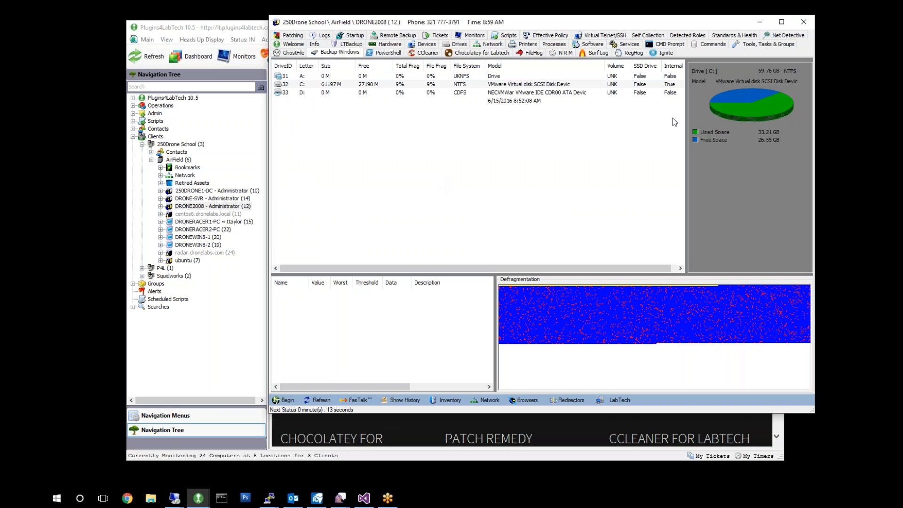
click(339, 52)
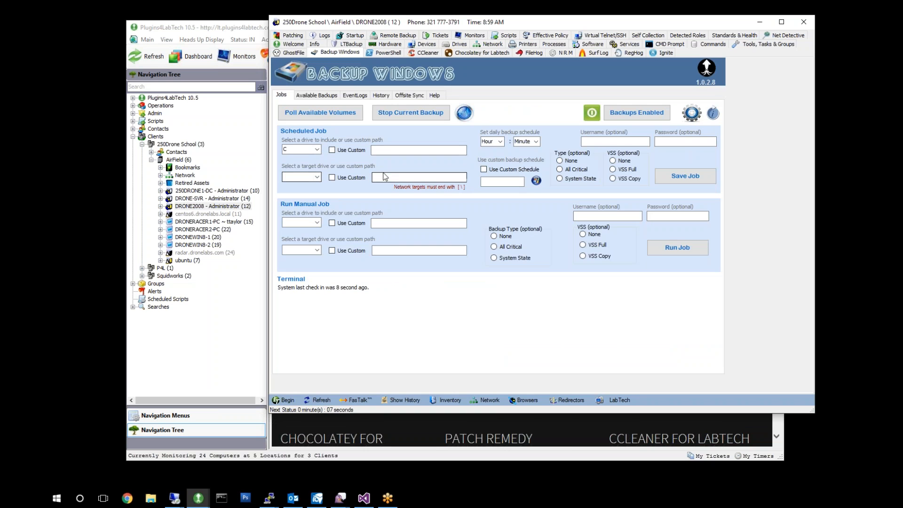
Enable a custom network target and start its path with \\
click(332, 178)
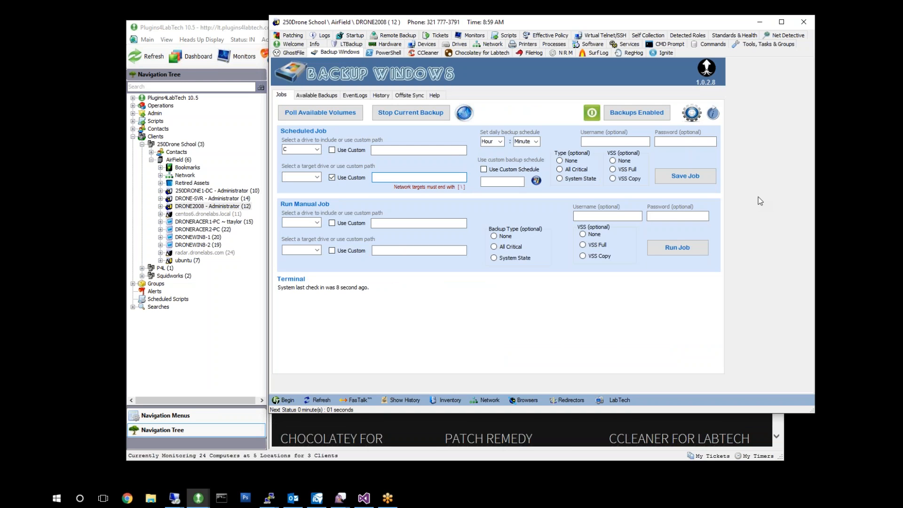
text(\\drone=svr\)
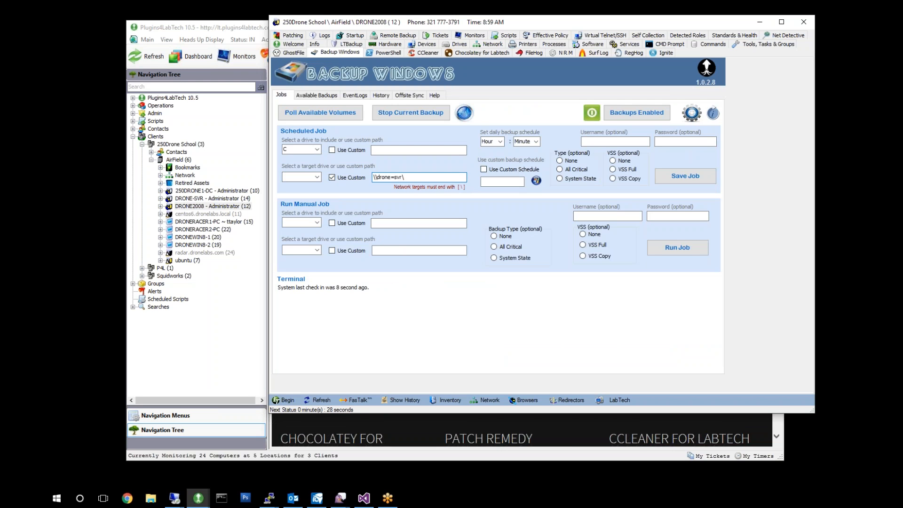
mouse_move(454, 237)
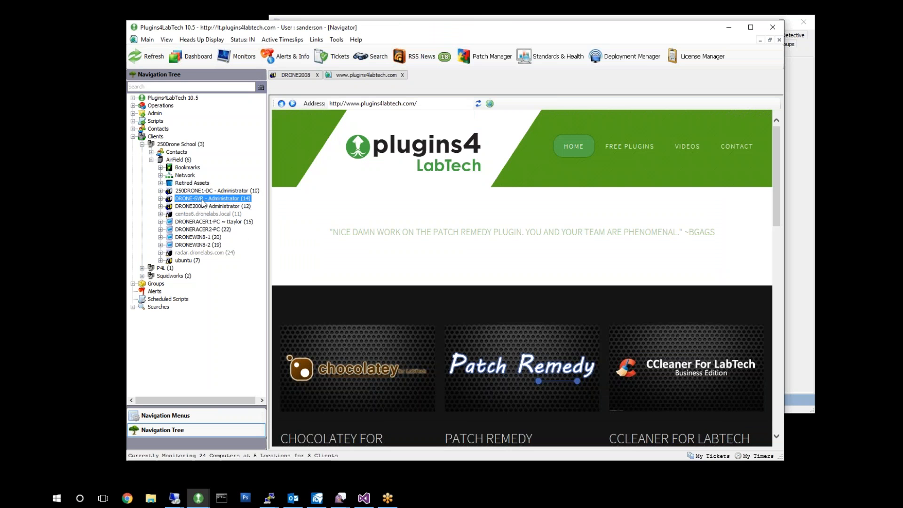
mouse_move(580, 128)
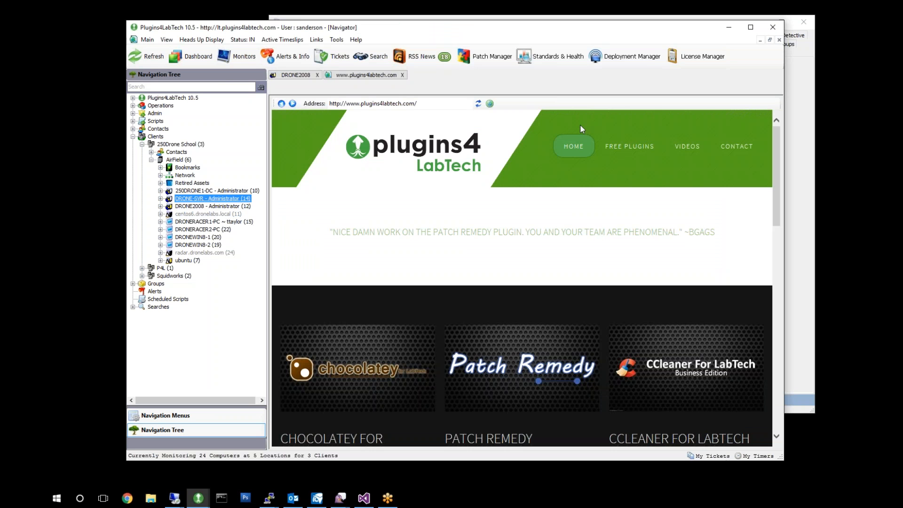
mouse_move(220, 206)
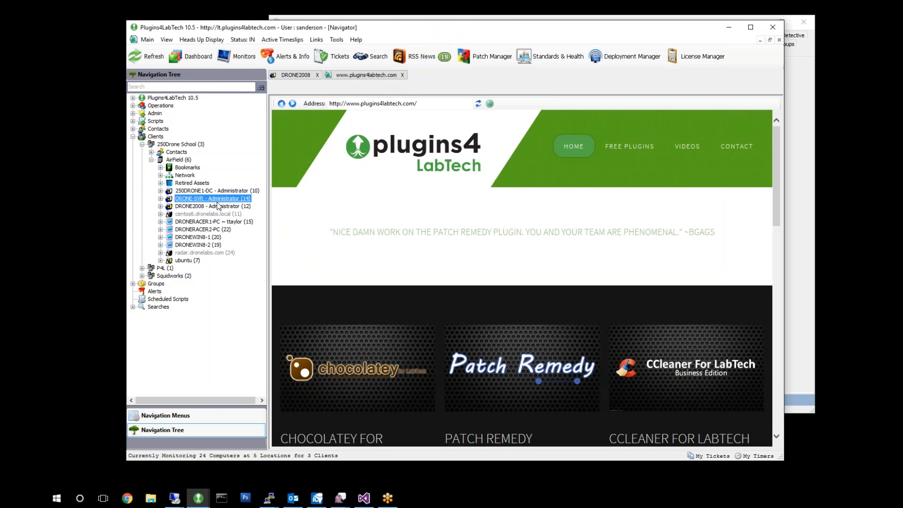
Check DRONE-SVR's shares in its management window before returning to DRONE2008
double_click(212, 198)
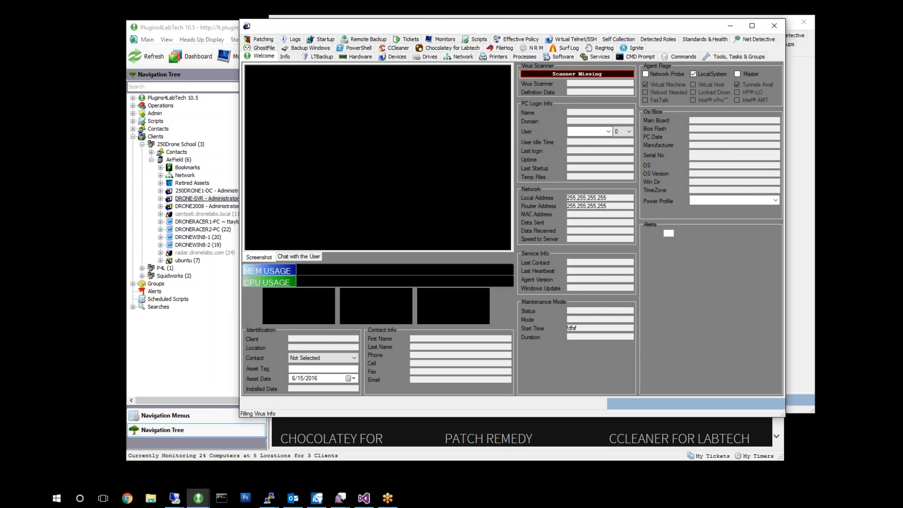
click(206, 199)
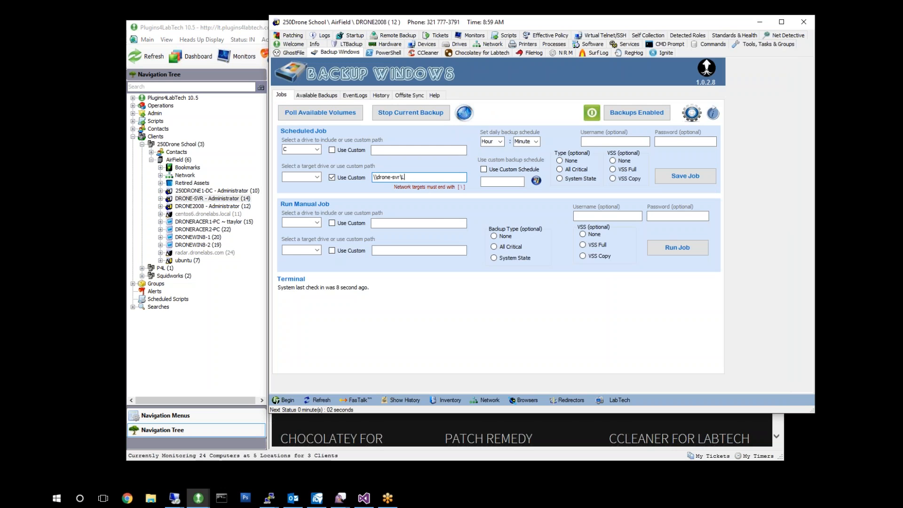
Complete the custom target path \\drone-svr\LocalBackup\Drone2008\
text(ocalBackup\)
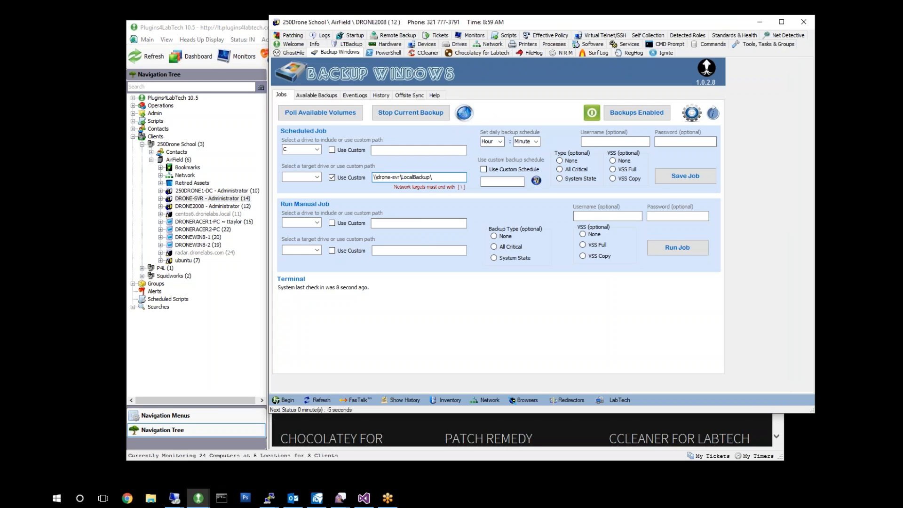
text(Drone2008\)
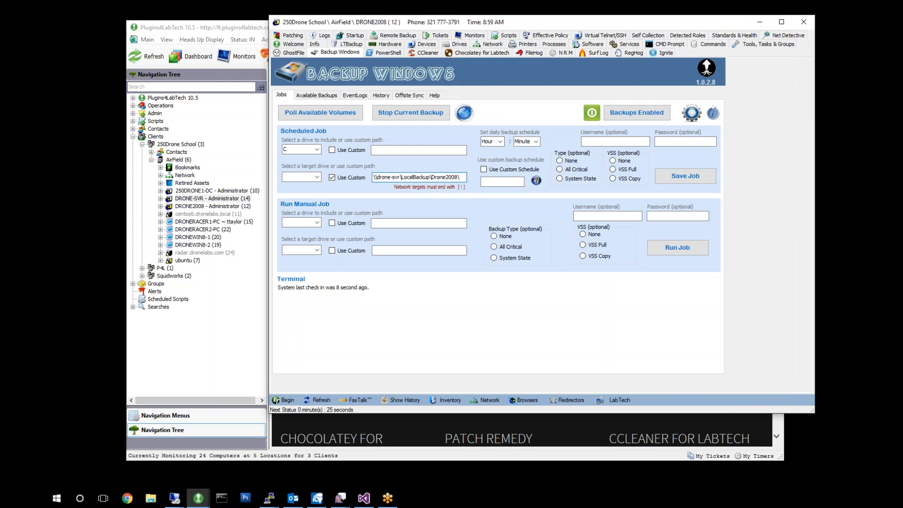
click(419, 177)
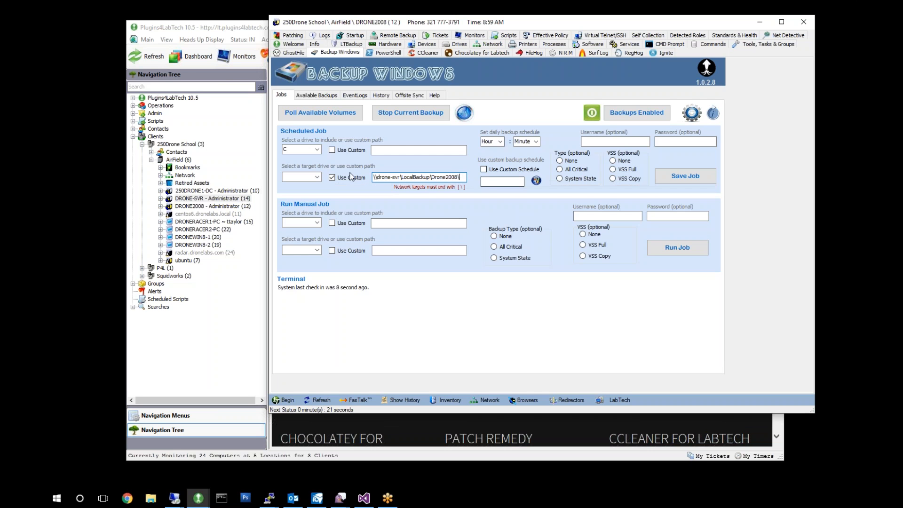
triple_click(417, 177)
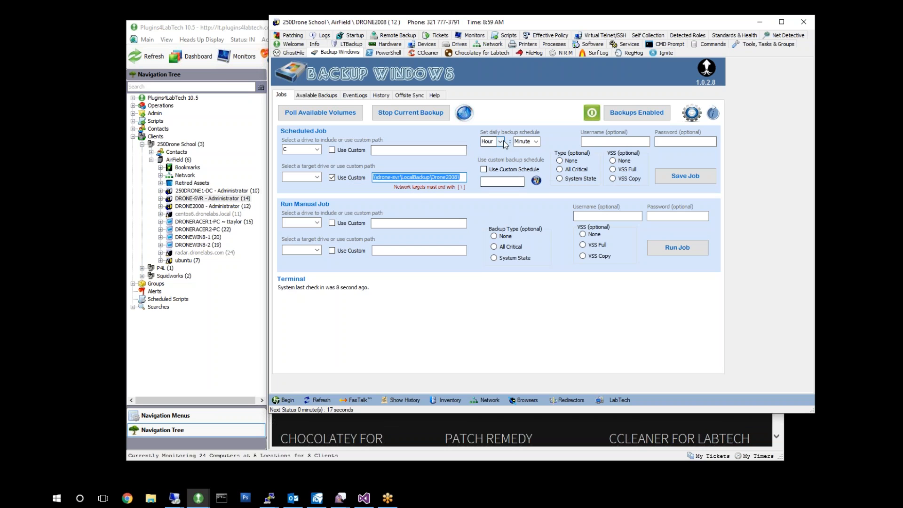
Schedule the daily backup to start at 10:00
click(498, 141)
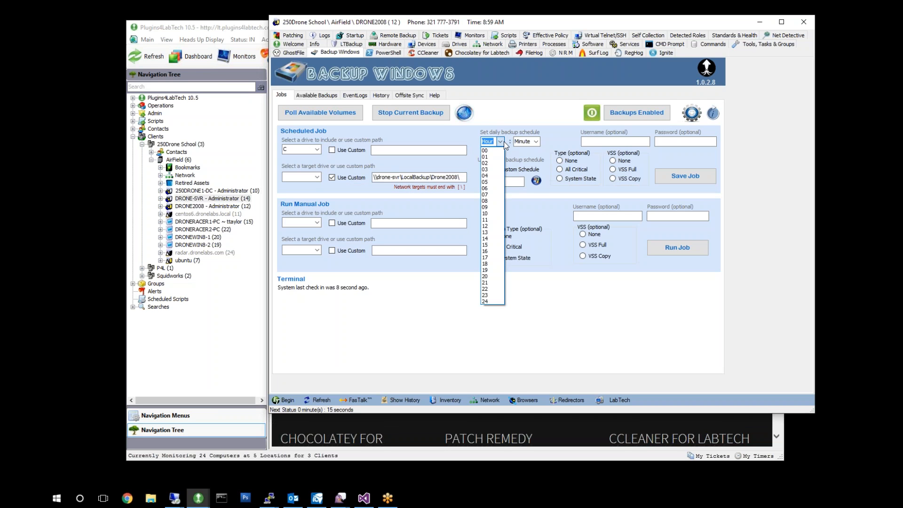
mouse_move(490, 214)
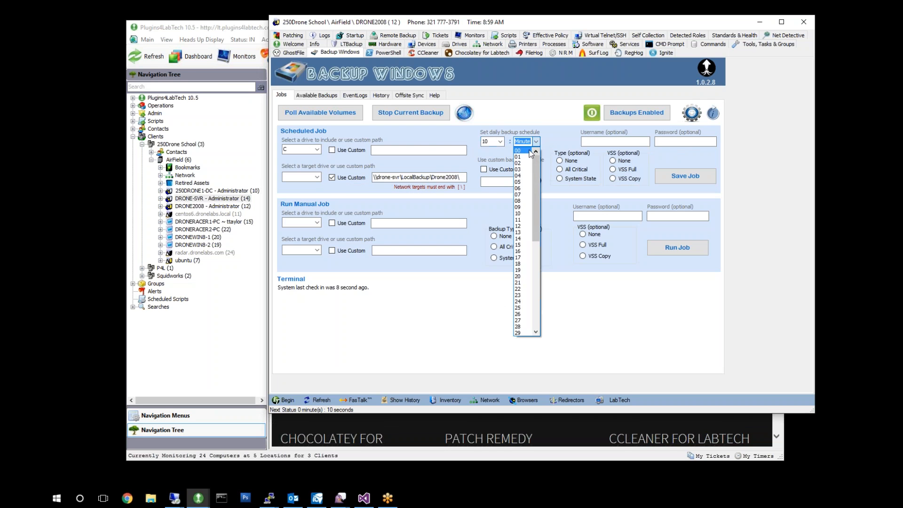
click(517, 150)
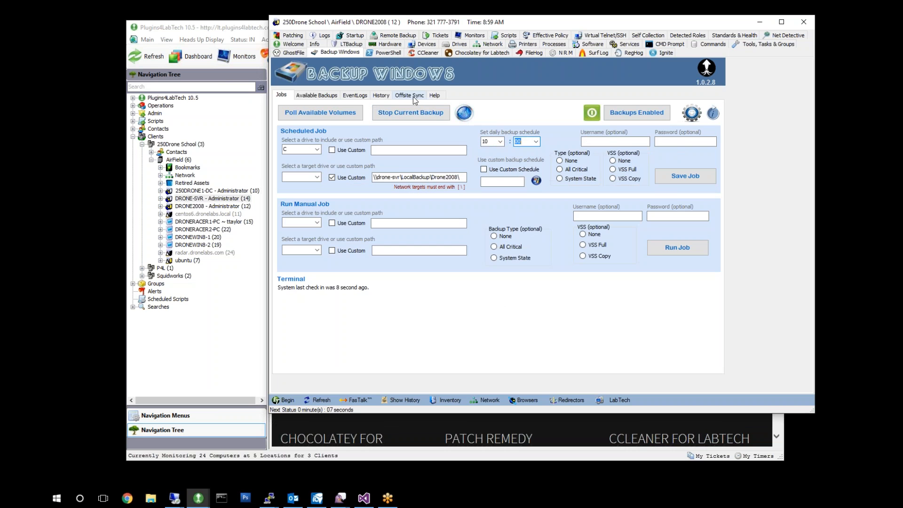
mouse_move(530, 202)
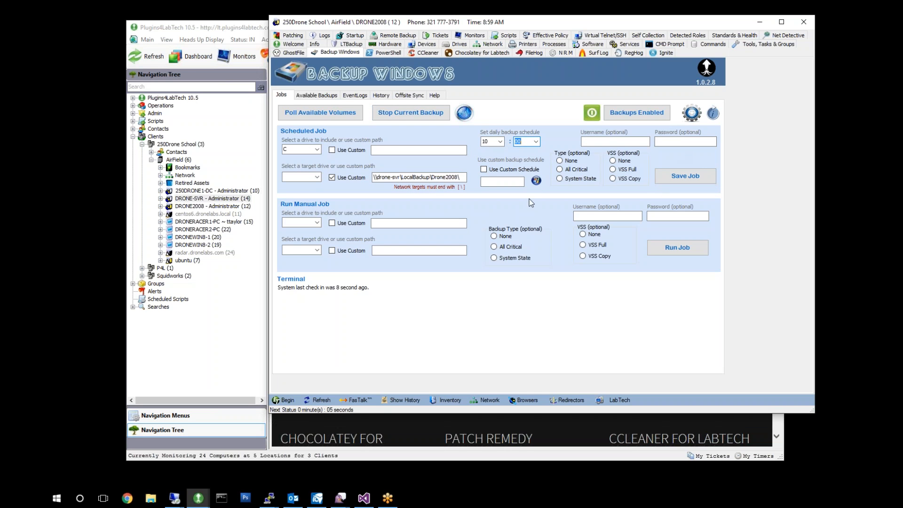
mouse_move(543, 109)
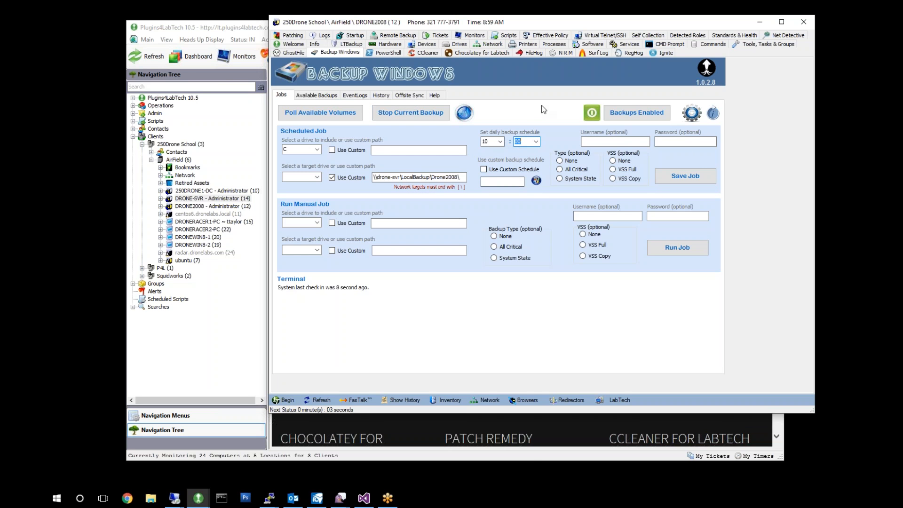
mouse_move(509, 112)
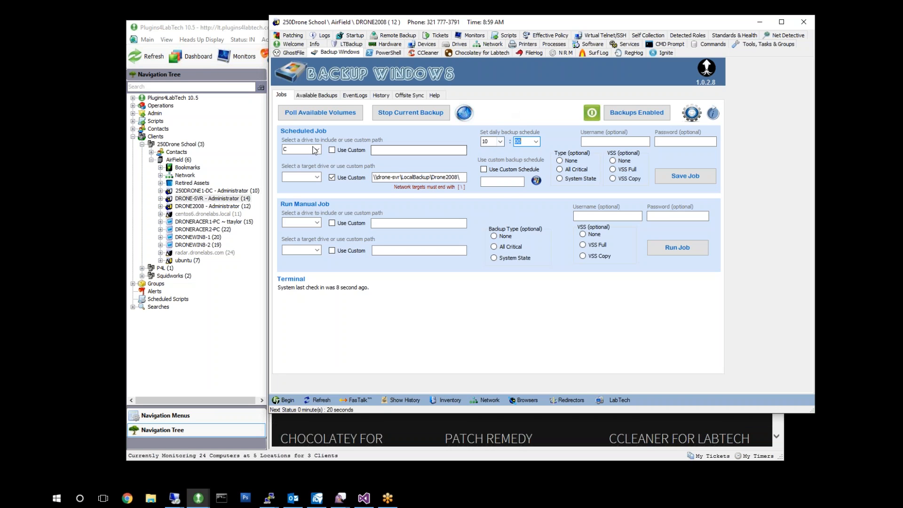
Set backup type All Critical with credentials dronelab\admin and a password
click(558, 168)
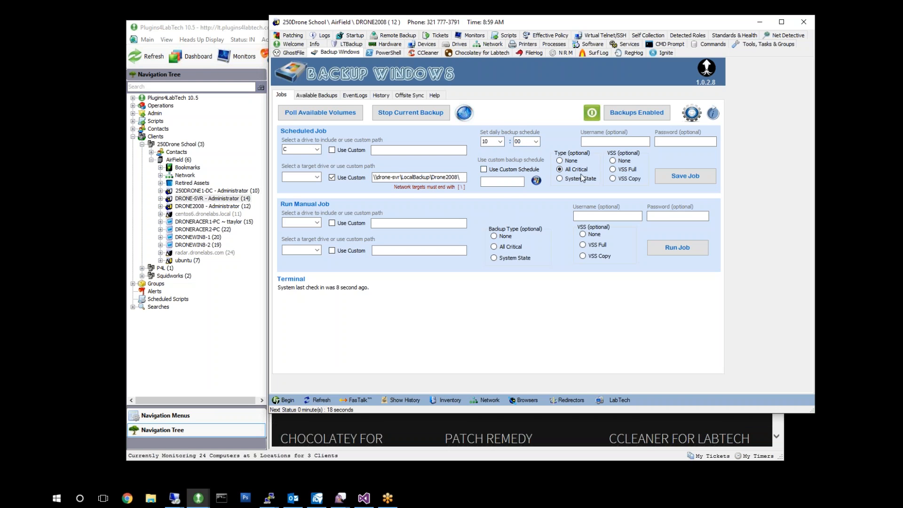
mouse_move(604, 176)
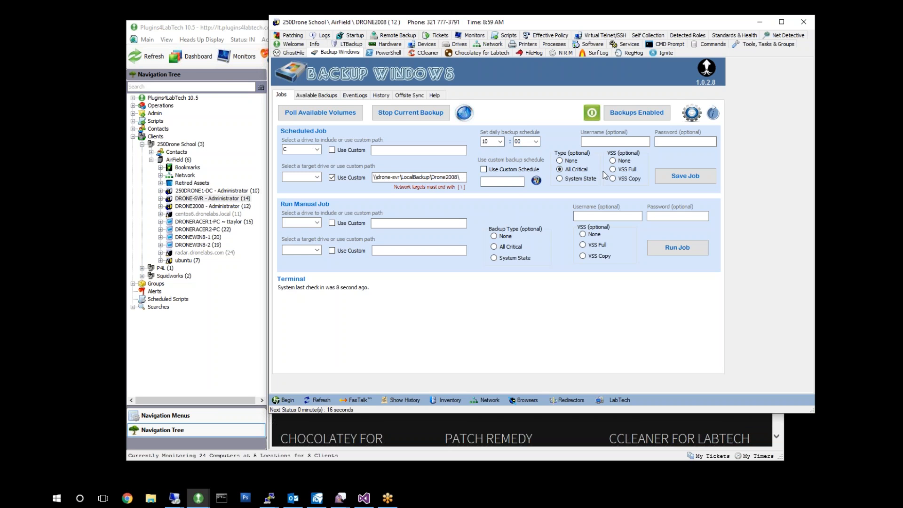
mouse_move(409, 95)
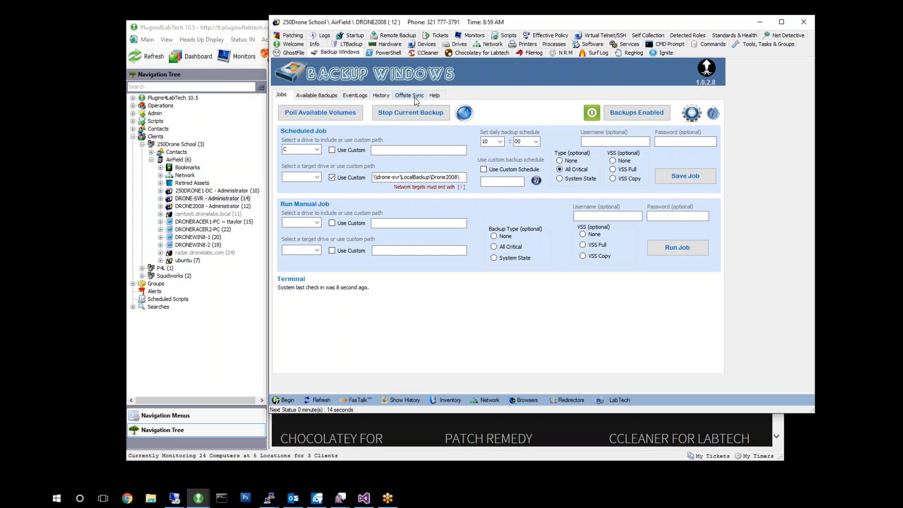
mouse_move(407, 159)
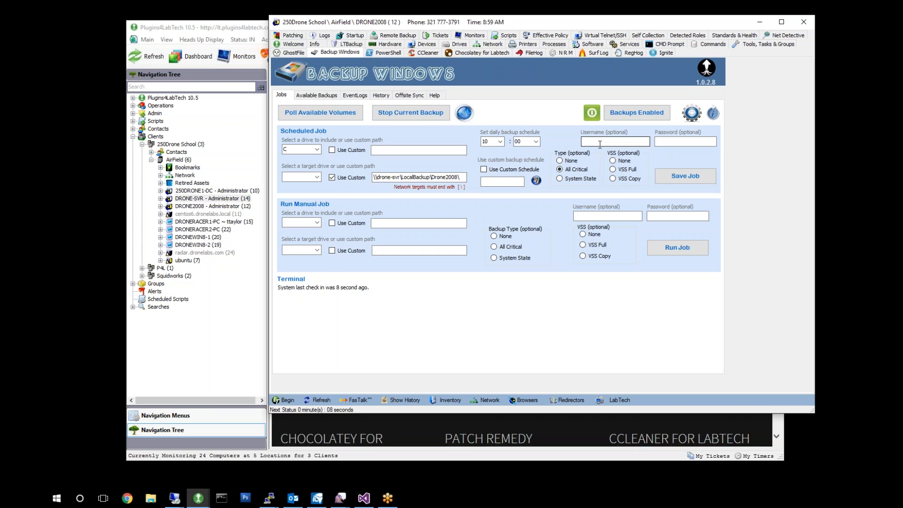
mouse_move(614, 142)
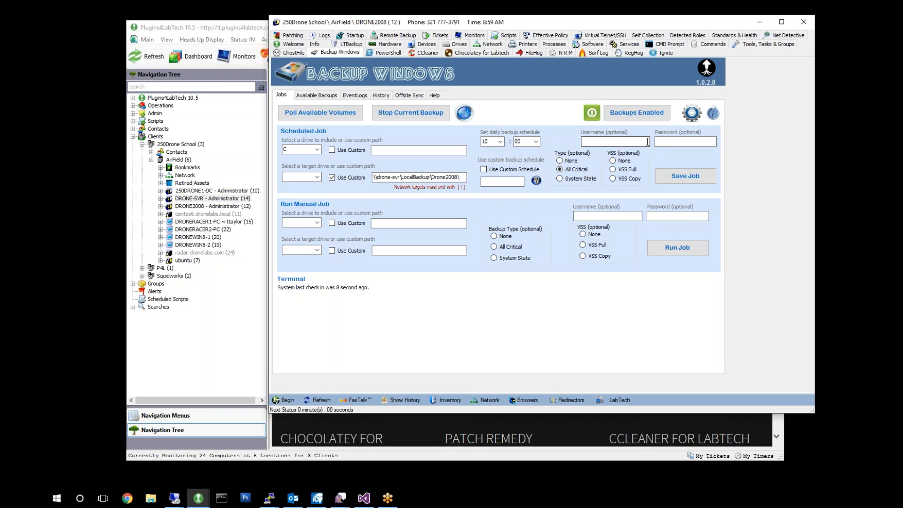
click(614, 142)
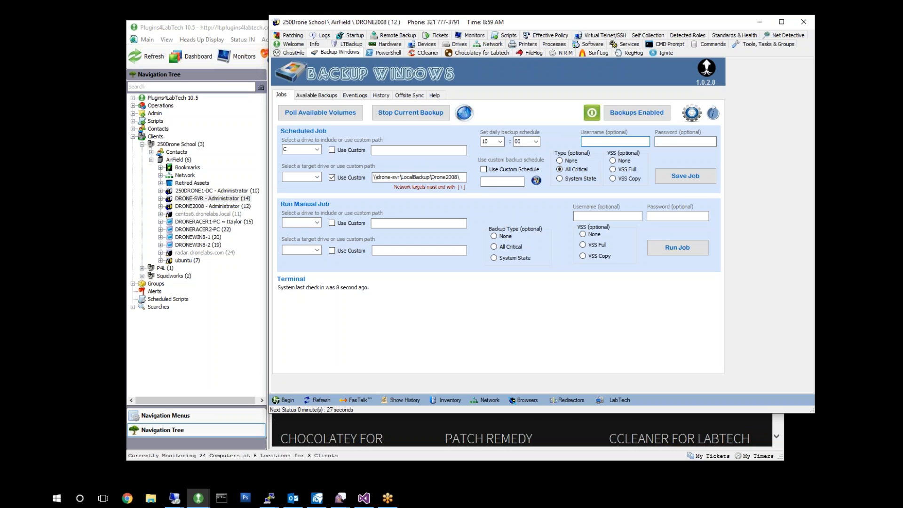
text(dronelabs)
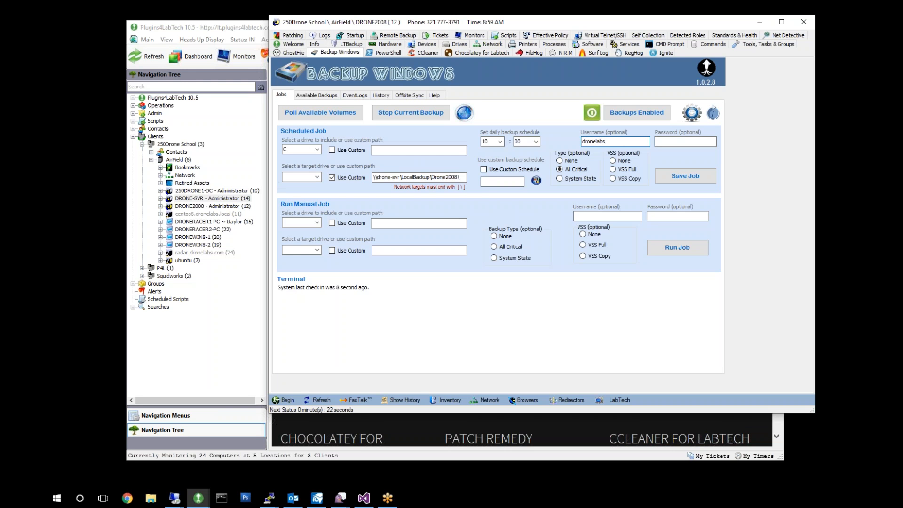
text(\administrator)
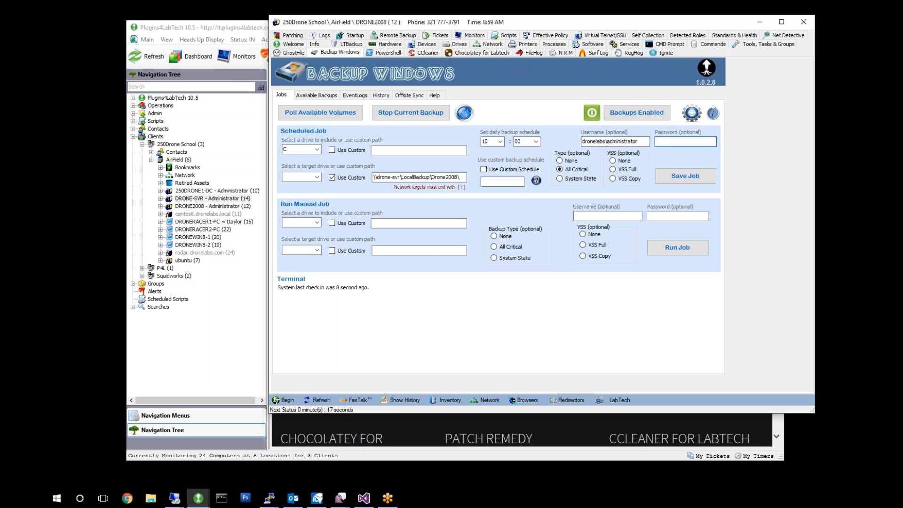
text(password)
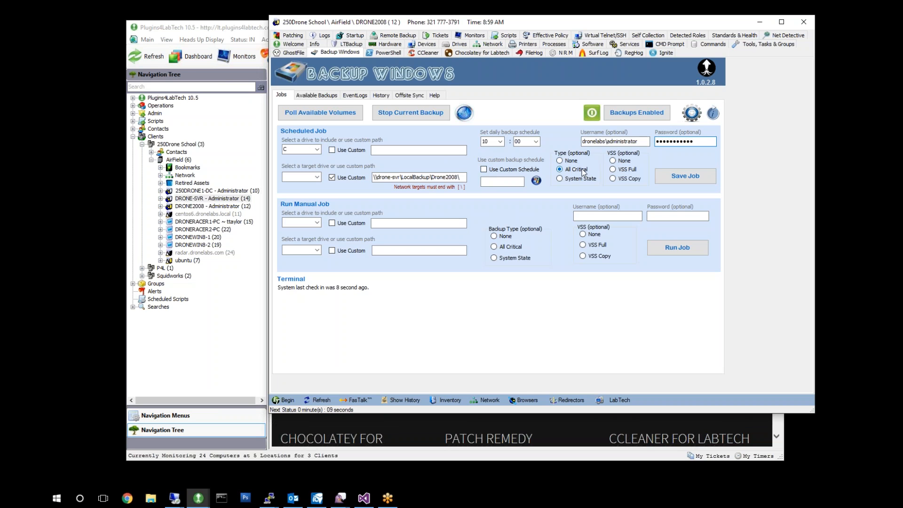
mouse_move(577, 168)
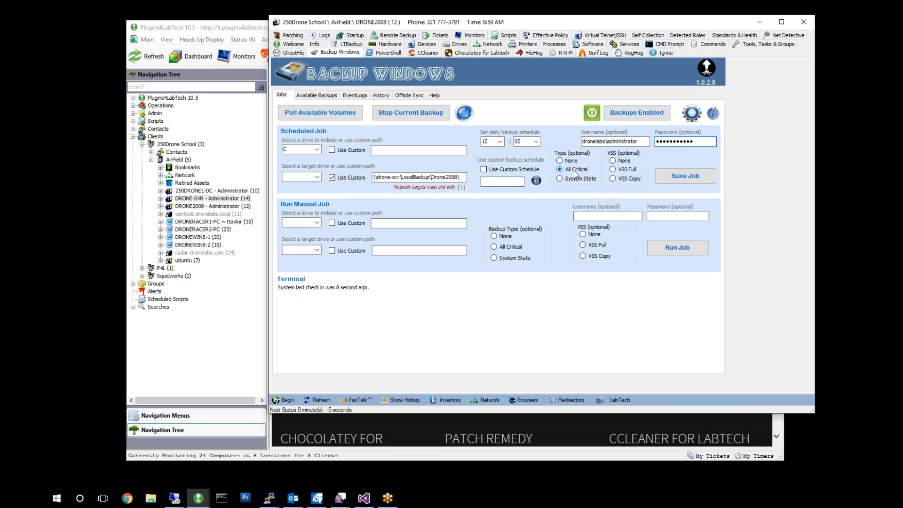
mouse_move(573, 169)
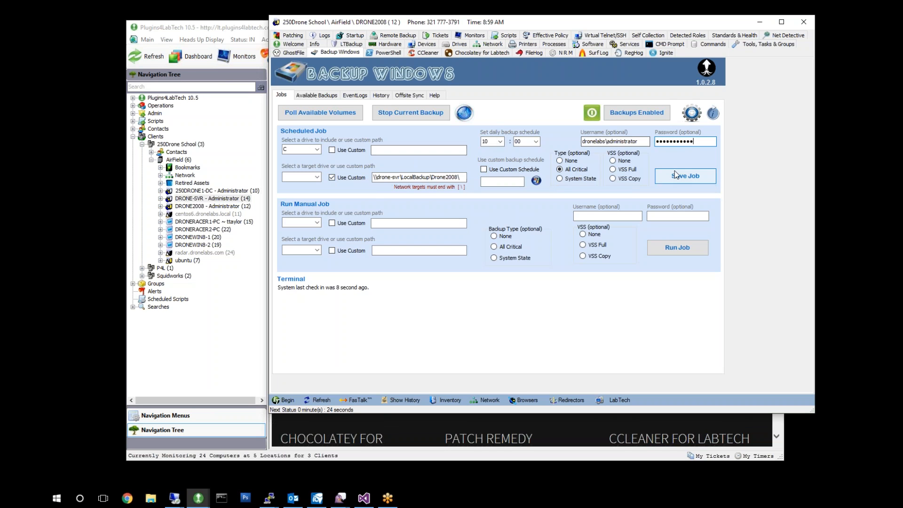
Save the backup job, reselecting drive C after the path warning
click(683, 176)
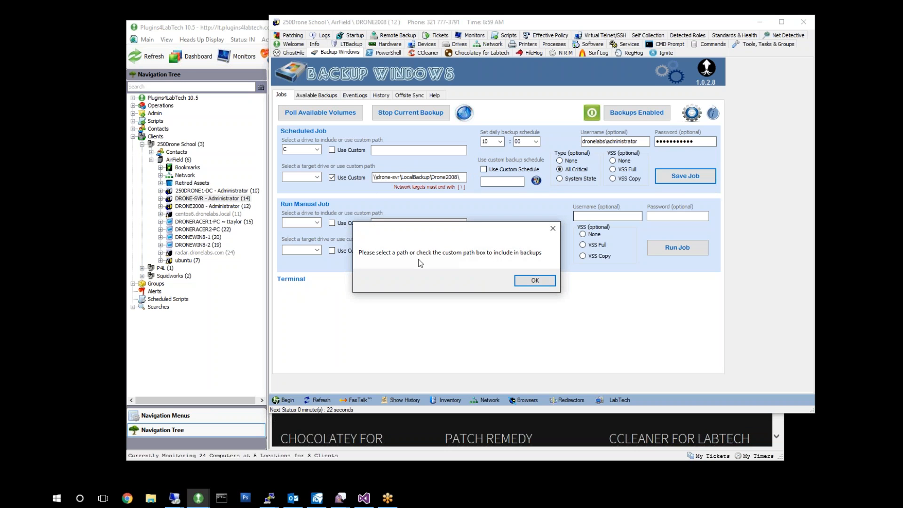
mouse_move(508, 257)
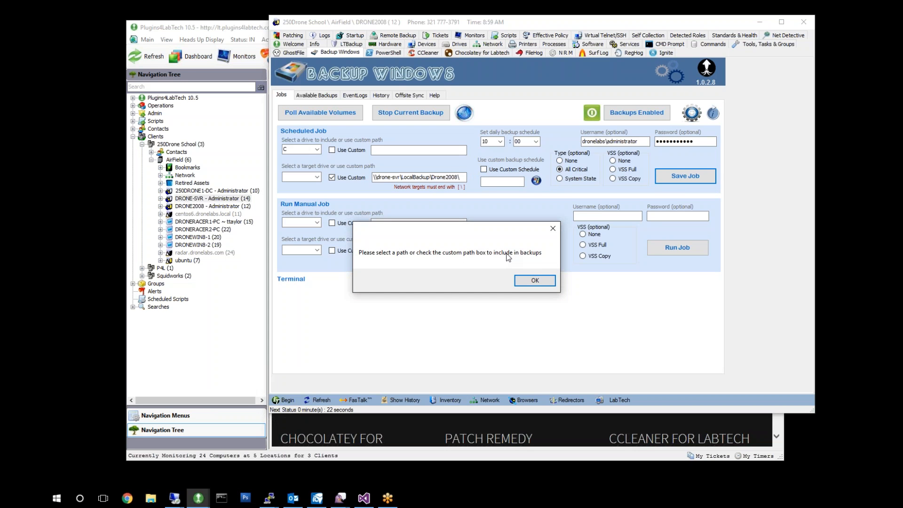
mouse_move(534, 280)
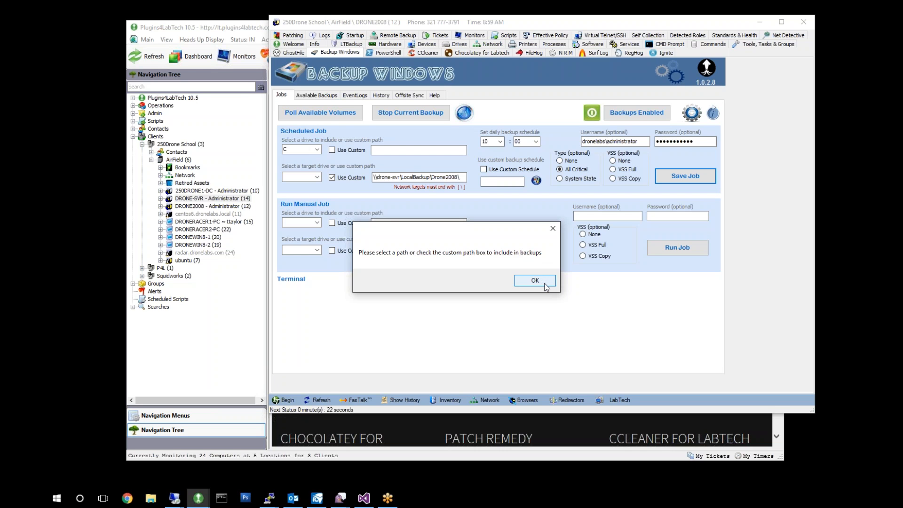
mouse_move(545, 287)
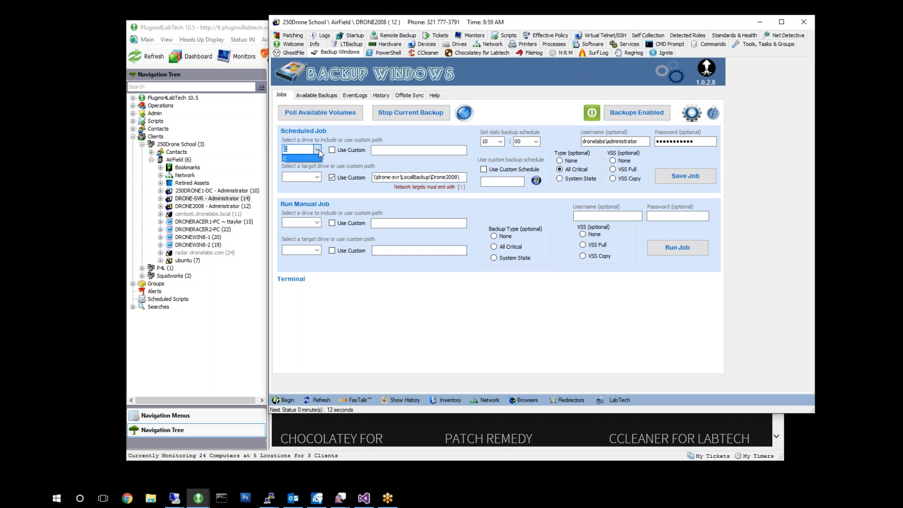
click(301, 158)
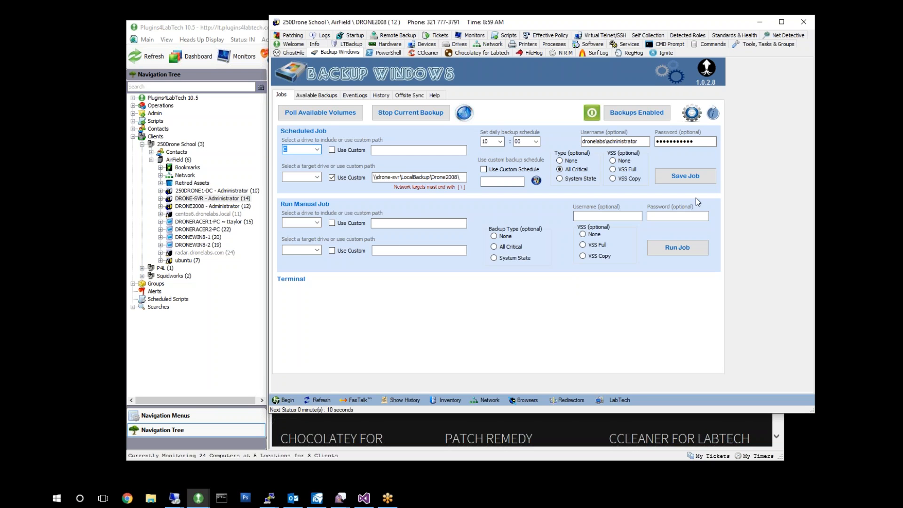
mouse_move(334, 195)
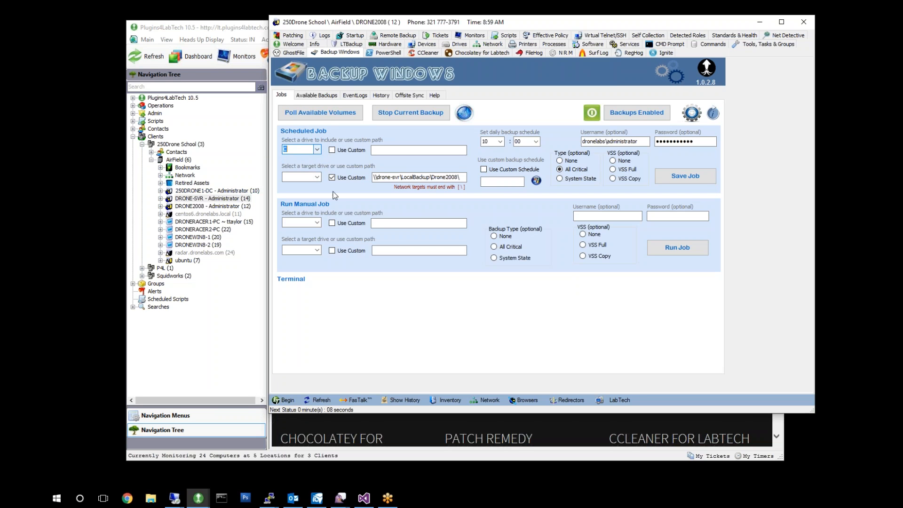
click(684, 176)
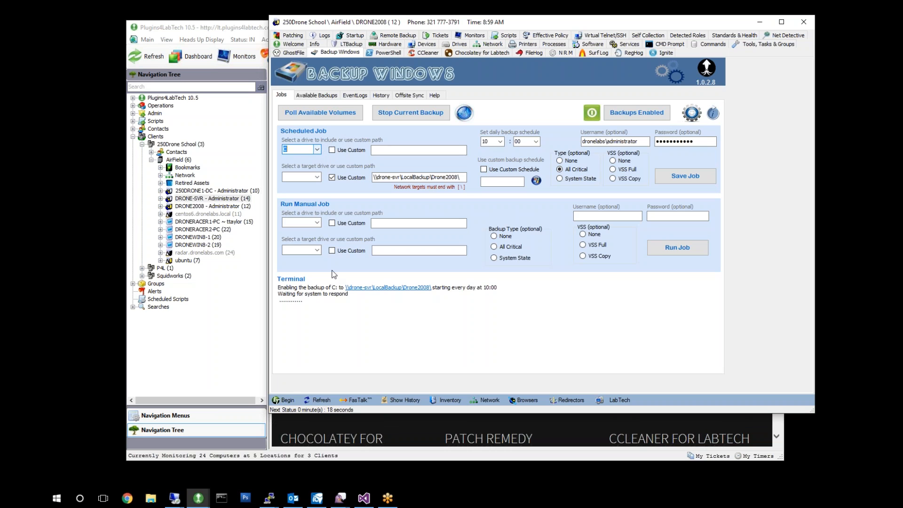
mouse_move(371, 296)
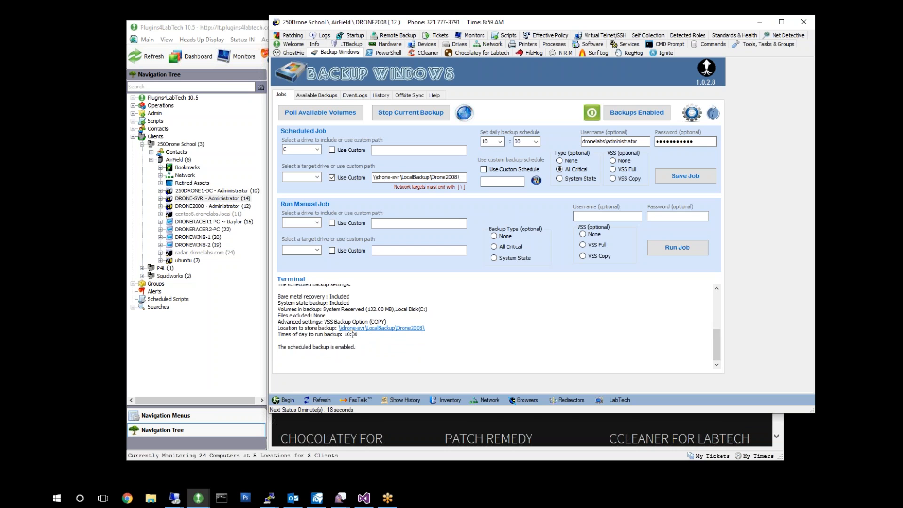
mouse_move(474, 278)
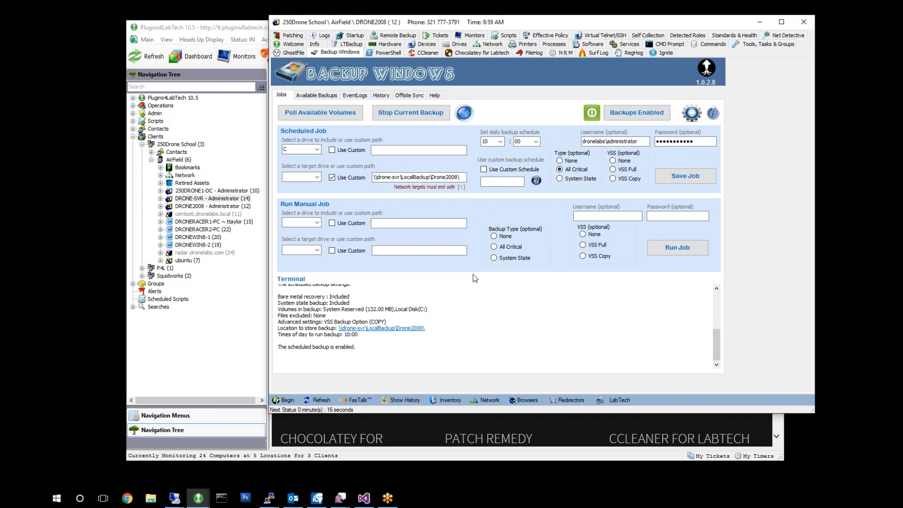
mouse_move(413, 87)
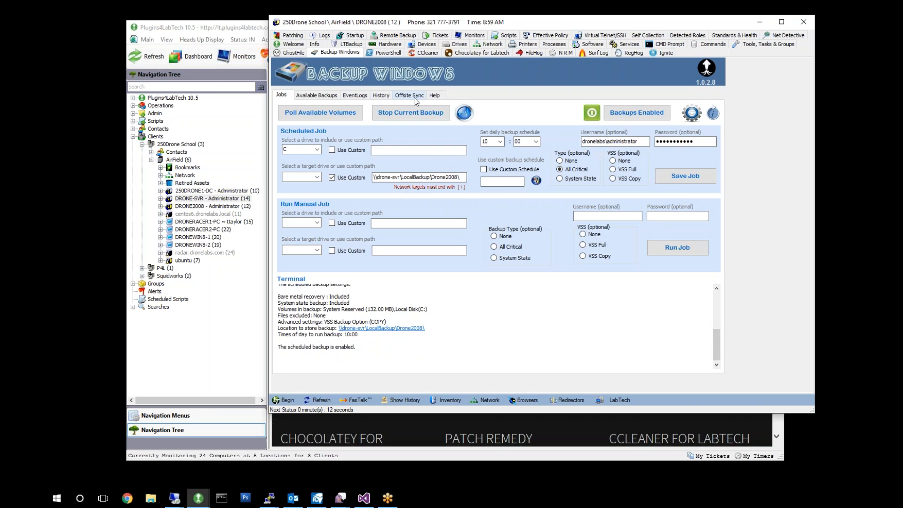
click(409, 95)
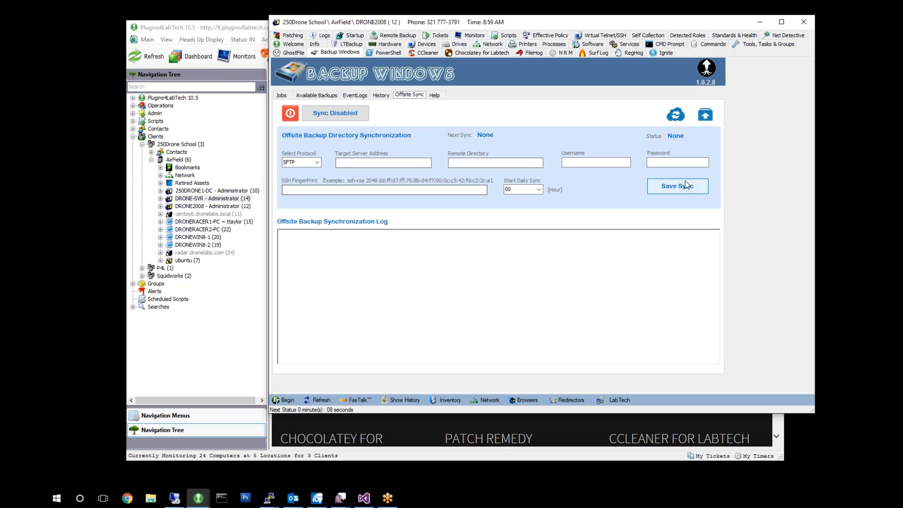
mouse_move(391, 143)
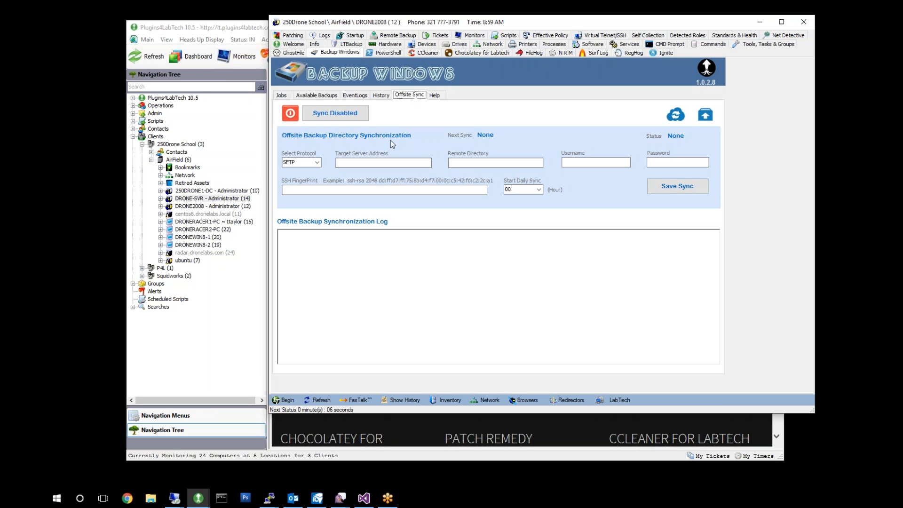
mouse_move(352, 143)
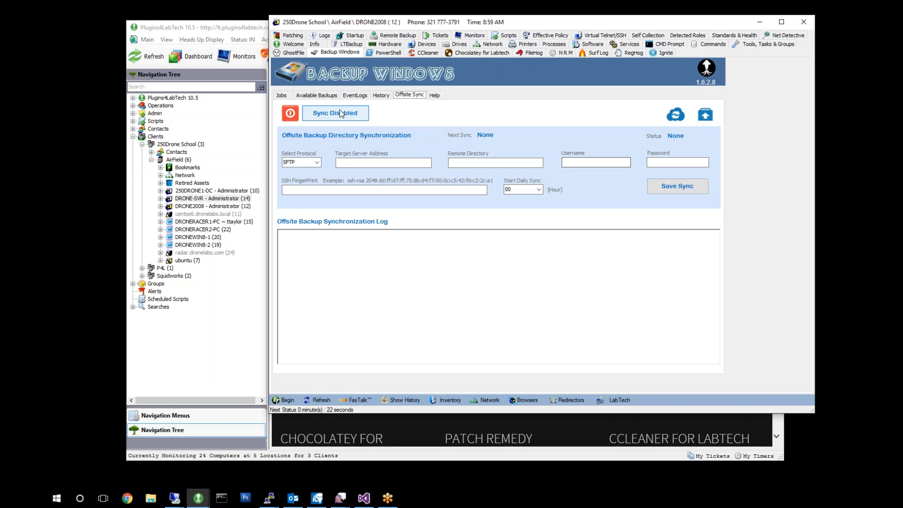
mouse_move(334, 113)
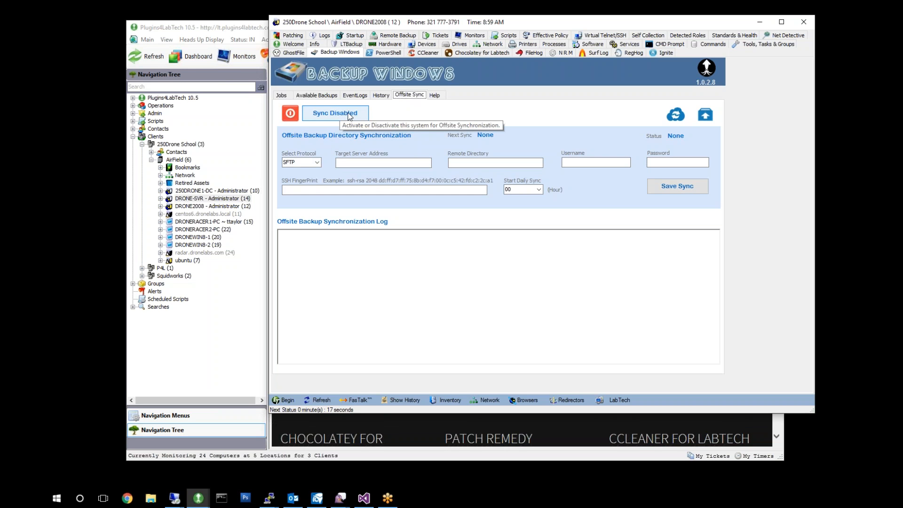
mouse_move(335, 113)
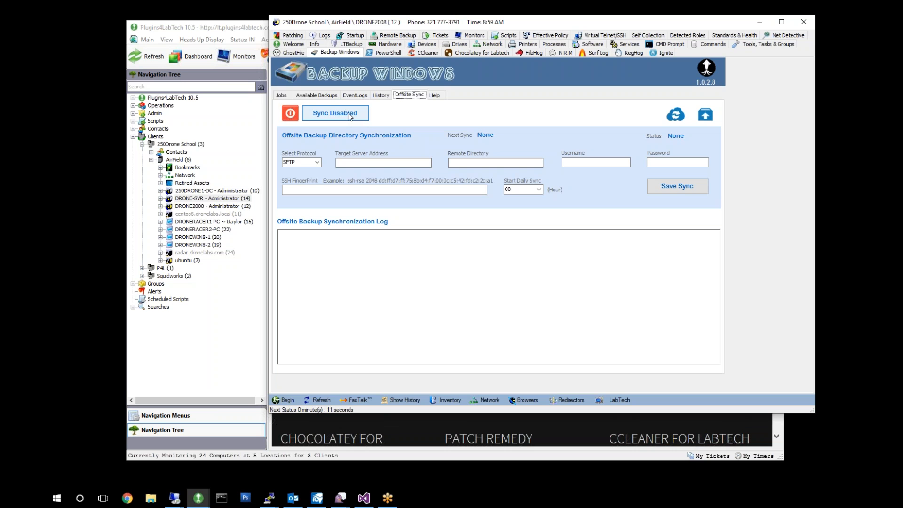
mouse_move(347, 118)
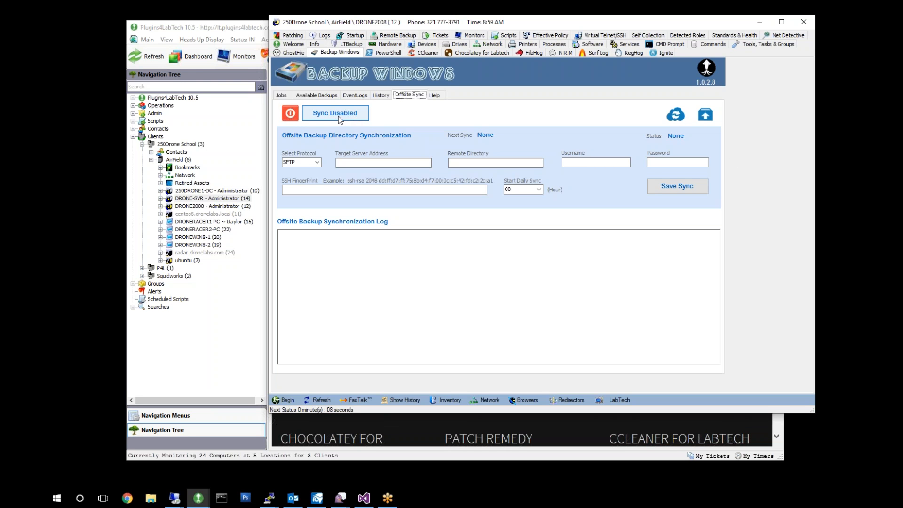
mouse_move(379, 146)
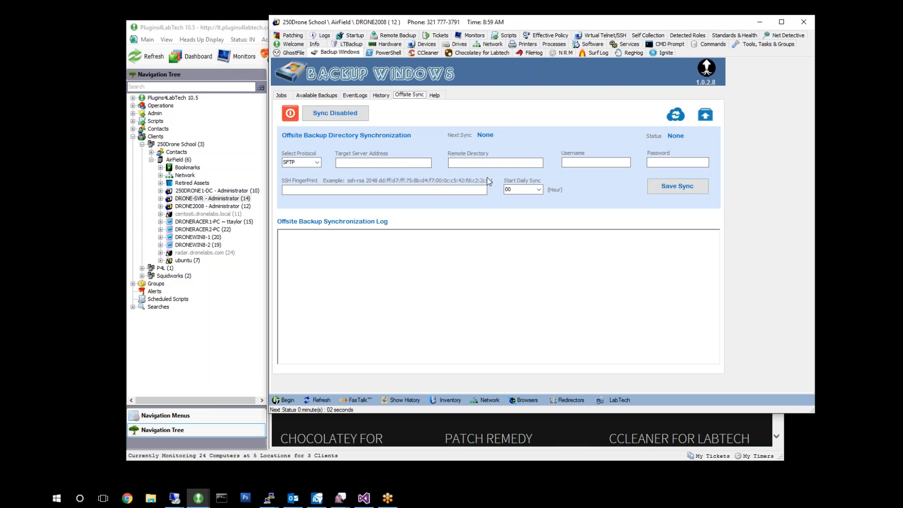
mouse_move(690, 123)
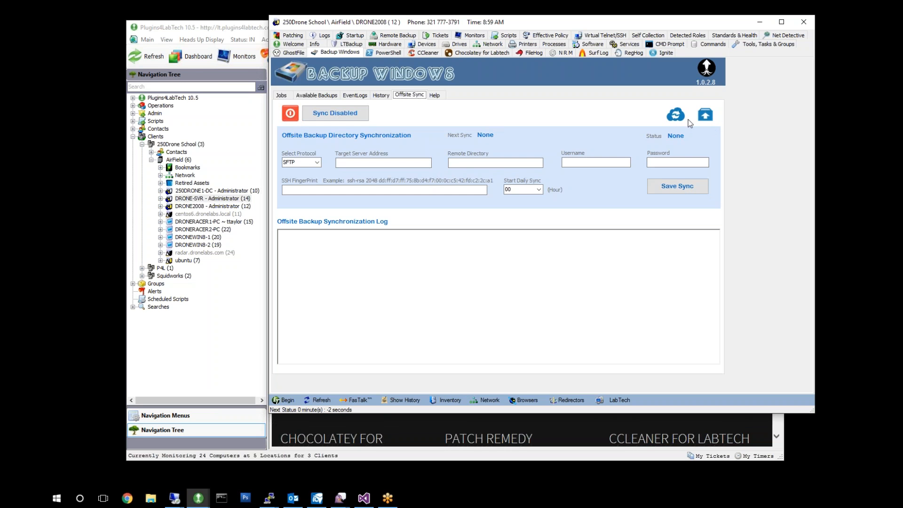
mouse_move(676, 115)
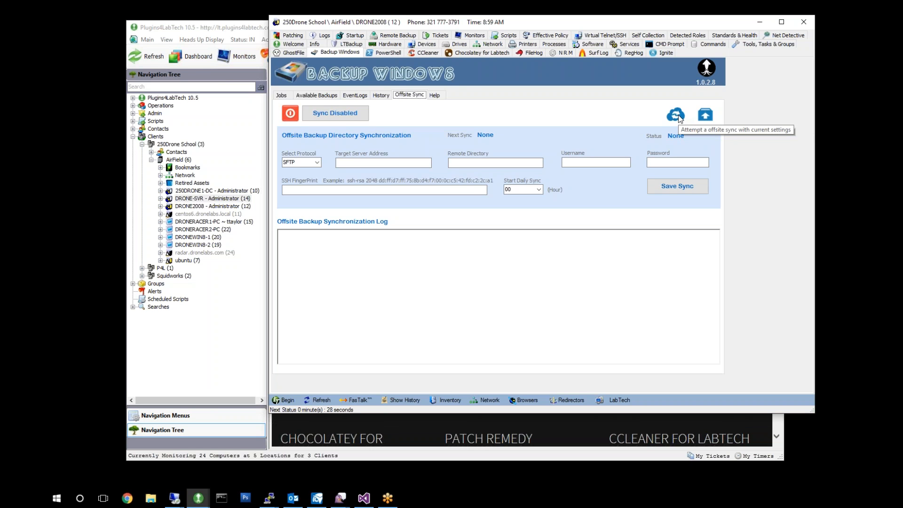
mouse_move(622, 194)
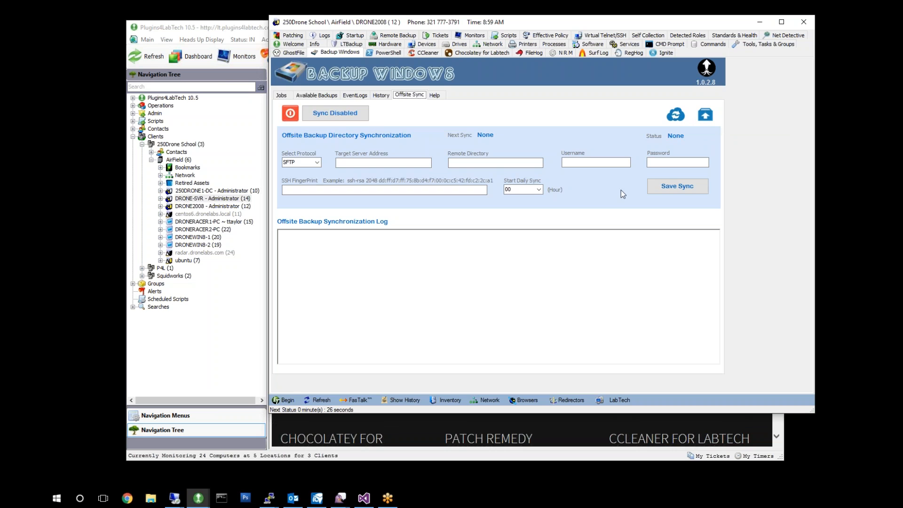
mouse_move(689, 120)
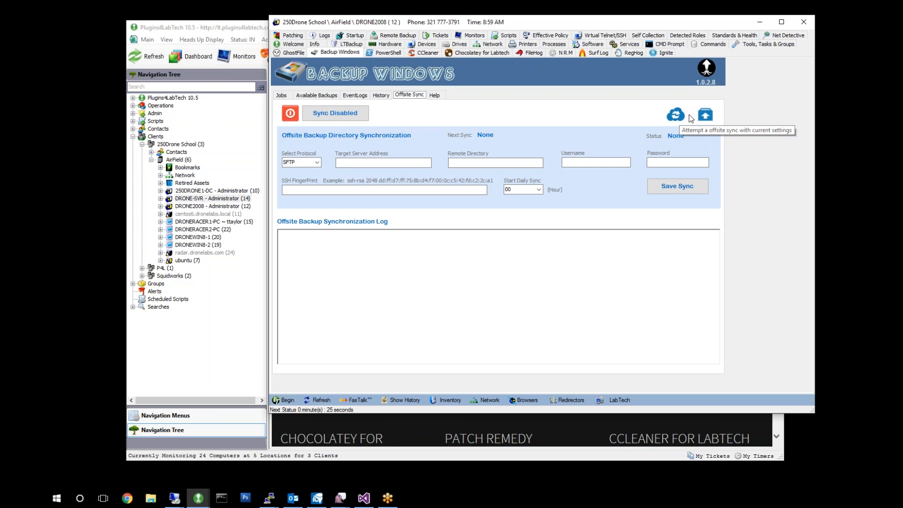
mouse_move(691, 119)
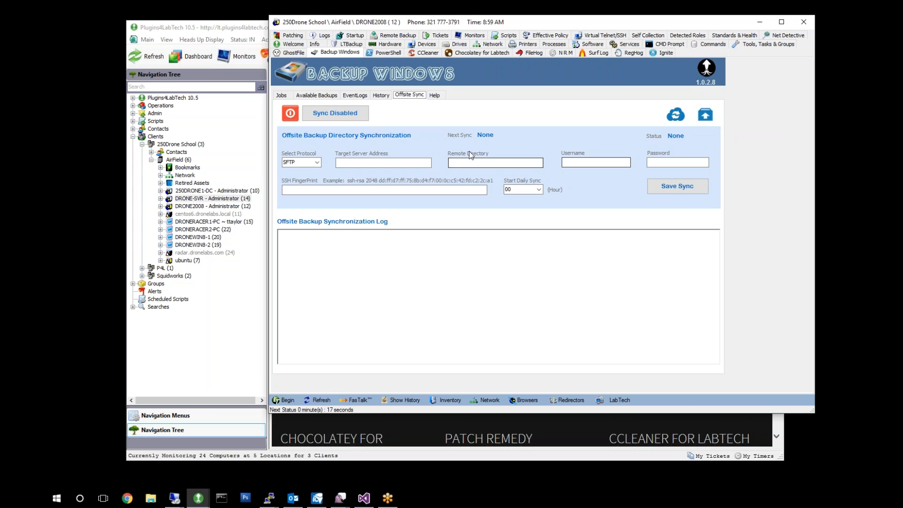
mouse_move(675, 113)
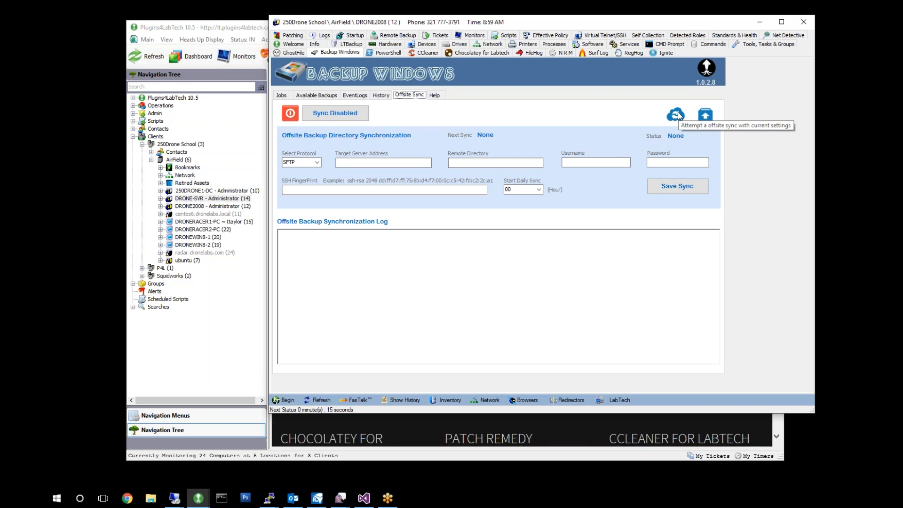
mouse_move(480, 331)
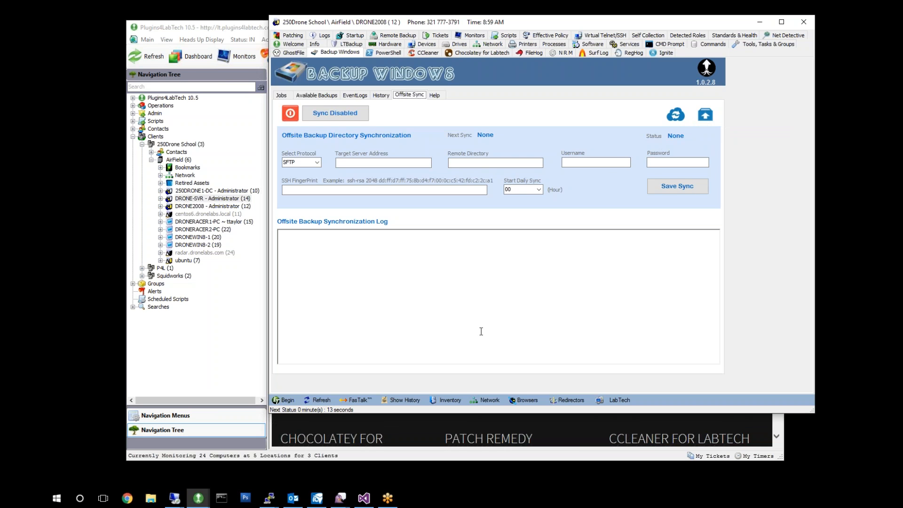
mouse_move(314, 252)
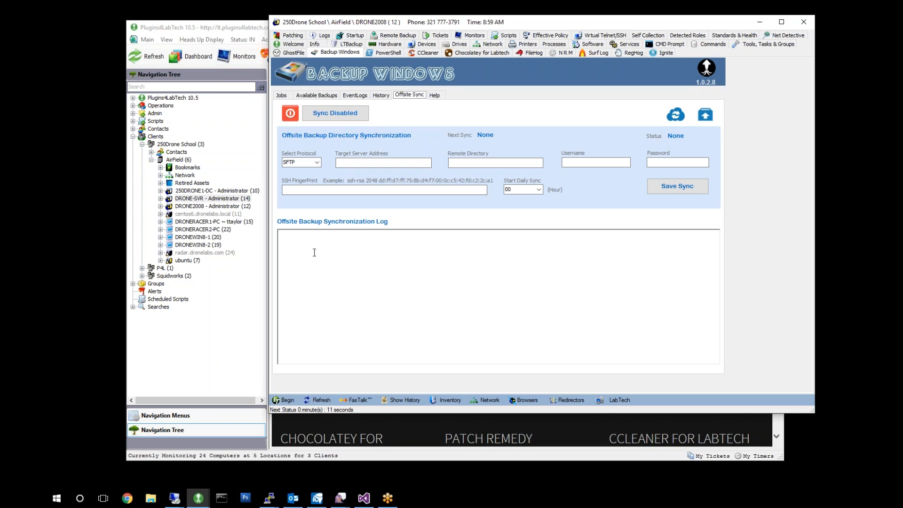
mouse_move(675, 114)
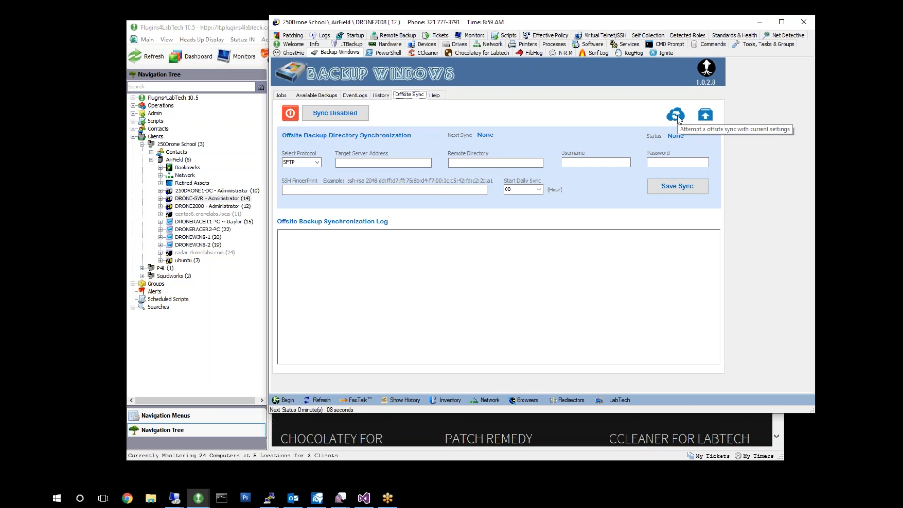
mouse_move(671, 123)
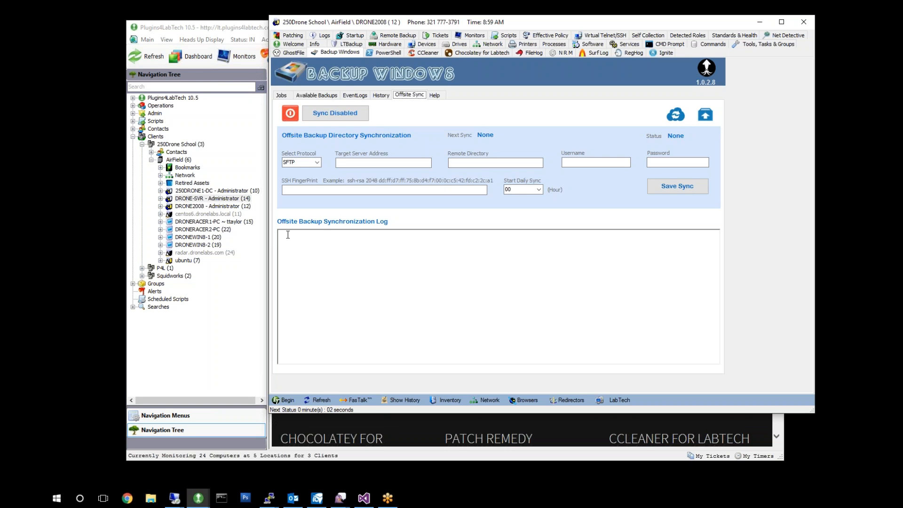
mouse_move(694, 119)
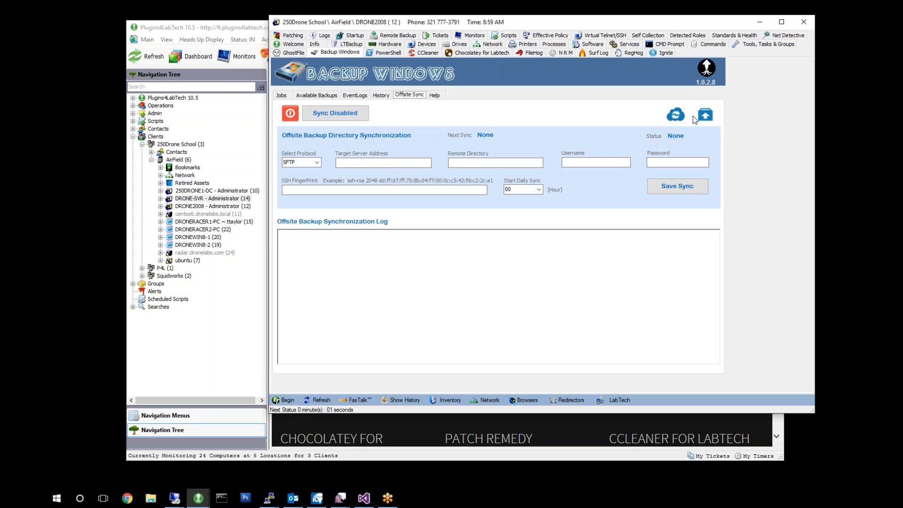
mouse_move(288, 235)
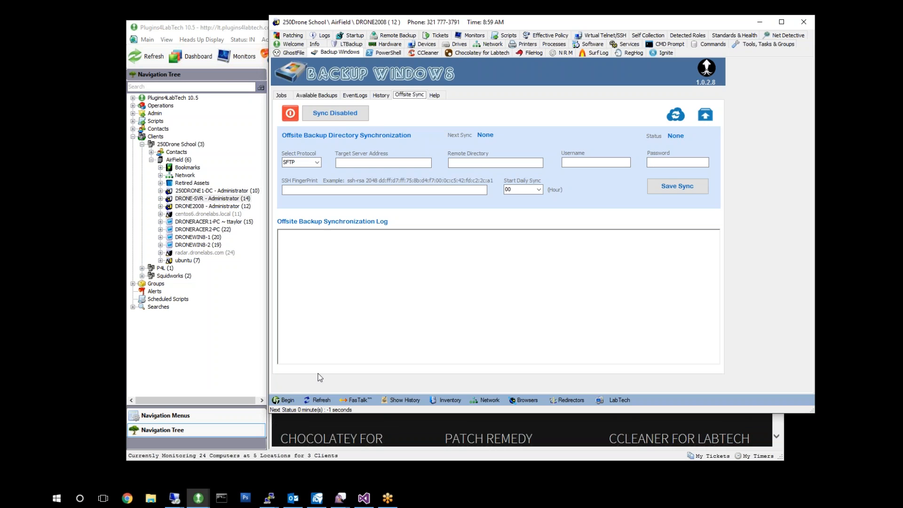
mouse_move(316, 281)
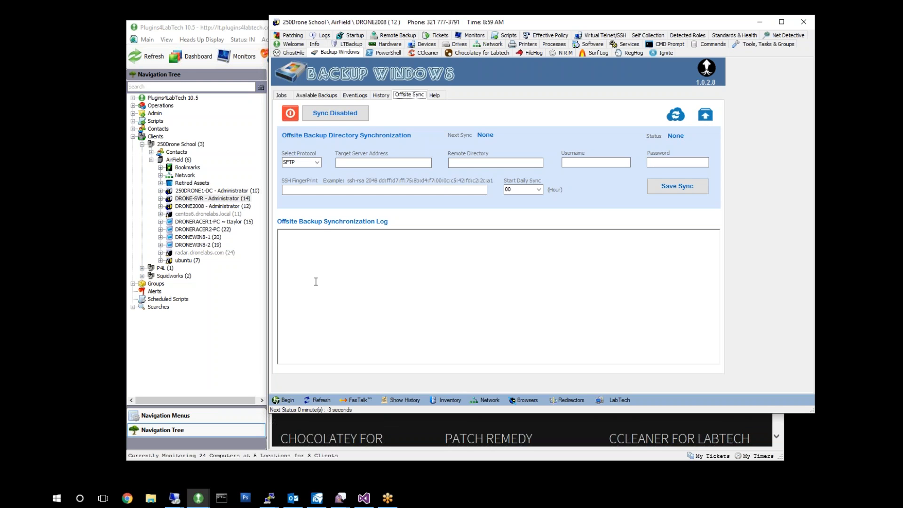
mouse_move(676, 153)
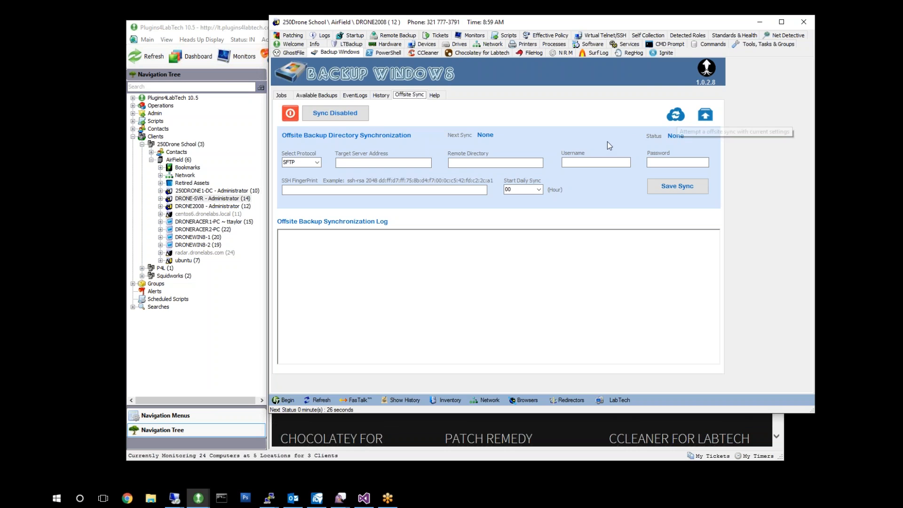
mouse_move(705, 113)
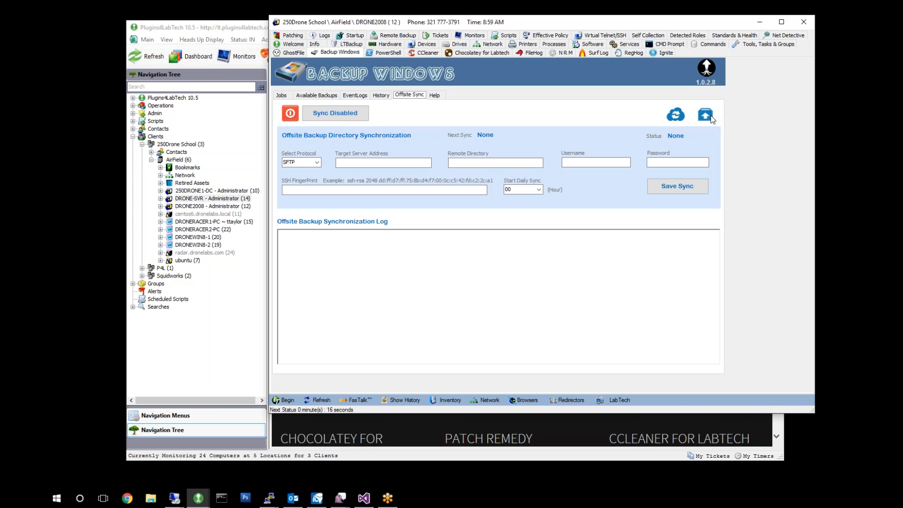
mouse_move(517, 181)
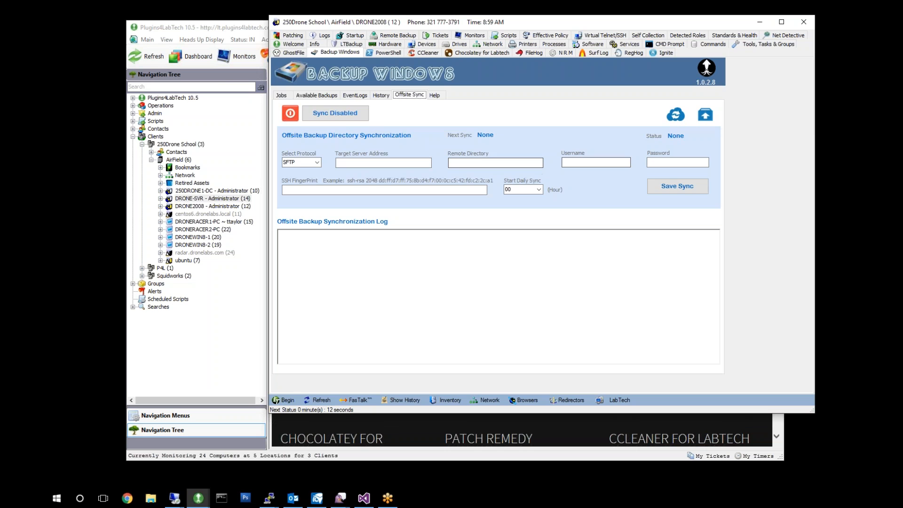
mouse_move(704, 113)
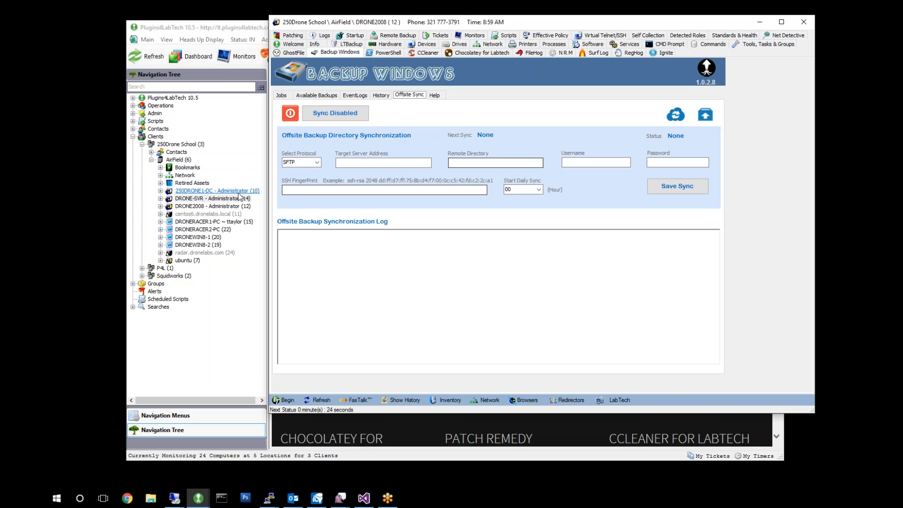
Keep SFTP as protocol, enter server drone-svr and remote directory /
click(316, 162)
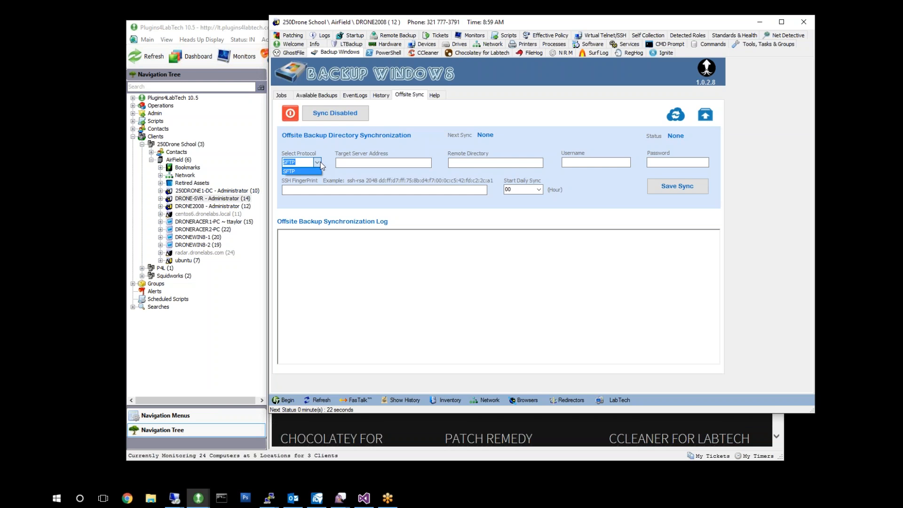
click(289, 171)
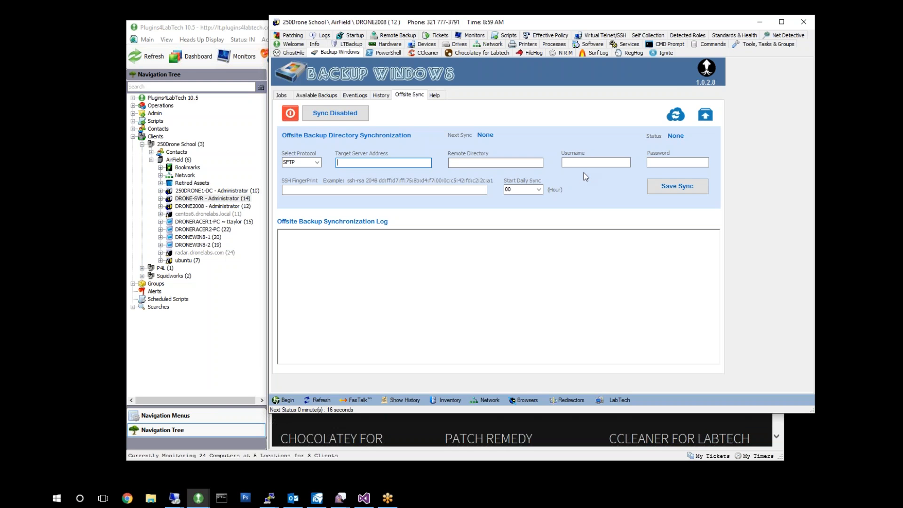
text(drone)
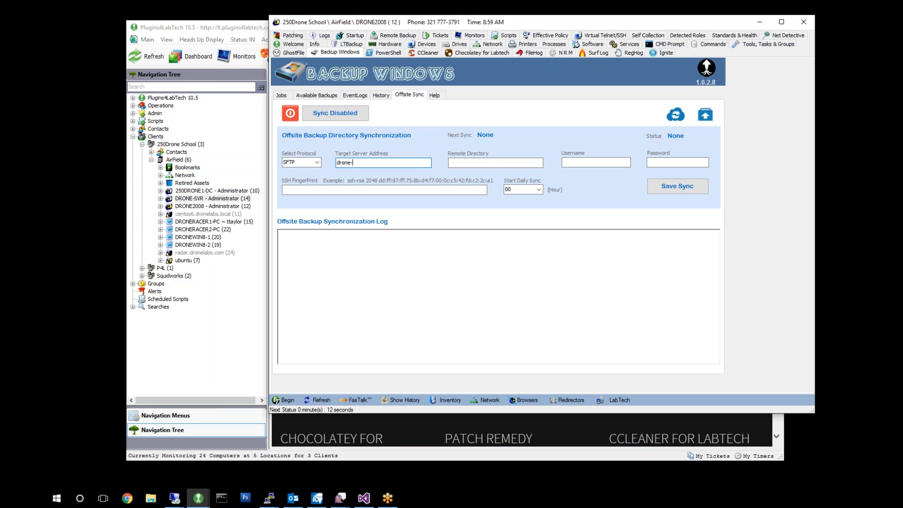
text(-s)
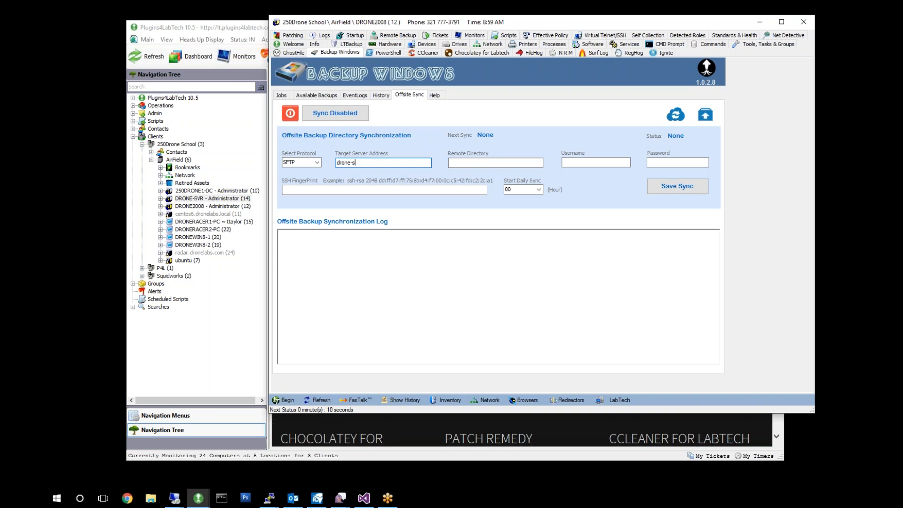
text(vc)
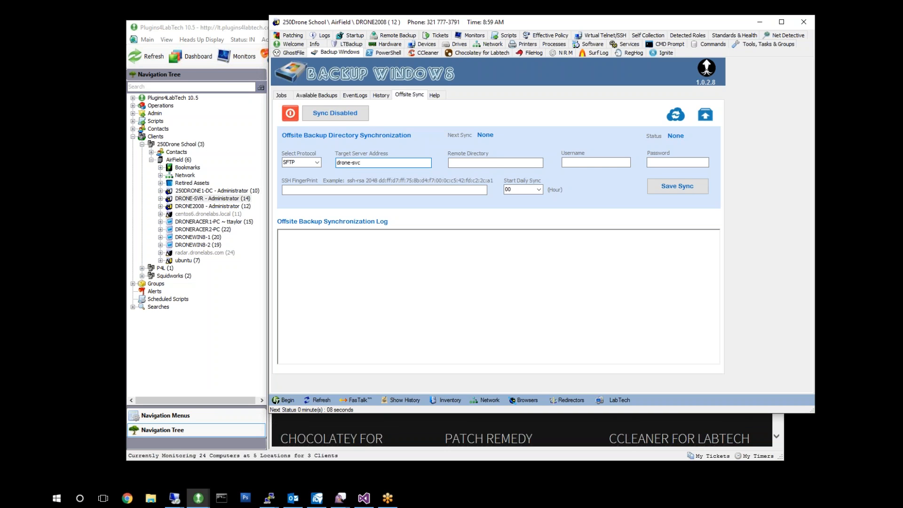
key(Backspace)
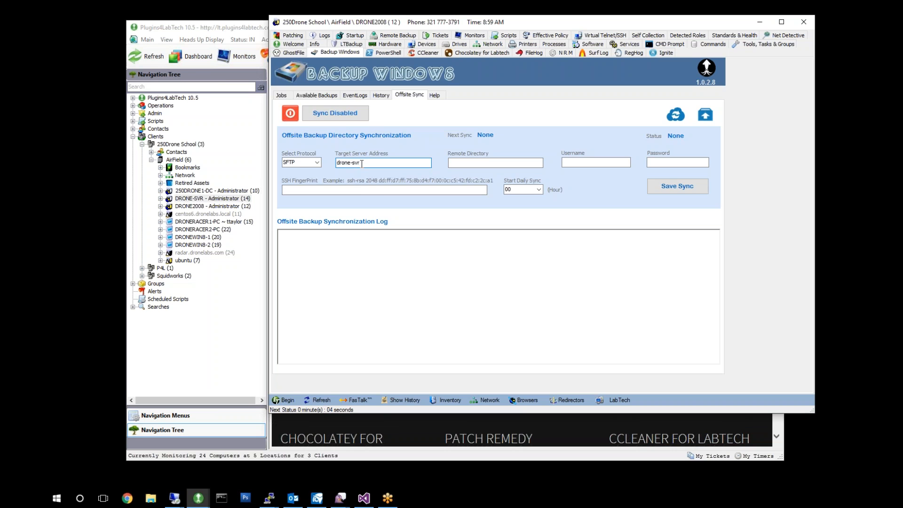
triple_click(383, 163)
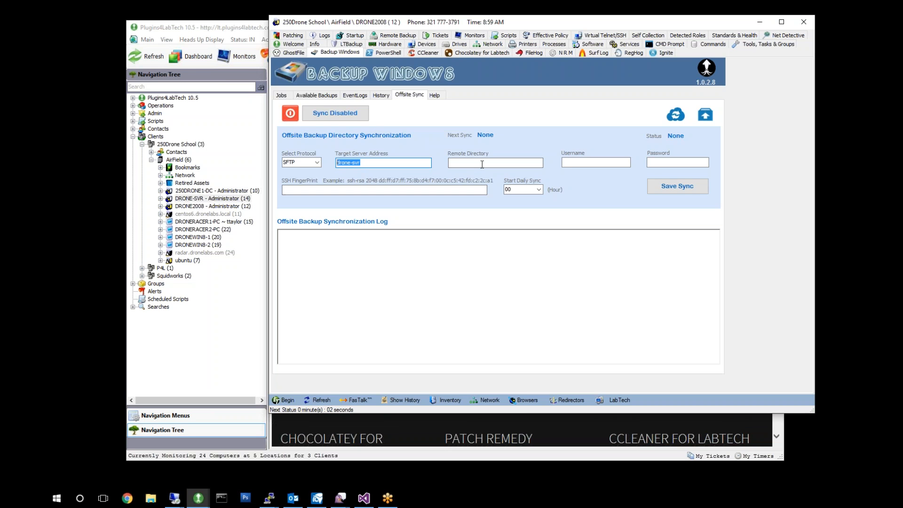
click(495, 162)
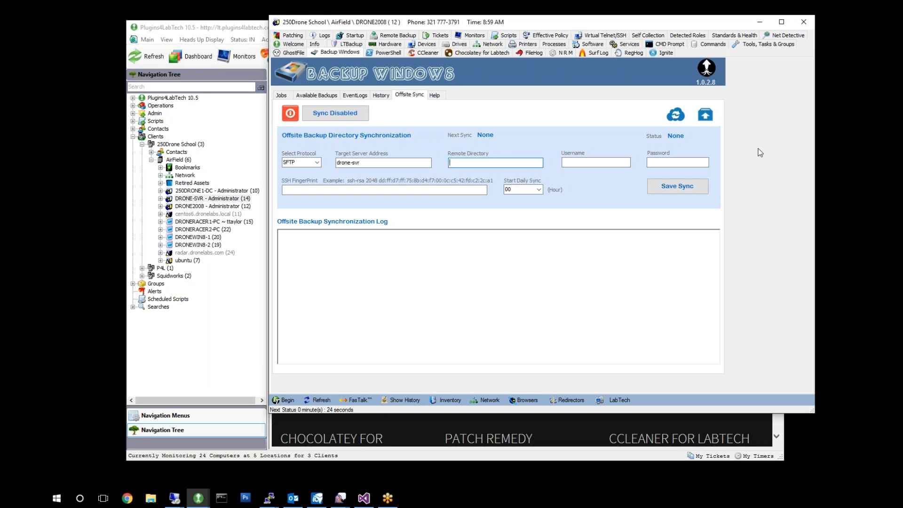
mouse_move(504, 157)
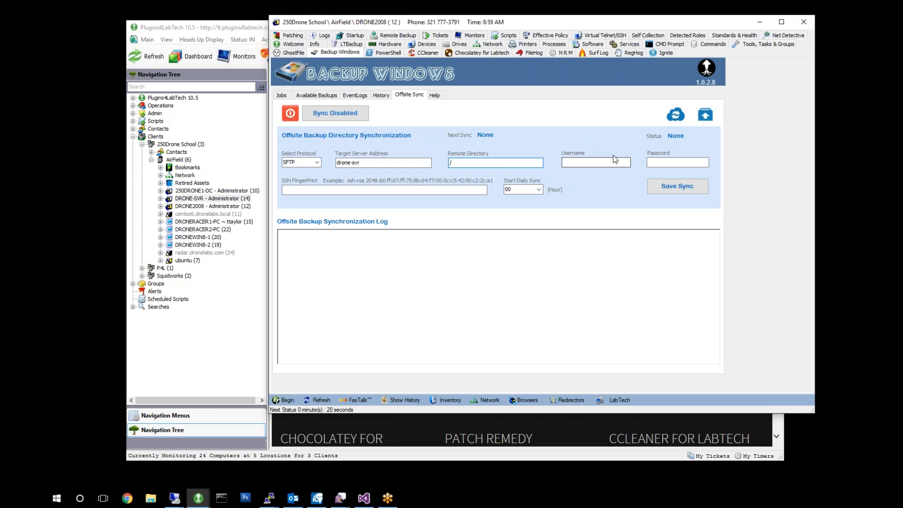
mouse_move(596, 162)
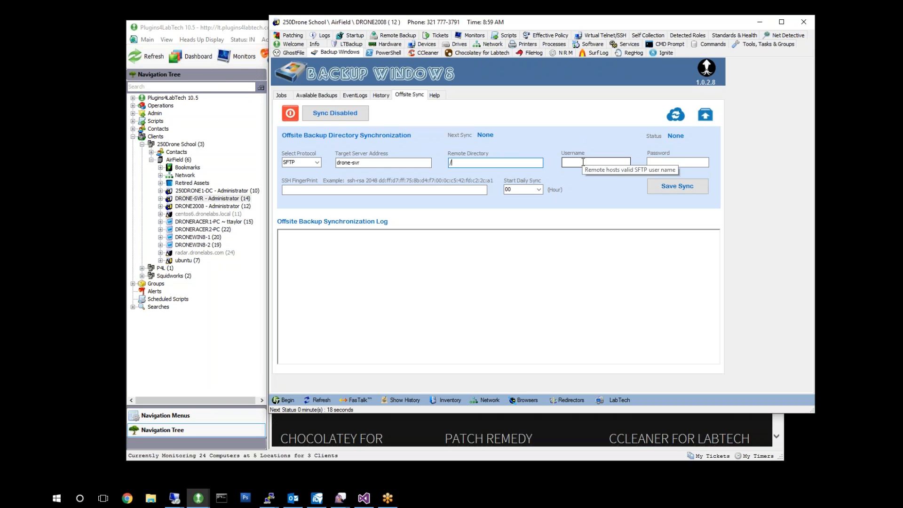
Enter the SFTP username mysftpadm and move to the password field
click(596, 162)
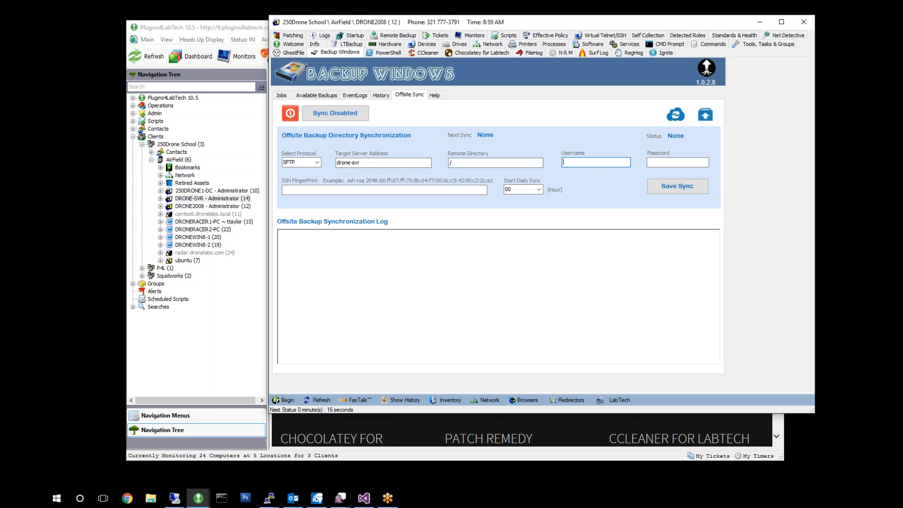
mouse_move(799, 165)
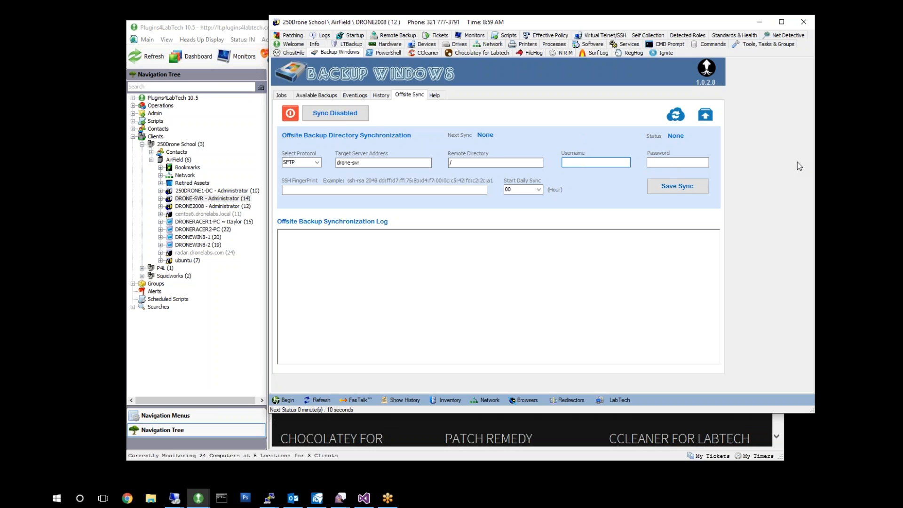
text(mysft)
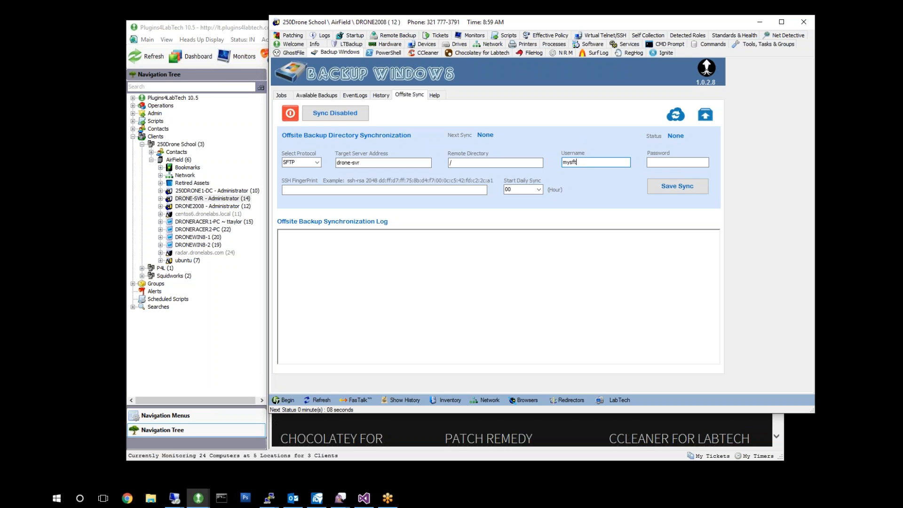
text(padmin)
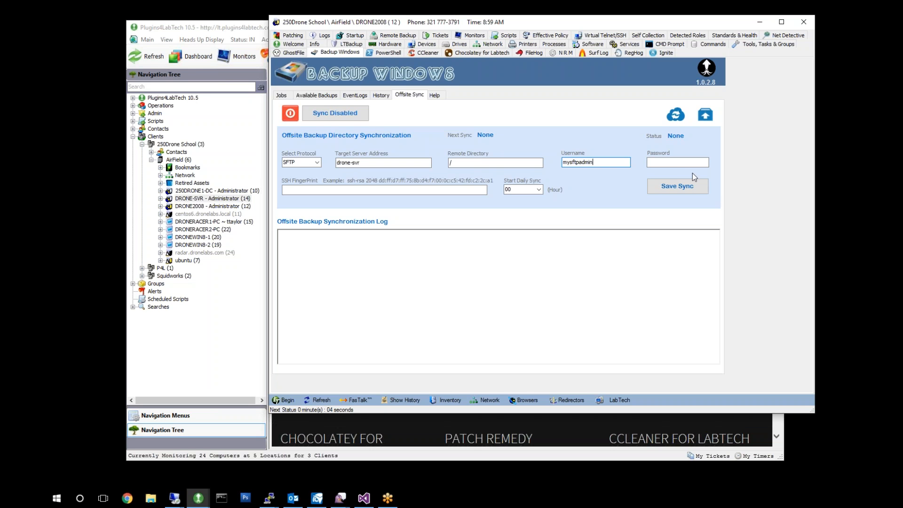
click(676, 161)
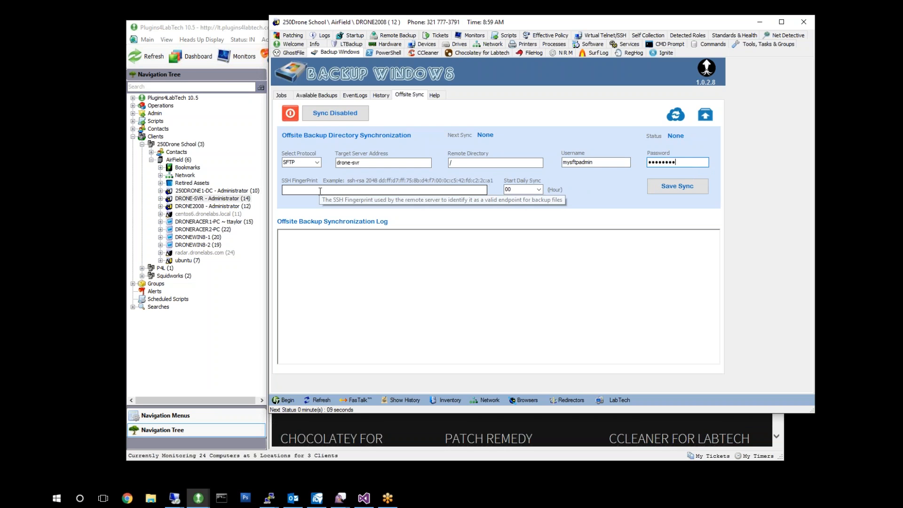
click(538, 189)
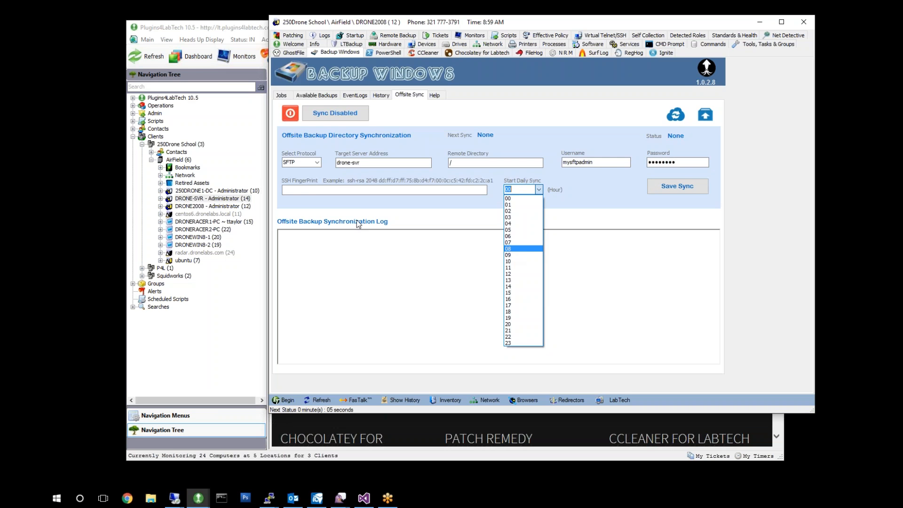
mouse_move(355, 188)
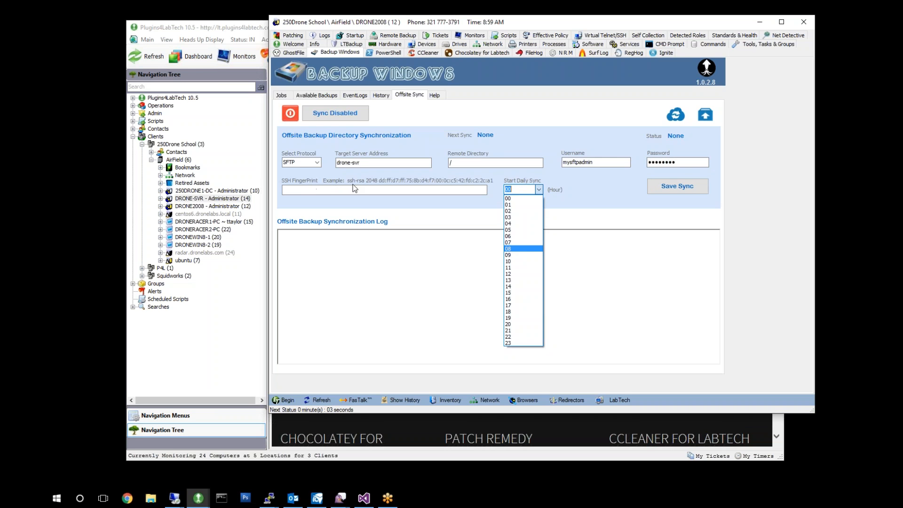
mouse_move(358, 186)
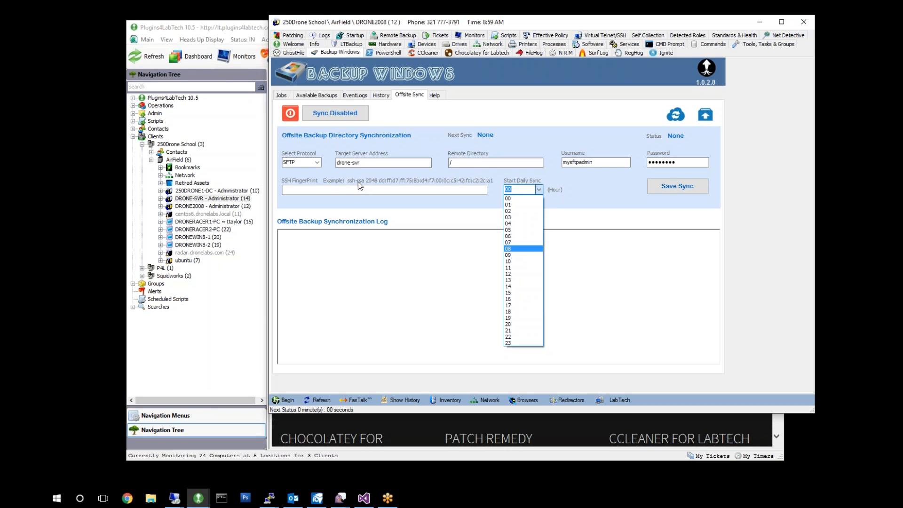
mouse_move(377, 185)
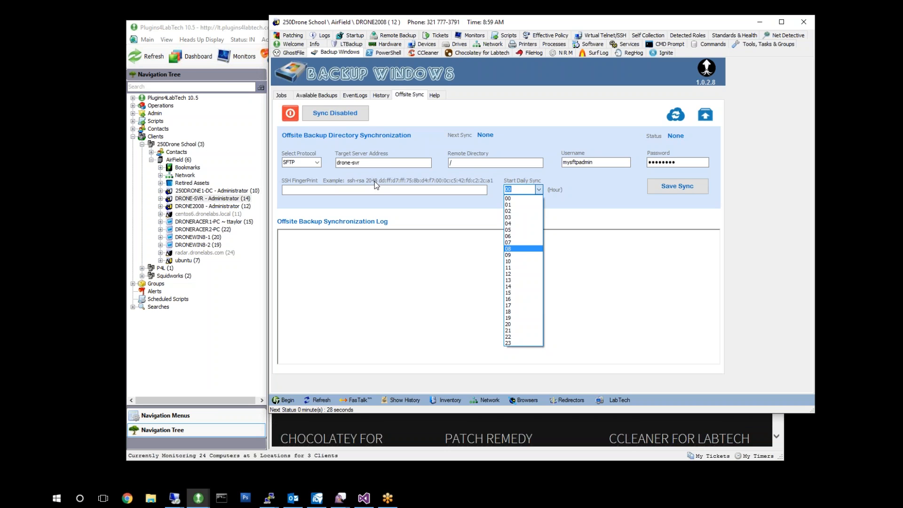
mouse_move(425, 186)
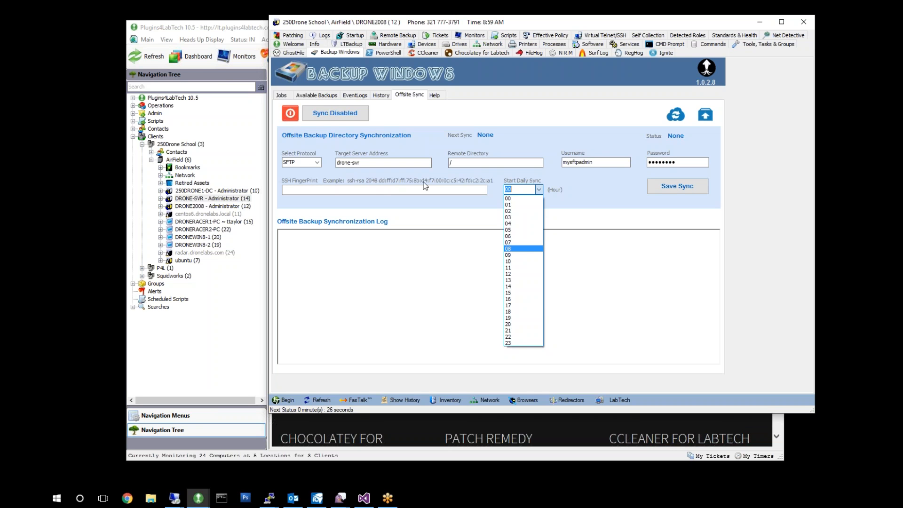
mouse_move(394, 189)
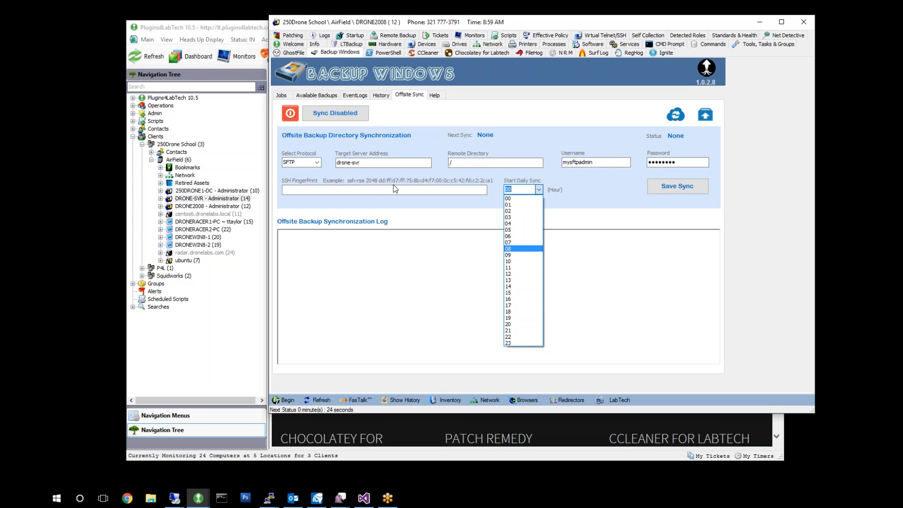
mouse_move(479, 185)
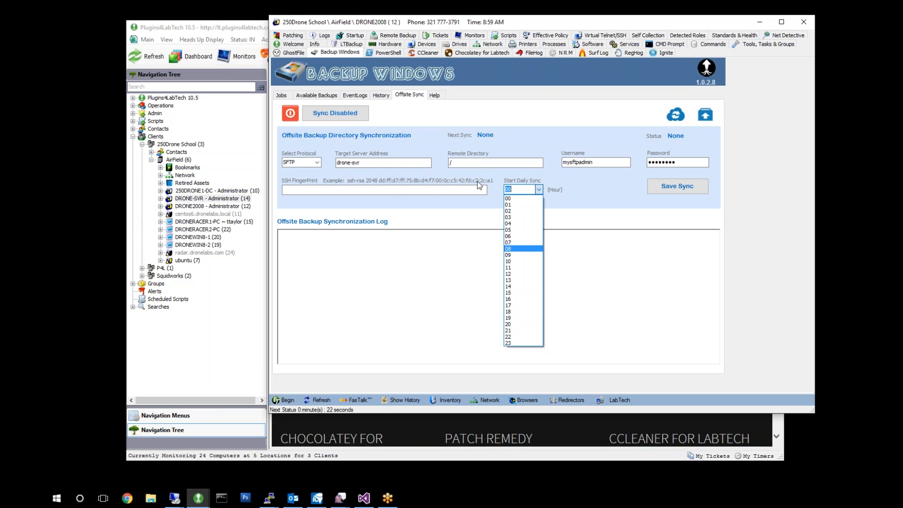
mouse_move(294, 172)
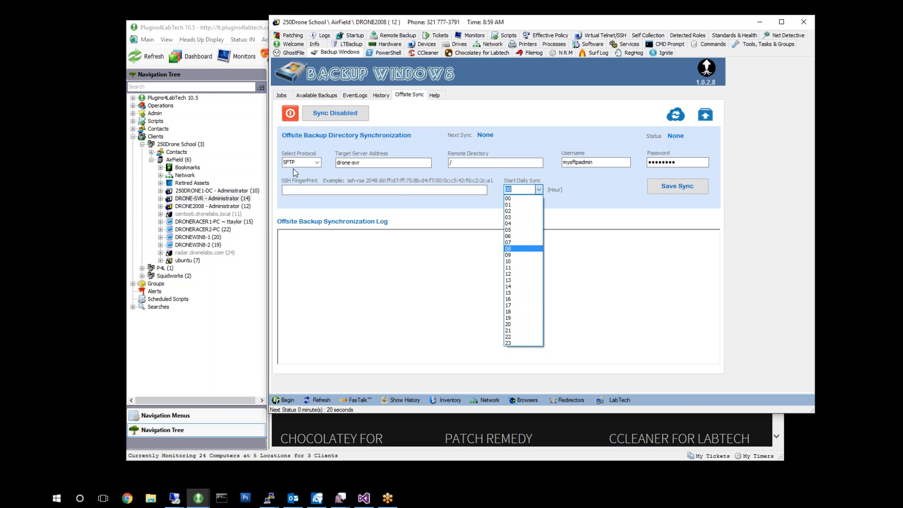
mouse_move(306, 193)
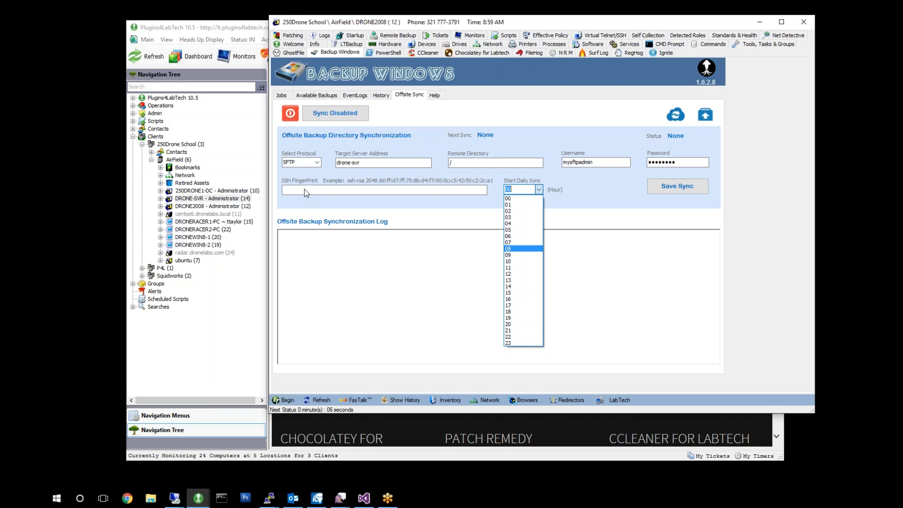
mouse_move(324, 192)
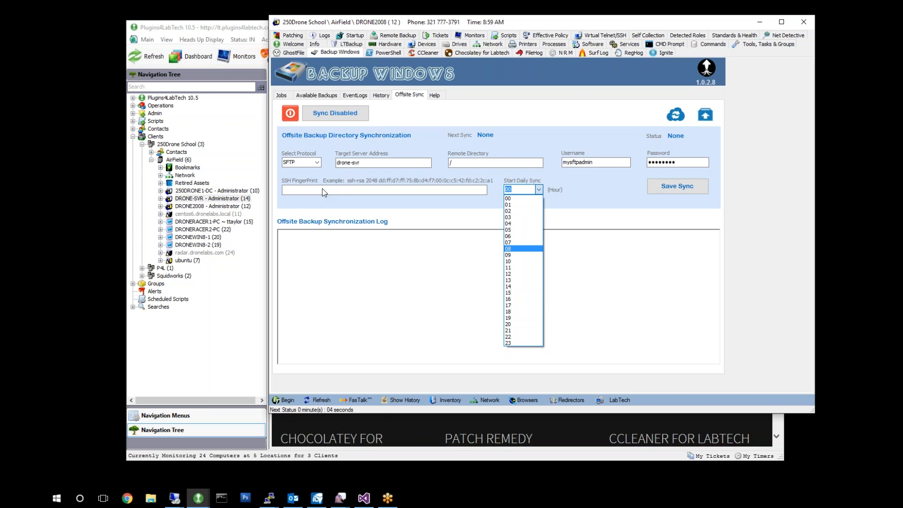
mouse_move(303, 186)
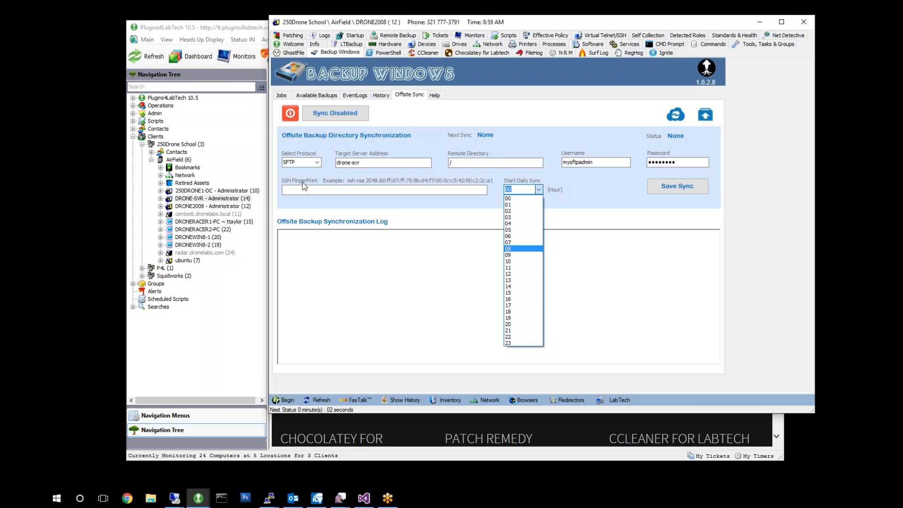
mouse_move(360, 166)
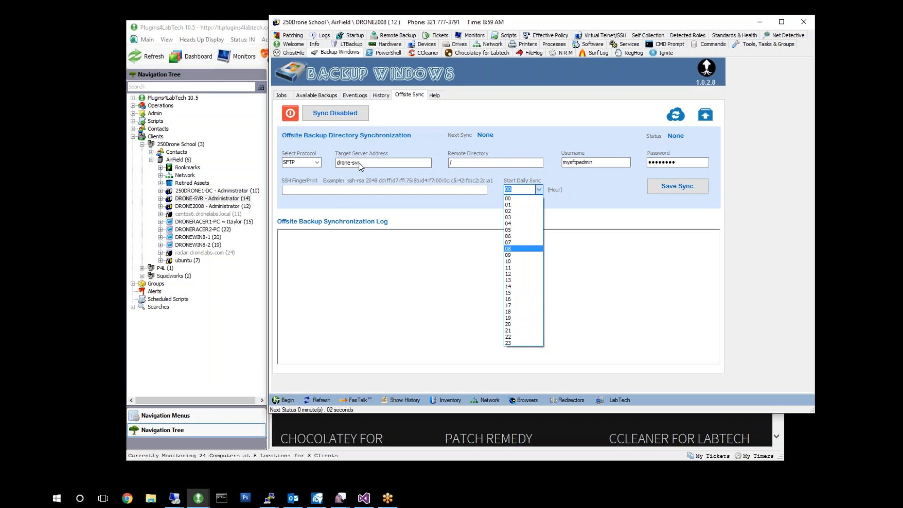
mouse_move(335, 192)
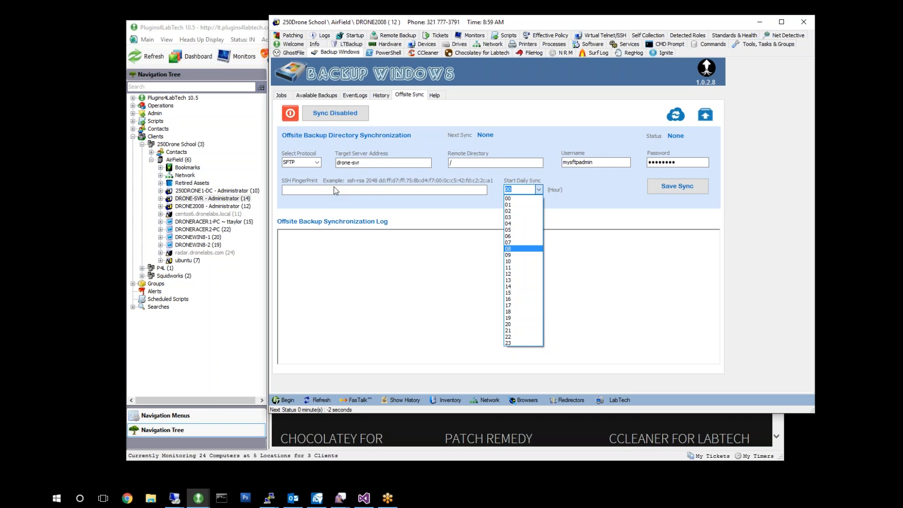
mouse_move(293, 181)
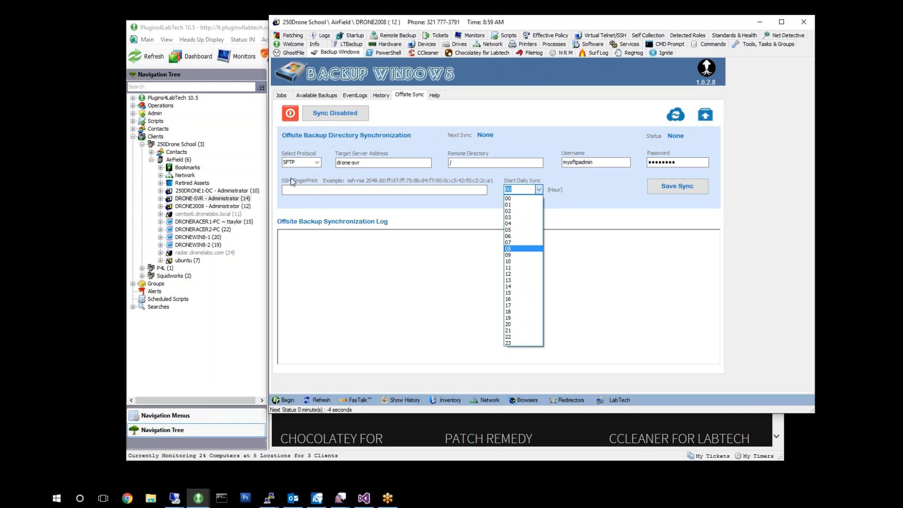
click(521, 189)
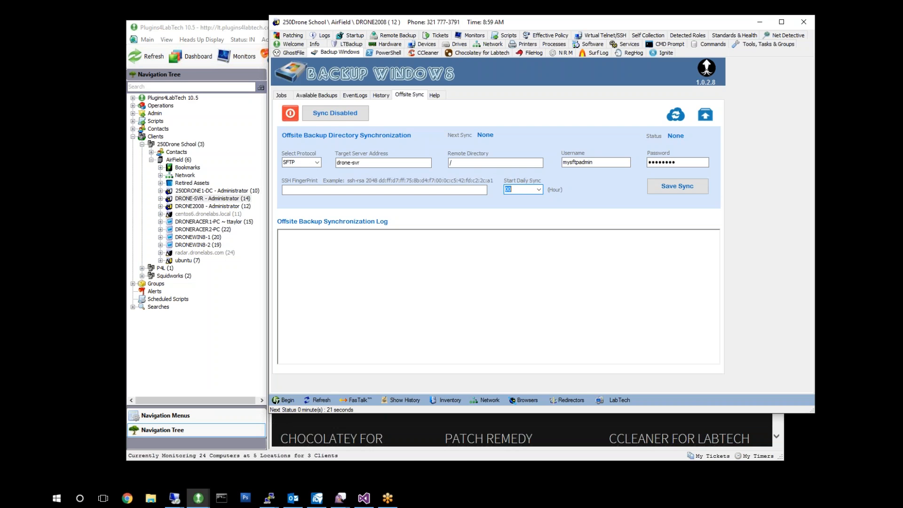
Switch to the Remote Desktop Connection session
click(520, 189)
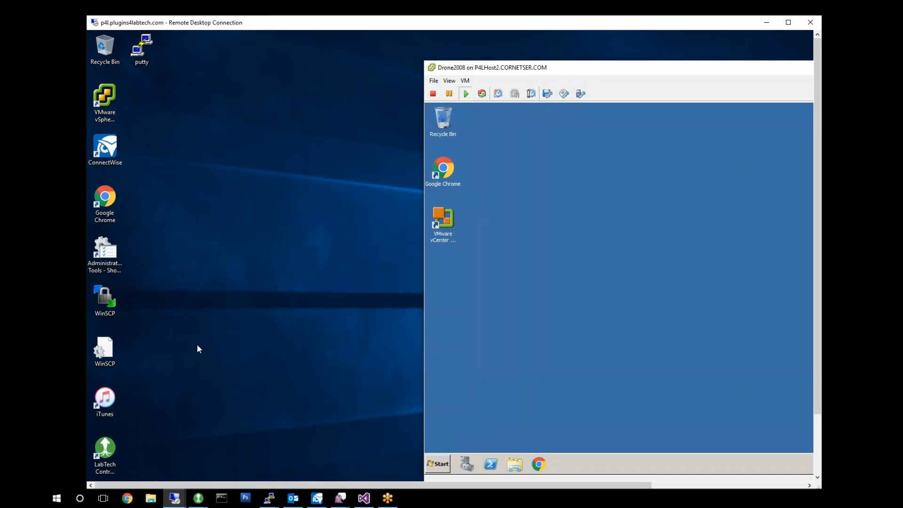
mouse_move(814, 238)
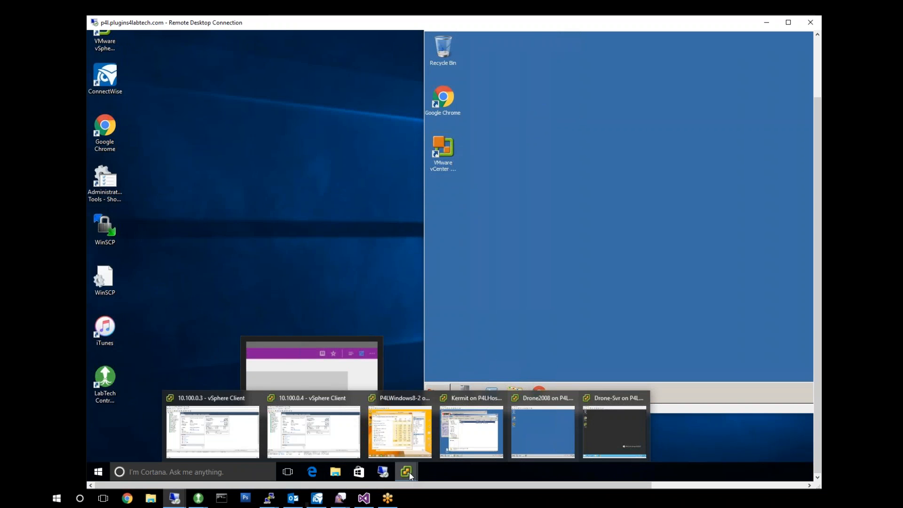
mouse_move(211, 431)
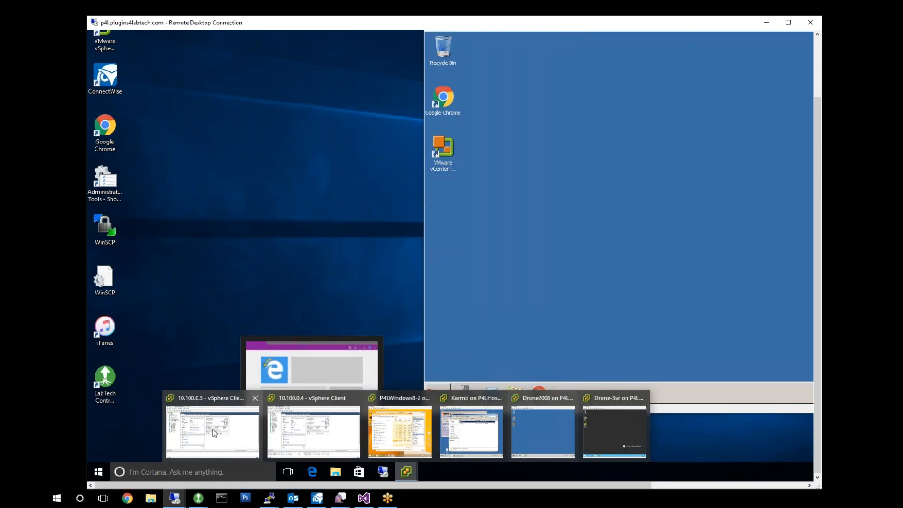
Bring the vSphere Client forward and show actions for the Drone-Svr virtual machine
click(211, 432)
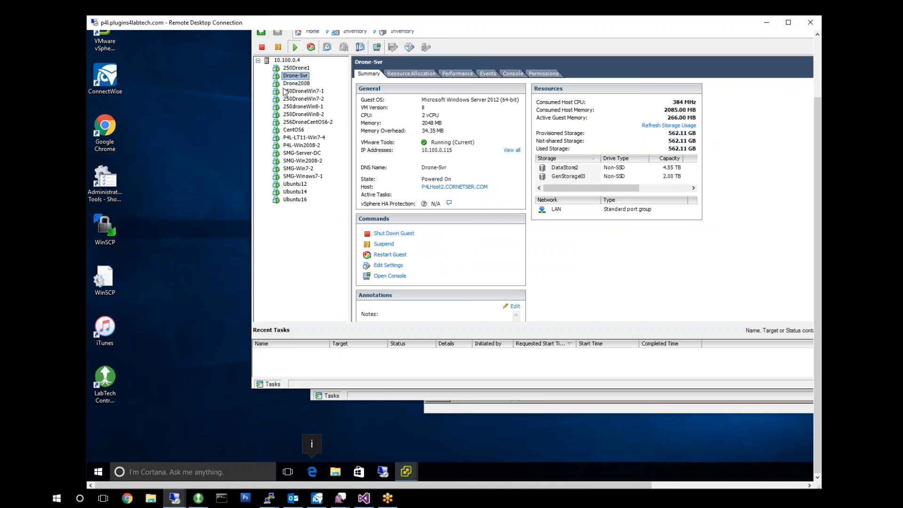
right_click(294, 76)
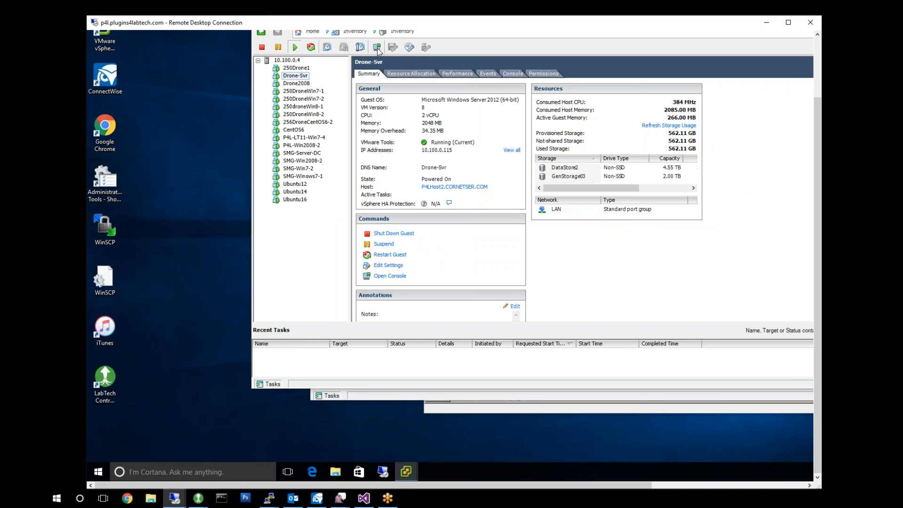
mouse_move(295, 76)
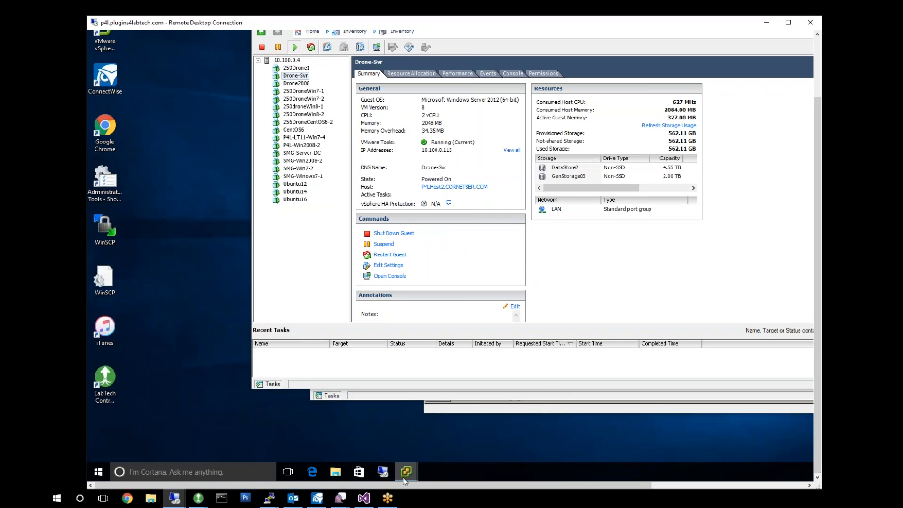
mouse_move(406, 471)
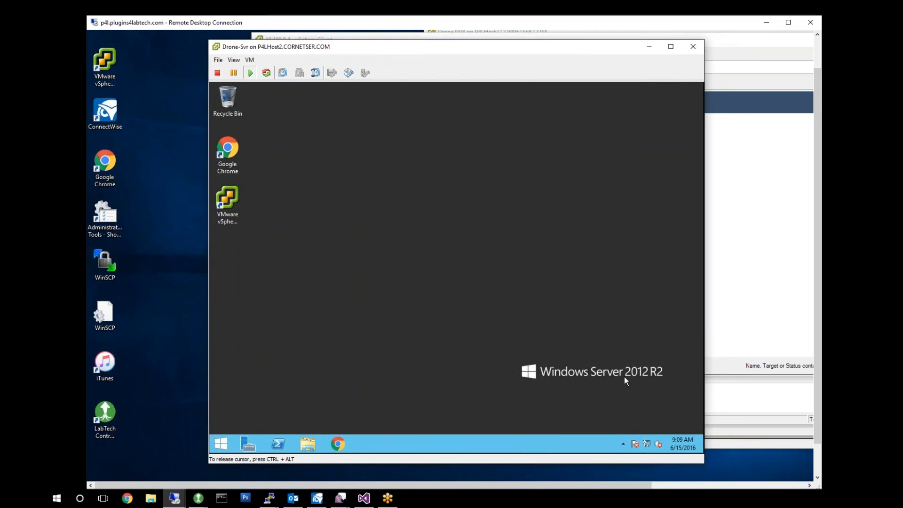
mouse_move(403, 348)
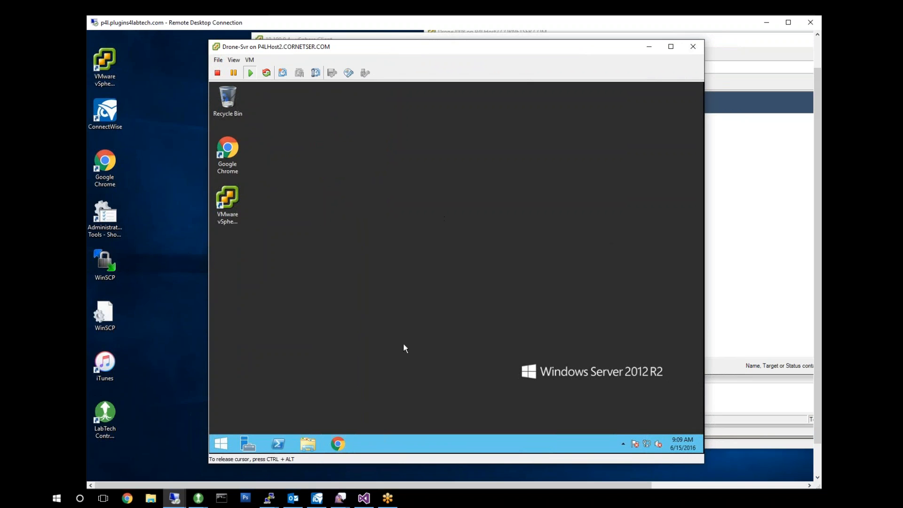
mouse_move(338, 442)
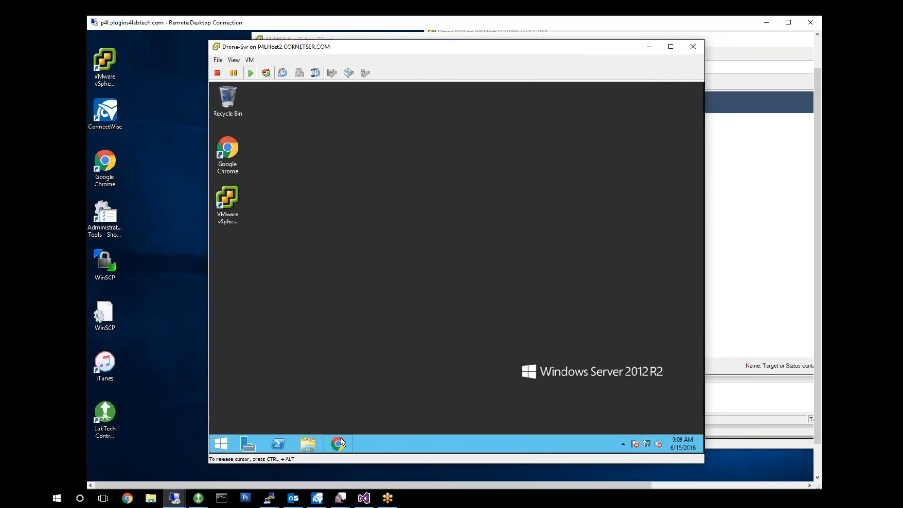
mouse_move(373, 280)
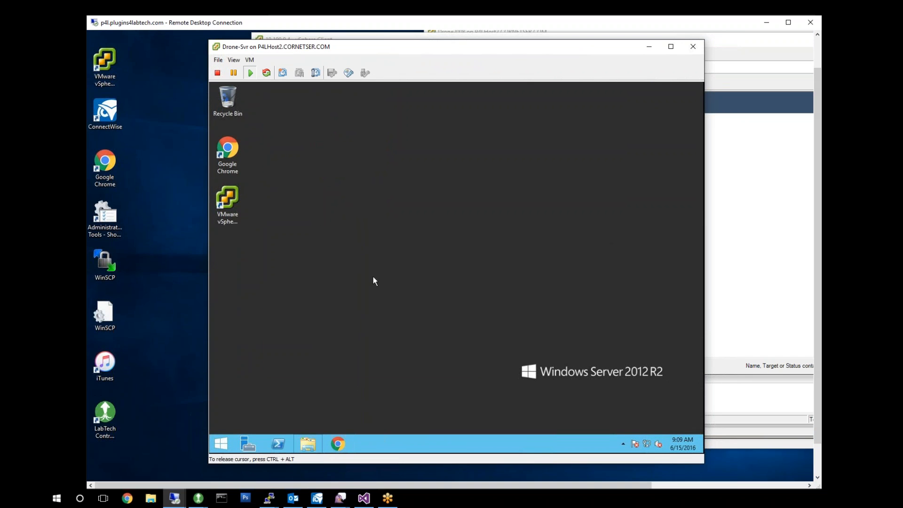
Browse This PC on Drone-Svr and select the 499 GB New Volume (E:) drive
click(307, 442)
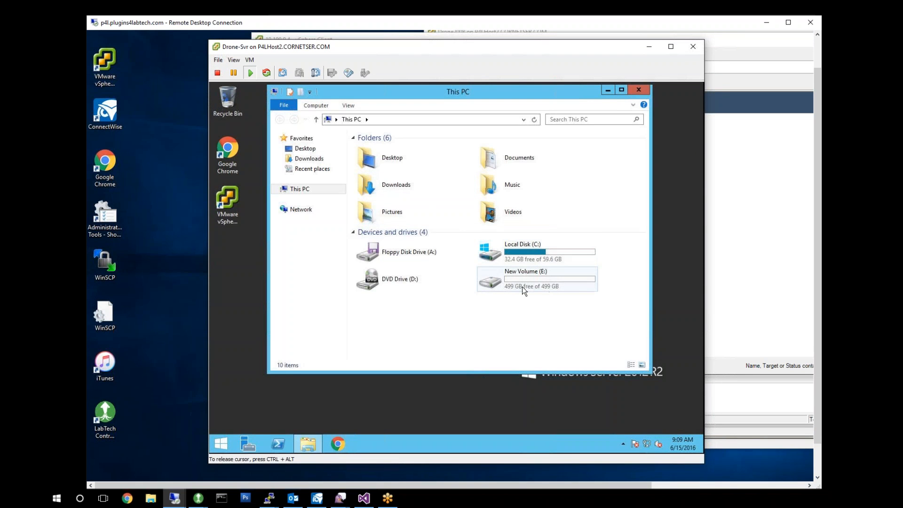
mouse_move(530, 279)
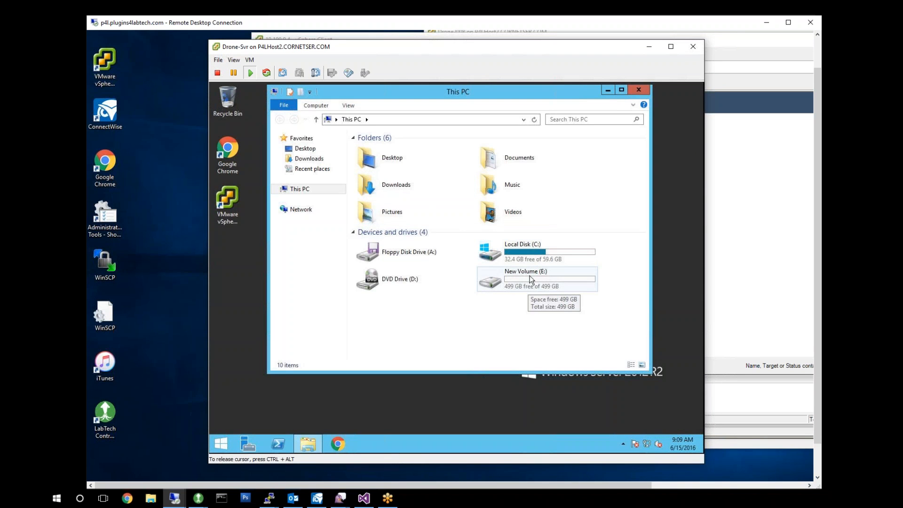
mouse_move(461, 273)
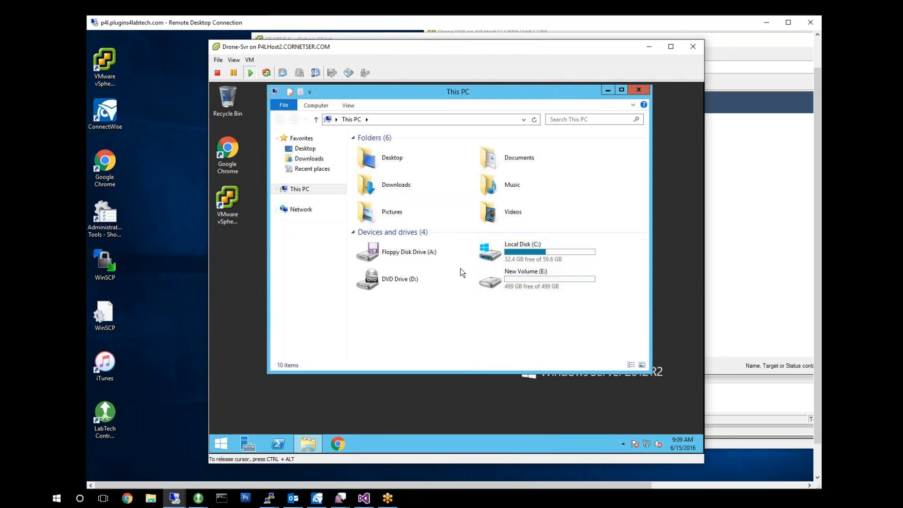
mouse_move(514, 281)
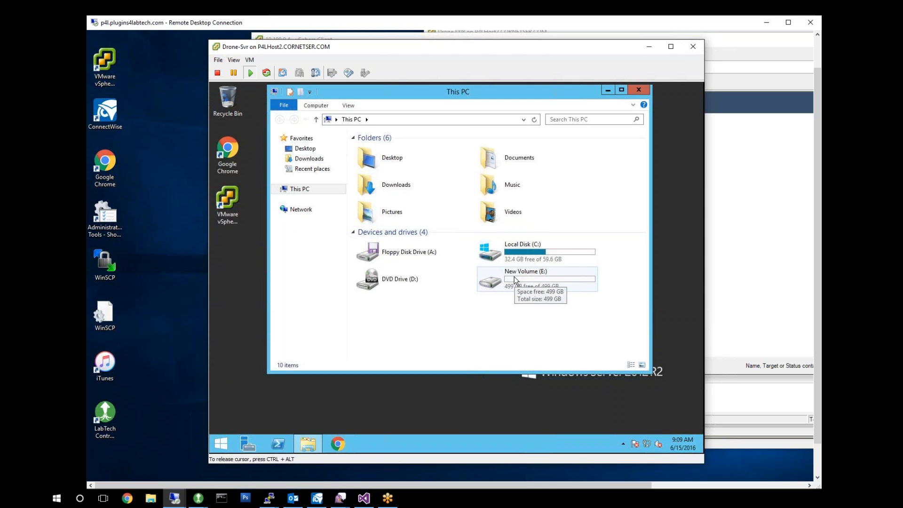
mouse_move(596, 93)
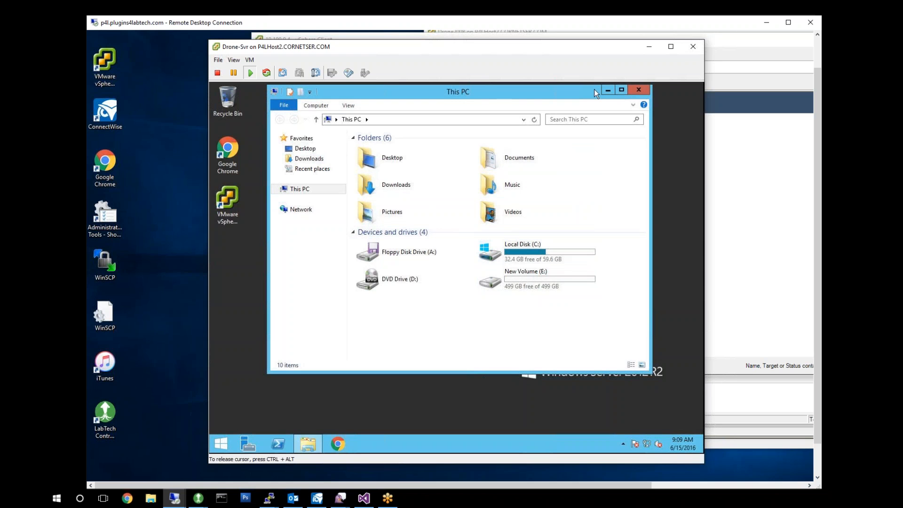
mouse_move(391, 272)
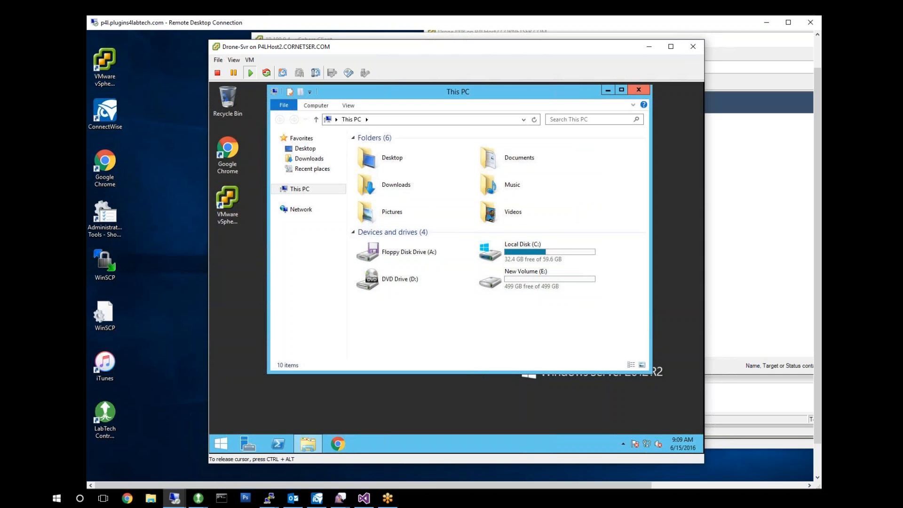
mouse_move(638, 90)
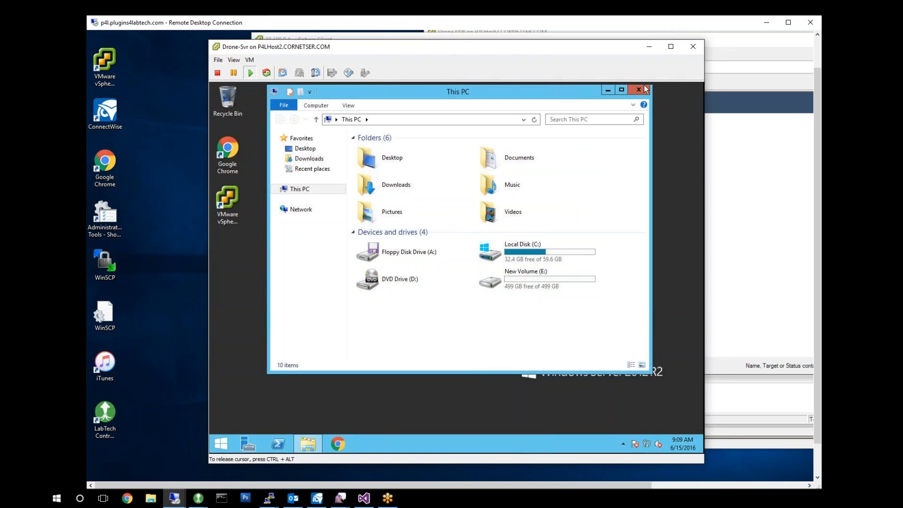
mouse_move(638, 89)
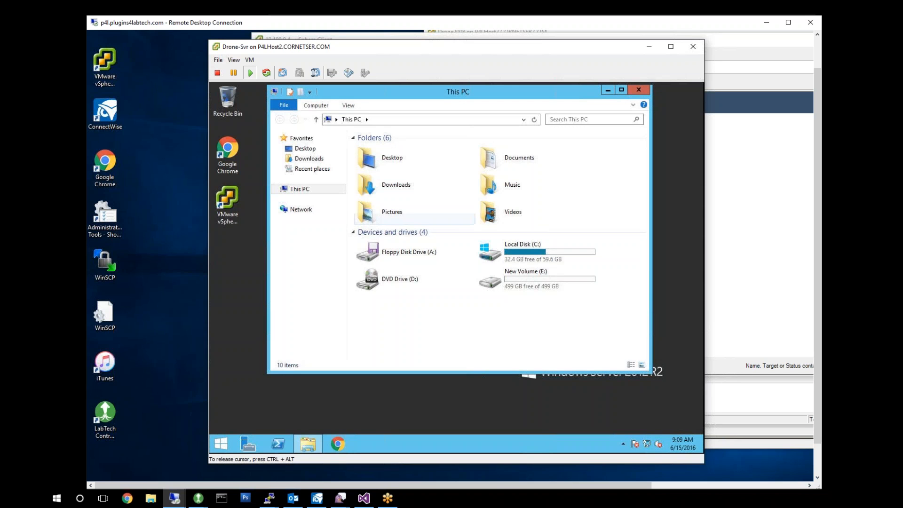
mouse_move(535, 280)
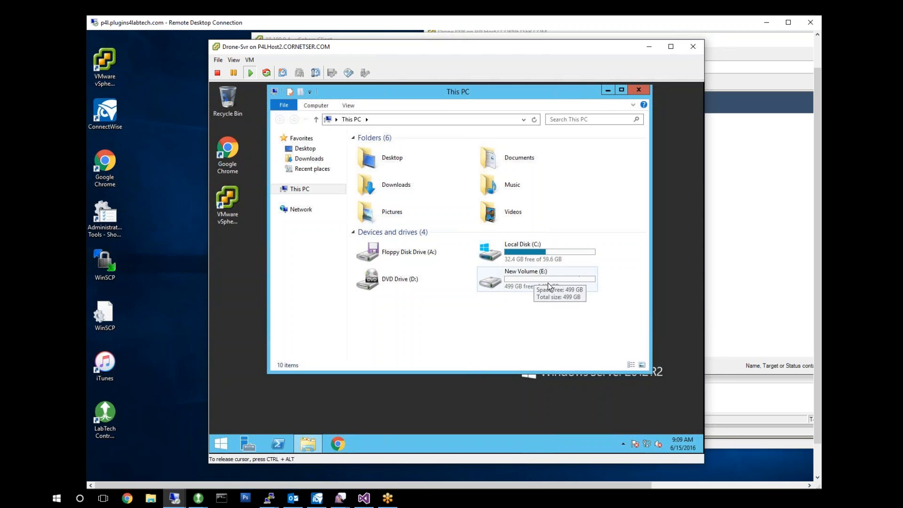
mouse_move(535, 283)
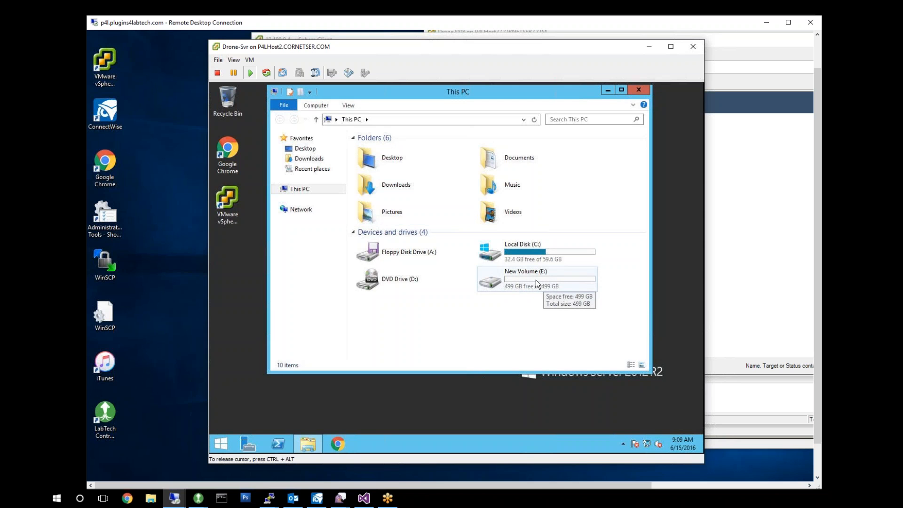
mouse_move(396, 219)
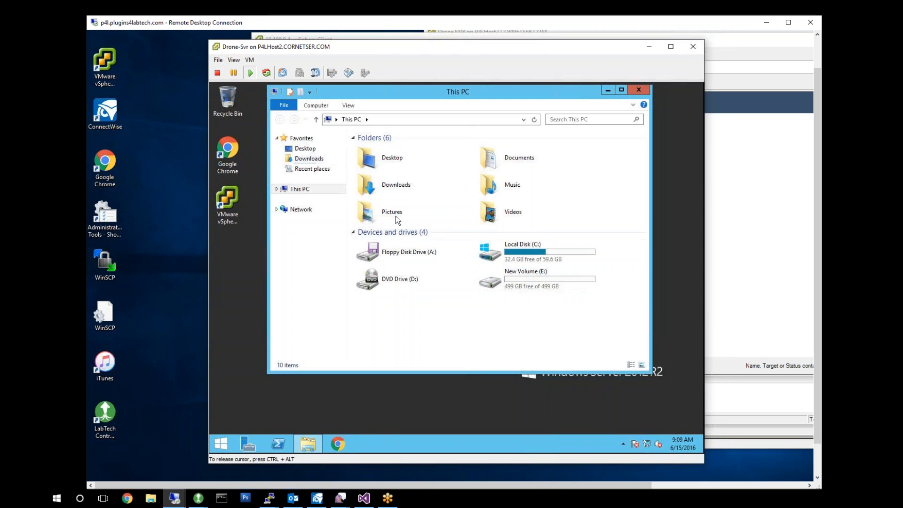
click(521, 252)
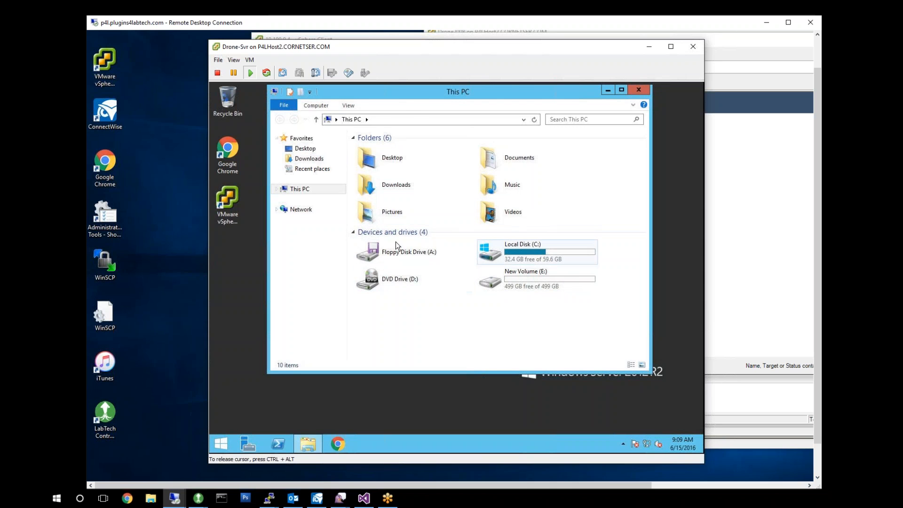
Create a new folder named RemoteBackup on New Volume (E:) beside LocalBackup
double_click(524, 279)
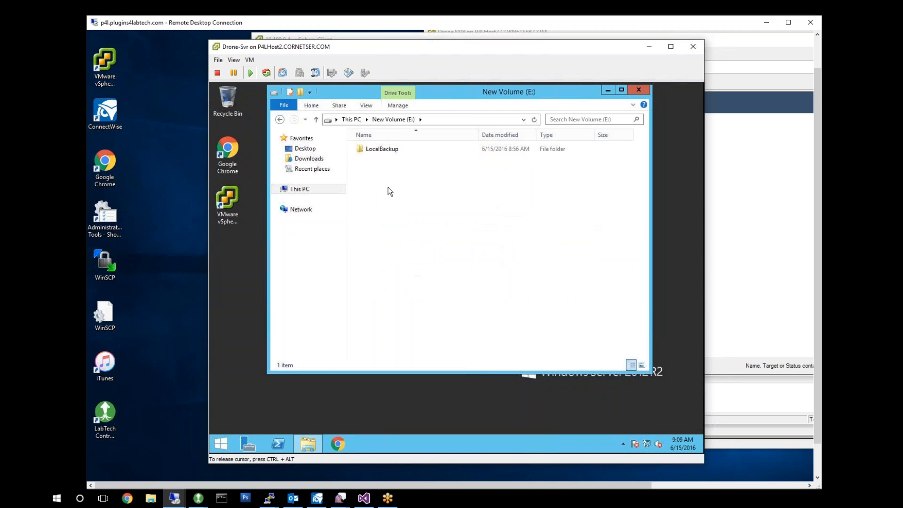
right_click(389, 191)
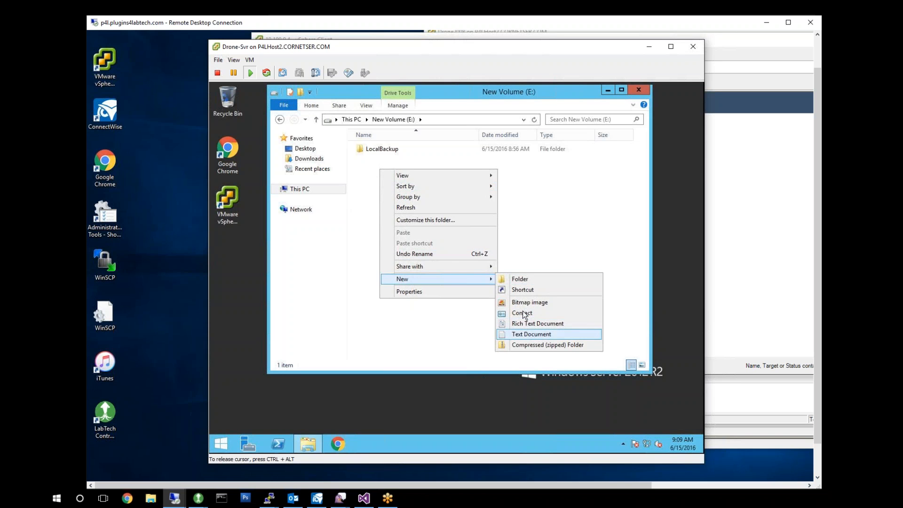
click(519, 278)
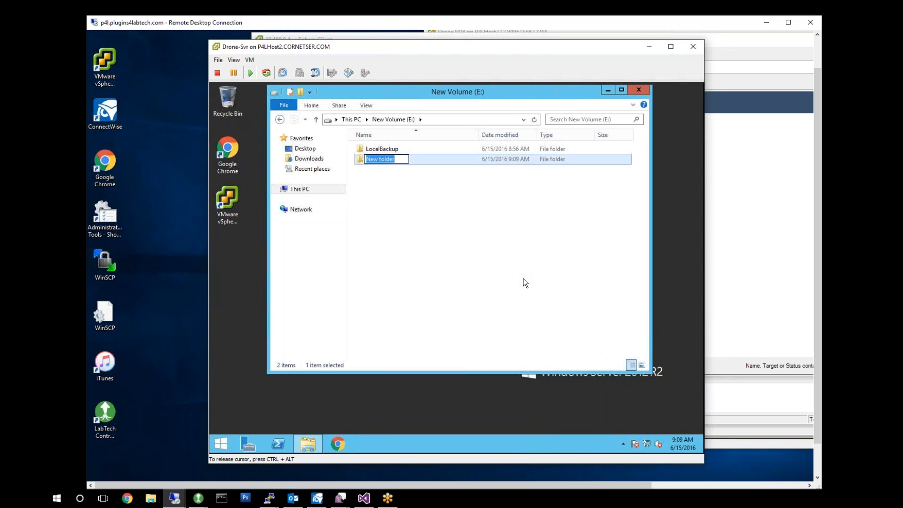
text(Remot)
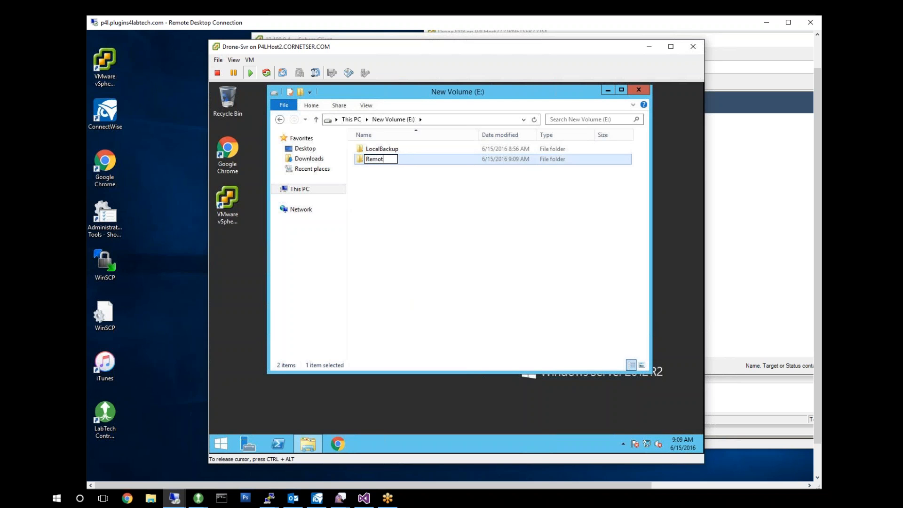
text(eBackup)
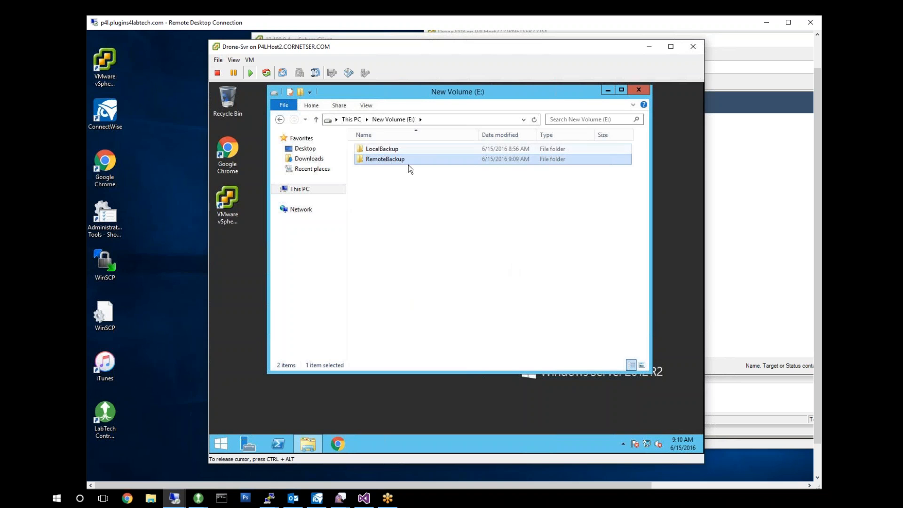
mouse_move(399, 162)
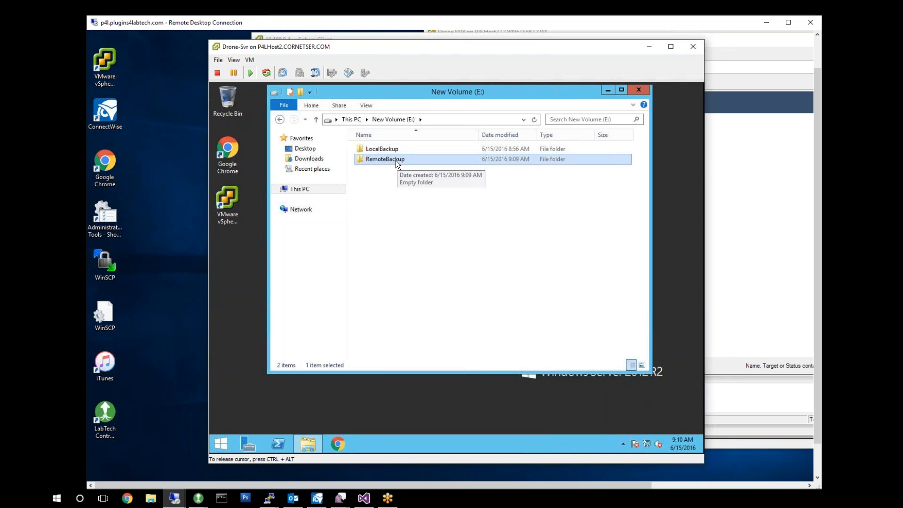
mouse_move(370, 180)
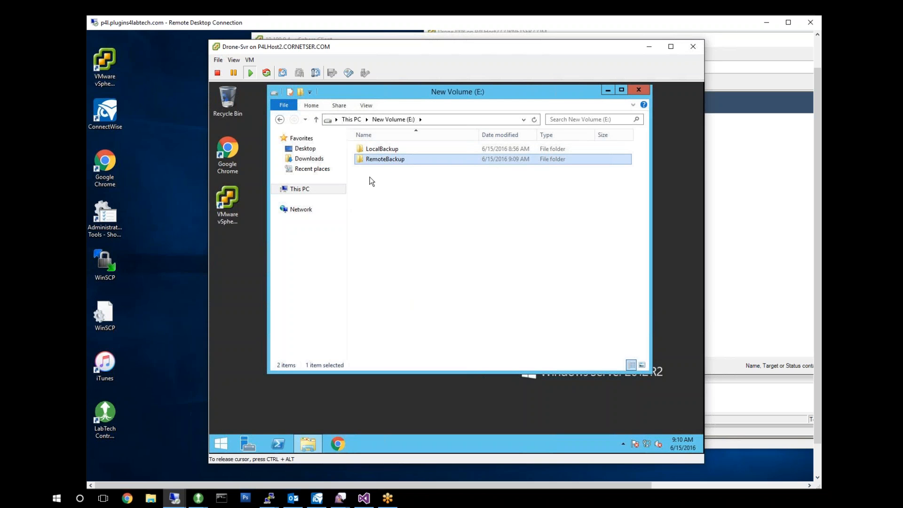
mouse_move(491, 178)
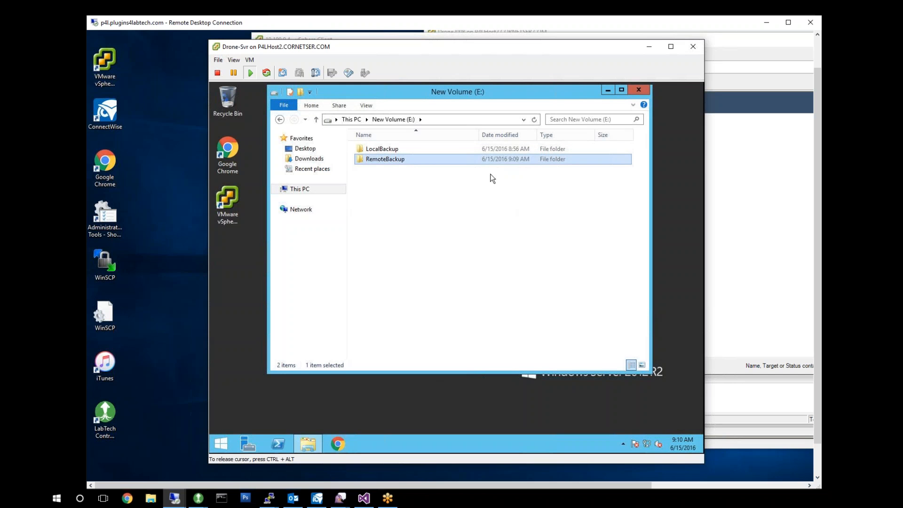
mouse_move(371, 161)
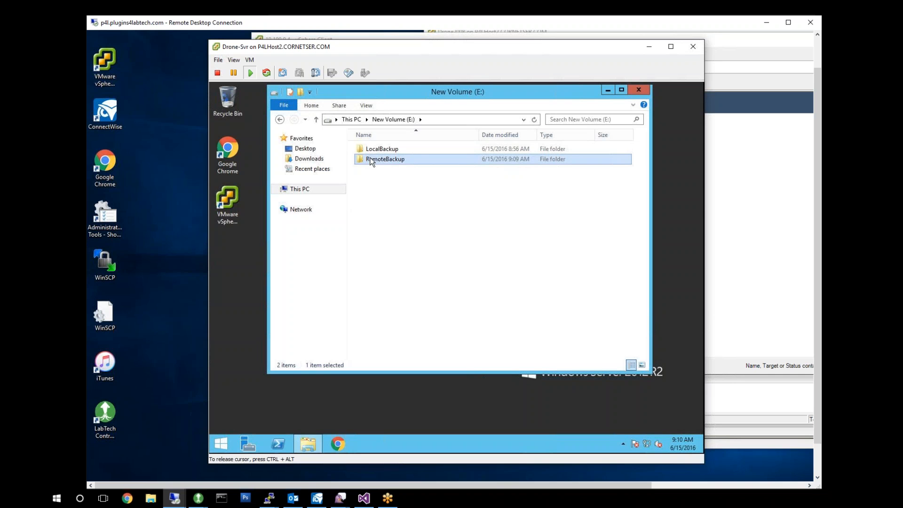
mouse_move(396, 171)
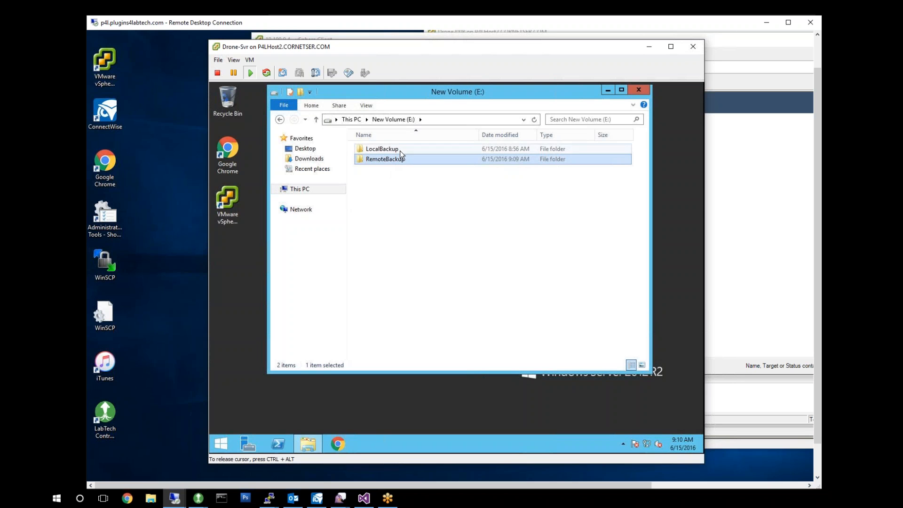
mouse_move(394, 163)
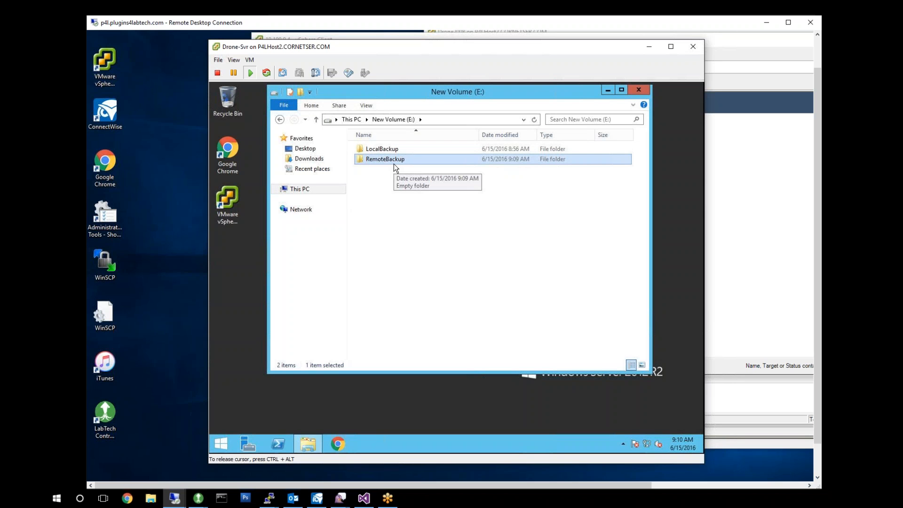
mouse_move(399, 159)
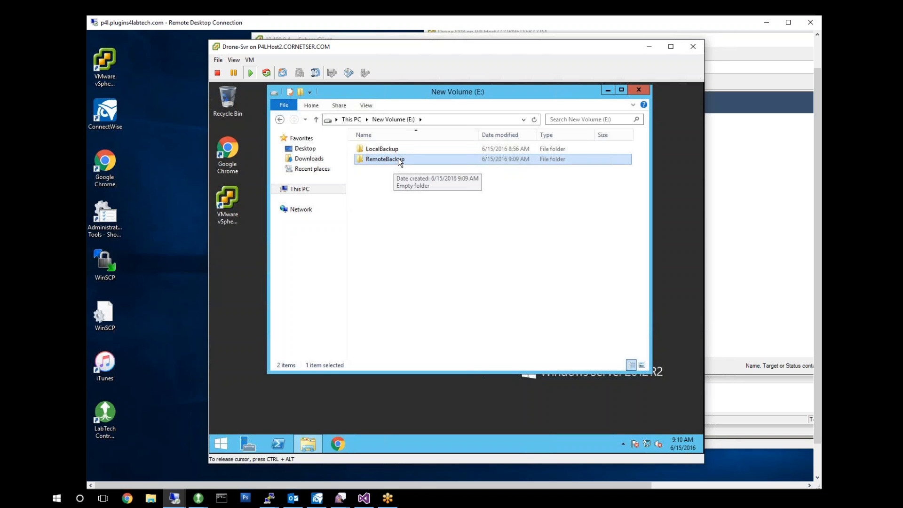
mouse_move(412, 201)
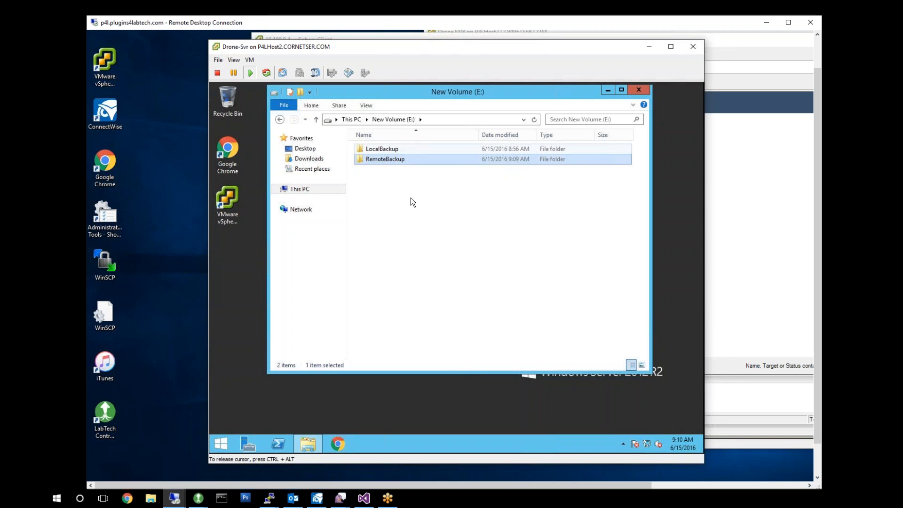
mouse_move(307, 444)
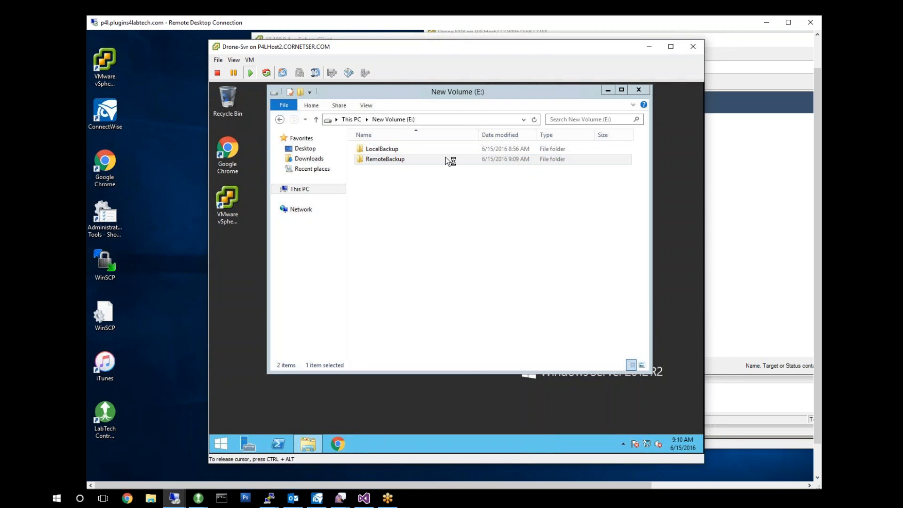
Launch Chrome on the server and start a fresh browser tab
click(384, 159)
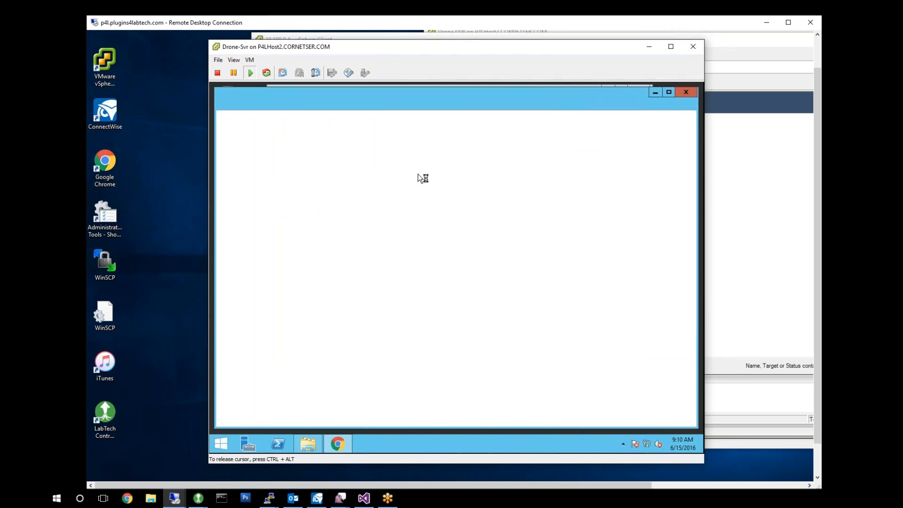
mouse_move(438, 180)
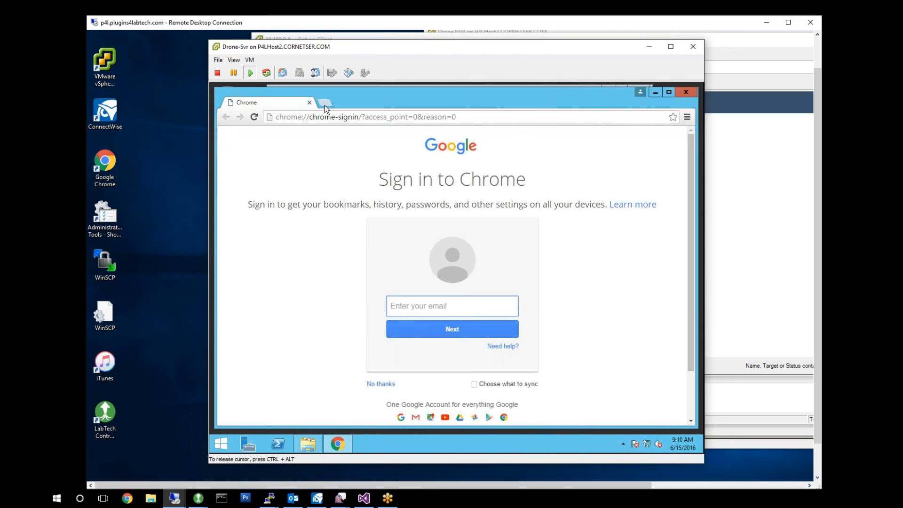
click(324, 104)
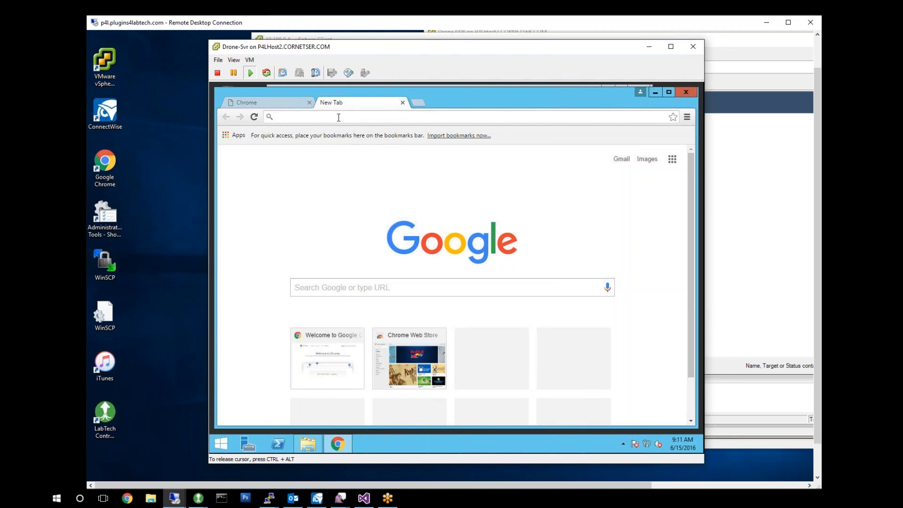
Search Google for 'sftp server windows' and browse down to the WinSCP guide results
click(337, 116)
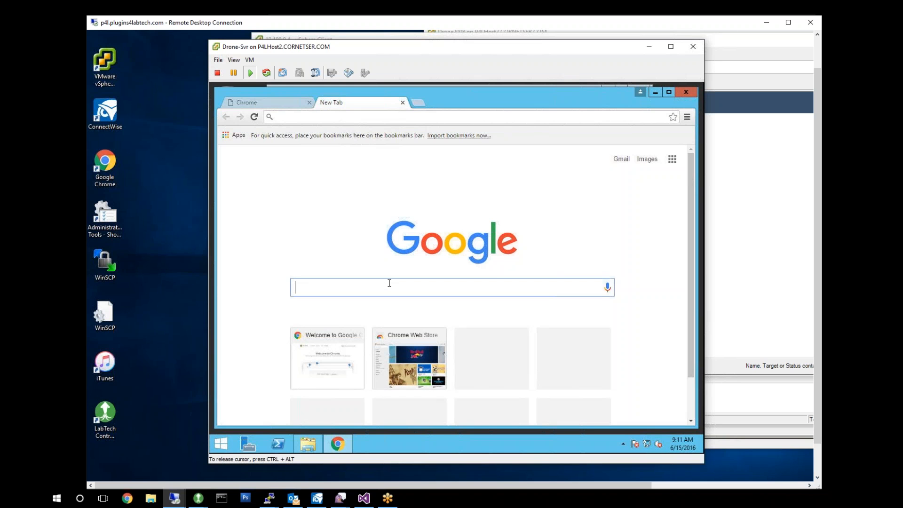
text(sftp windo)
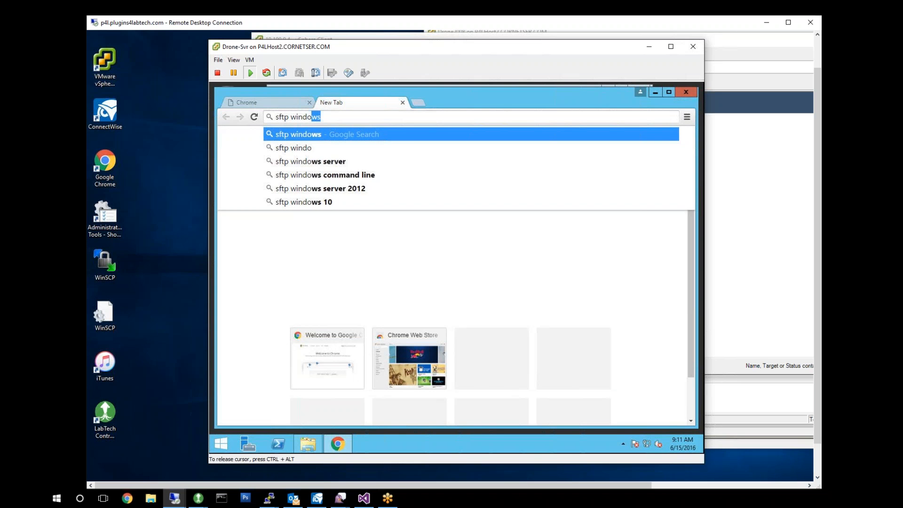
key(Return)
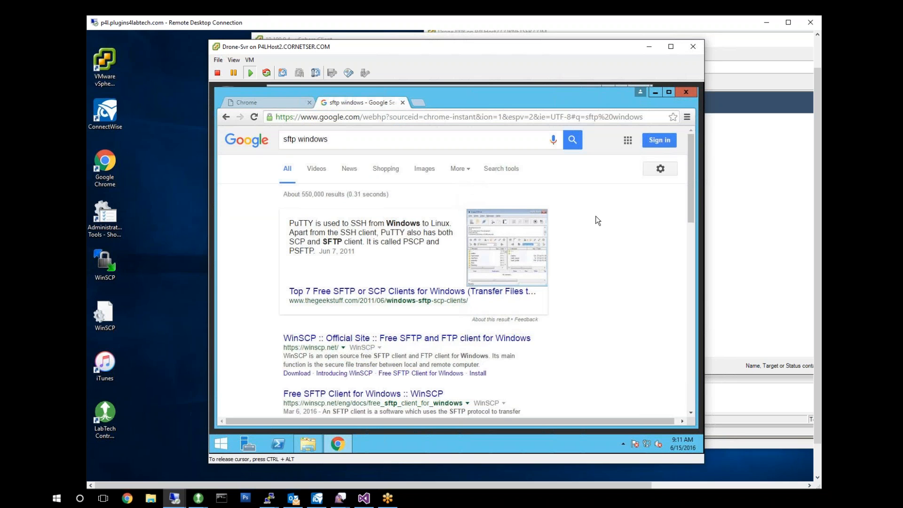
scroll(down, 3)
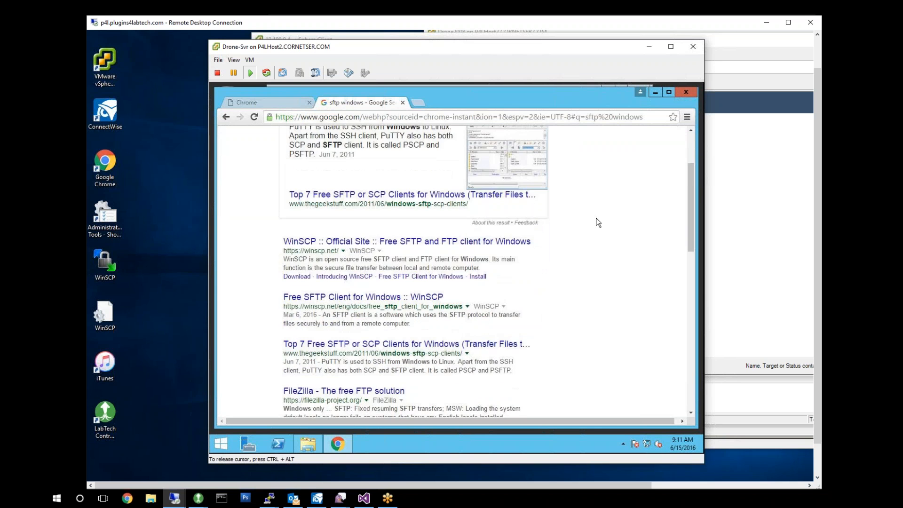
scroll(down, 3)
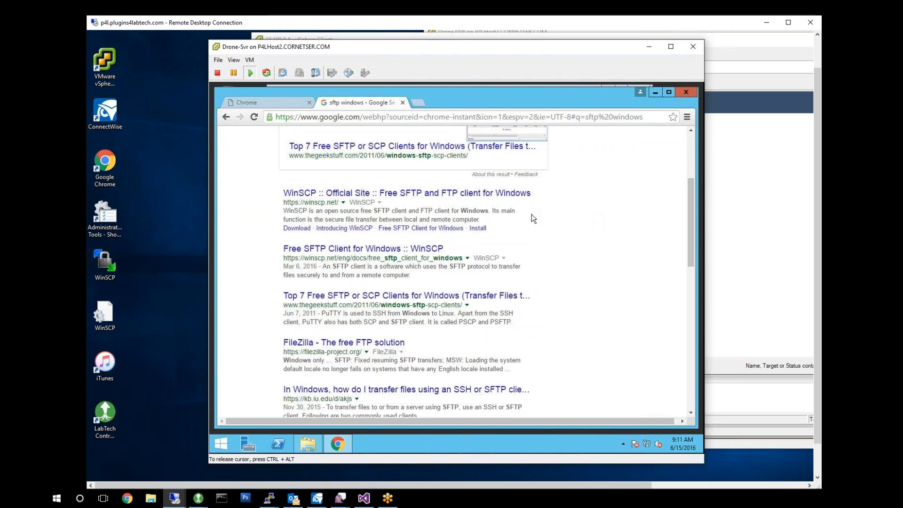
scroll(up, 3)
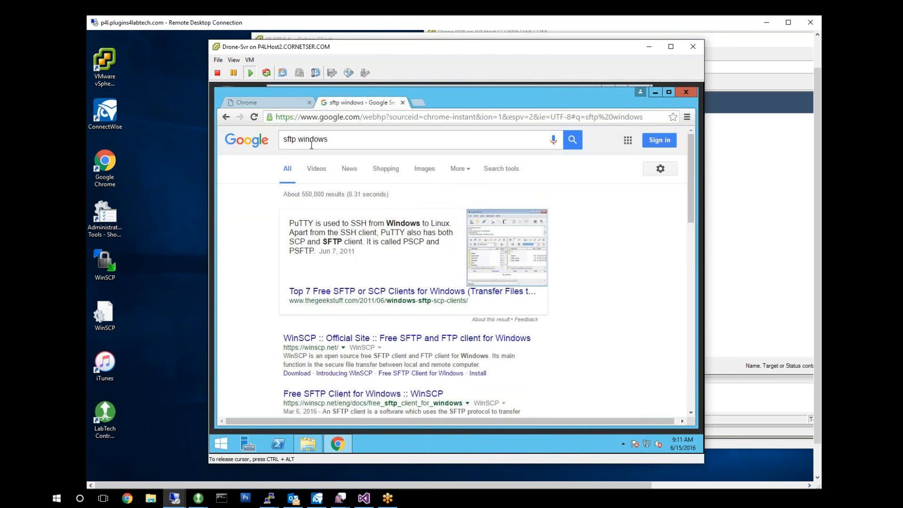
text(server)
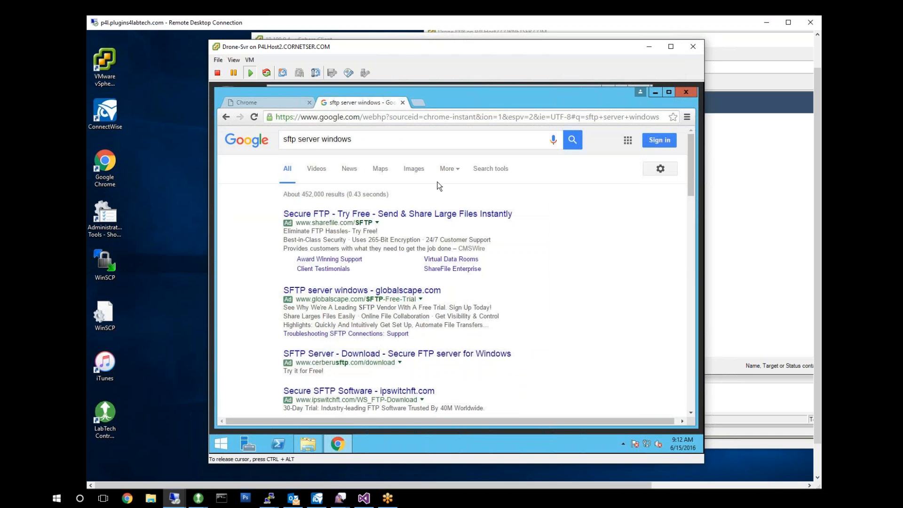
mouse_move(529, 256)
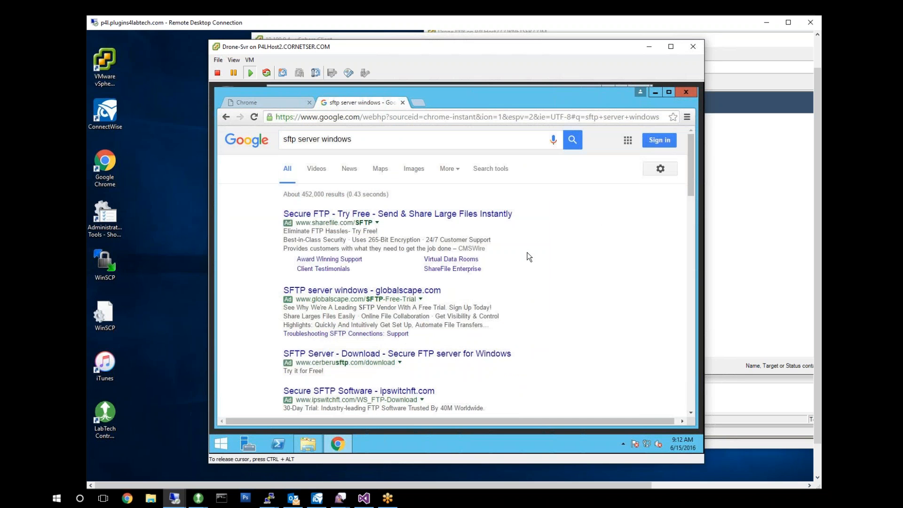
scroll(down, 3)
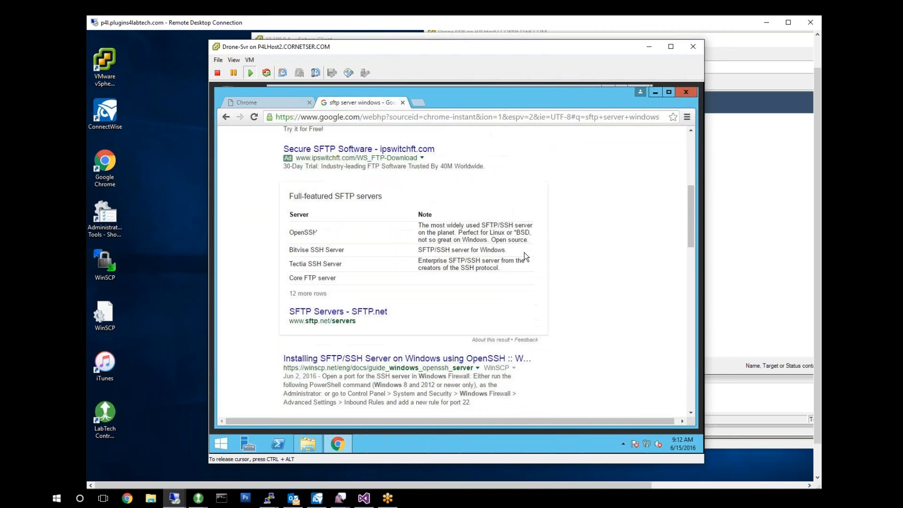
scroll(down, 3)
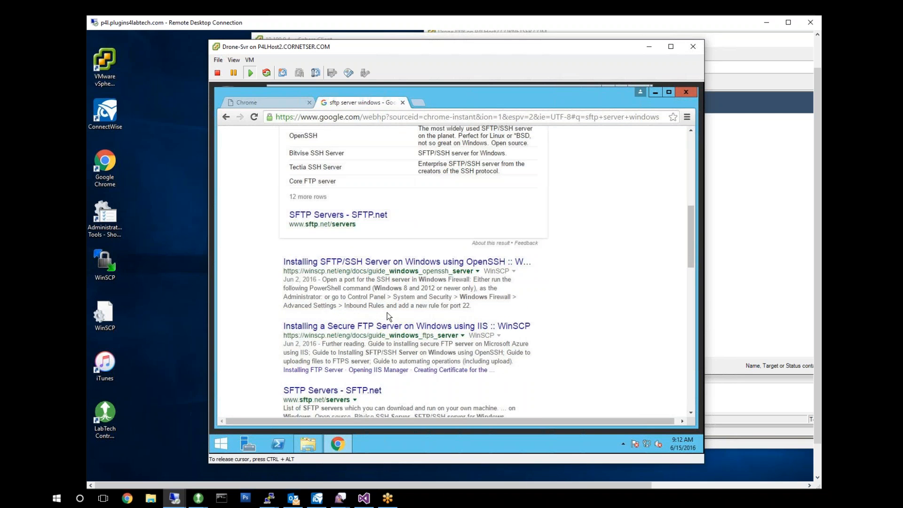
mouse_move(406, 326)
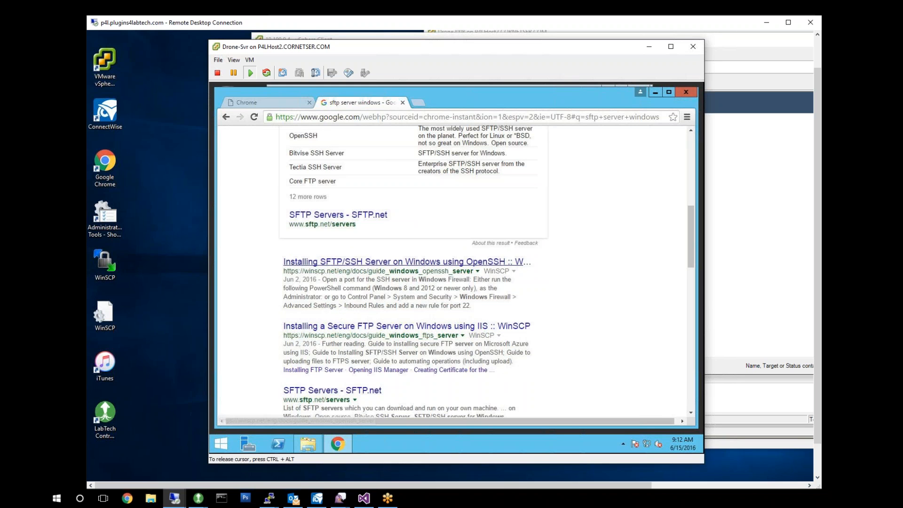
View WinSCP's OpenSSH SFTP server guide, then go back to the search results
click(401, 262)
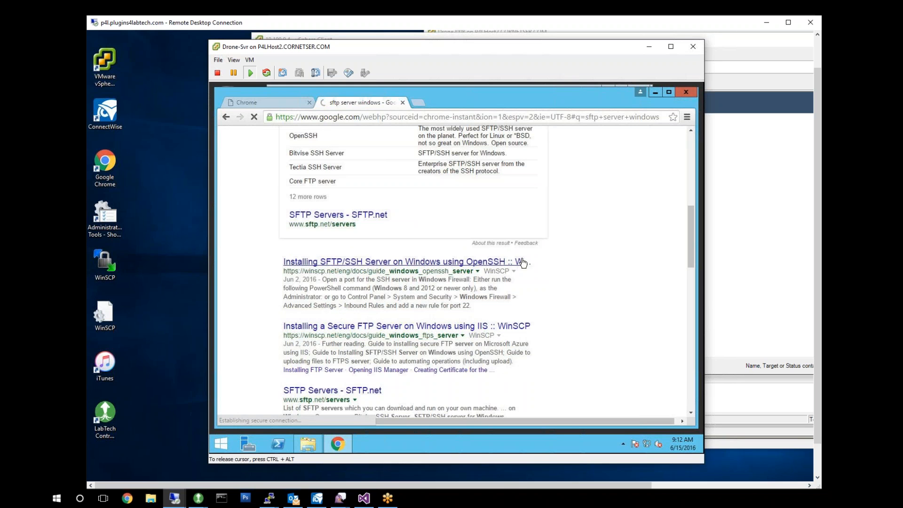
mouse_move(501, 268)
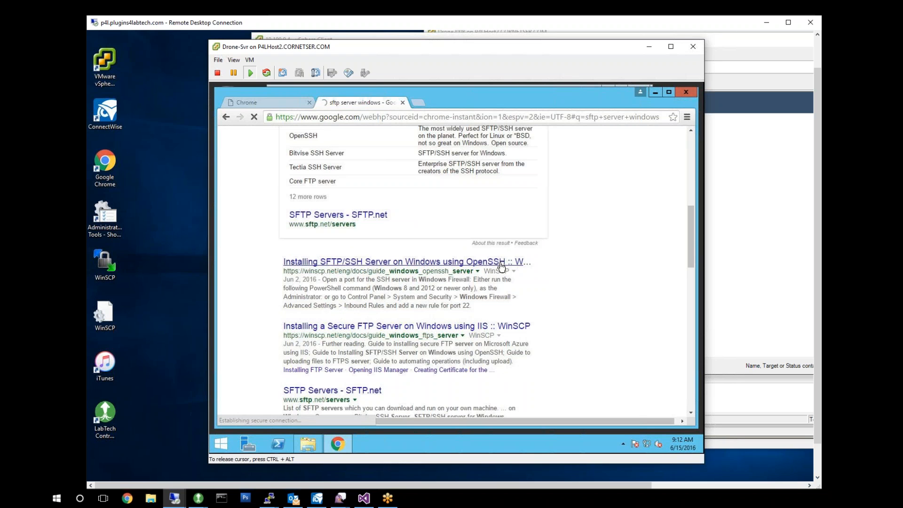
click(407, 262)
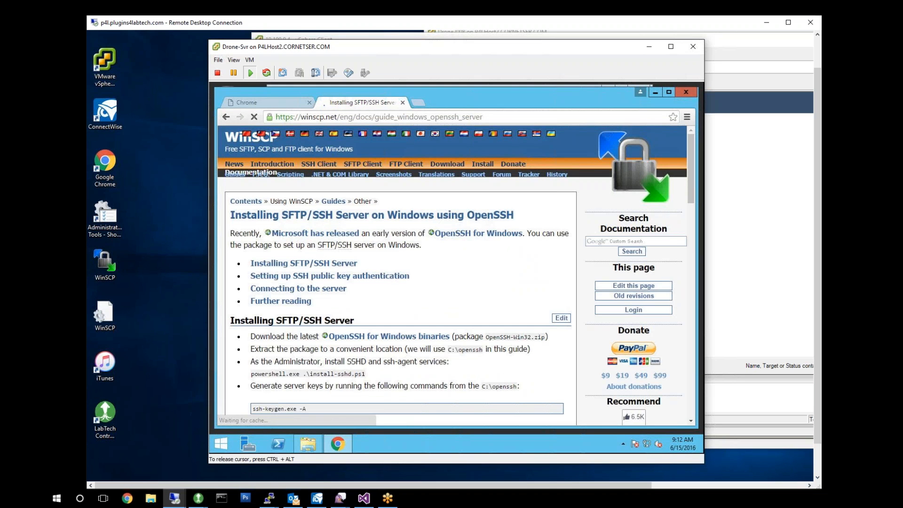
mouse_move(478, 233)
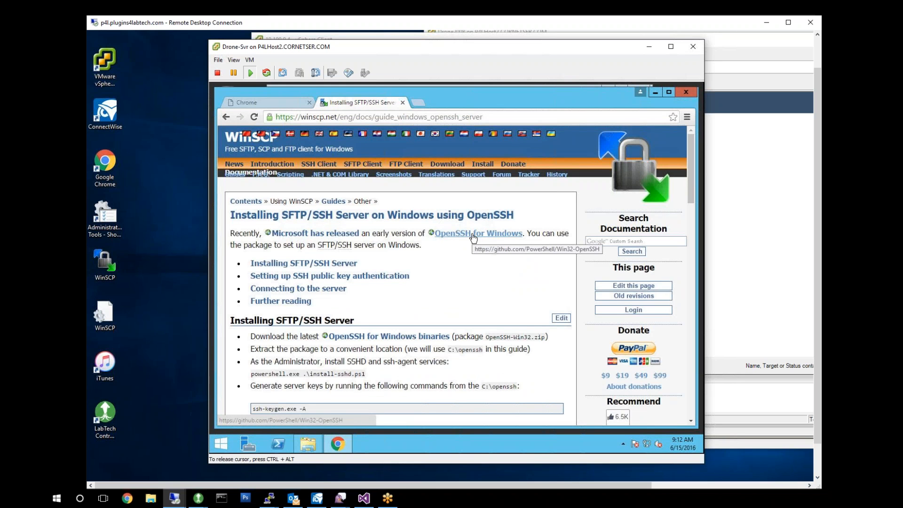
mouse_move(394, 263)
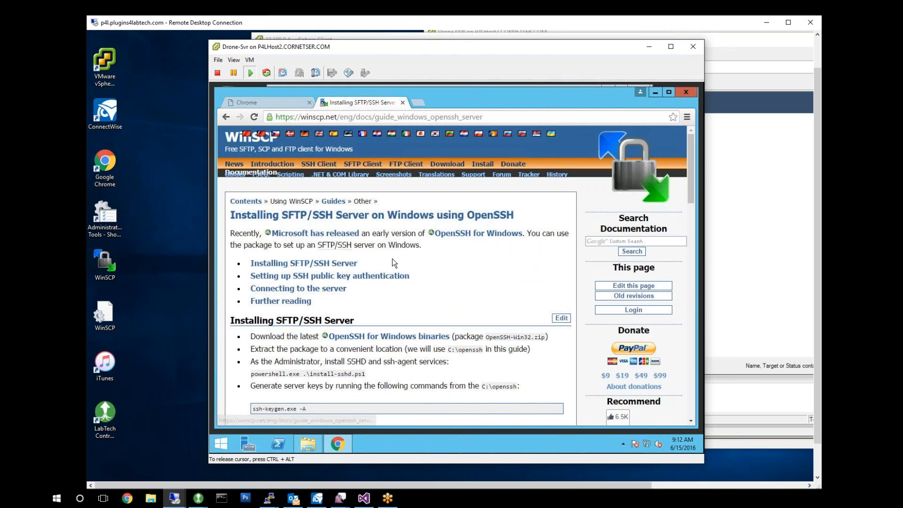
mouse_move(362, 270)
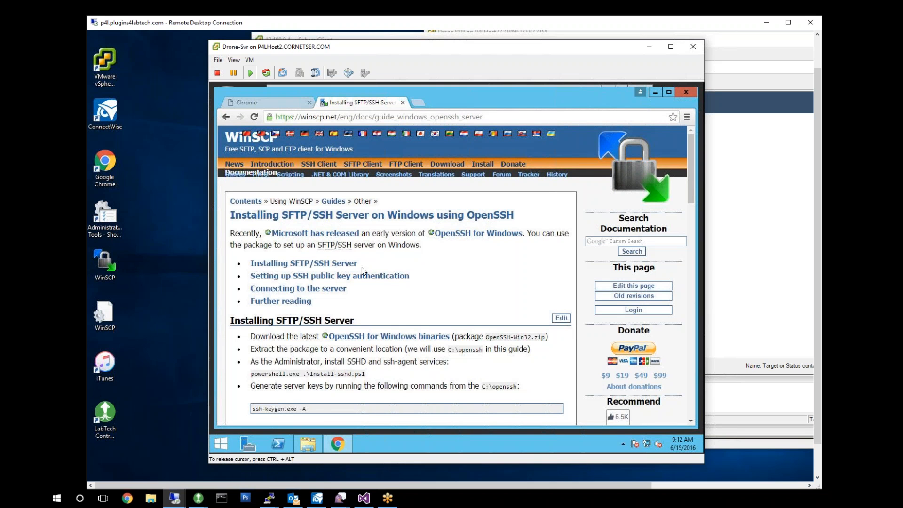
mouse_move(464, 208)
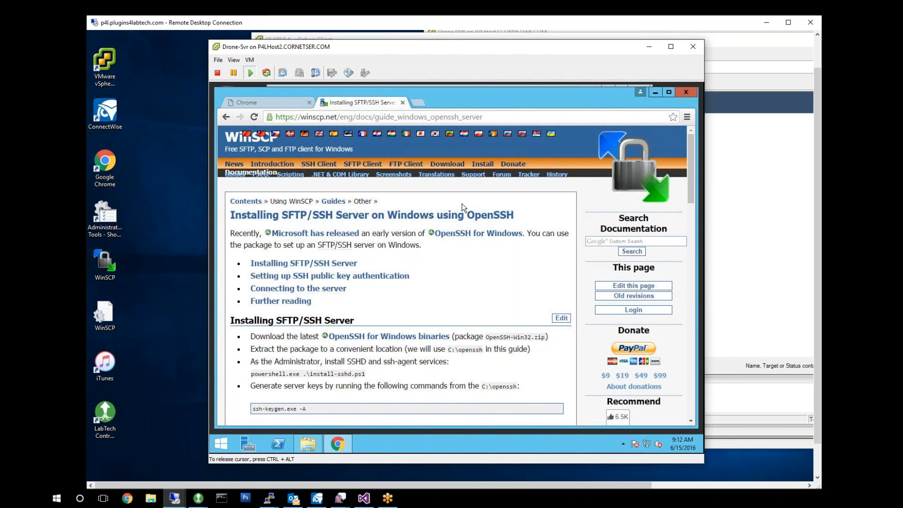
click(225, 117)
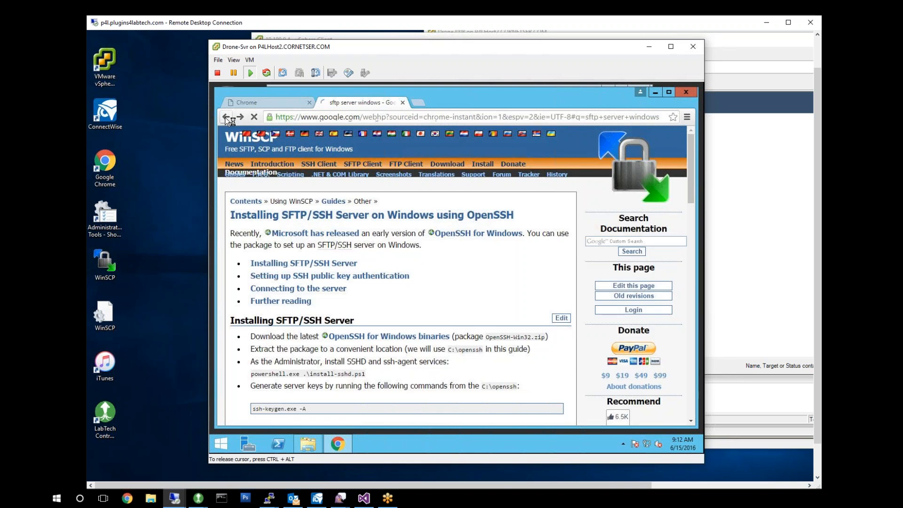
Search for 'sftp server windows free' and browse through the listed results
click(226, 116)
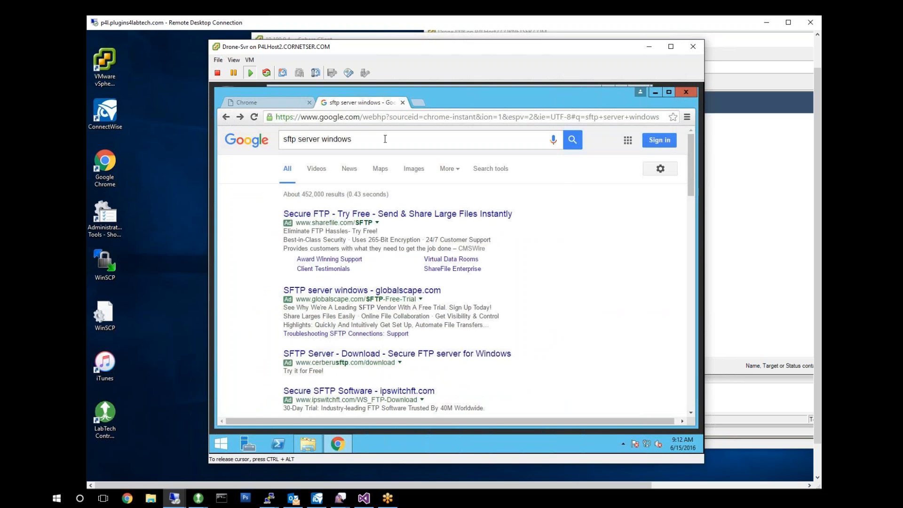
click(383, 140)
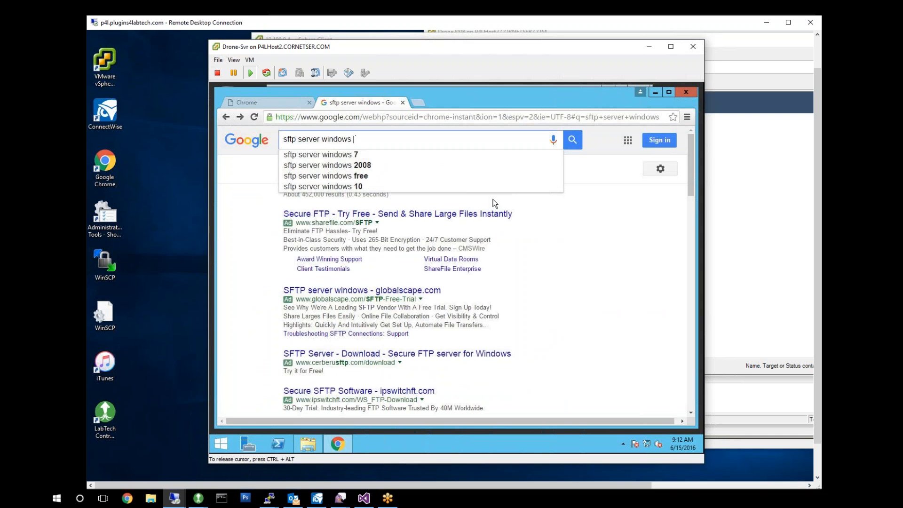
click(325, 176)
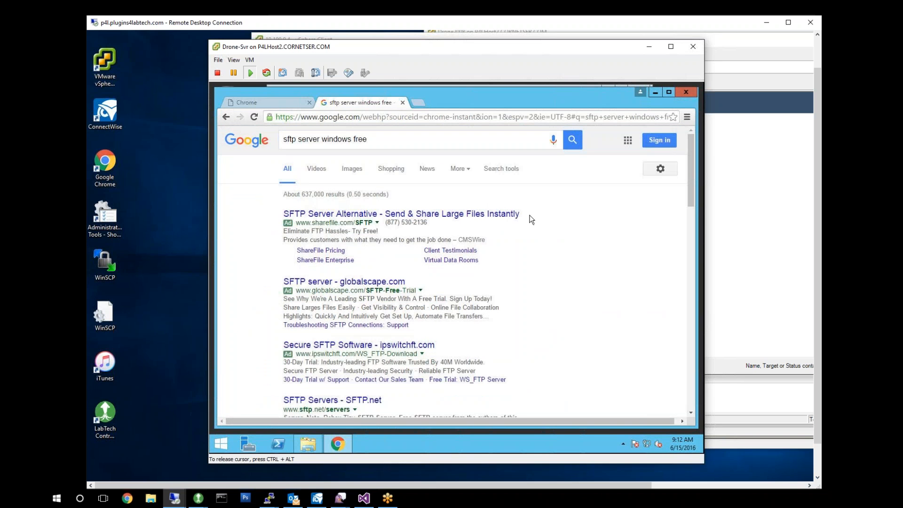
mouse_move(558, 230)
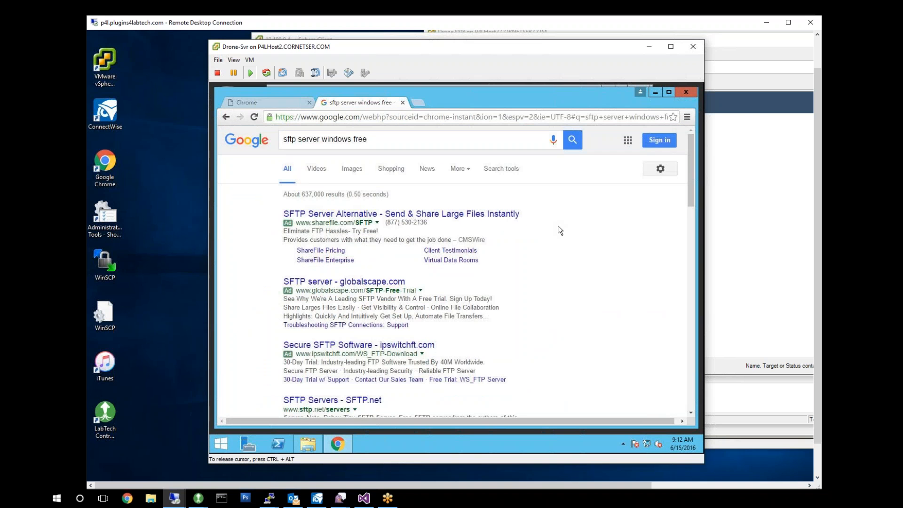
scroll(down, 3)
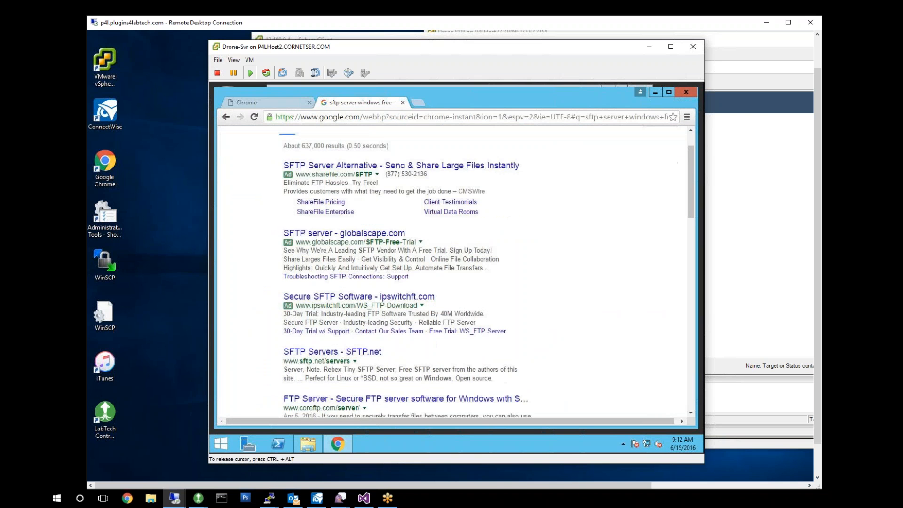
scroll(down, 3)
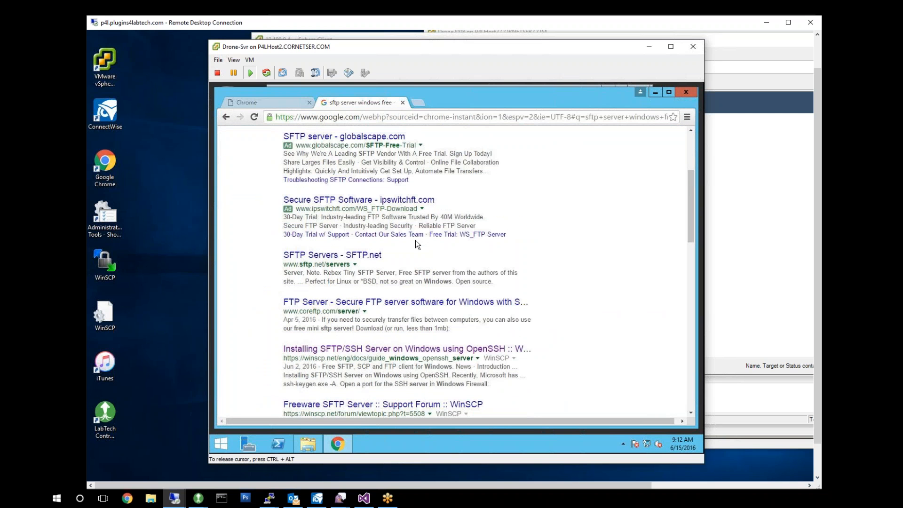
scroll(down, 3)
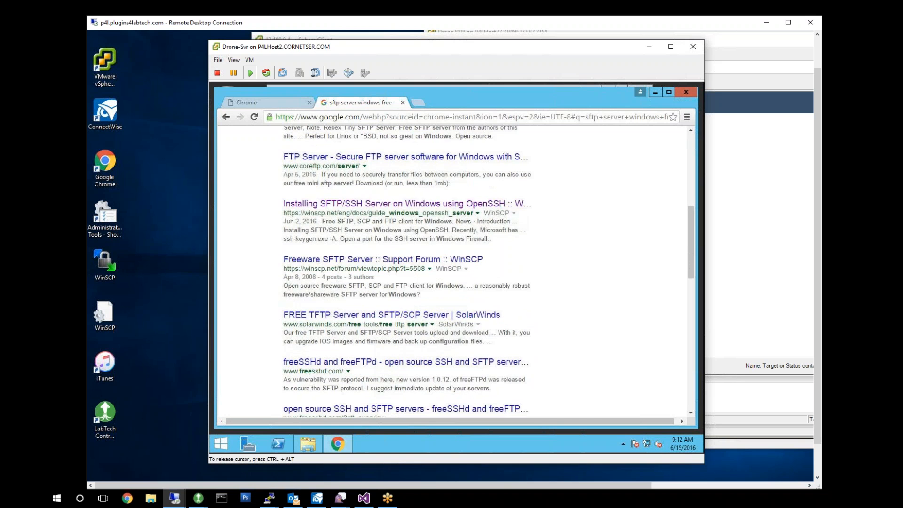
mouse_move(415, 248)
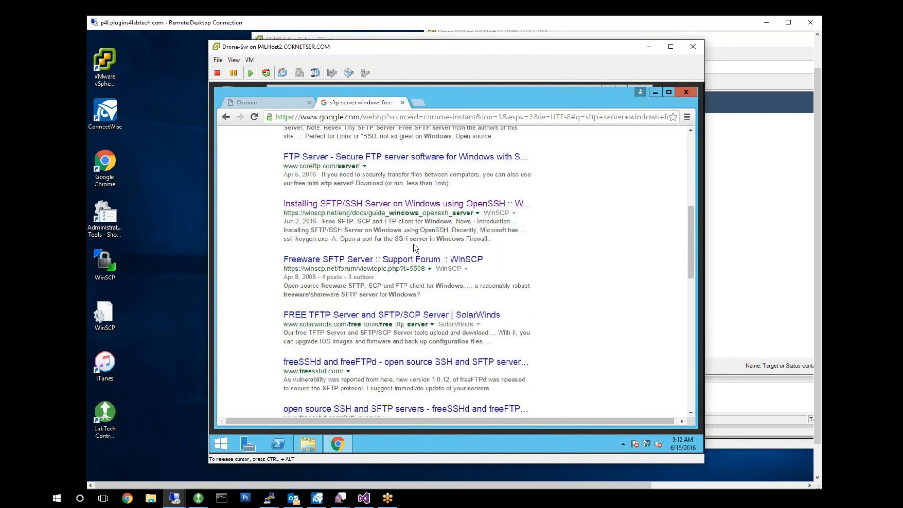
scroll(down, 3)
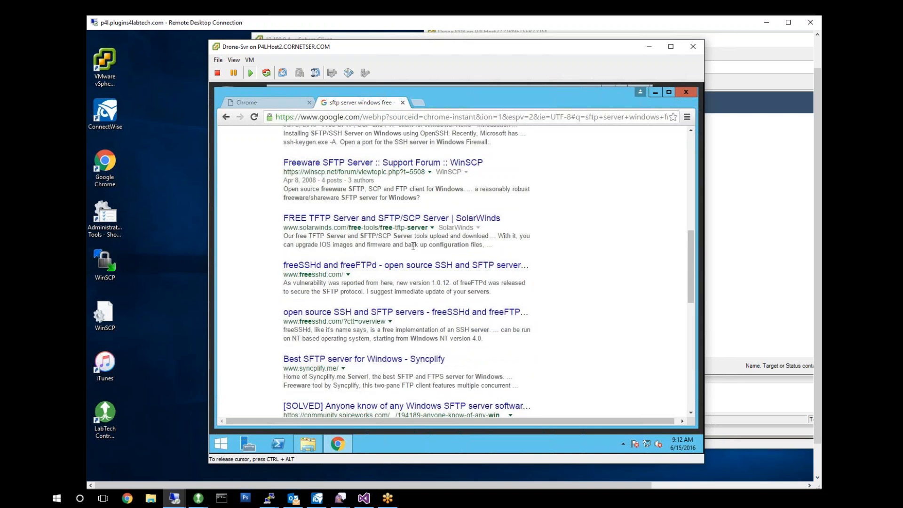
scroll(down, 3)
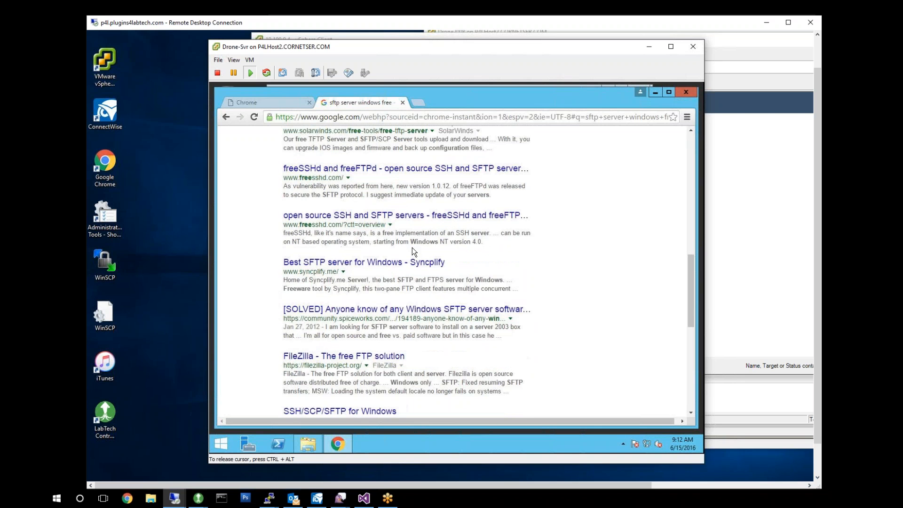
scroll(down, 3)
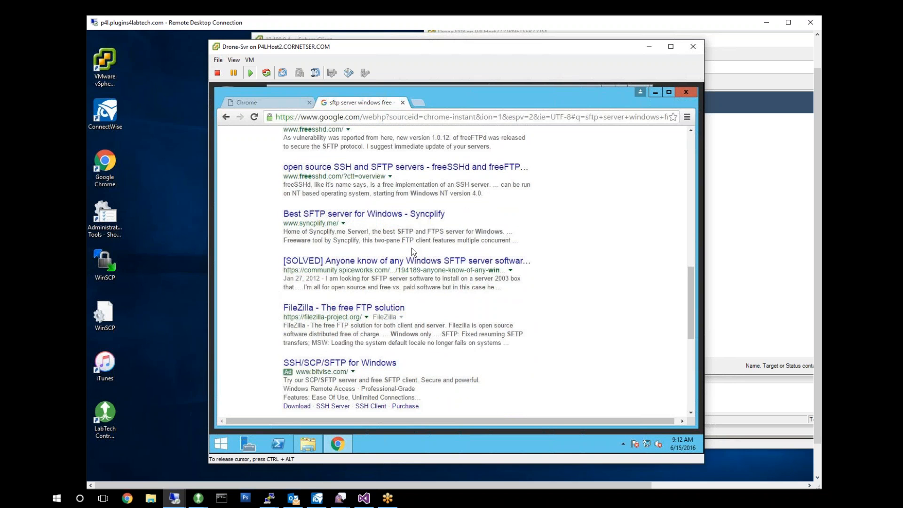
scroll(down, 3)
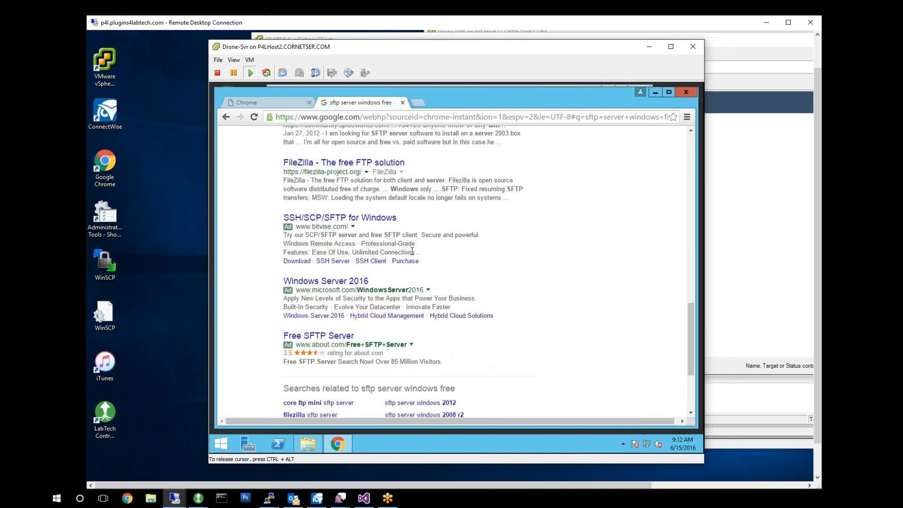
scroll(up, 3)
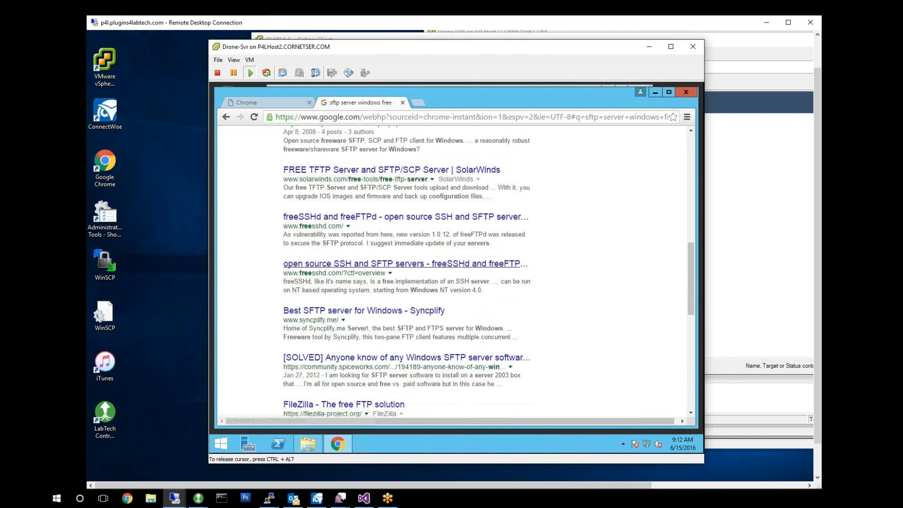
scroll(up, 3)
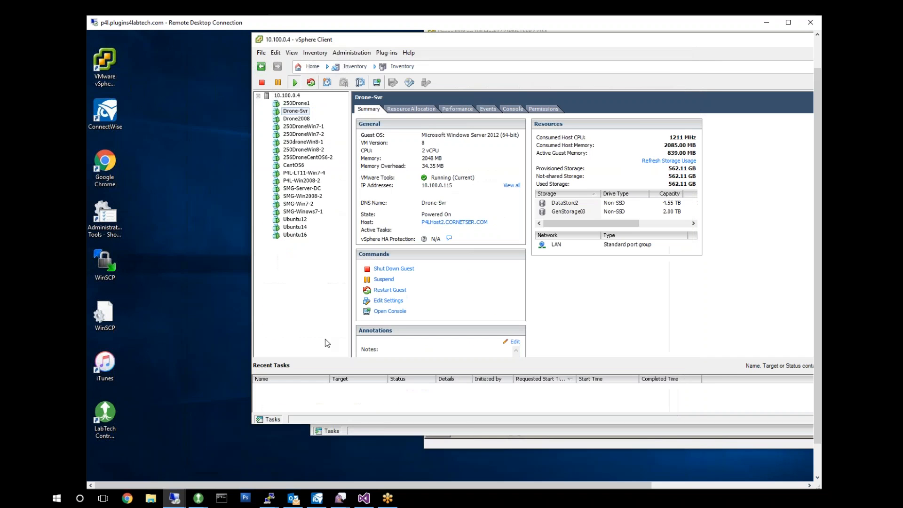
mouse_move(714, 436)
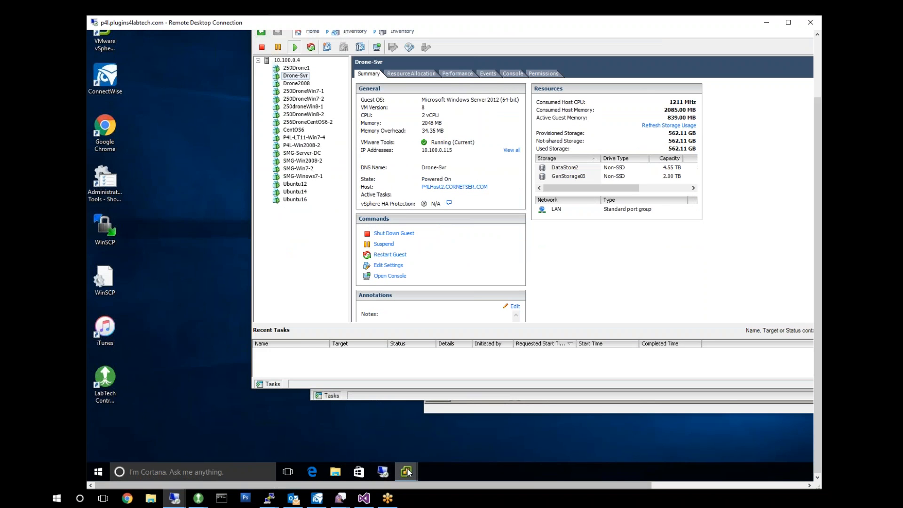
mouse_move(406, 471)
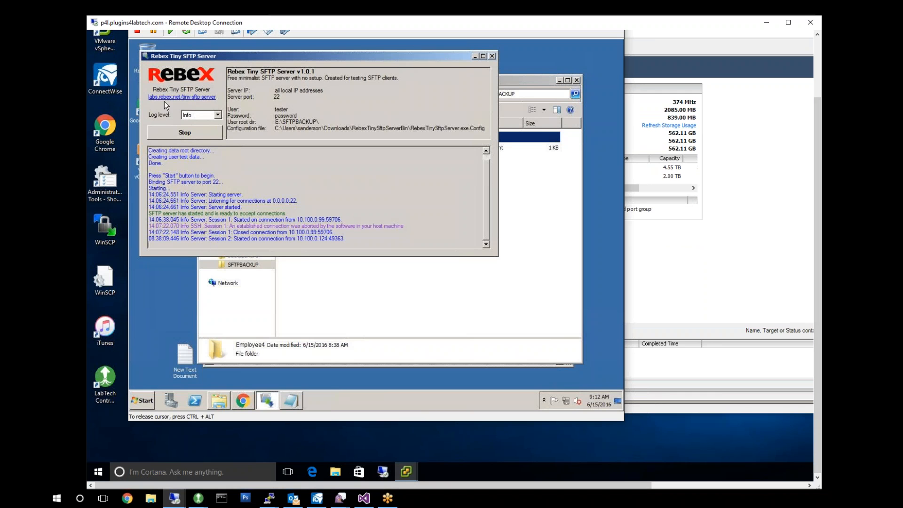
mouse_move(206, 168)
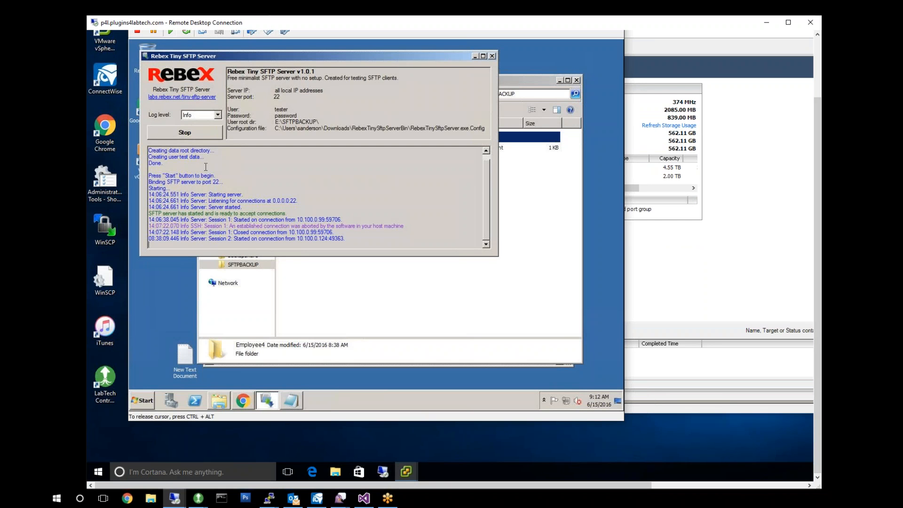
mouse_move(383, 193)
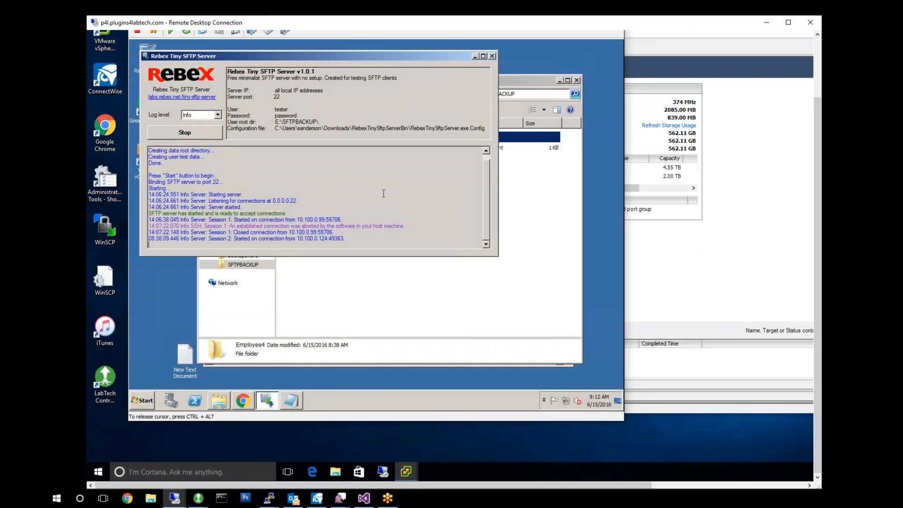
mouse_move(395, 195)
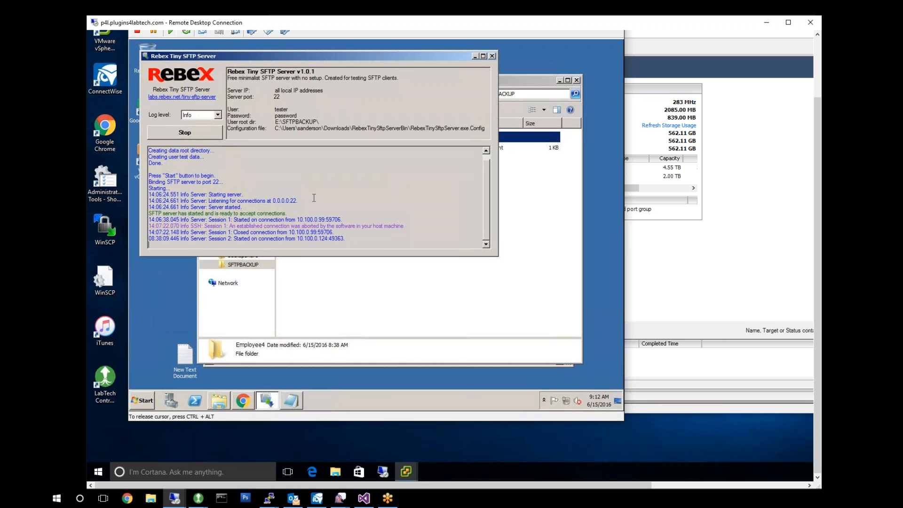
mouse_move(265, 69)
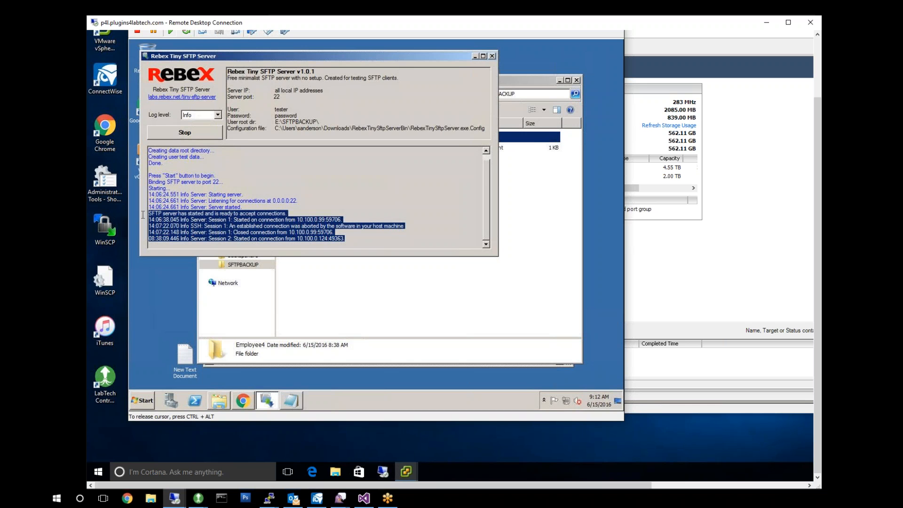
mouse_move(165, 104)
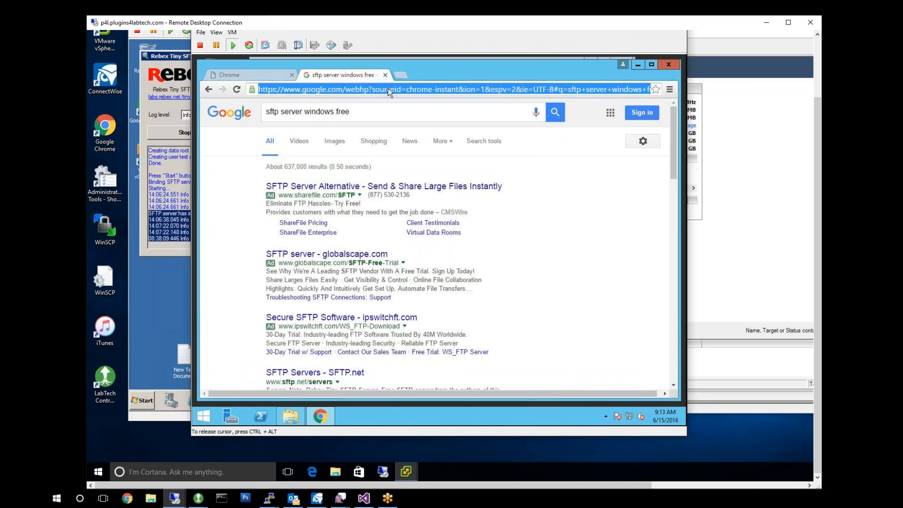
Go to labs.rebex.net and open the Tiny SFTP Server page under Utilities
text(labs.rebe)
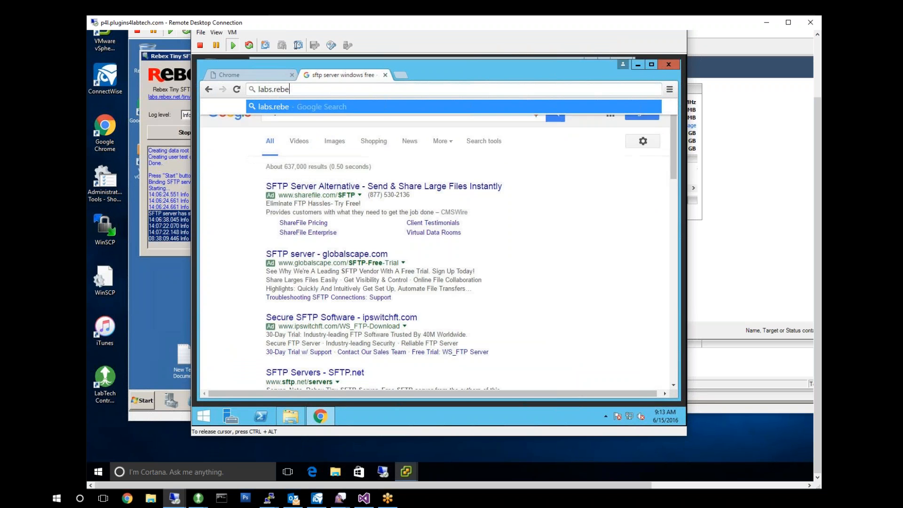
text(x.net)
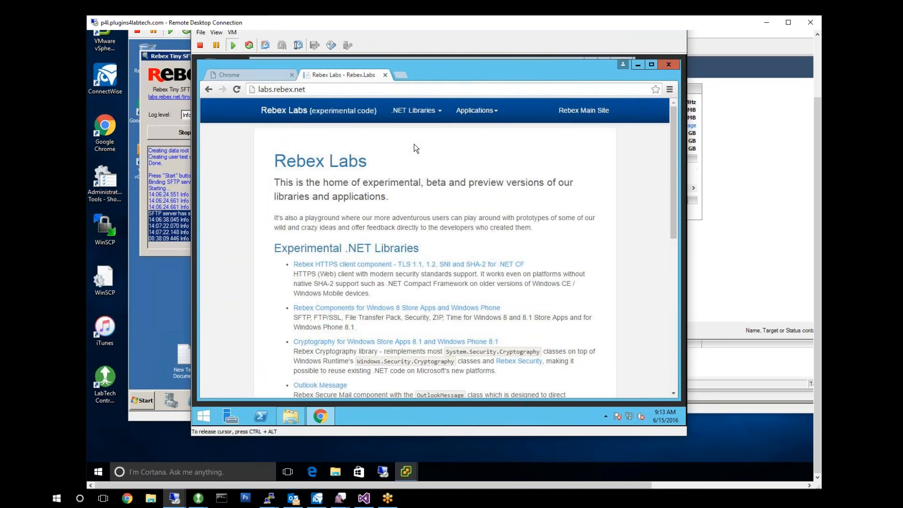
mouse_move(336, 135)
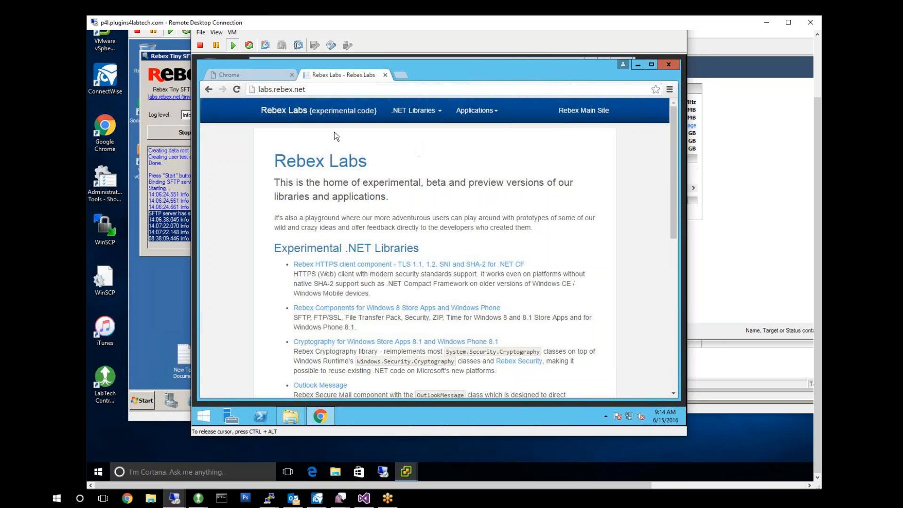
mouse_move(376, 148)
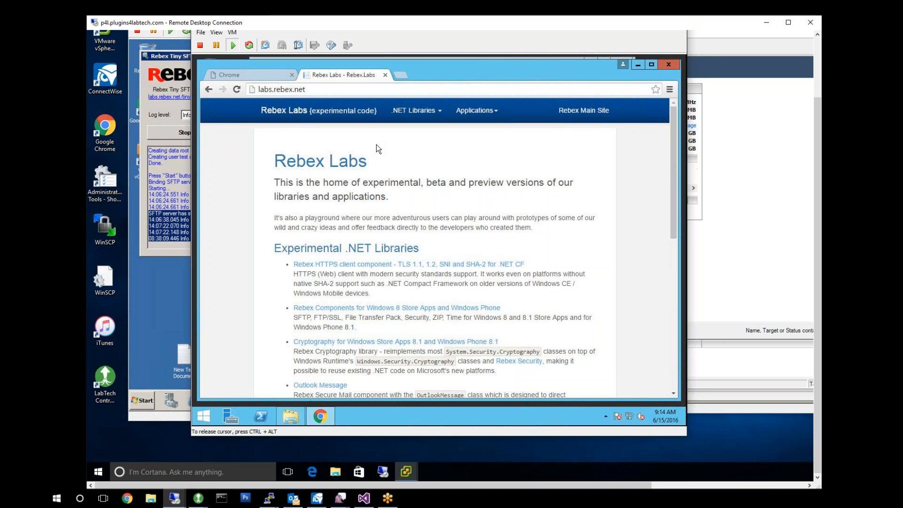
scroll(down, 3)
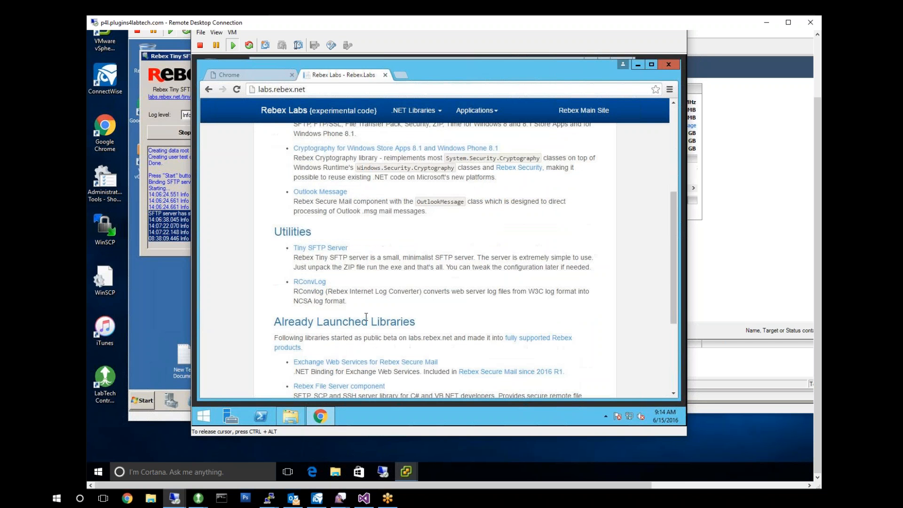
mouse_move(323, 252)
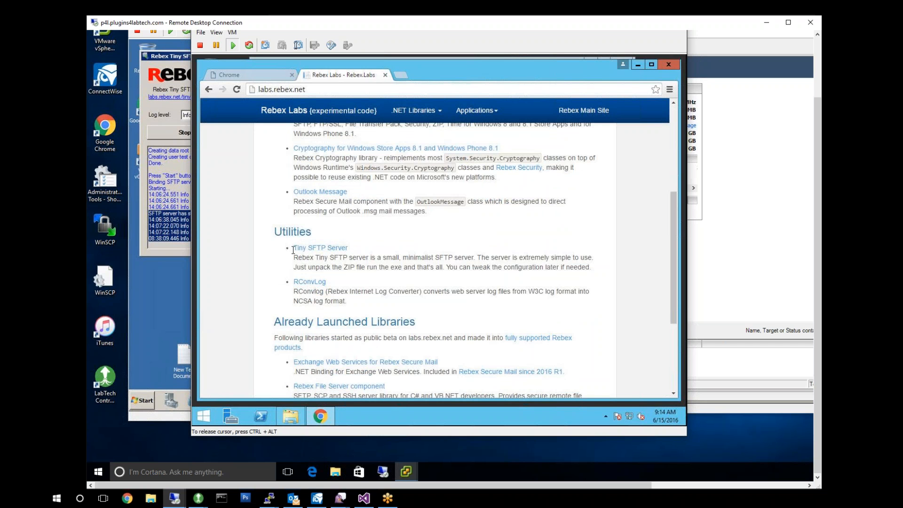
mouse_move(321, 247)
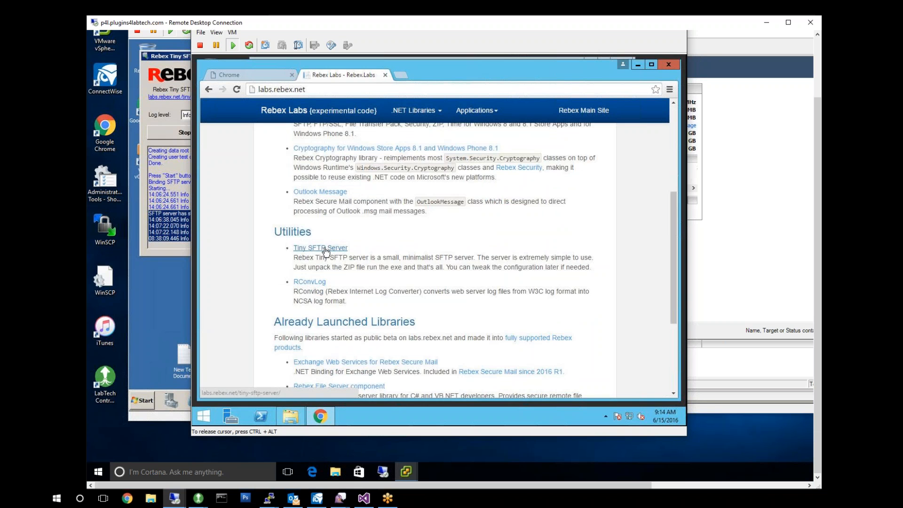
click(319, 247)
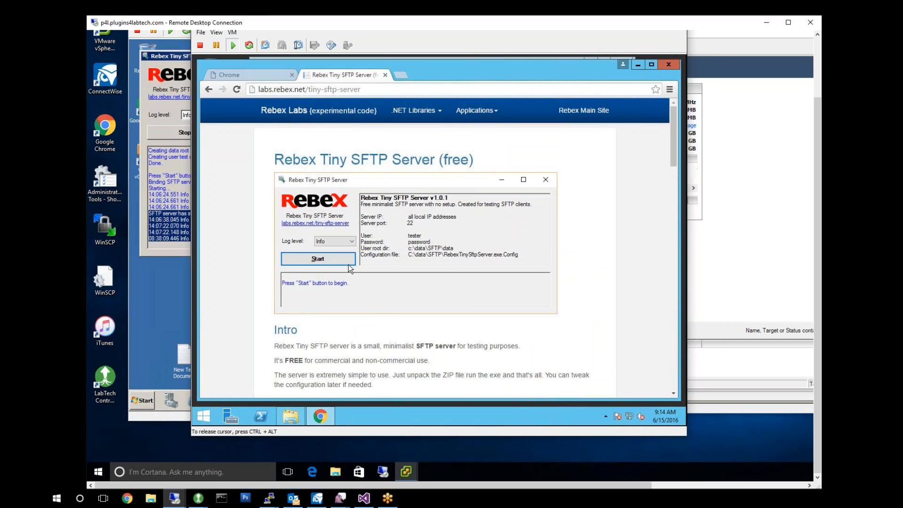
Download RebexTinySftpServerBin.zip from the SFTP Server Application link
scroll(down, 3)
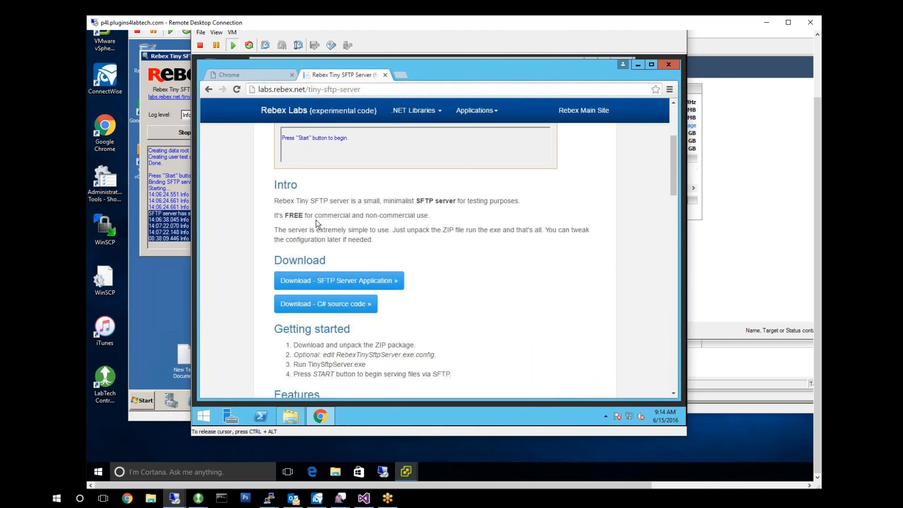
mouse_move(411, 216)
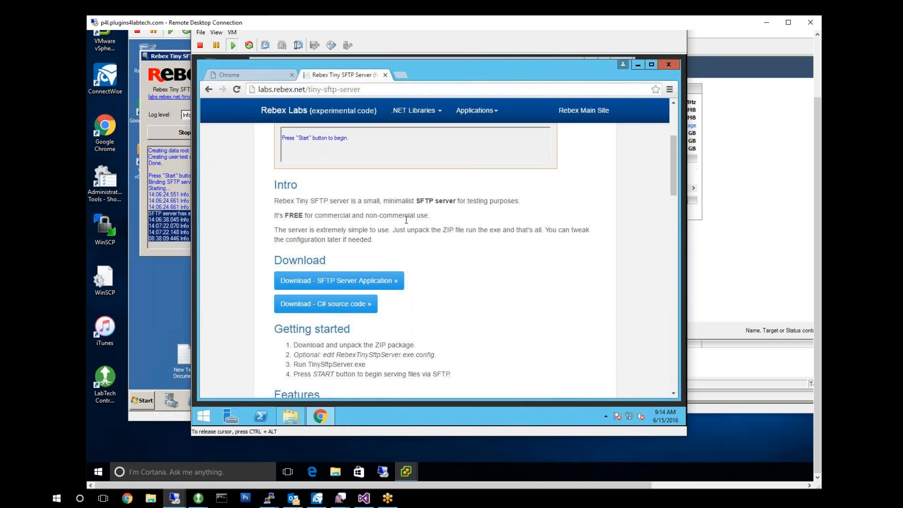
mouse_move(320, 414)
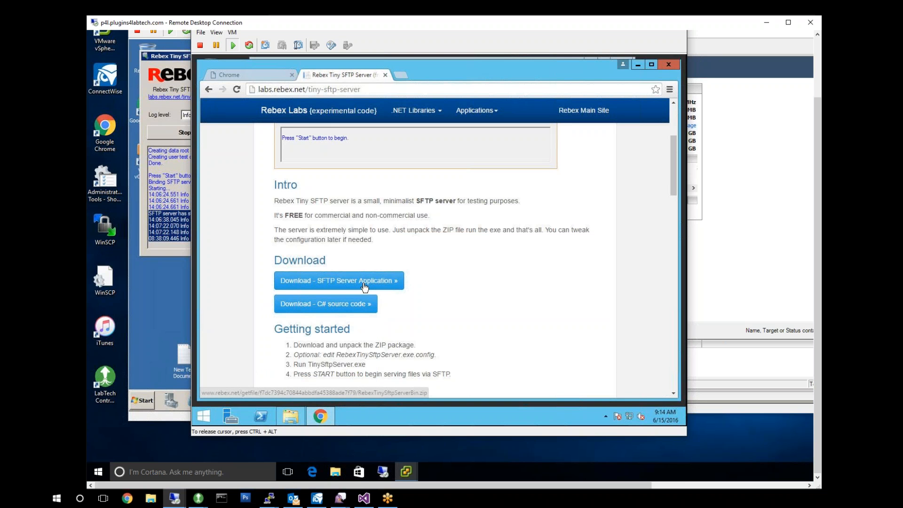
click(337, 281)
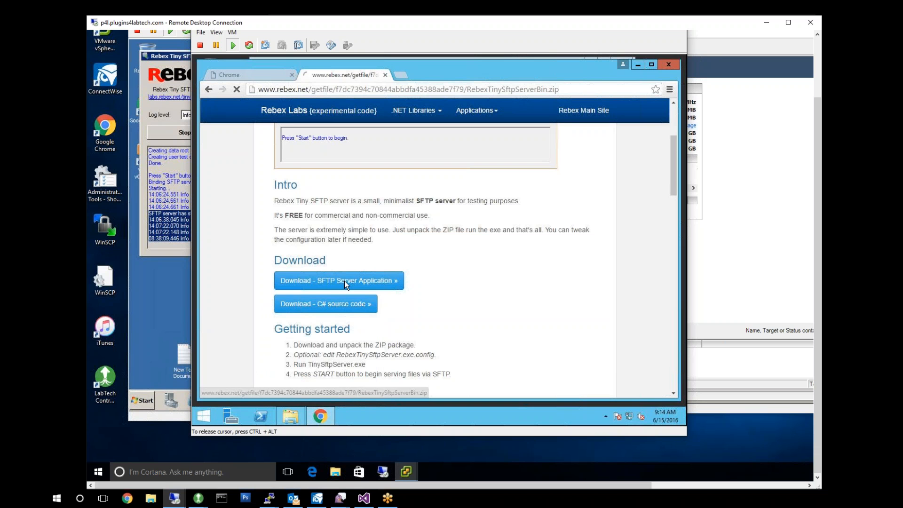
click(338, 280)
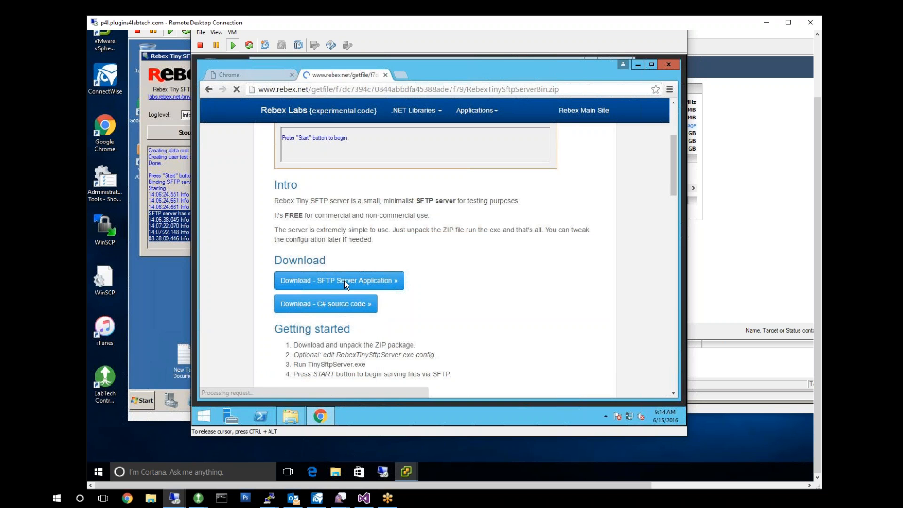
click(337, 280)
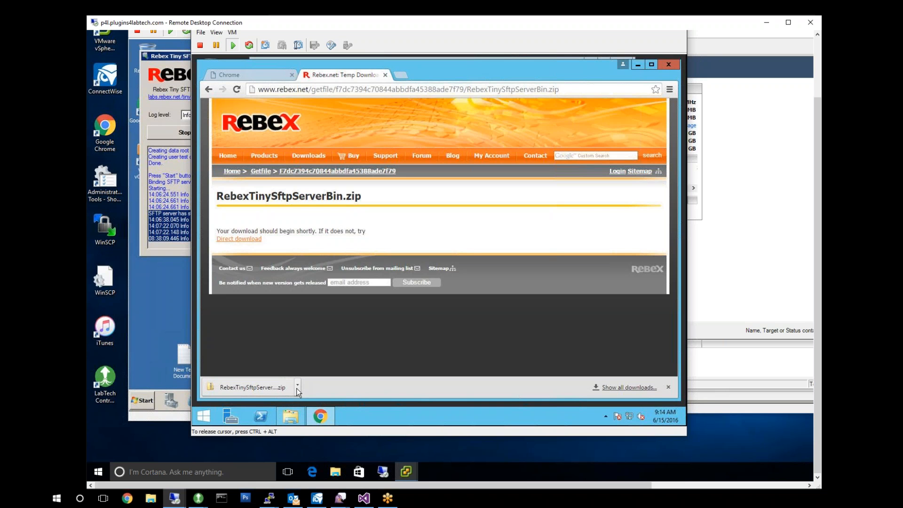
Copy RebexTinySftpServer and its exe.config out of the downloaded zip into Downloads
click(297, 387)
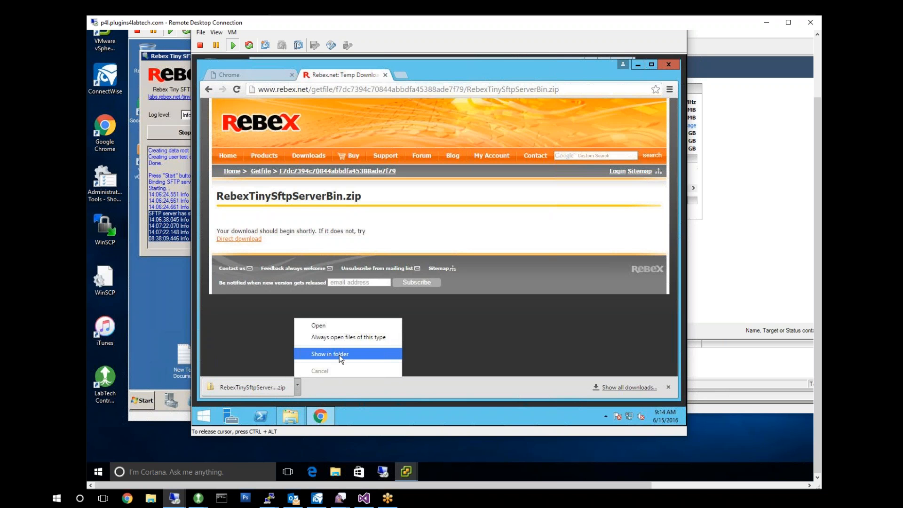
click(330, 353)
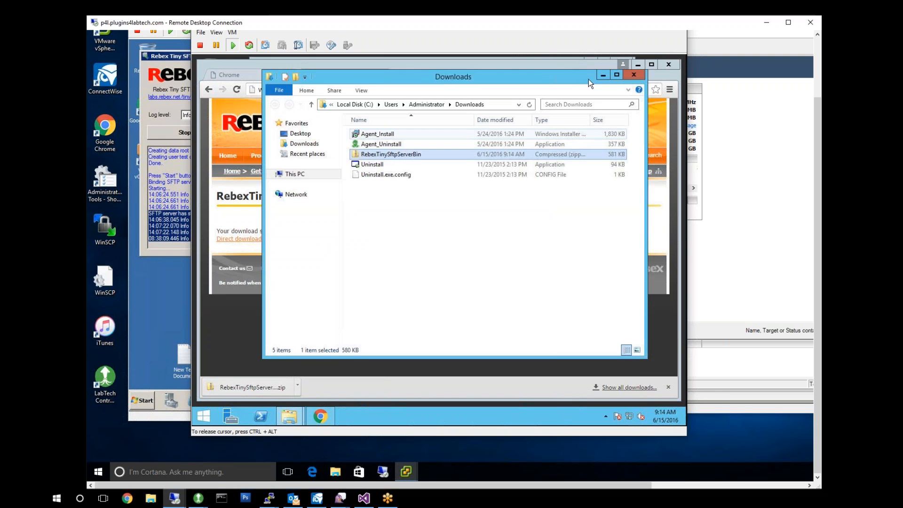
mouse_move(390, 153)
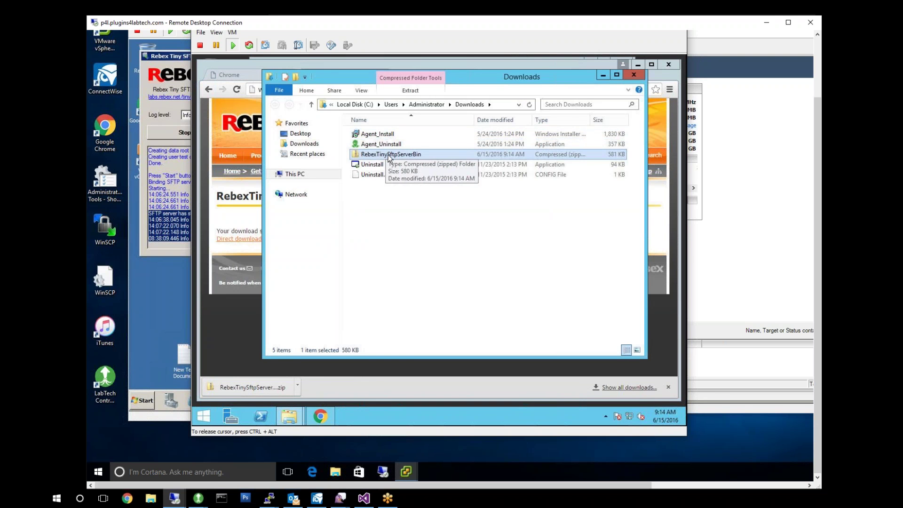
double_click(392, 154)
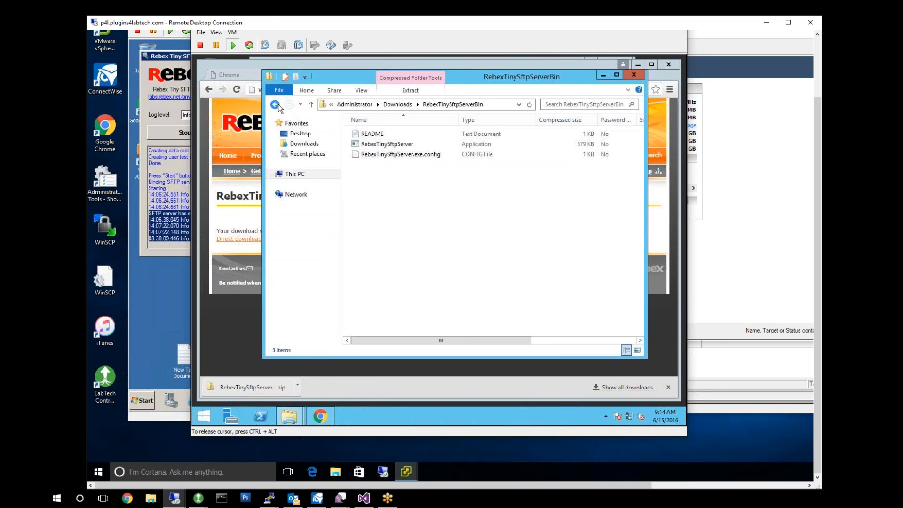
click(400, 153)
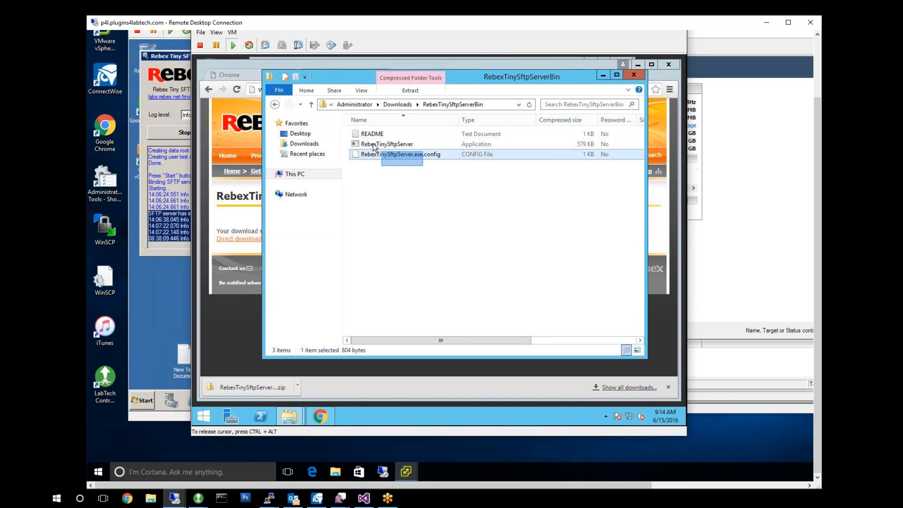
right_click(387, 144)
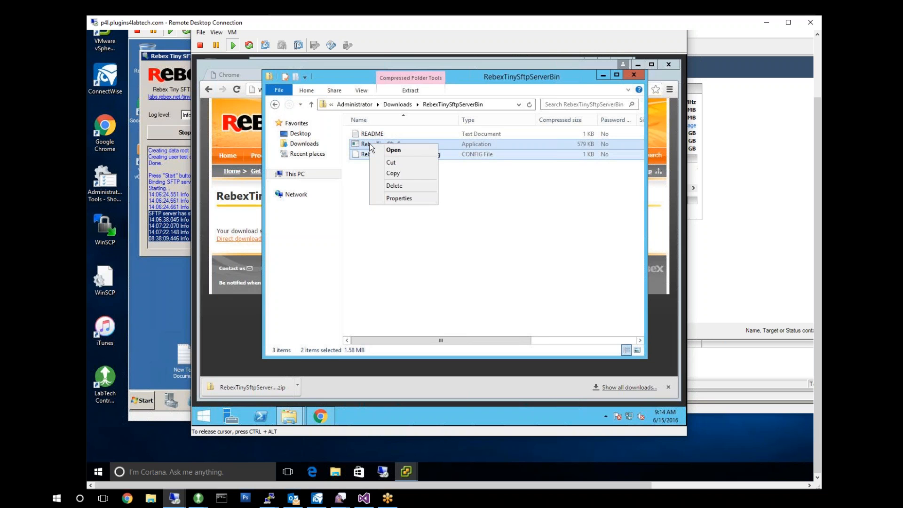
mouse_move(394, 173)
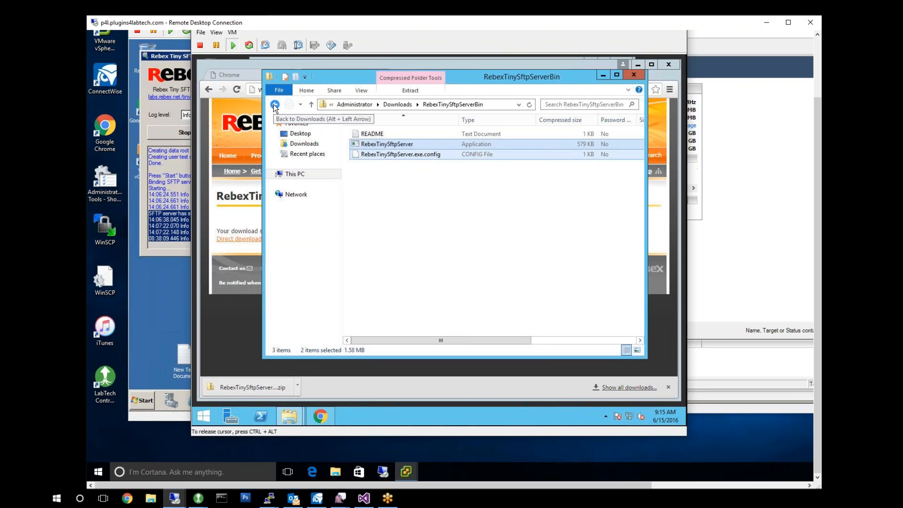
click(275, 104)
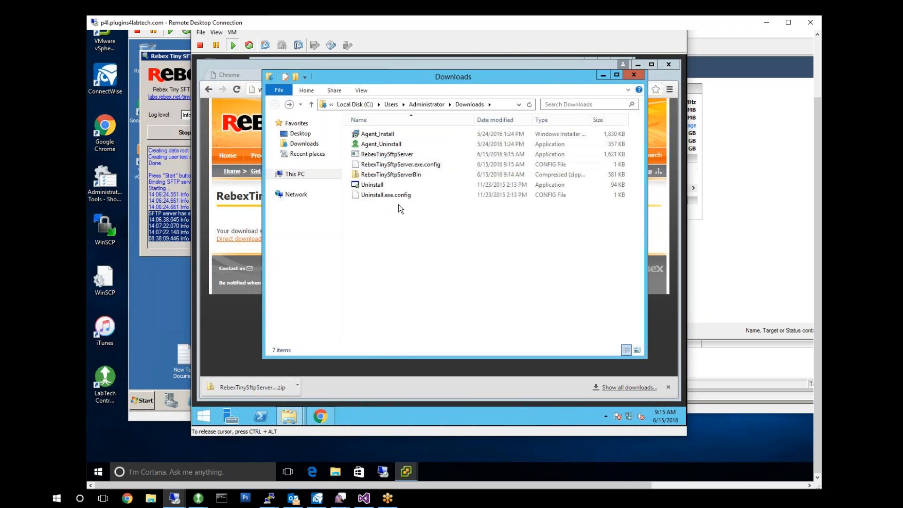
Open RebexTinySftpServer.exe.config from Downloads in WordPad
click(399, 163)
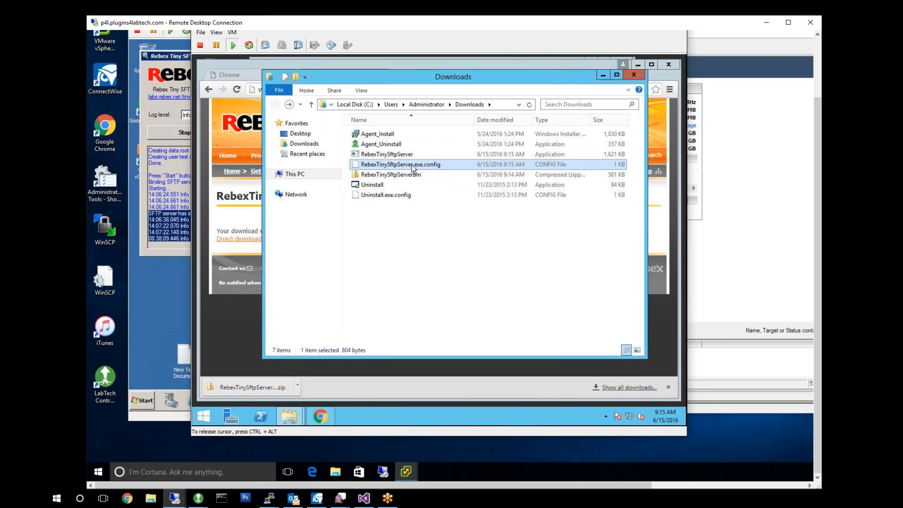
right_click(400, 164)
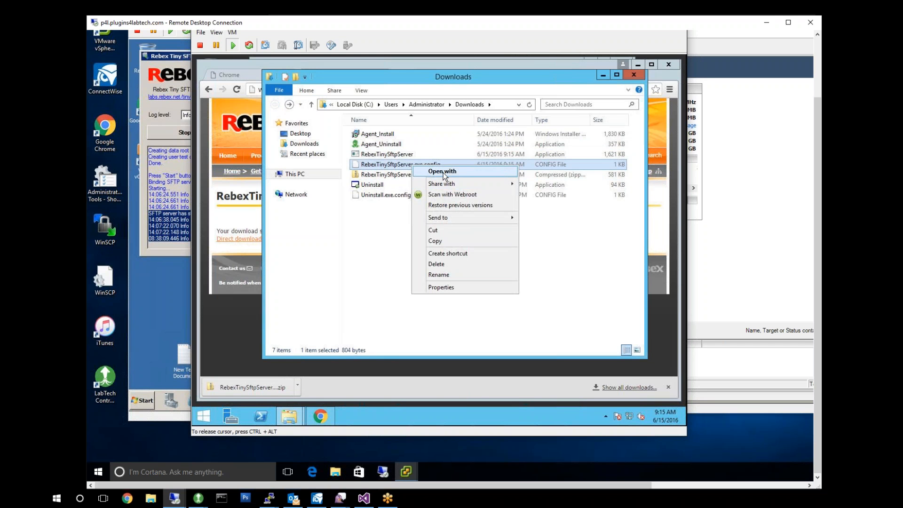
click(441, 171)
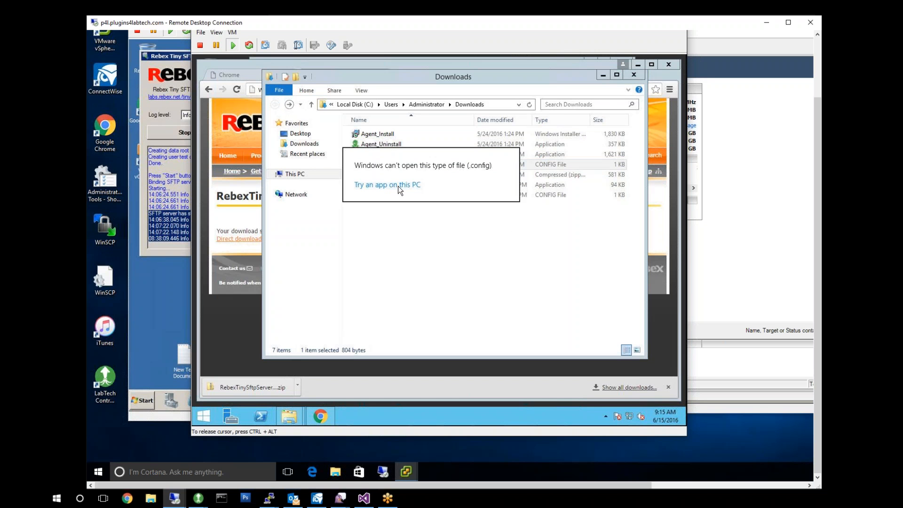
click(386, 184)
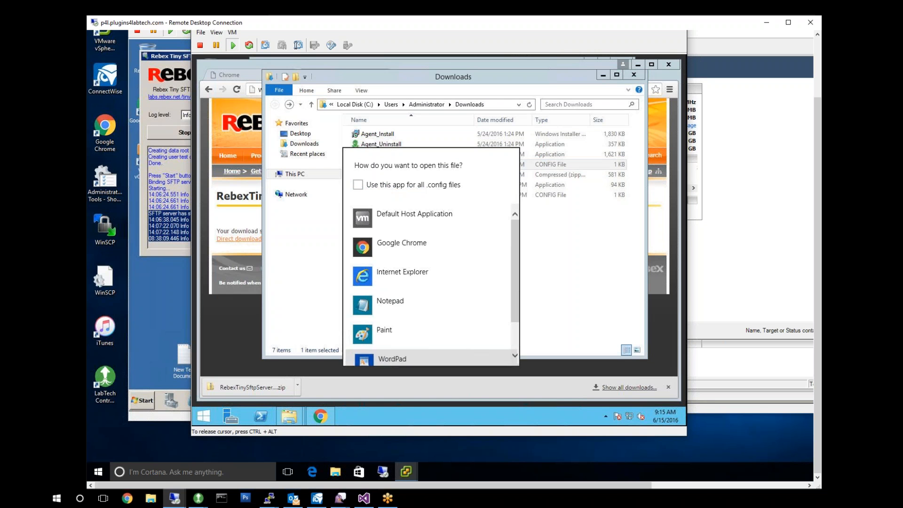
click(391, 358)
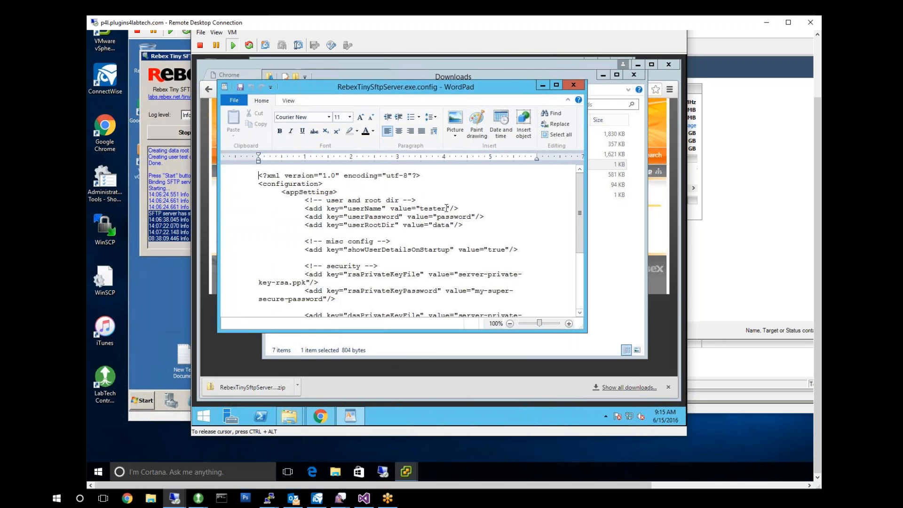
Replace the config's user name 'tester' with the typed 'mysftadmin' value
double_click(433, 207)
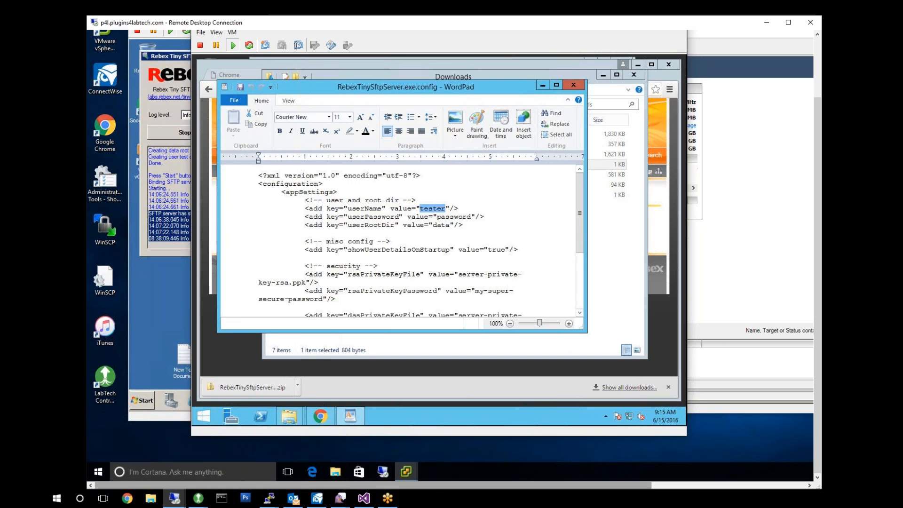
mouse_move(196, 497)
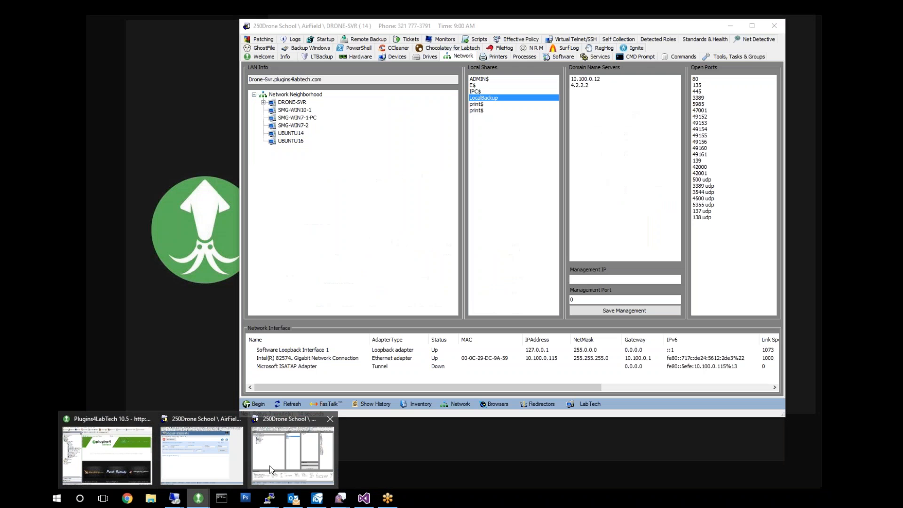
click(292, 453)
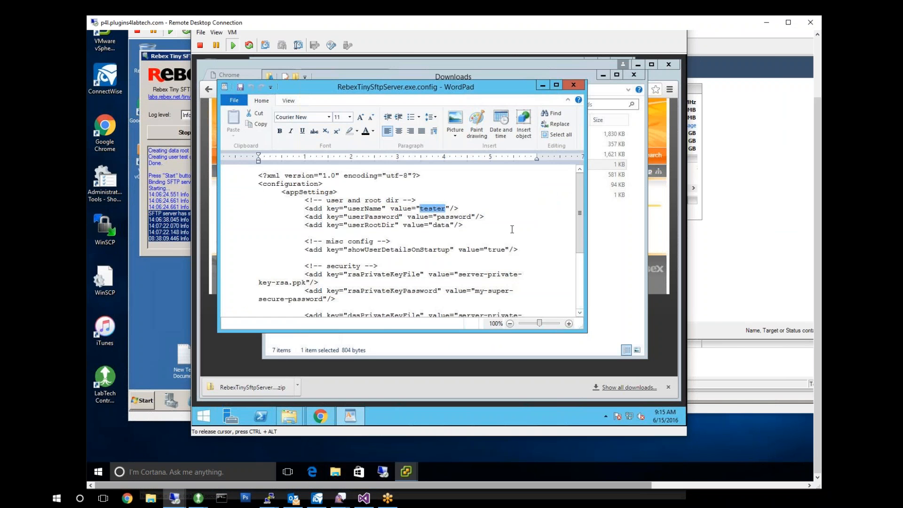
text(mysft)
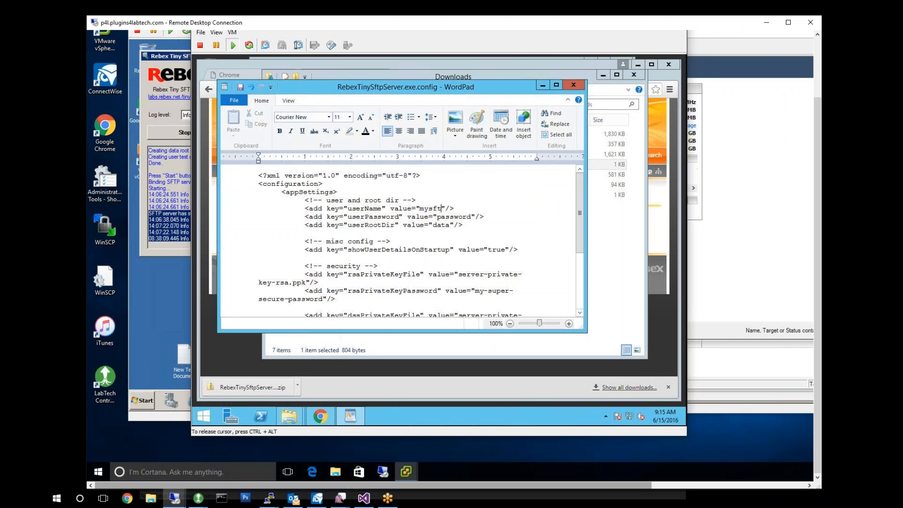
text(admin)
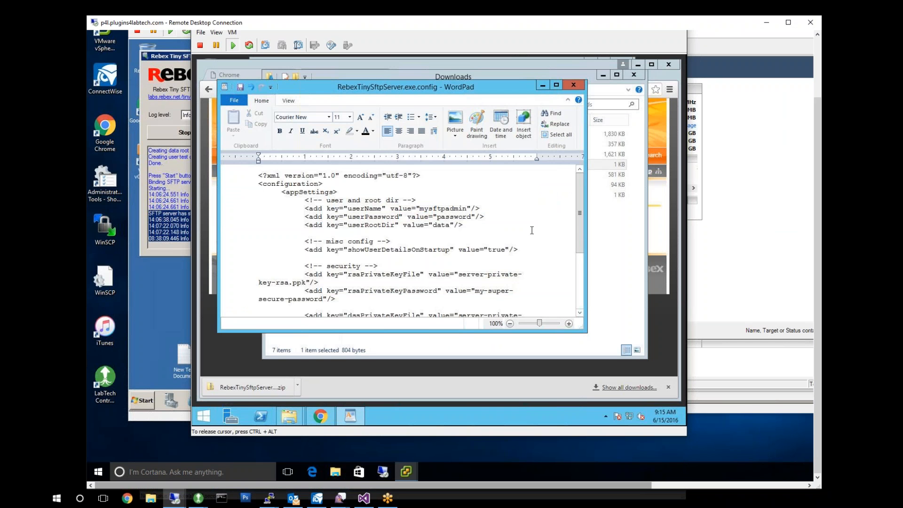
mouse_move(432, 228)
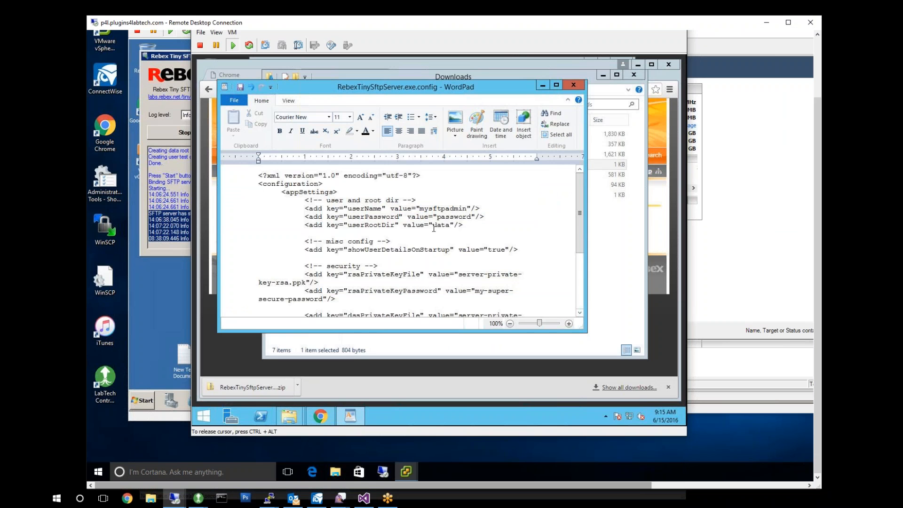
Set userRootDir to E:\RemoteBackup by pasting the folder path over 'data'
double_click(442, 225)
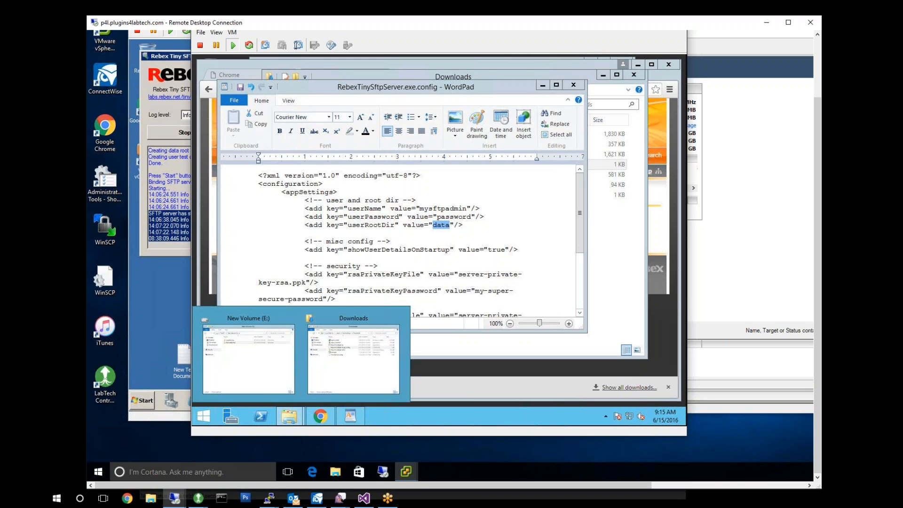
click(246, 357)
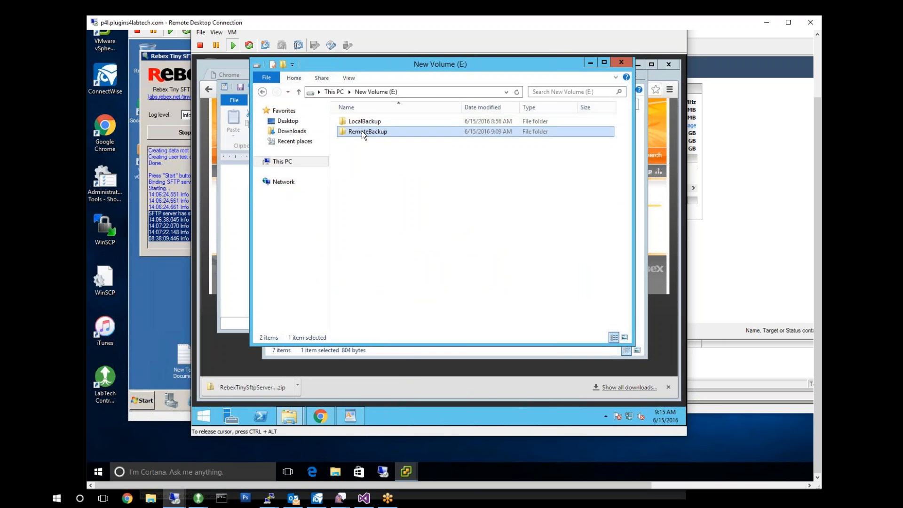
double_click(367, 132)
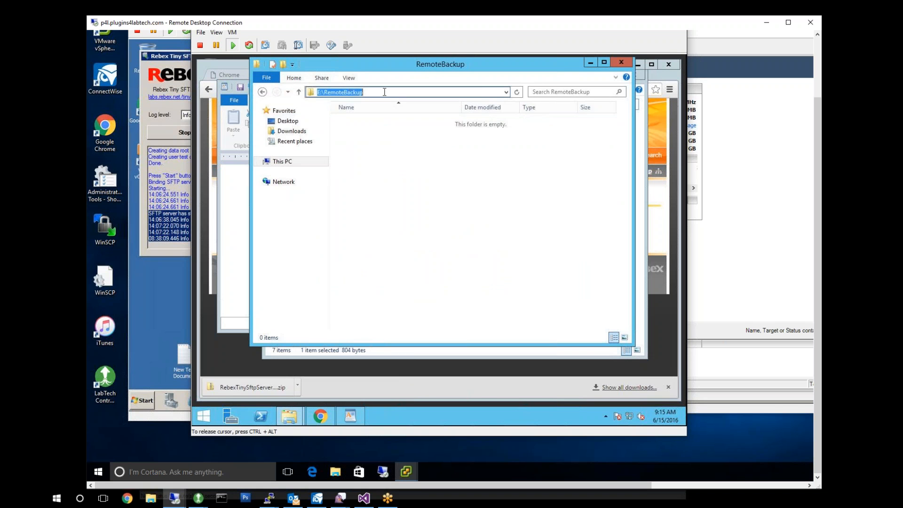
right_click(383, 92)
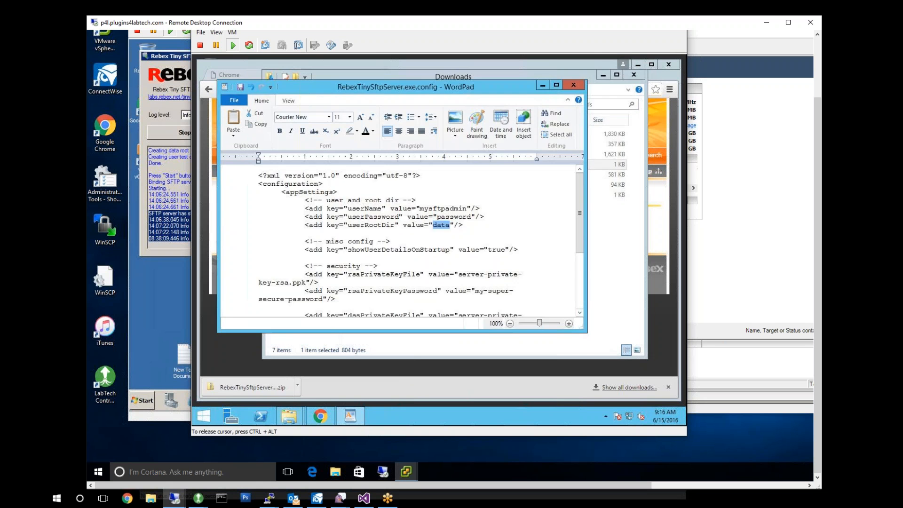
right_click(441, 225)
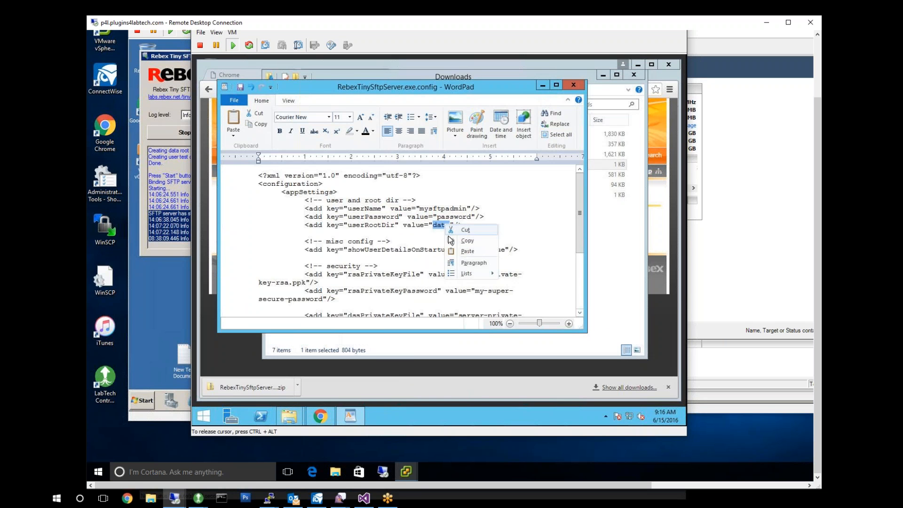
click(467, 251)
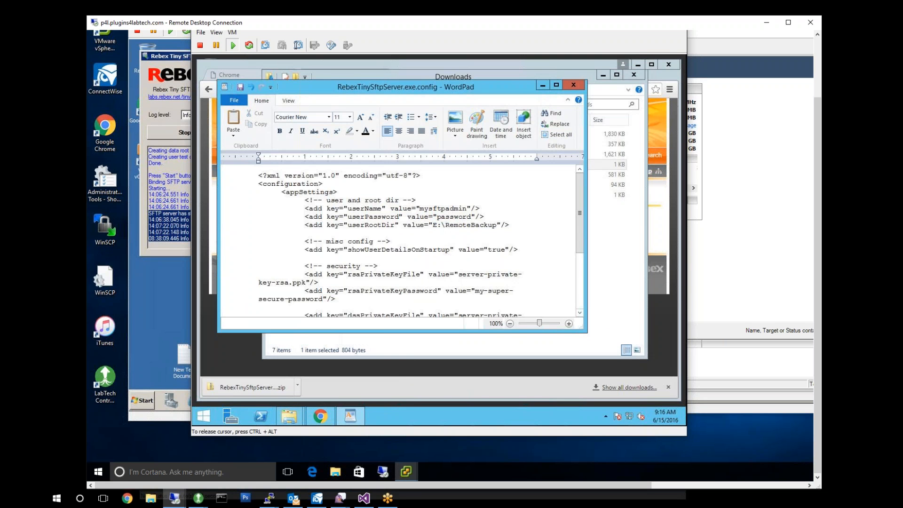
mouse_move(459, 211)
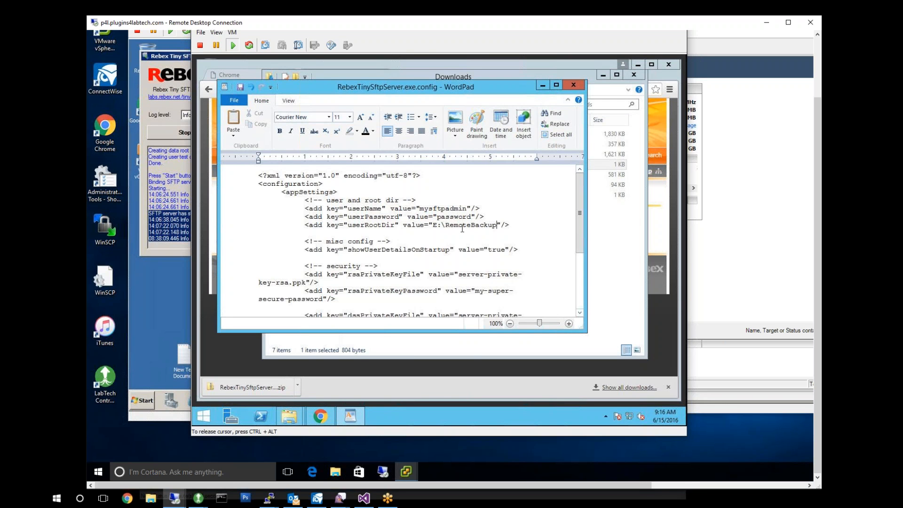
mouse_move(376, 195)
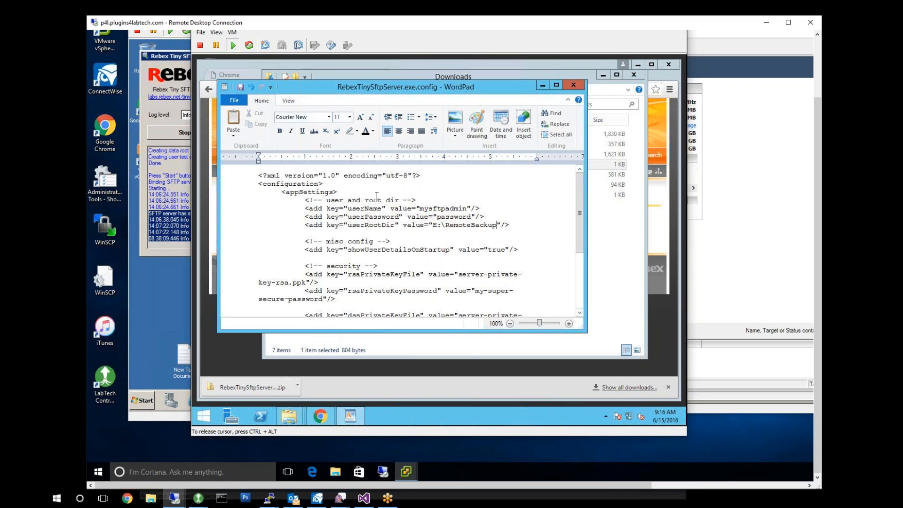
Save and close the config file, then select the RebexTinySftpServer application
scroll(down, 3)
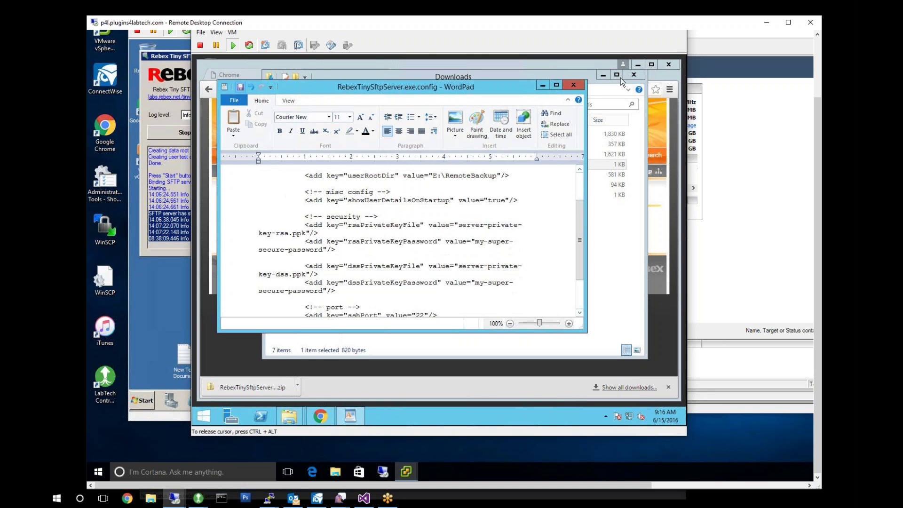
click(632, 84)
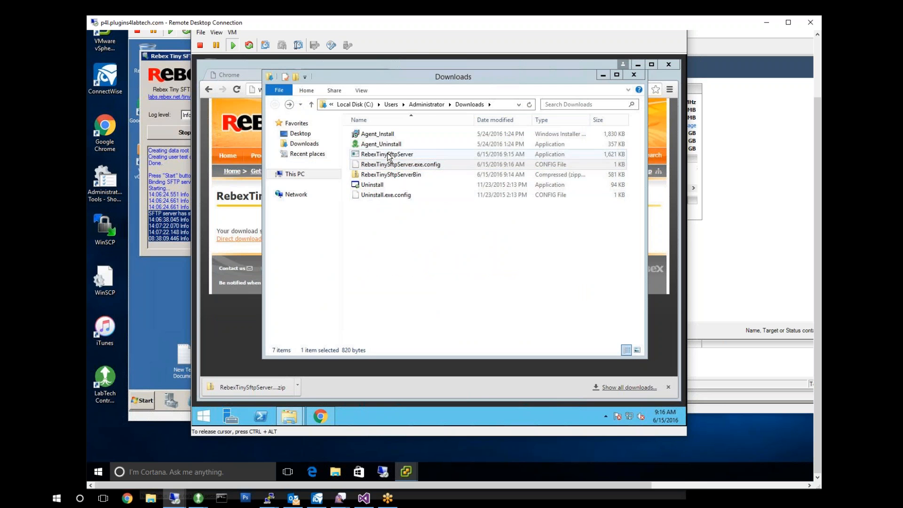
click(386, 153)
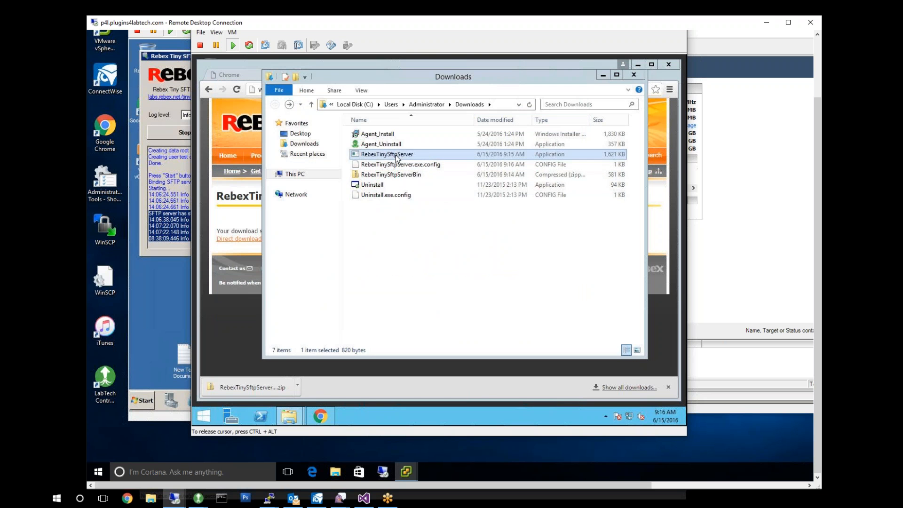
Launch Rebex Tiny SFTP Server and start it serving E:\RemoteBackup on port 22
double_click(386, 153)
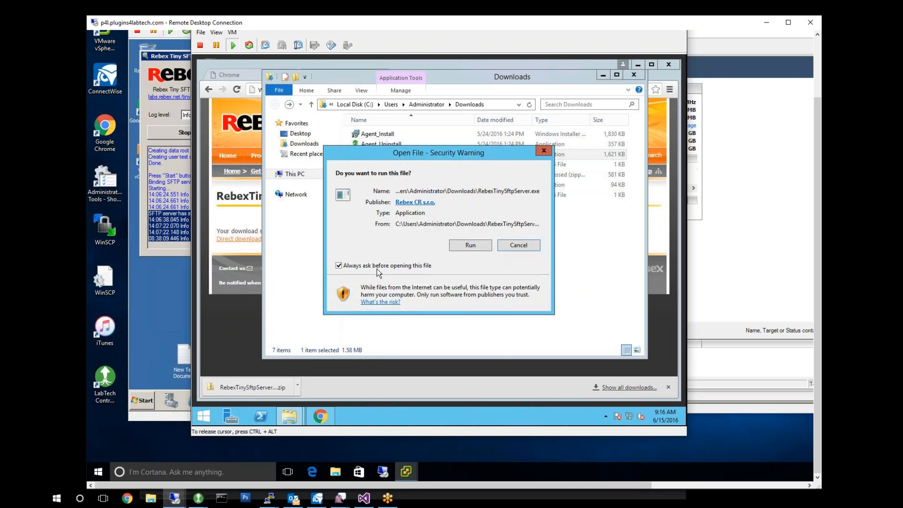
click(470, 244)
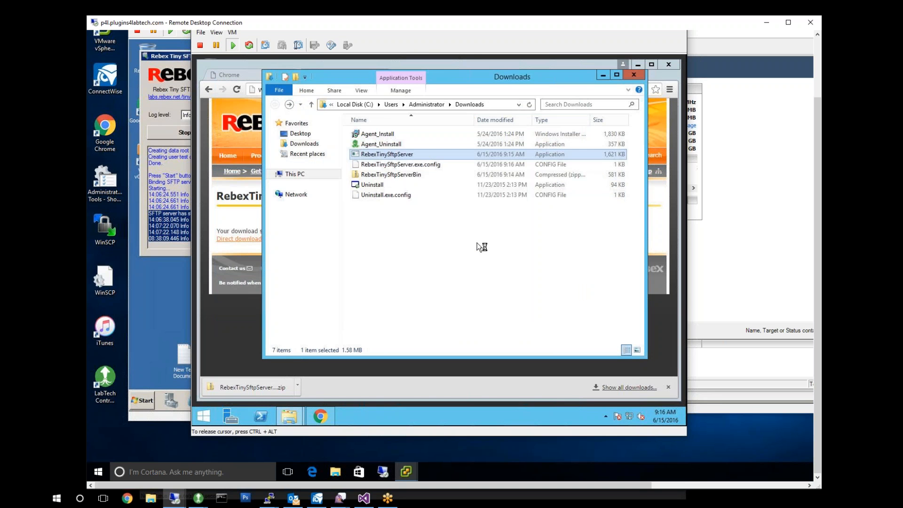
double_click(386, 154)
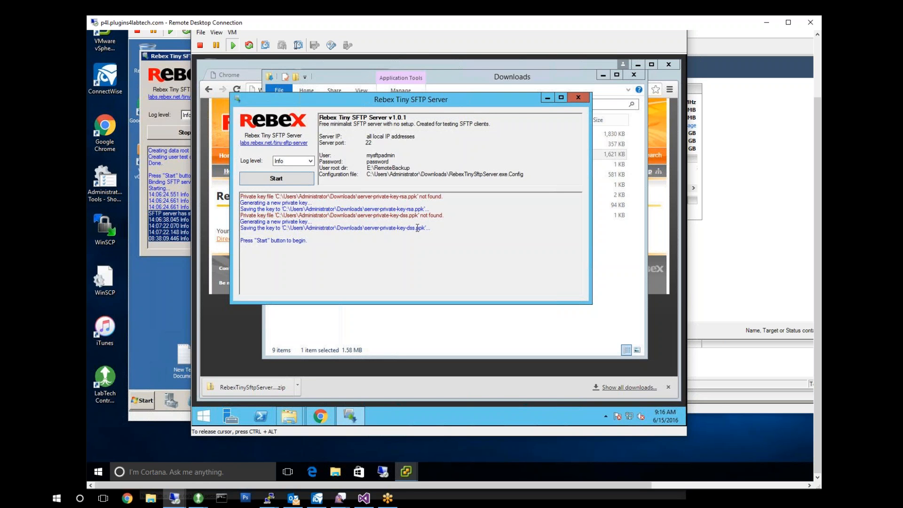
mouse_move(457, 133)
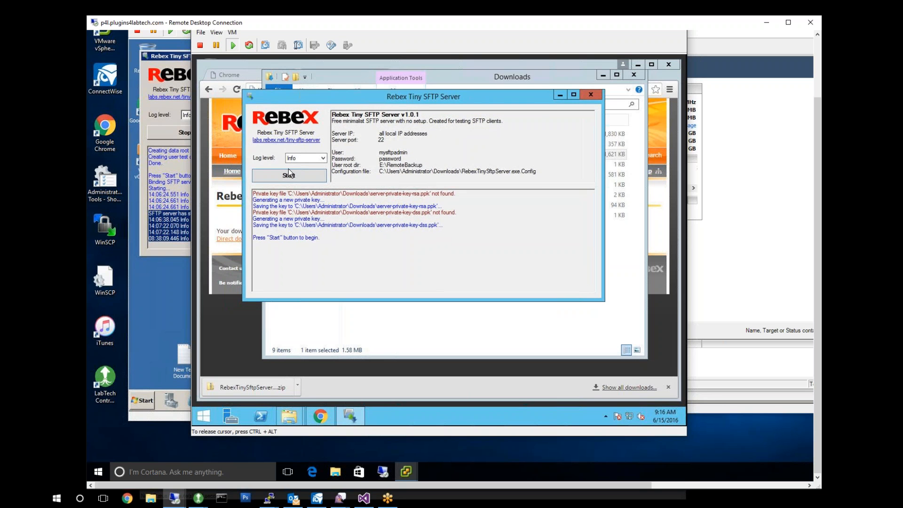
click(289, 174)
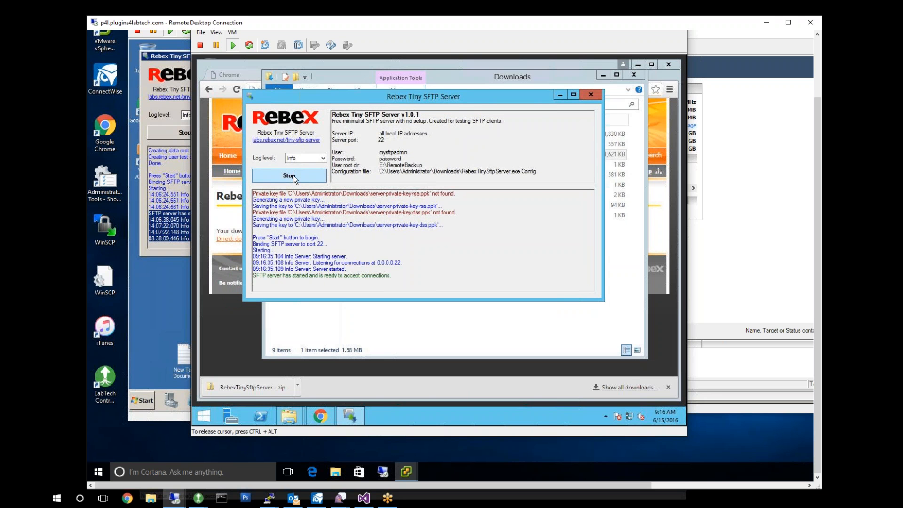
mouse_move(266, 281)
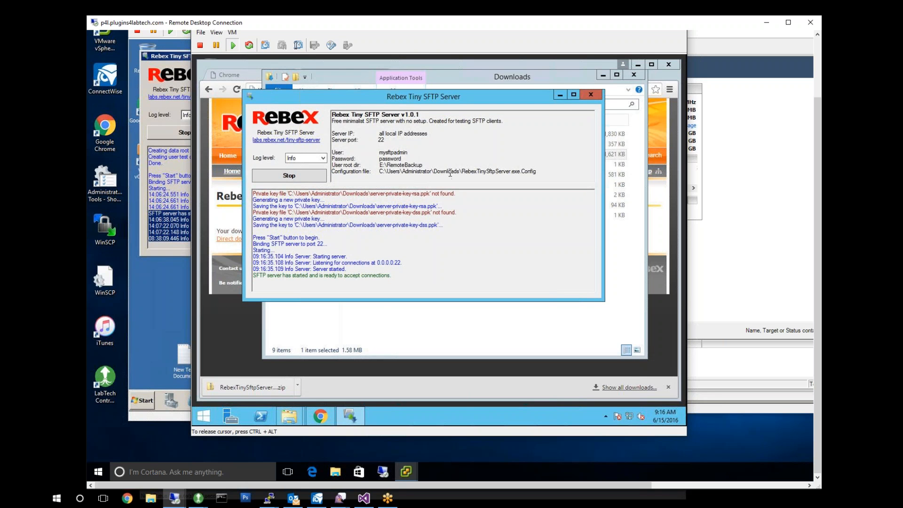
mouse_move(437, 133)
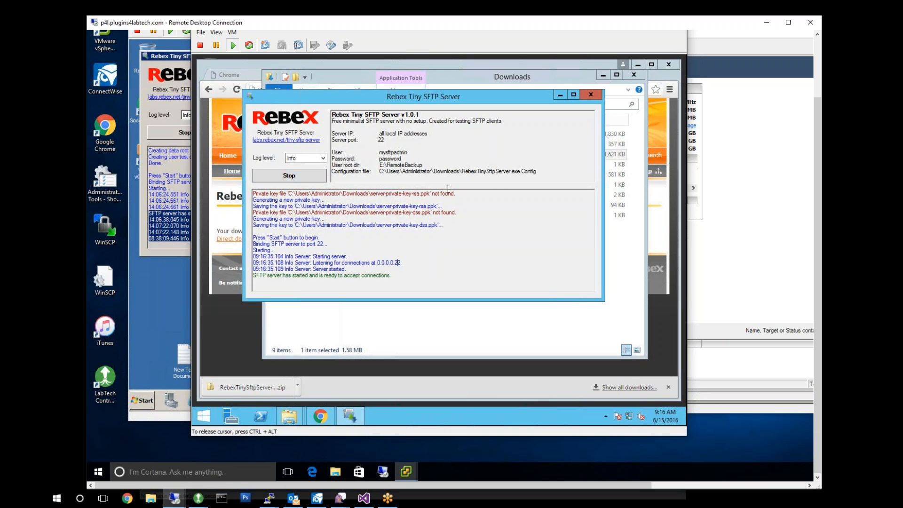
mouse_move(398, 166)
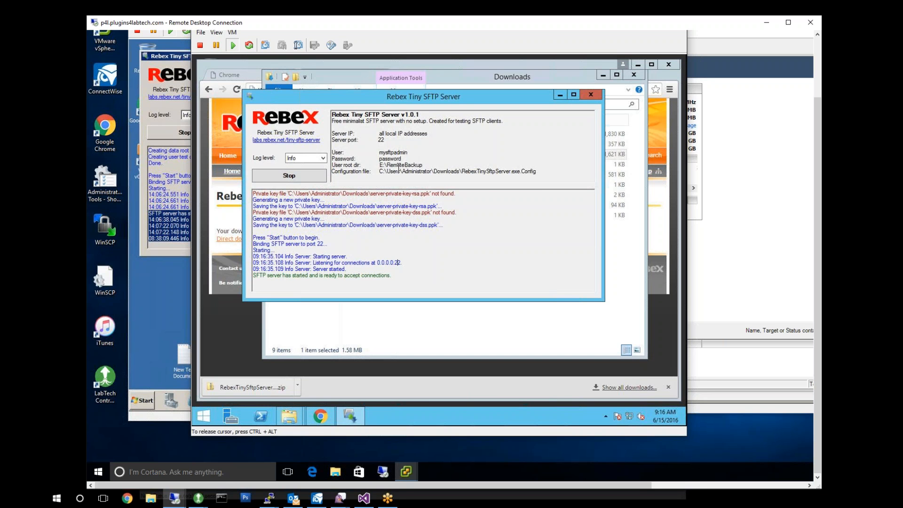
mouse_move(493, 178)
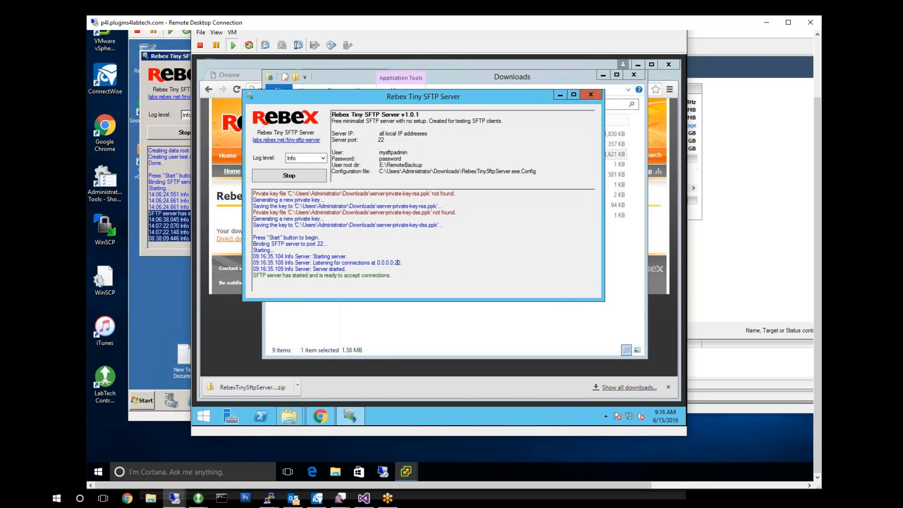
Download the WinSCP portable executables zip from the official download page
click(591, 94)
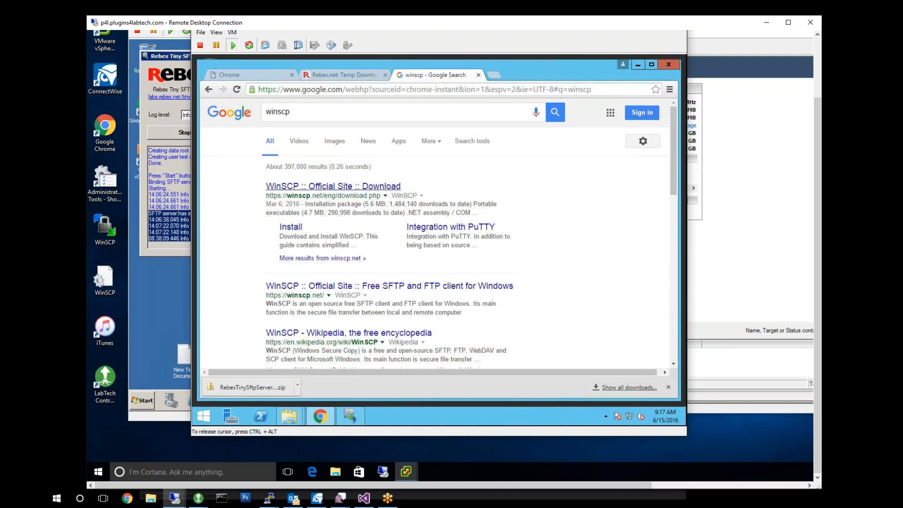
click(333, 185)
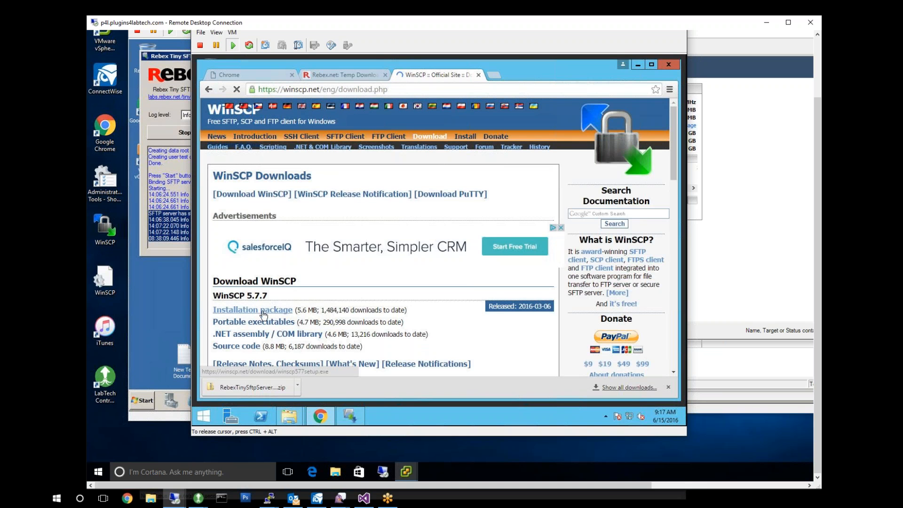
click(252, 309)
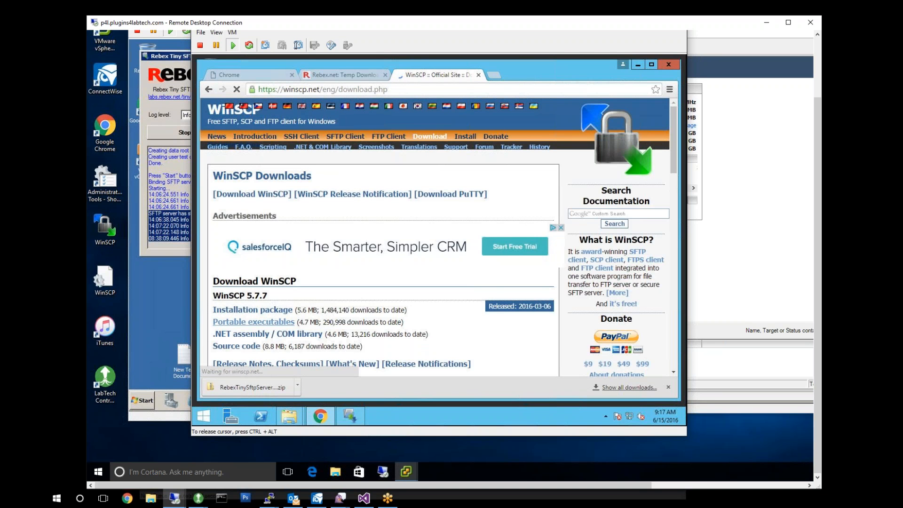
click(253, 322)
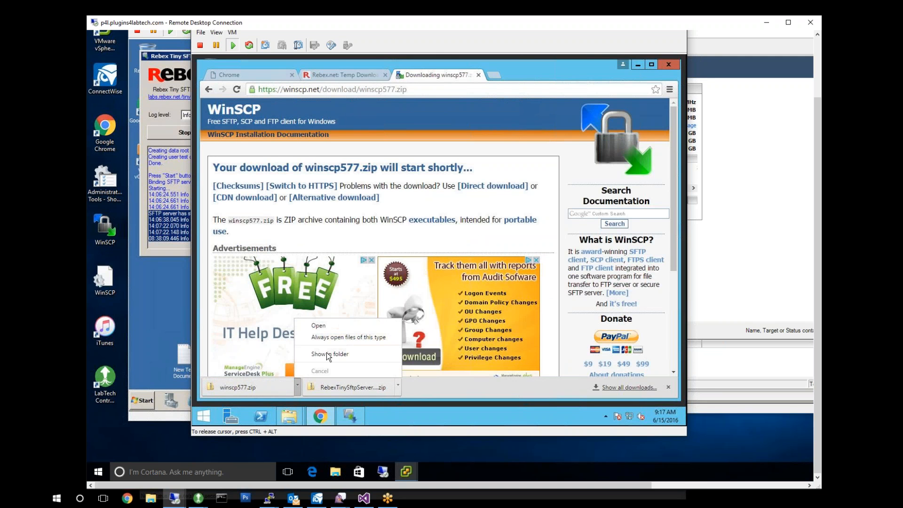
Show the winscp577 zip in its folder, open it and select WinSCP.exe for launching
click(329, 353)
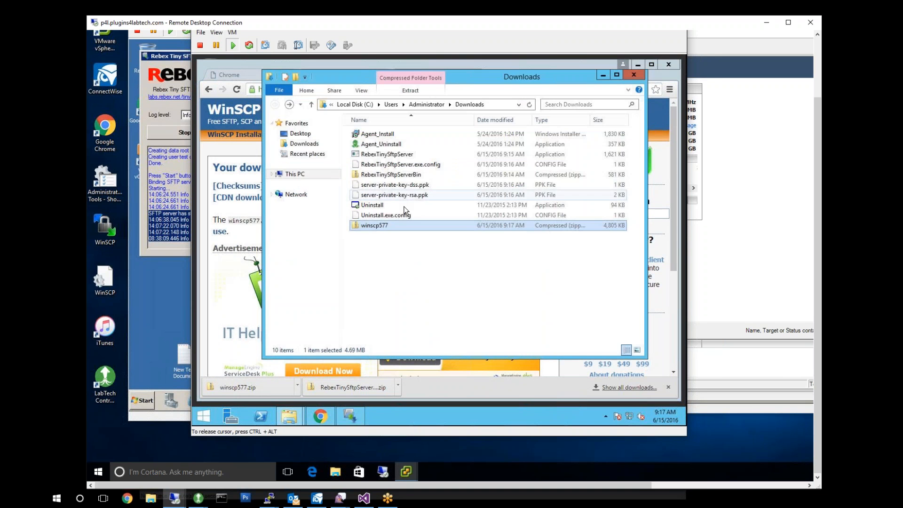
double_click(373, 225)
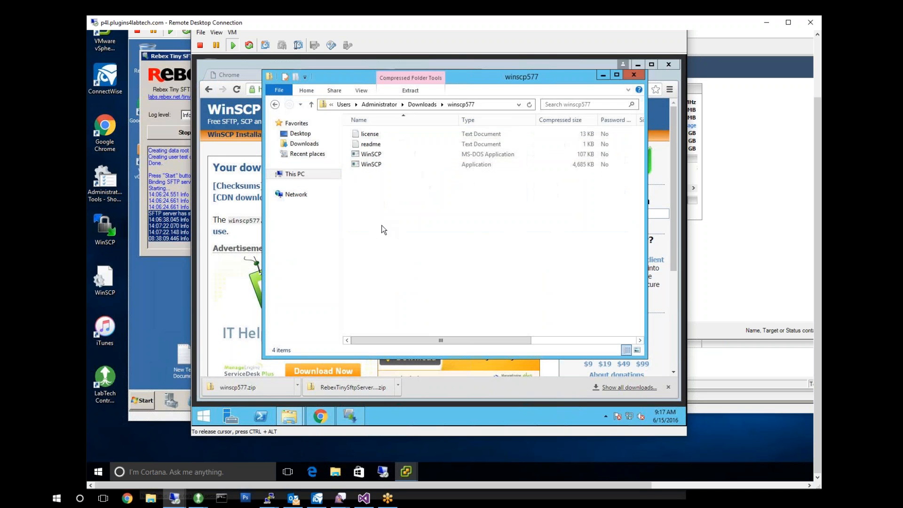
click(370, 164)
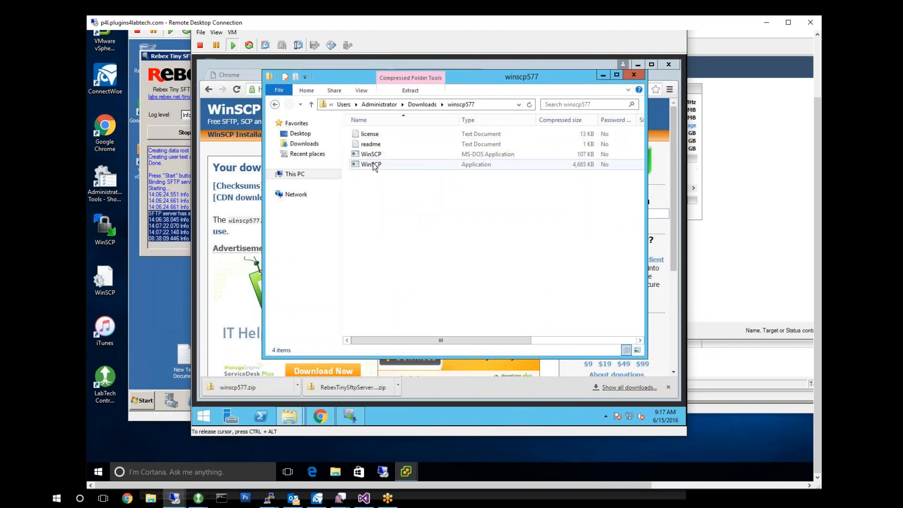
click(371, 163)
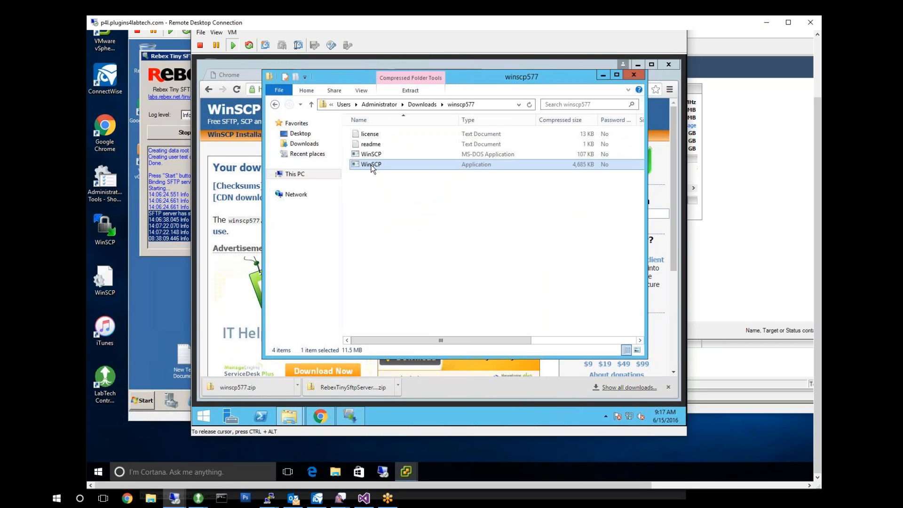
right_click(372, 164)
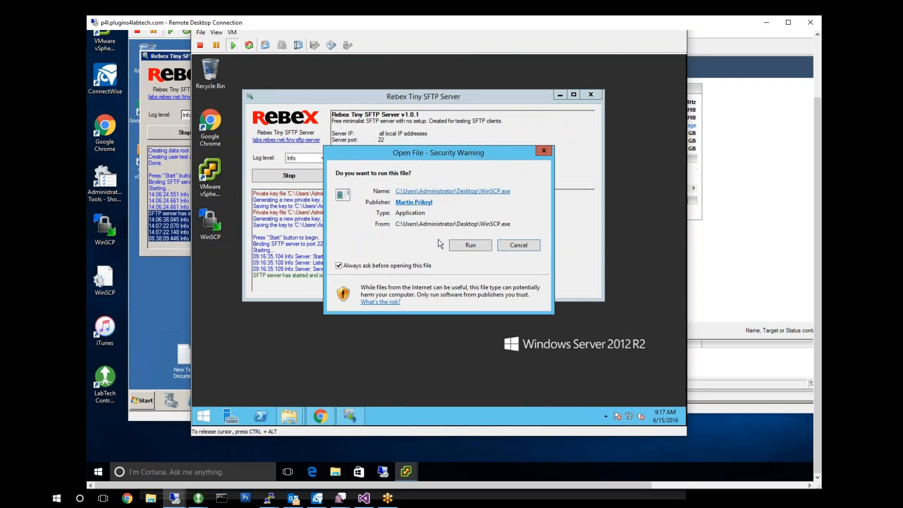
Run WinSCP and log in to 127.0.0.1 port 22 as mysftpadmin with its password
click(469, 244)
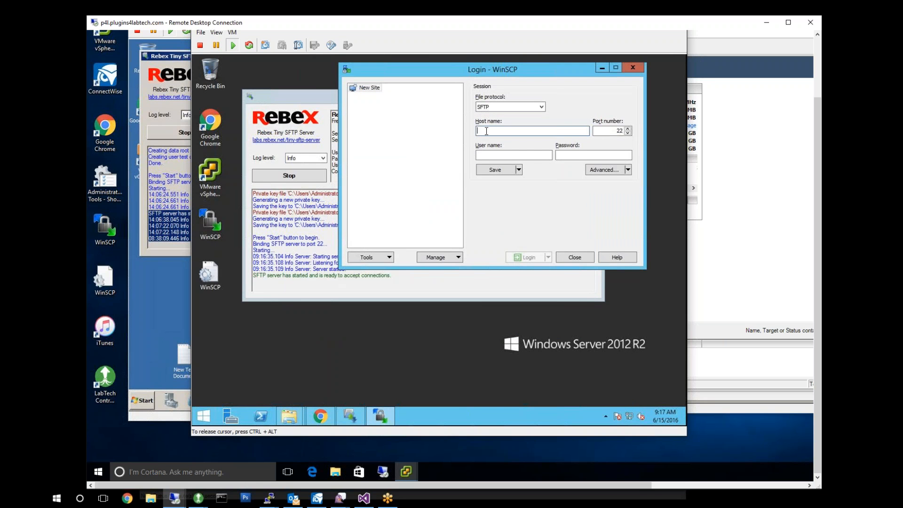
text(127.0.0.1)
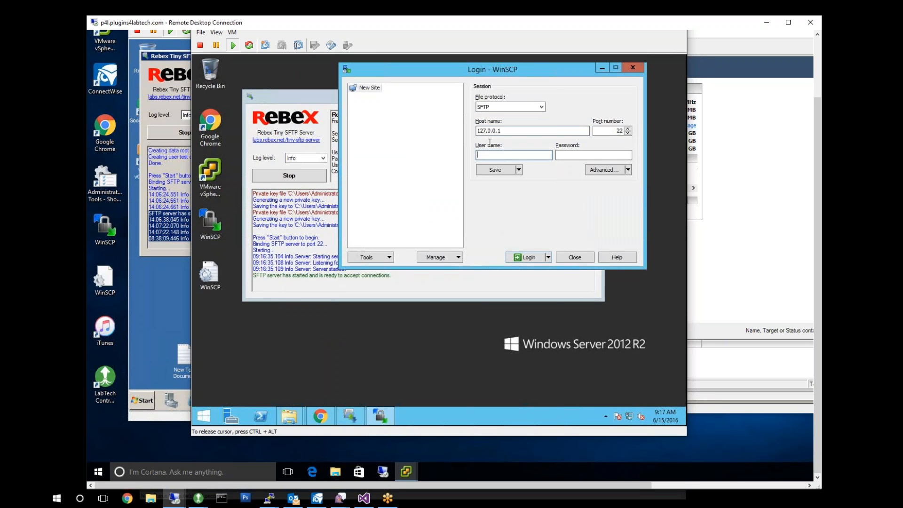
text(mysftpadmin)
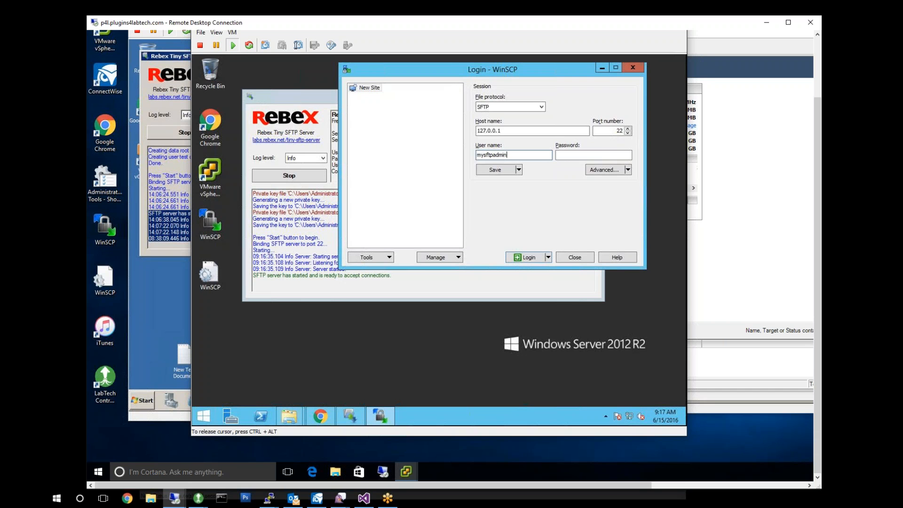
text(••••)
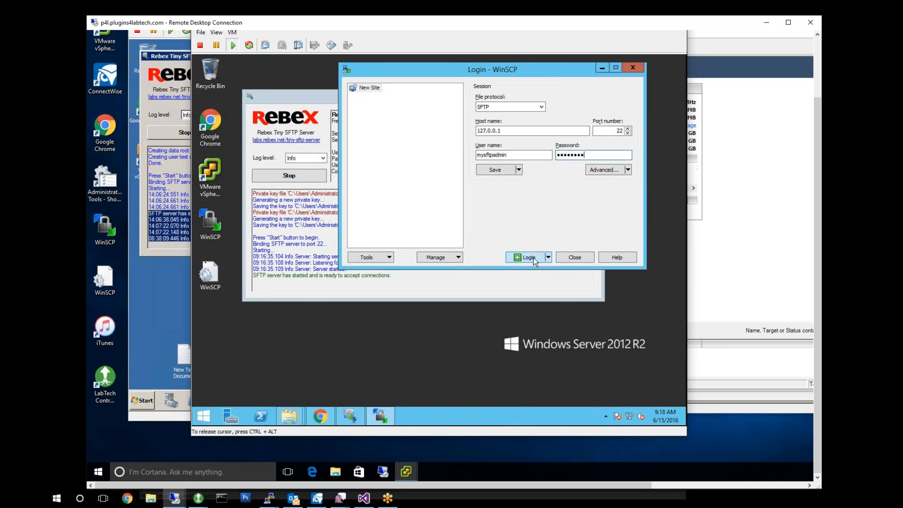
click(524, 257)
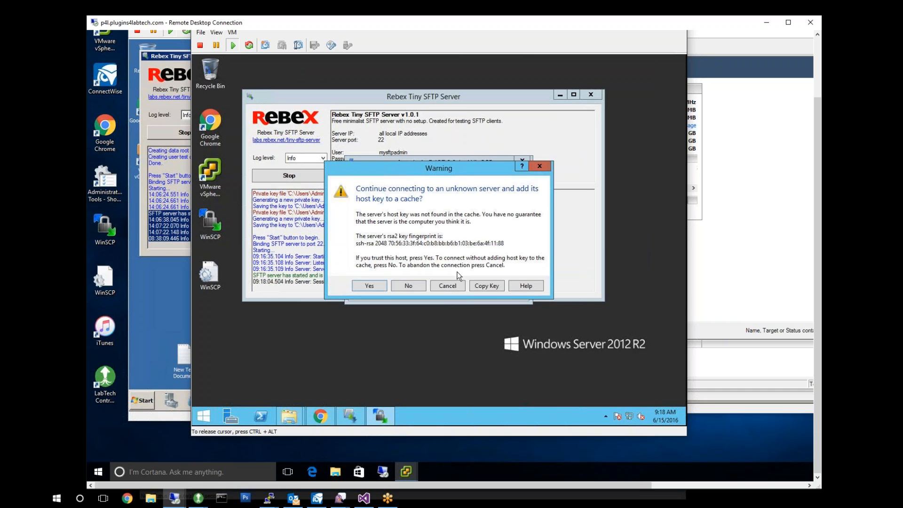
mouse_move(388, 252)
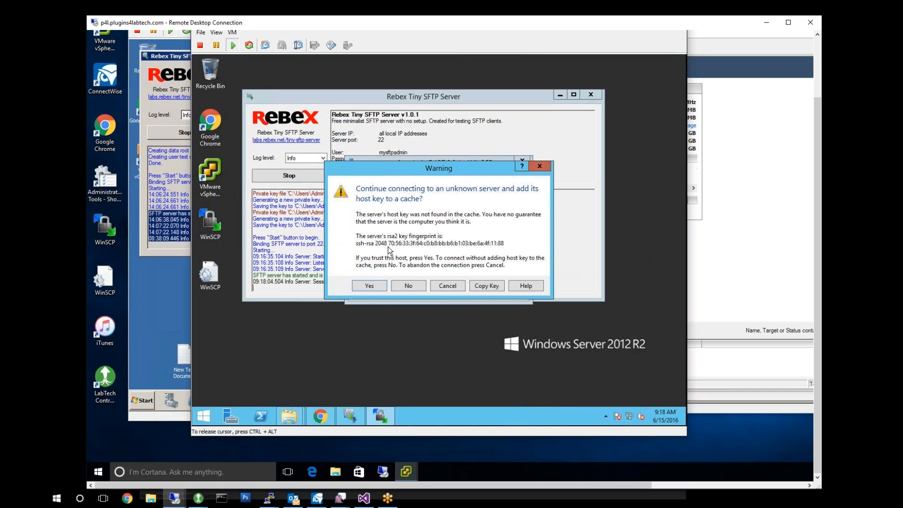
mouse_move(498, 291)
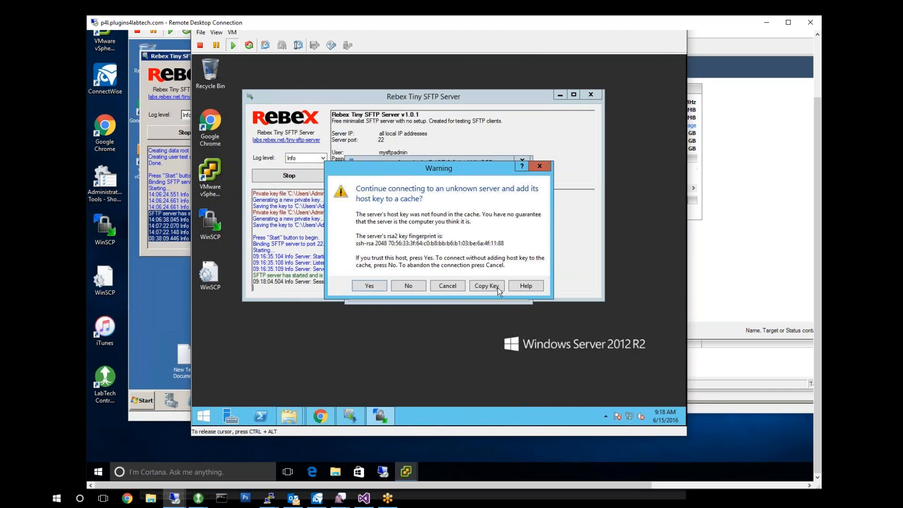
mouse_move(485, 286)
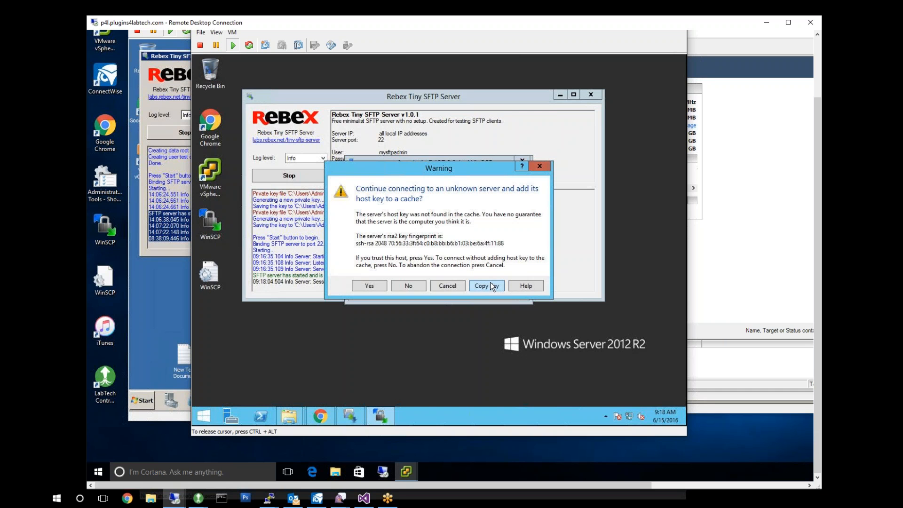
mouse_move(302, 413)
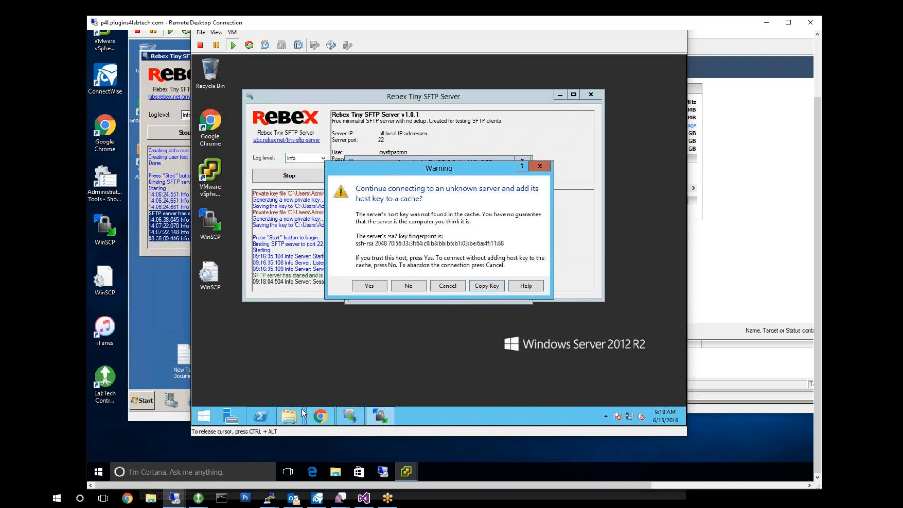
mouse_move(216, 327)
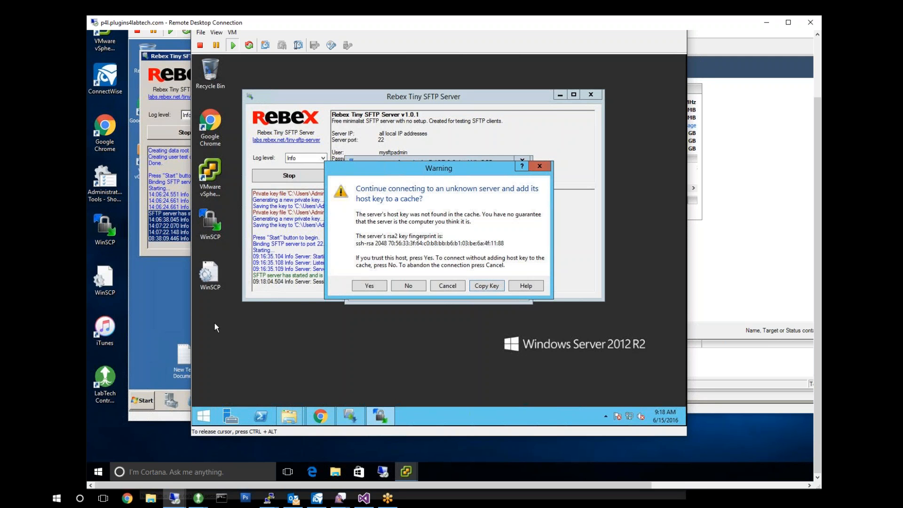
Create a desktop text document holding fingerprint ssh-rsa 2048 70:56:33:3f:64:c0:b8:bb:b6:b1:03:be:6a:4f:11:88
right_click(217, 325)
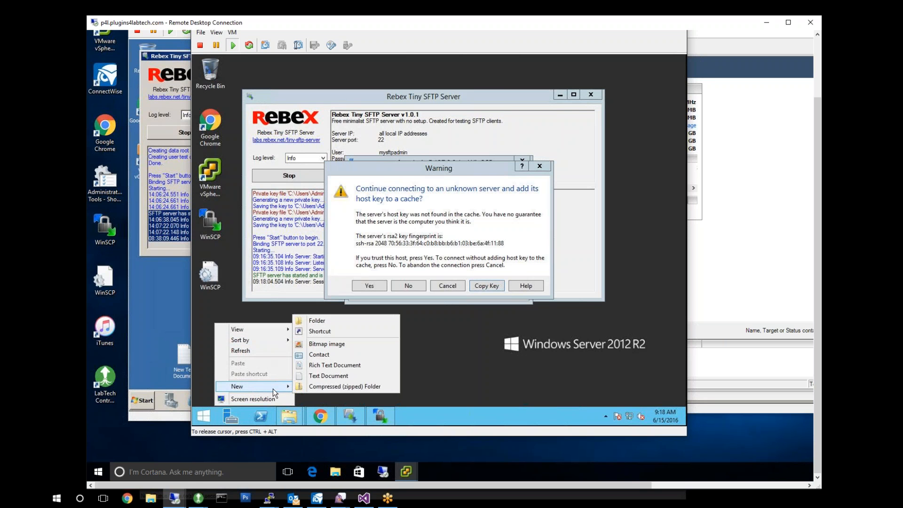
mouse_move(328, 375)
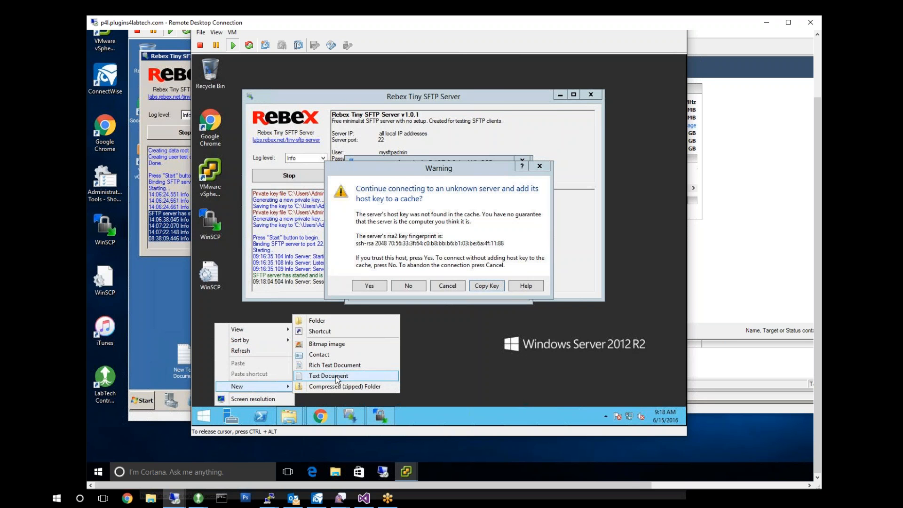
click(328, 375)
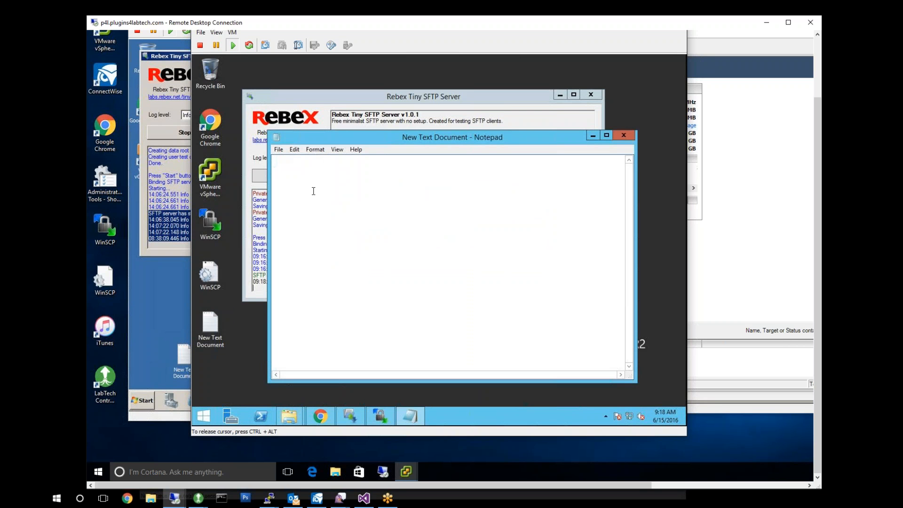
text(ssh-rsa 2048 70:56:33:3f:64:c0:b8:bb:b6:b1:03:be:6a:4f:11:88)
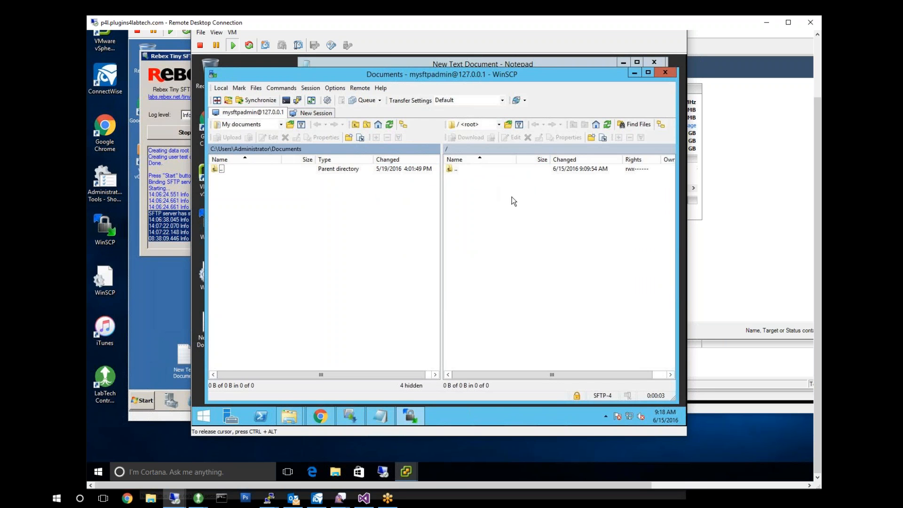
mouse_move(428, 188)
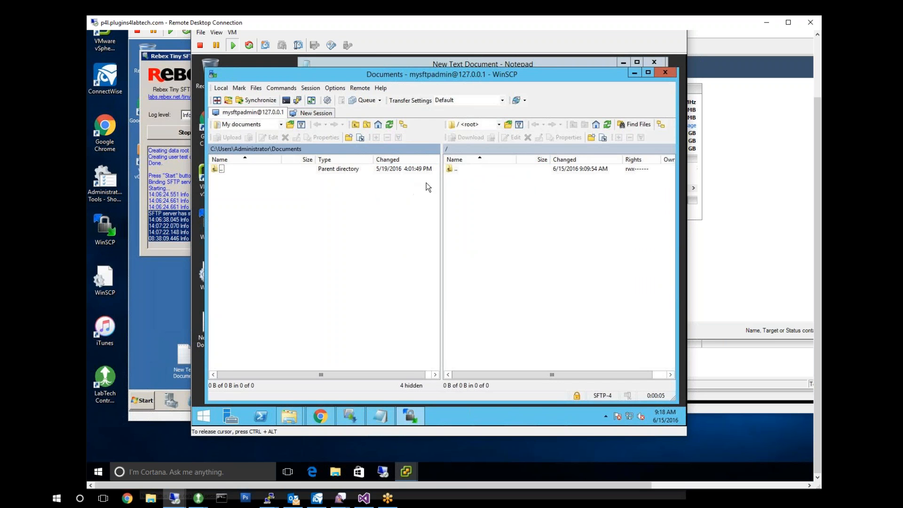
mouse_move(481, 152)
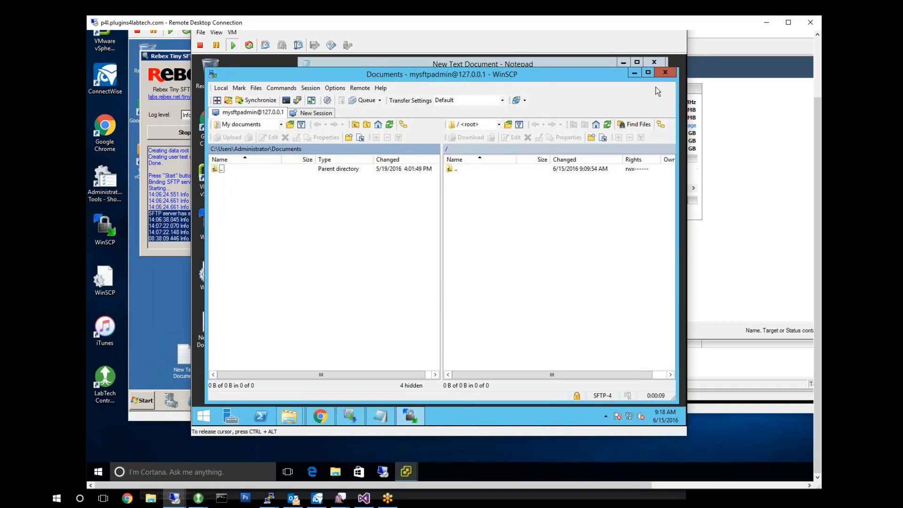
click(665, 73)
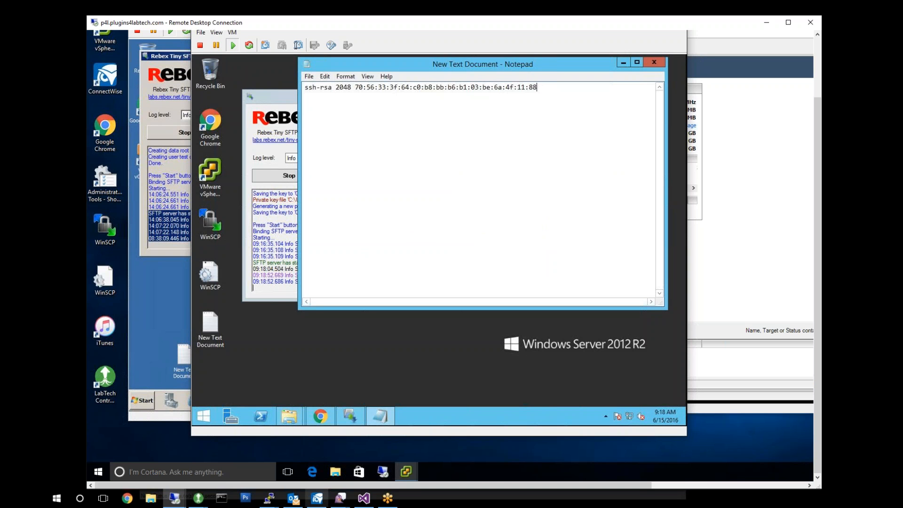
mouse_move(151, 5)
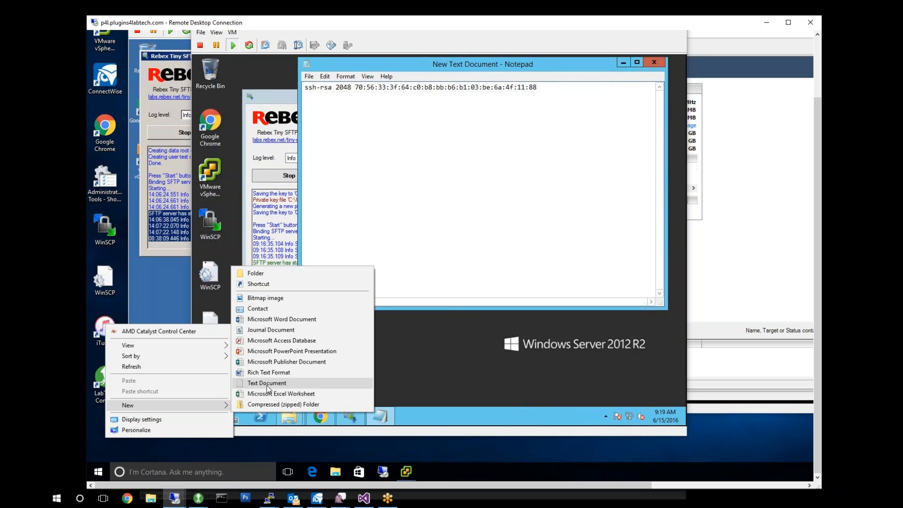
Create a new text document on the local desktop and bring up paste options in it
click(266, 383)
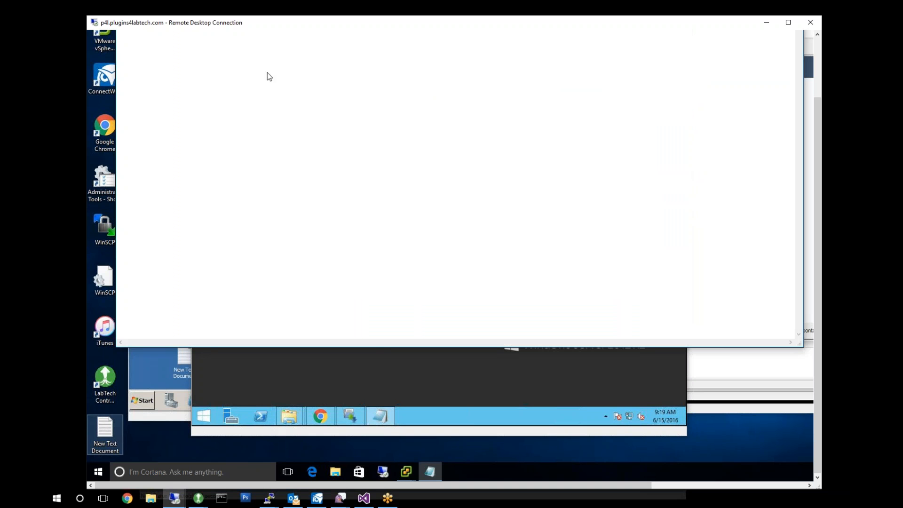
right_click(268, 76)
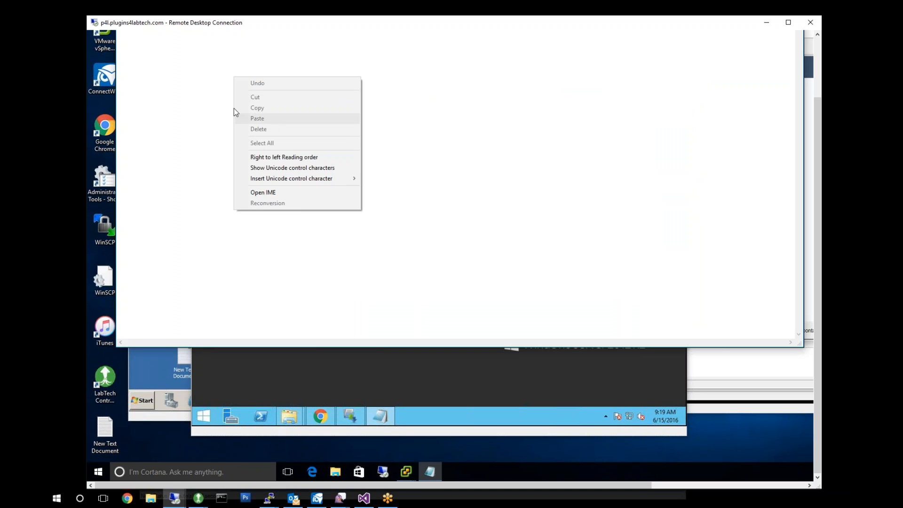
mouse_move(811, 127)
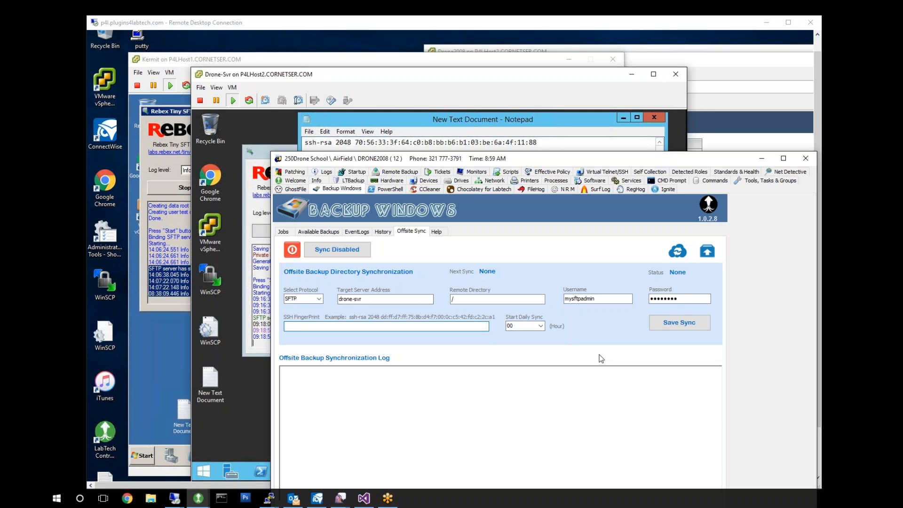
Enter the SSH fingerprint ssh-rsa 2048 70:56:33:3f:64:c0:b8:bb:b6:b1:03:be:6a:4f:11:88 into the Offsite Sync form
text(ssh-rsa 2048)
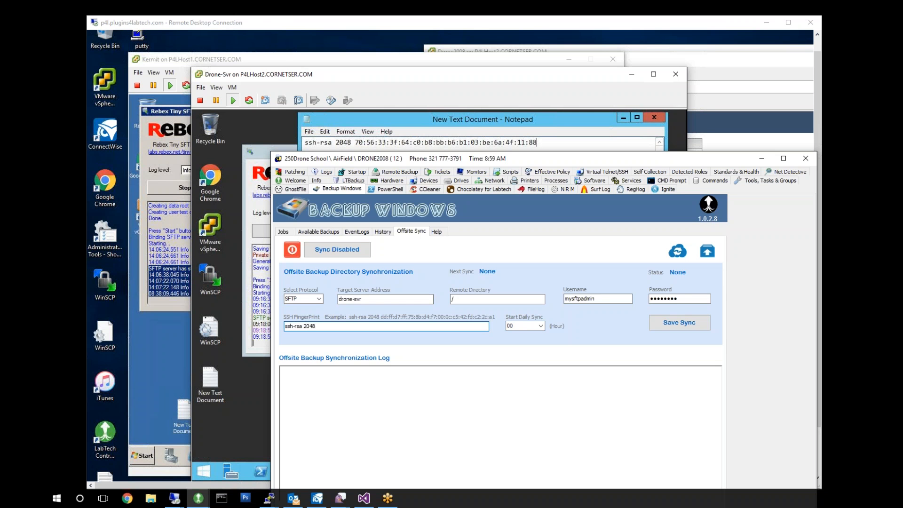
text(70:)
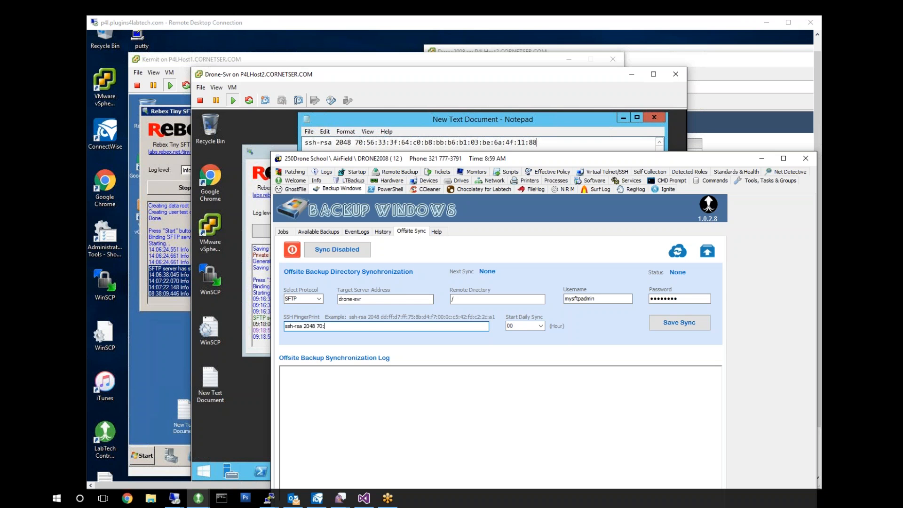
text(56:33:)
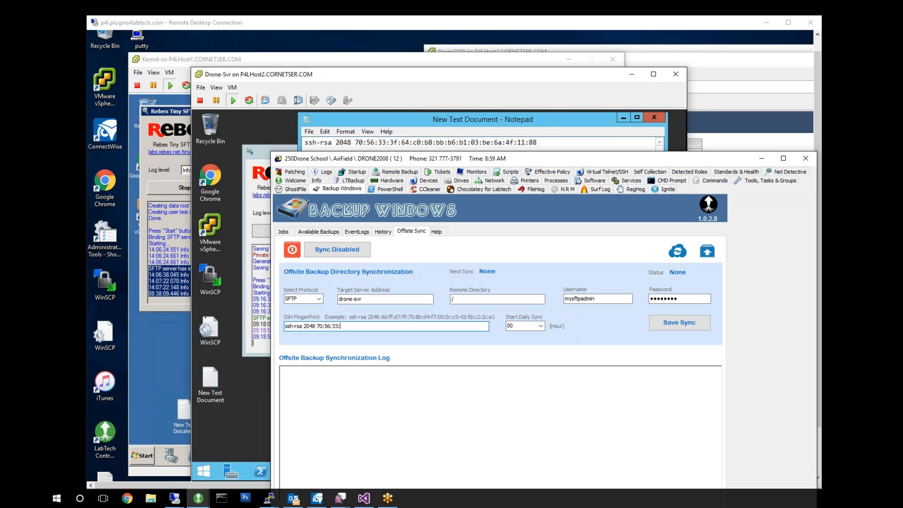
text(3F:64:)
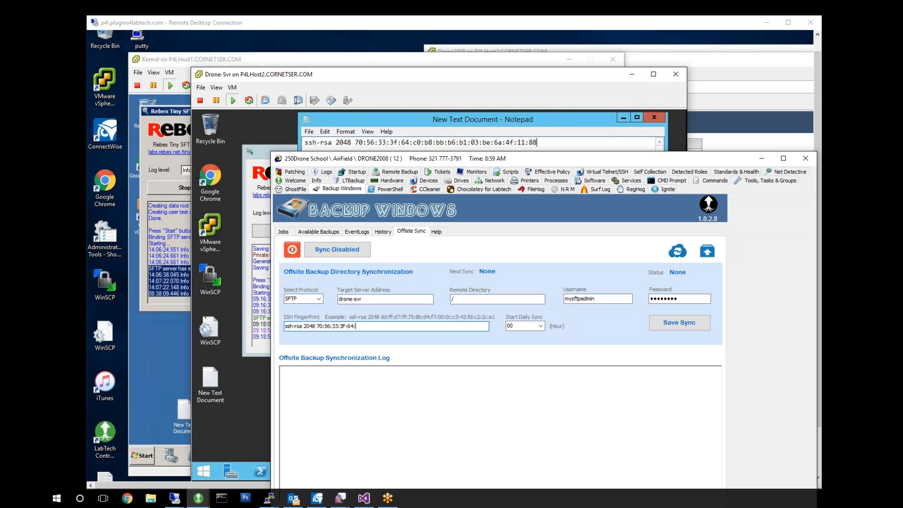
text(c0:)
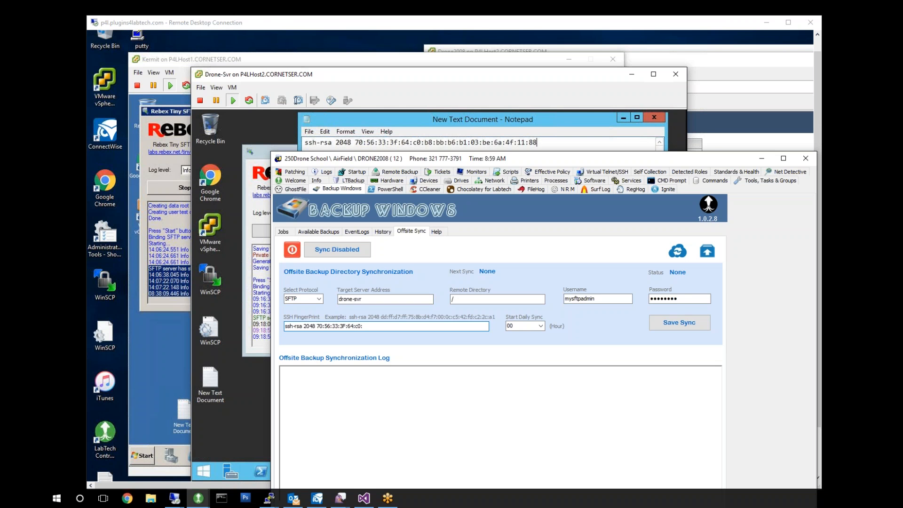
text(b8)
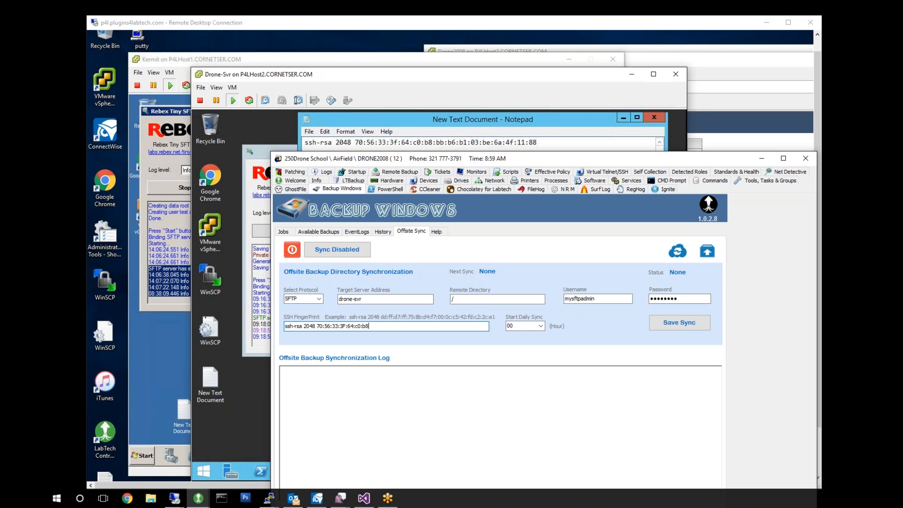
text(bb:b6:b1:)
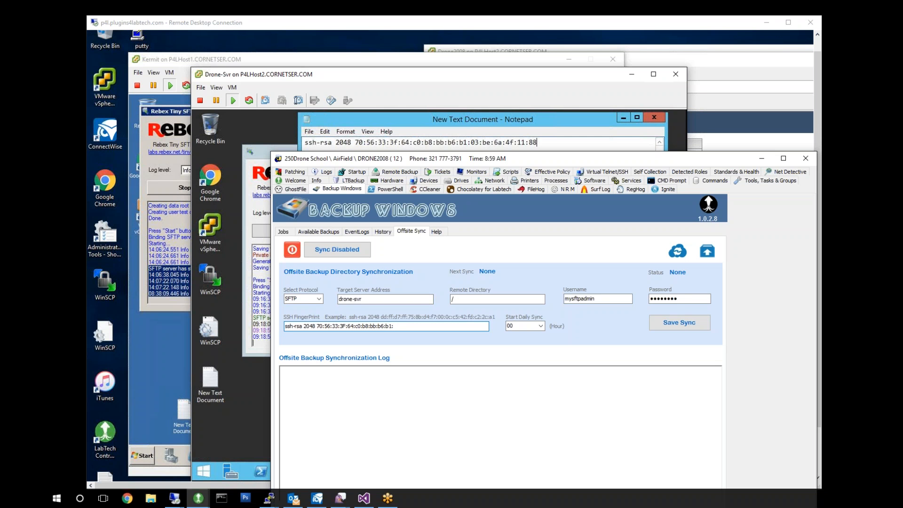
text(03:be:6a:4f:11:88)
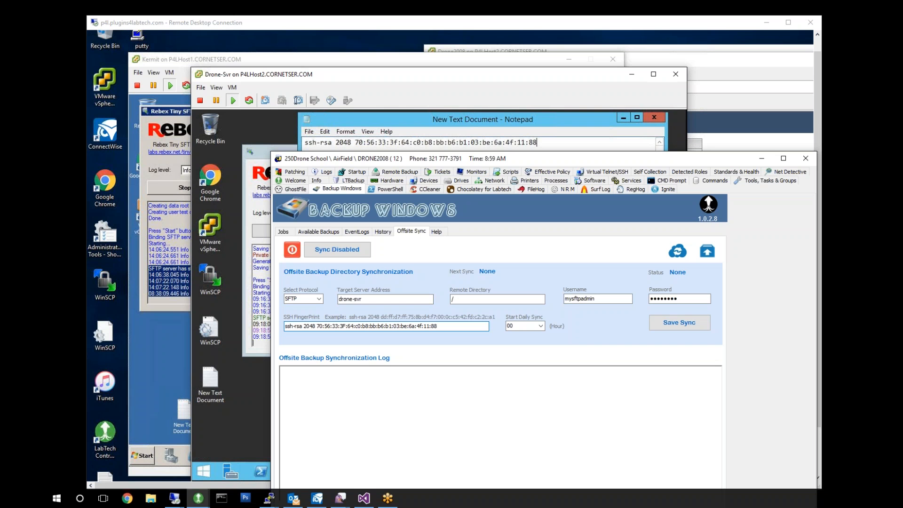
mouse_move(449, 308)
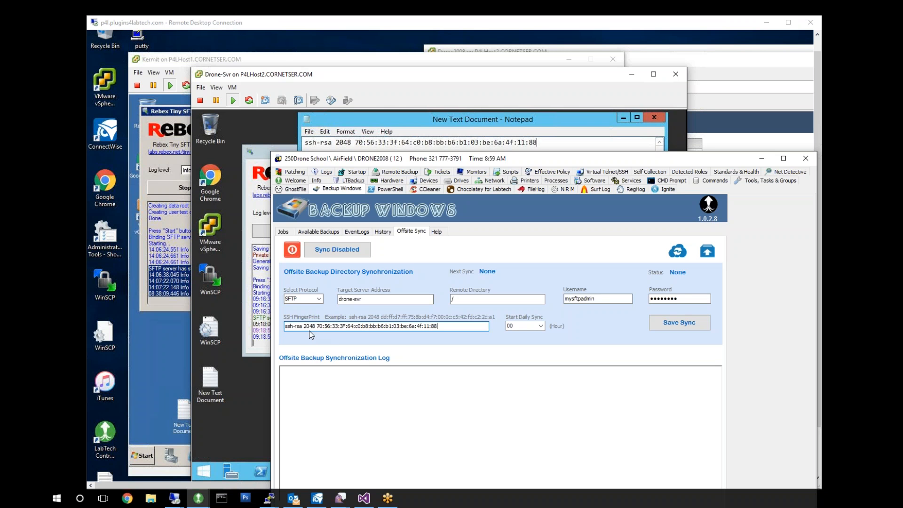
mouse_move(311, 331)
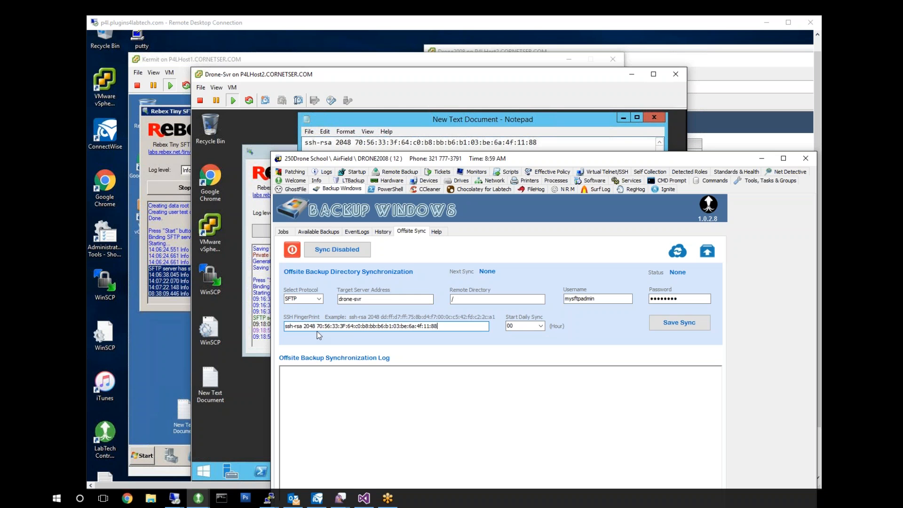
mouse_move(325, 335)
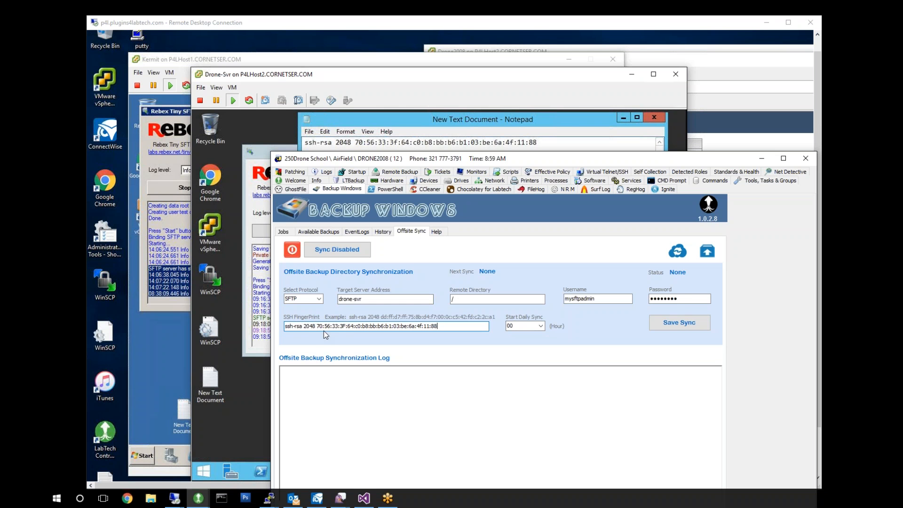
mouse_move(353, 335)
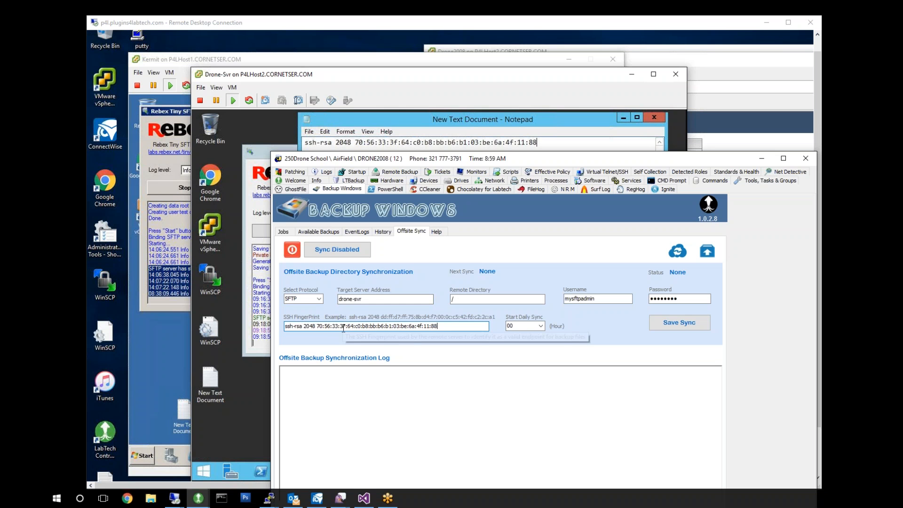
mouse_move(435, 349)
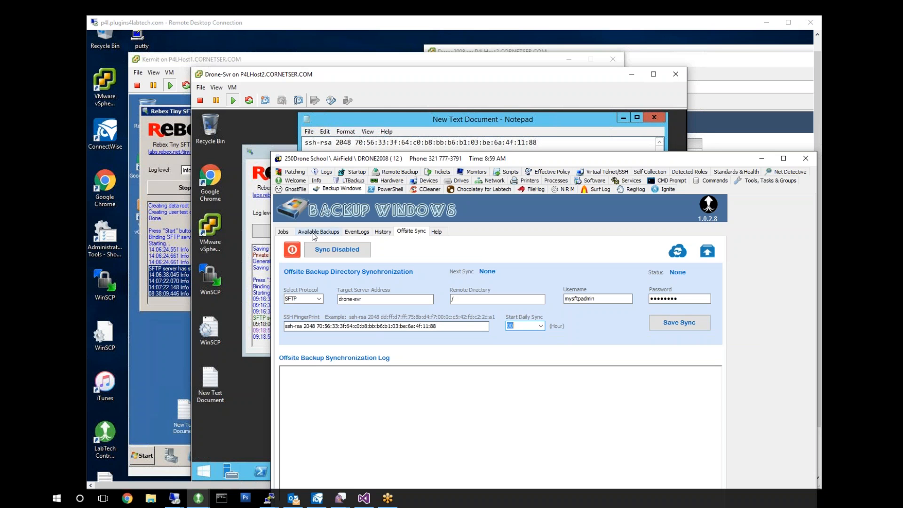
Review the Jobs tab, set Start Daily Sync to 12 and save the offsite sync settings
click(283, 231)
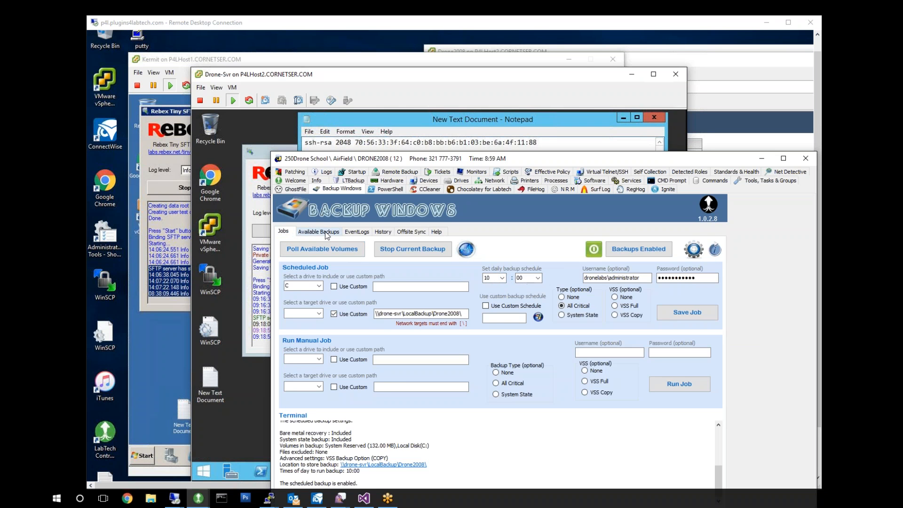
click(538, 142)
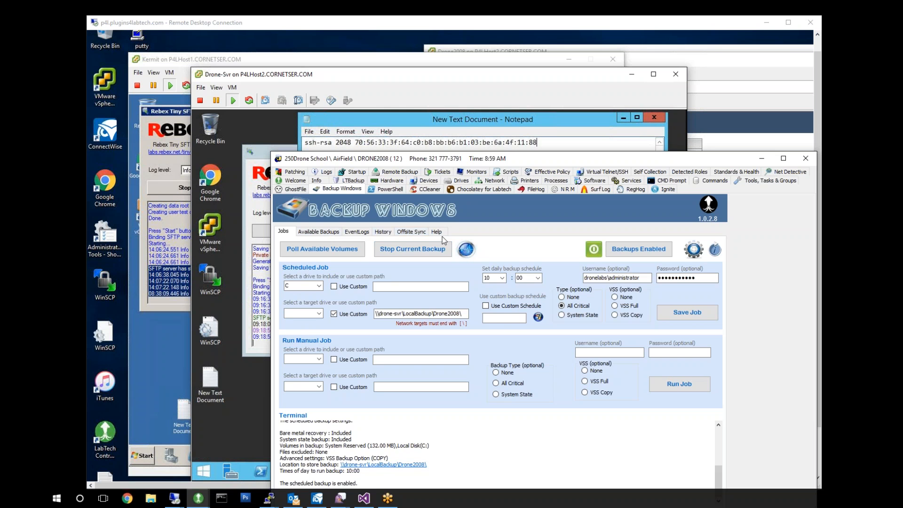
click(411, 232)
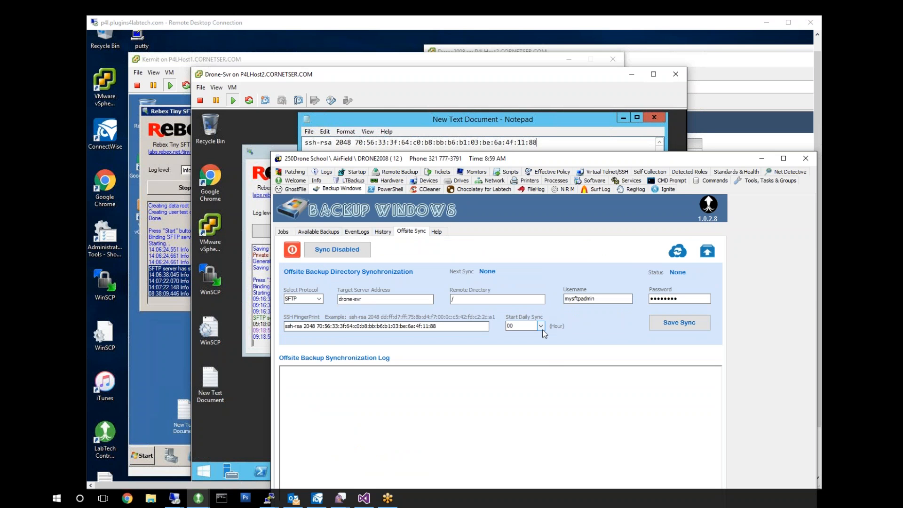
click(539, 326)
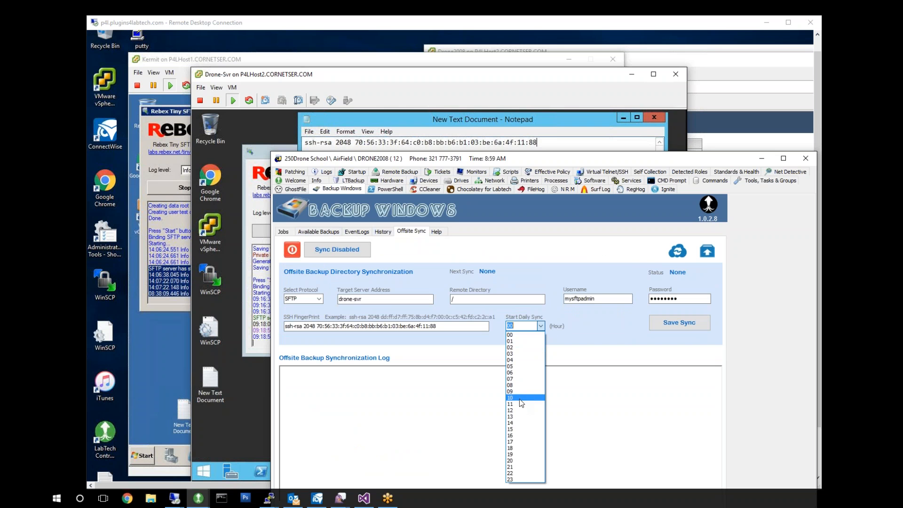
click(509, 410)
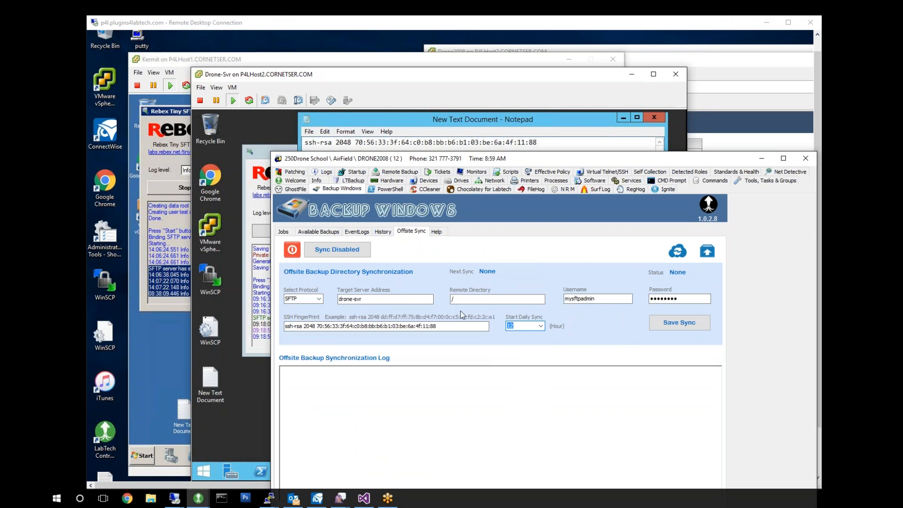
mouse_move(534, 344)
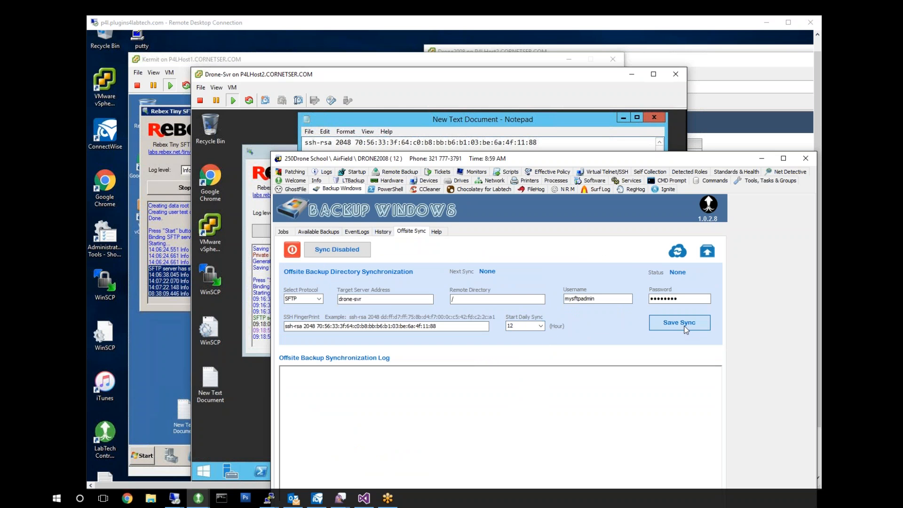
click(679, 322)
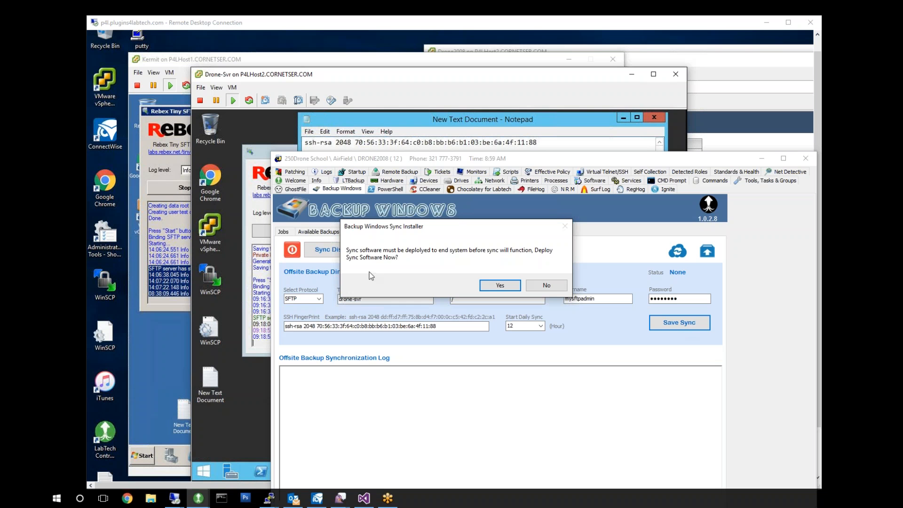
mouse_move(403, 257)
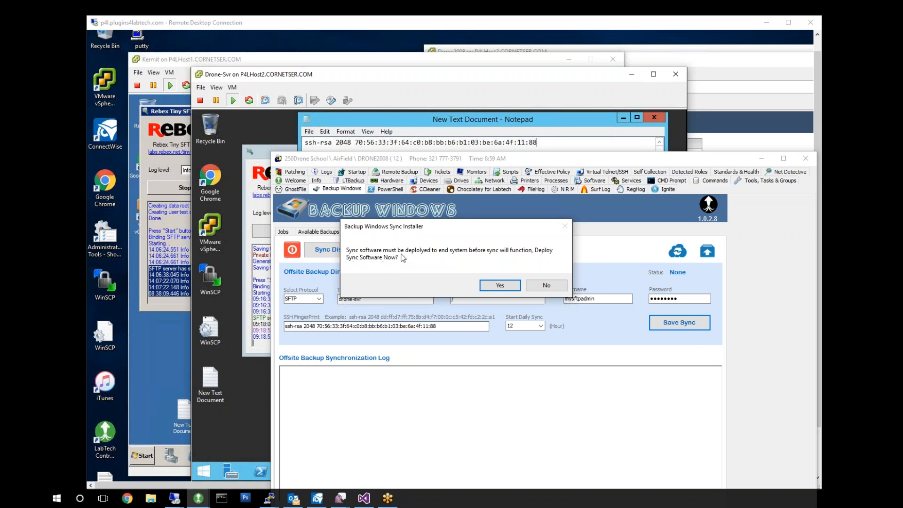
mouse_move(400, 258)
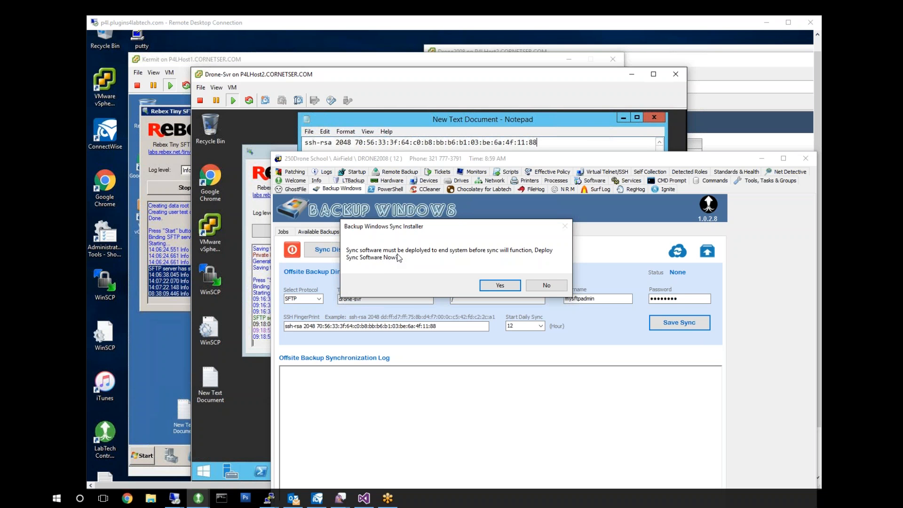
mouse_move(437, 255)
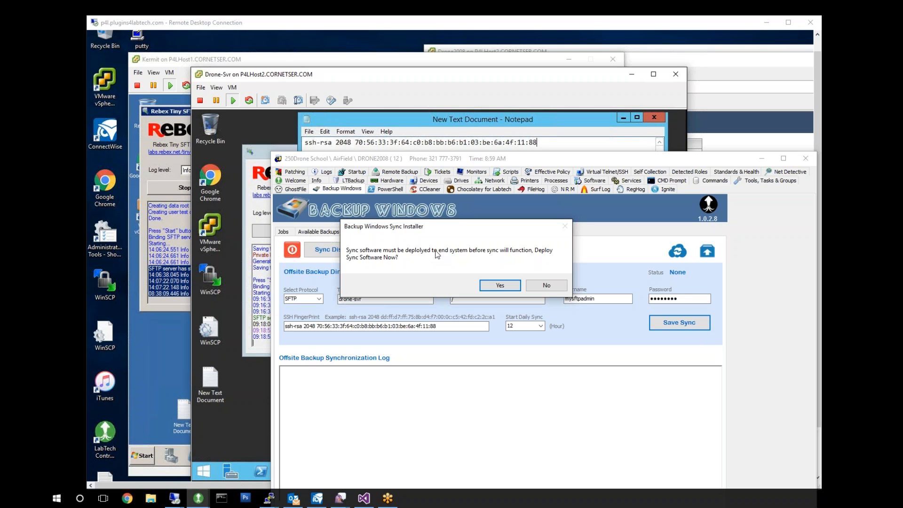
mouse_move(506, 256)
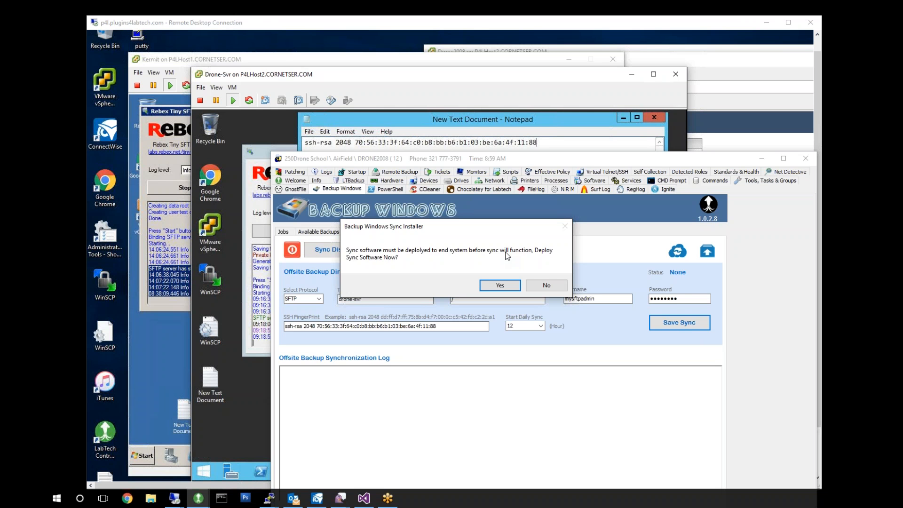
mouse_move(546, 255)
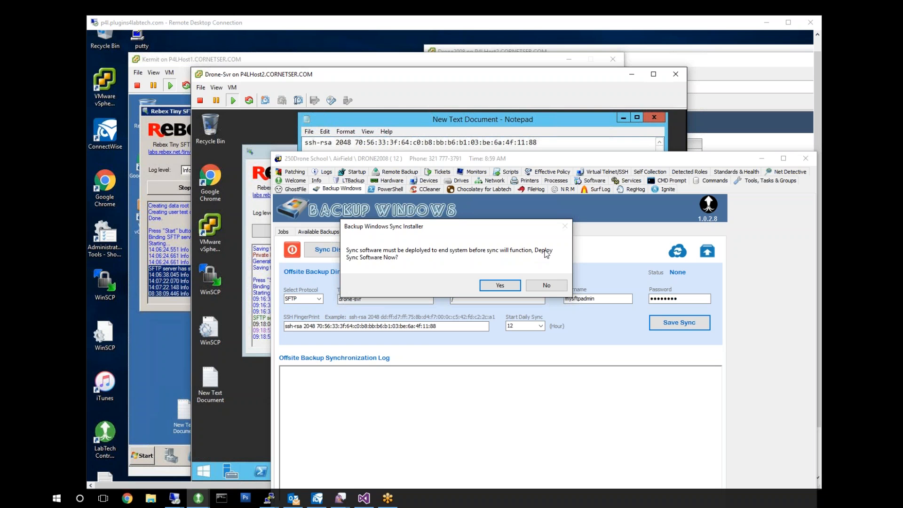
mouse_move(546, 286)
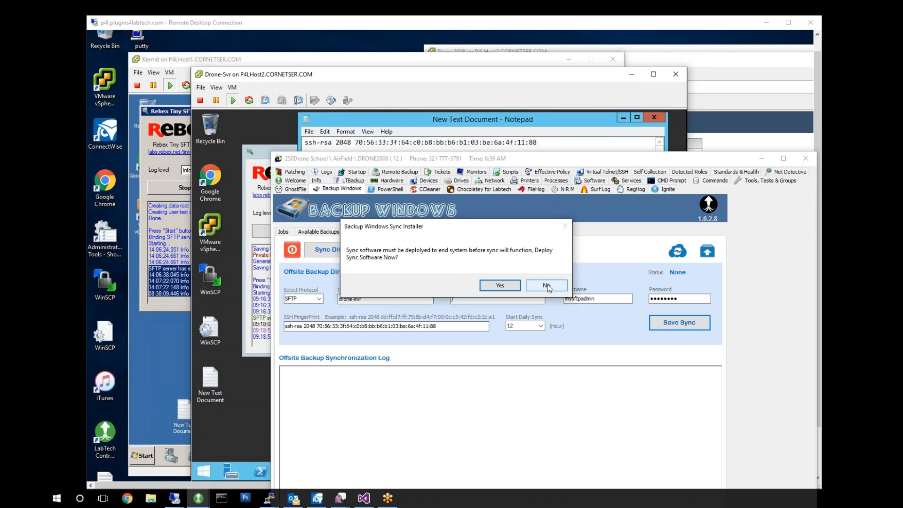
mouse_move(719, 248)
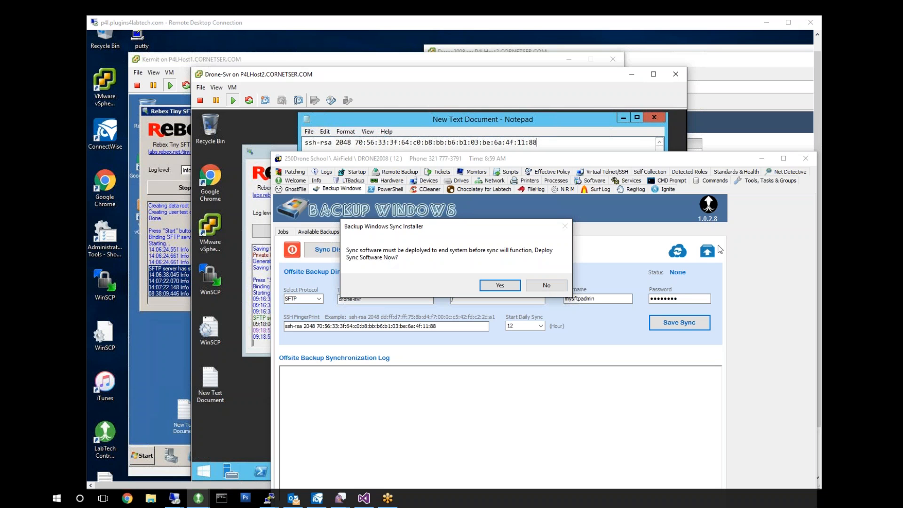
mouse_move(712, 258)
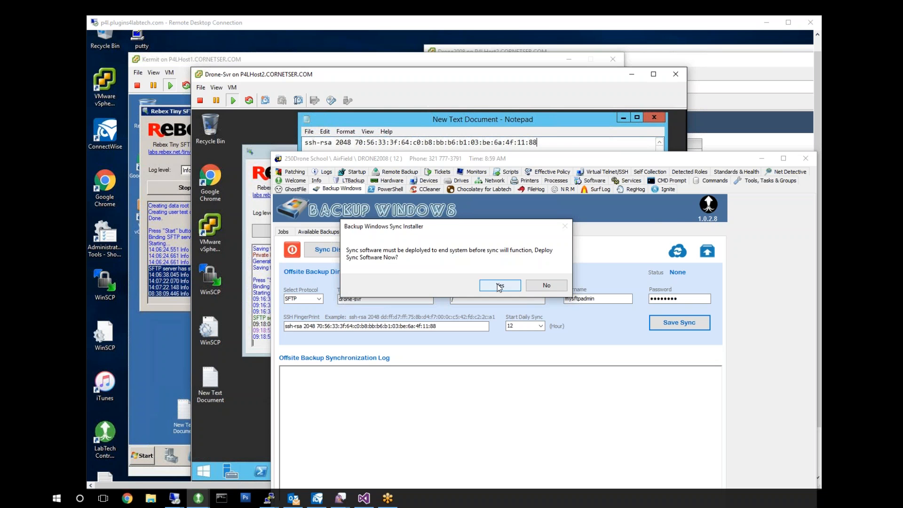
Accept deploying the Backup Windows sync software to DRONE2008 now
click(499, 285)
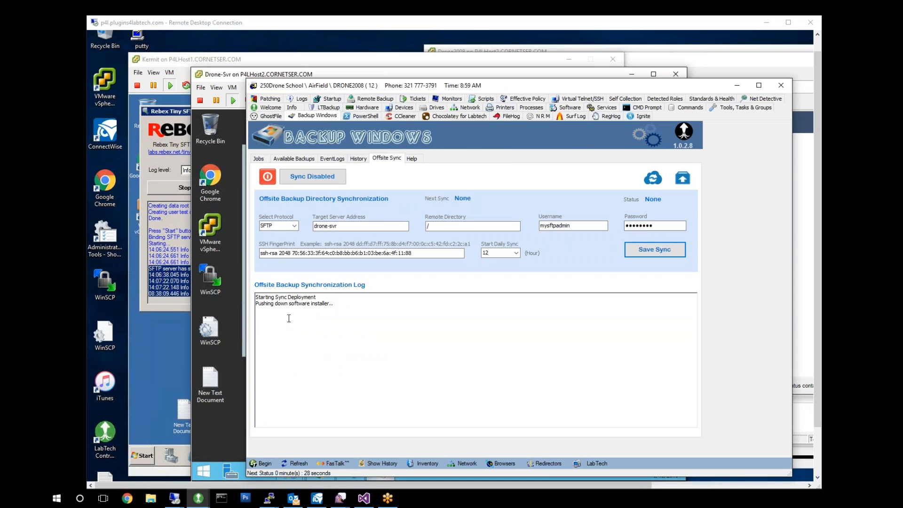
mouse_move(312, 315)
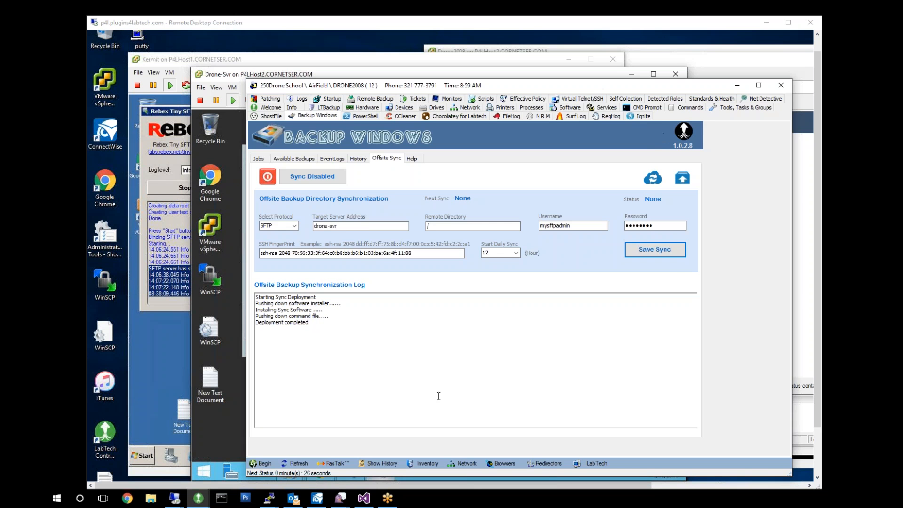
mouse_move(586, 281)
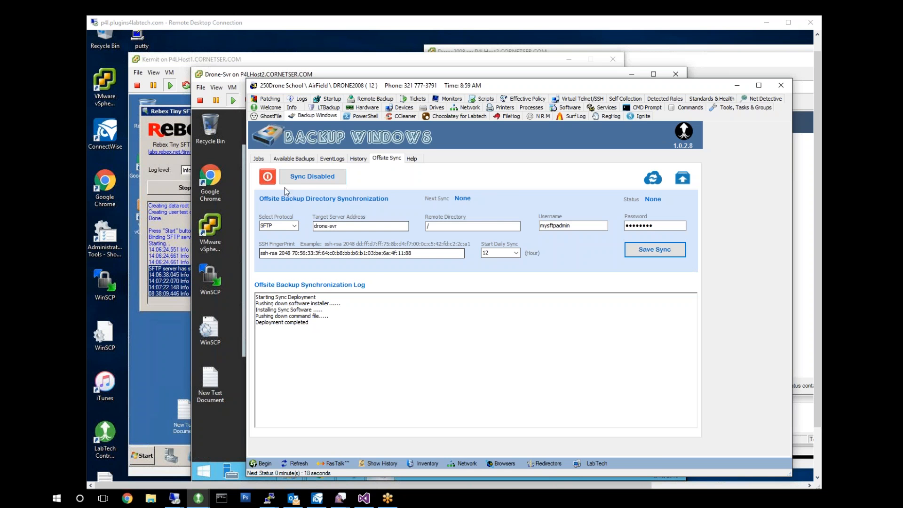
Switch offsite sync from disabled to enabled, deploying the daily sync schedule
click(311, 176)
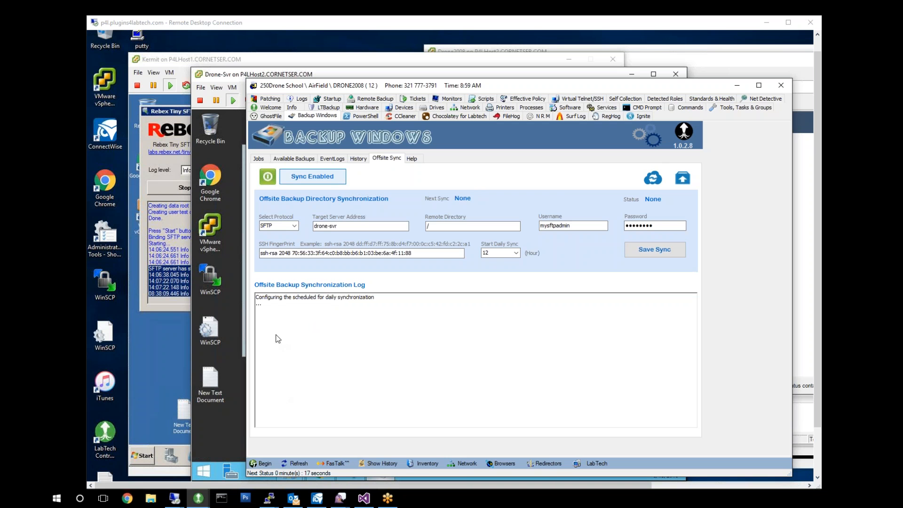
mouse_move(286, 320)
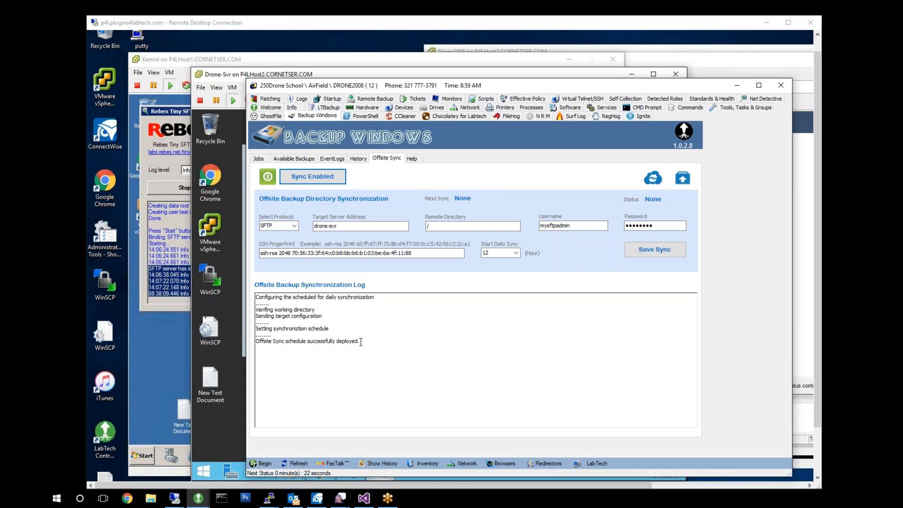
mouse_move(259, 158)
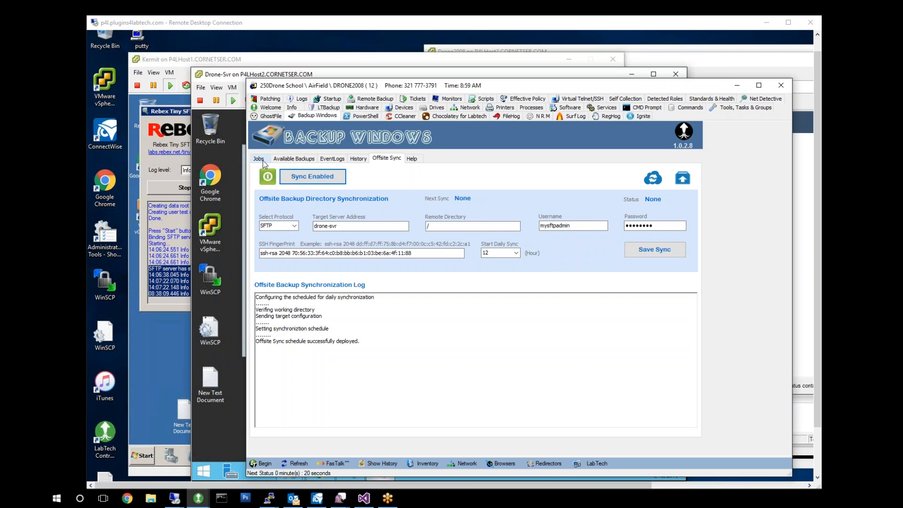
click(258, 158)
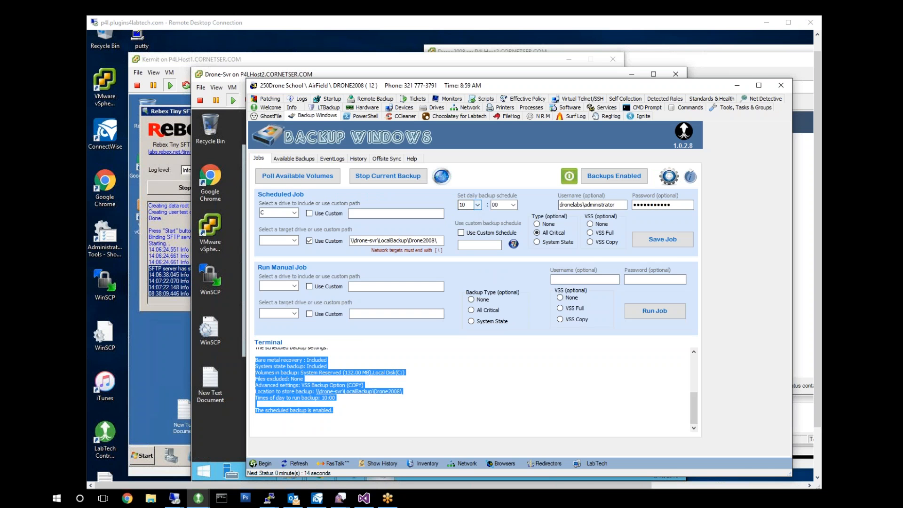
mouse_move(385, 161)
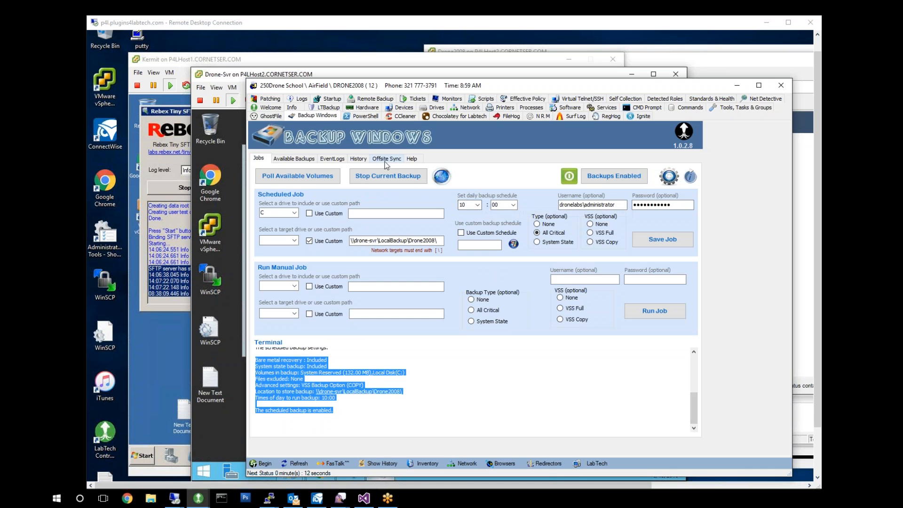
click(385, 158)
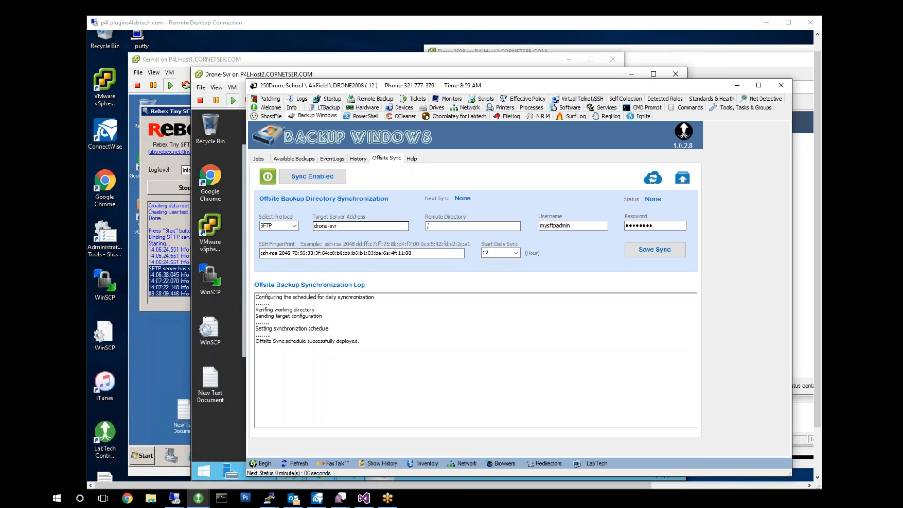
mouse_move(350, 224)
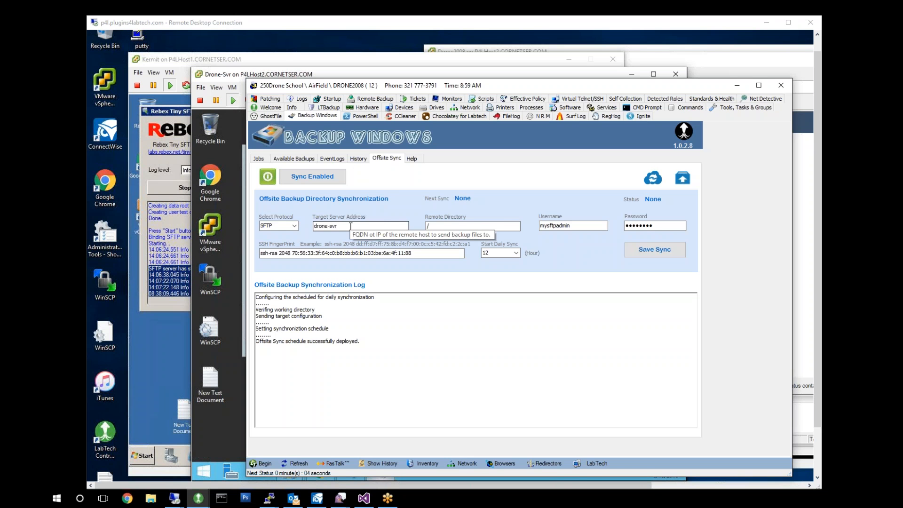
mouse_move(278, 225)
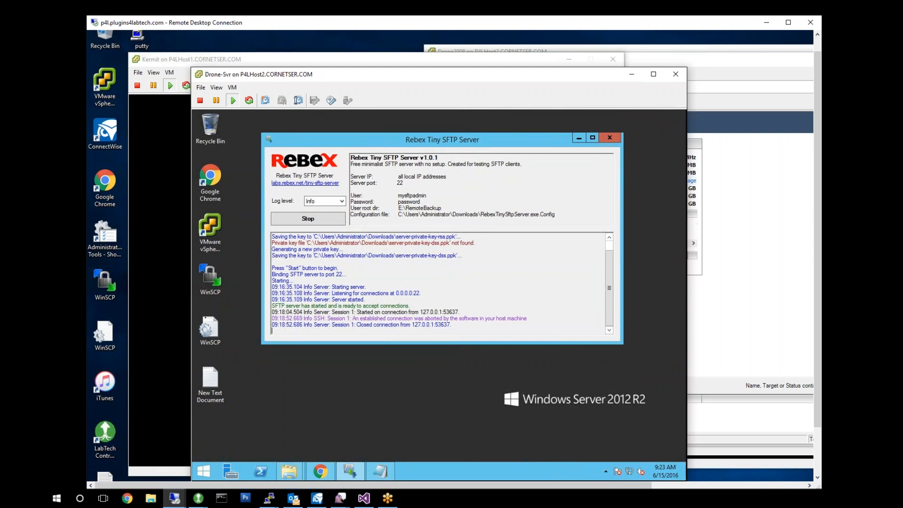
mouse_move(491, 150)
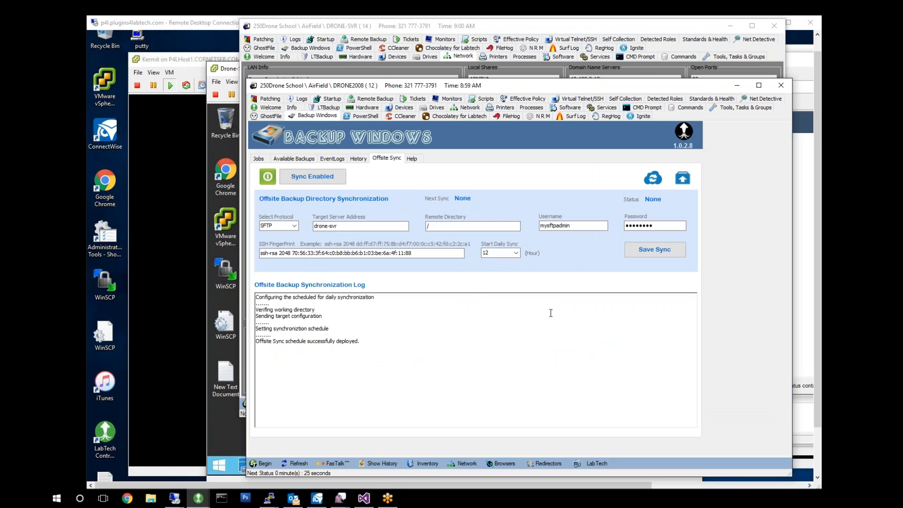
mouse_move(736, 346)
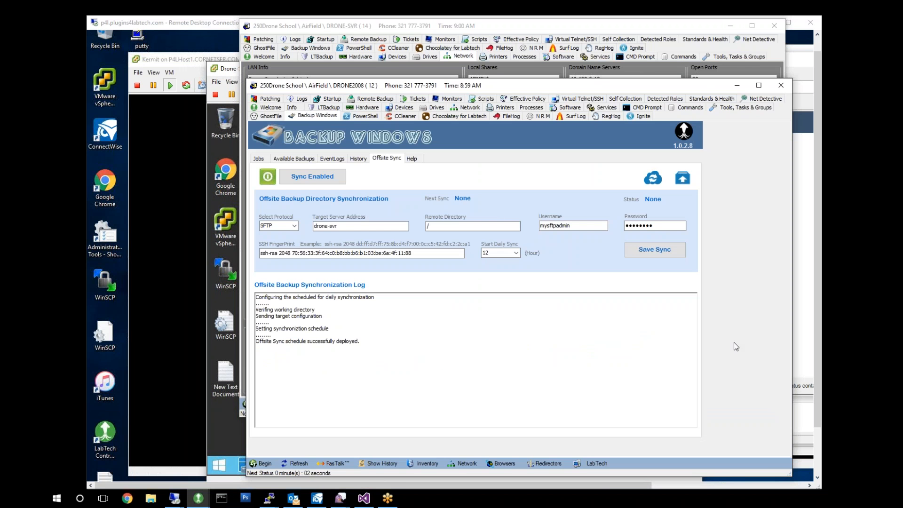
mouse_move(747, 343)
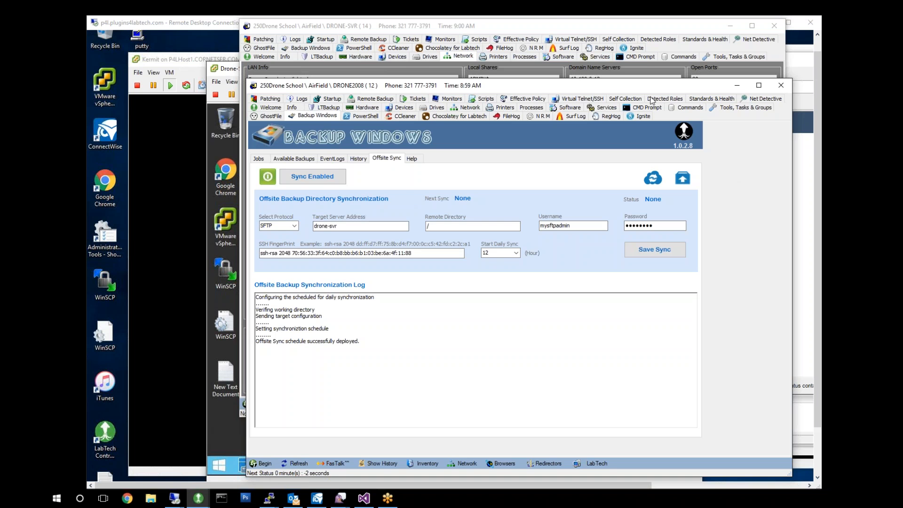
mouse_move(700, 348)
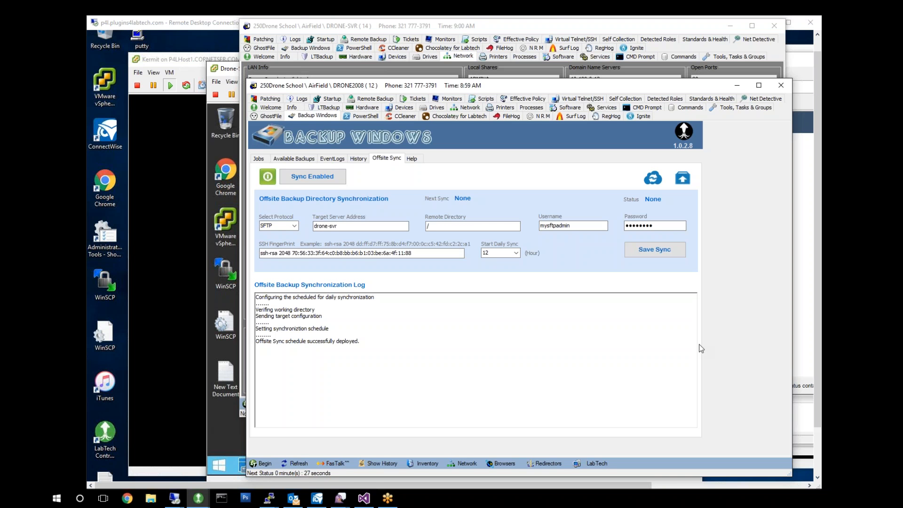